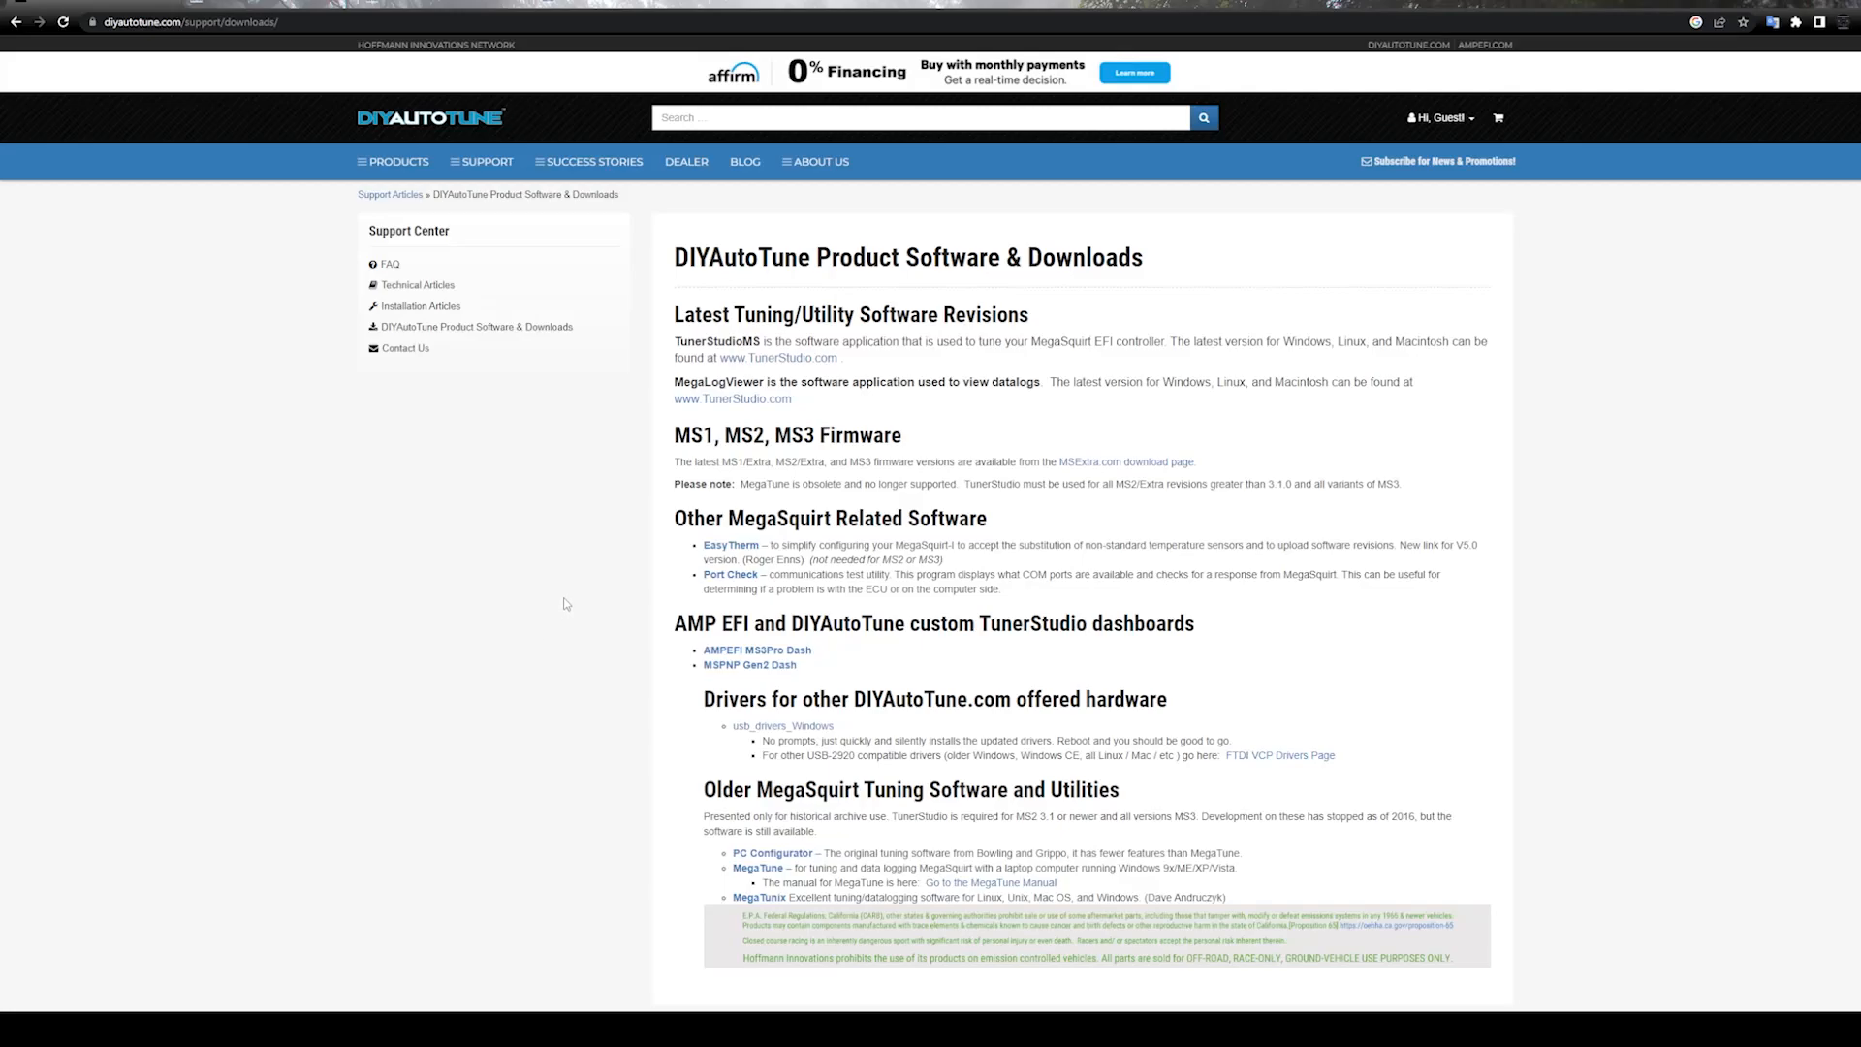
pyautogui.moveTo(684, 504)
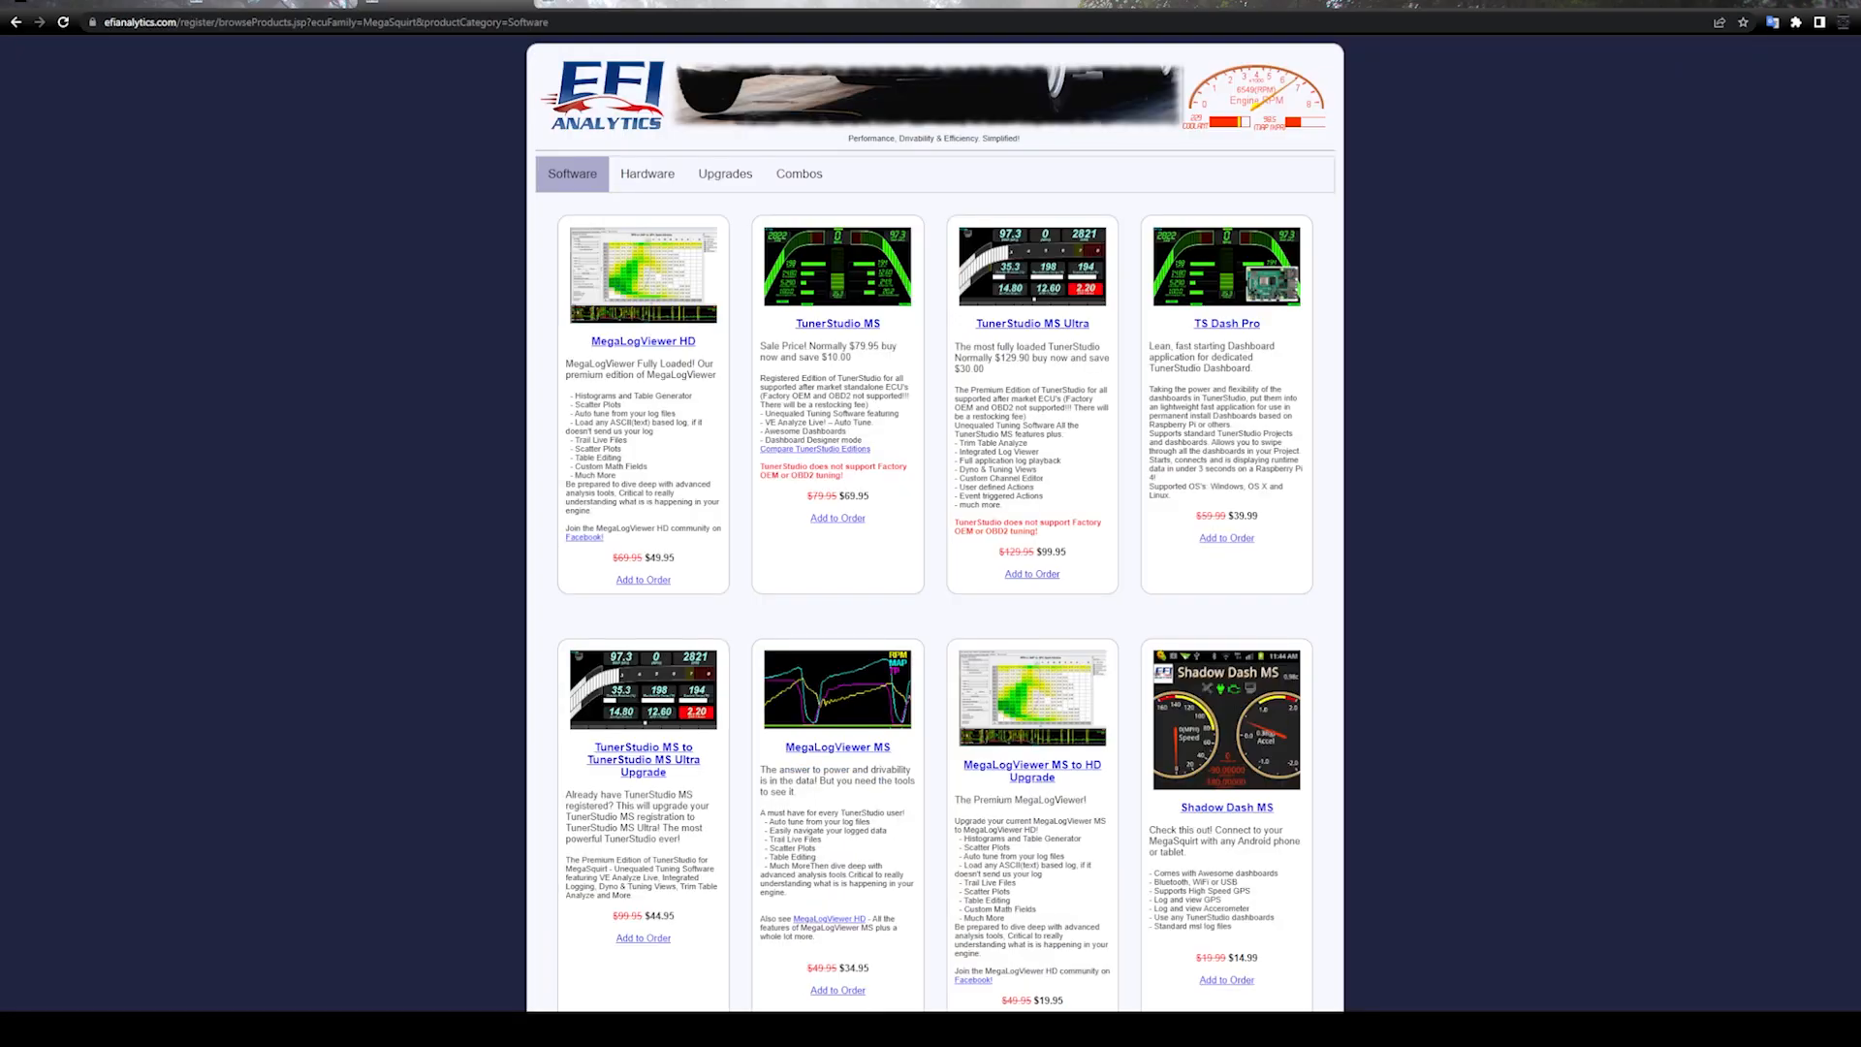
# Go to the TunerStudio website and bring up the TunerStudio MS product page
pyautogui.click(838, 324)
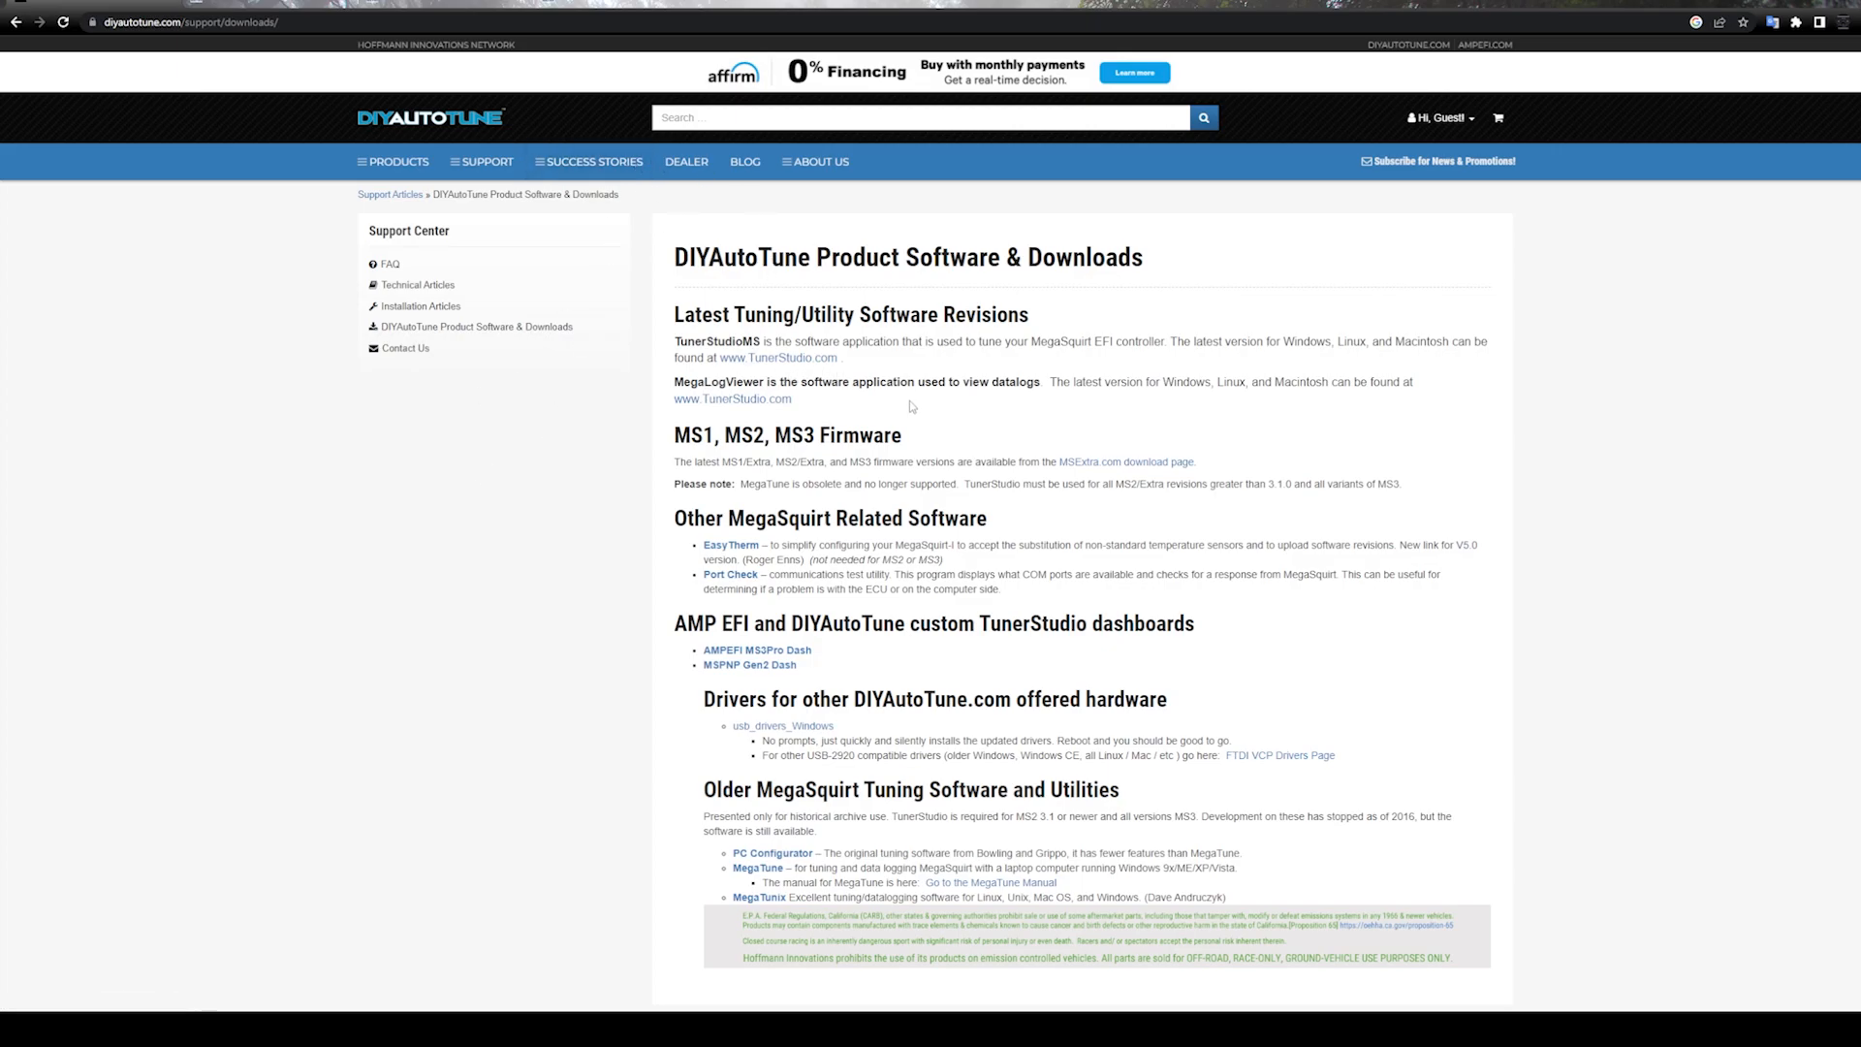
pyautogui.moveTo(778, 357)
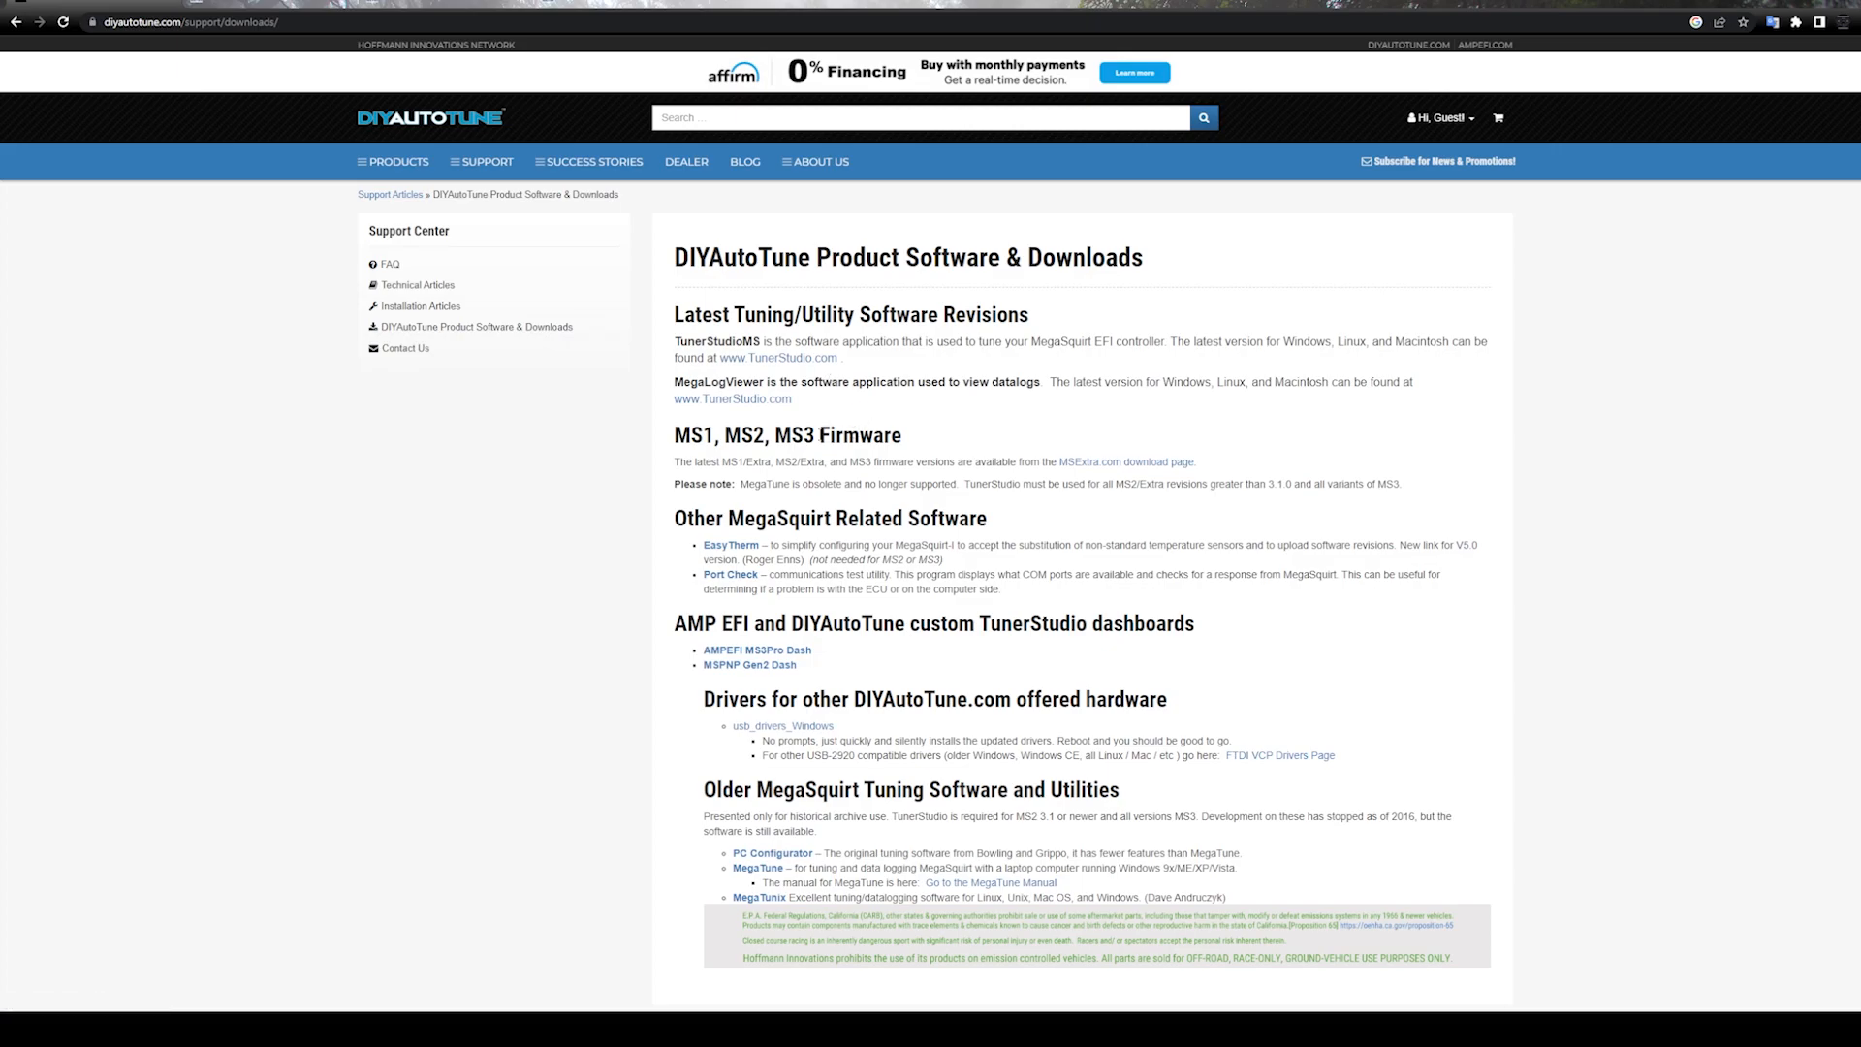
pyautogui.moveTo(760, 361)
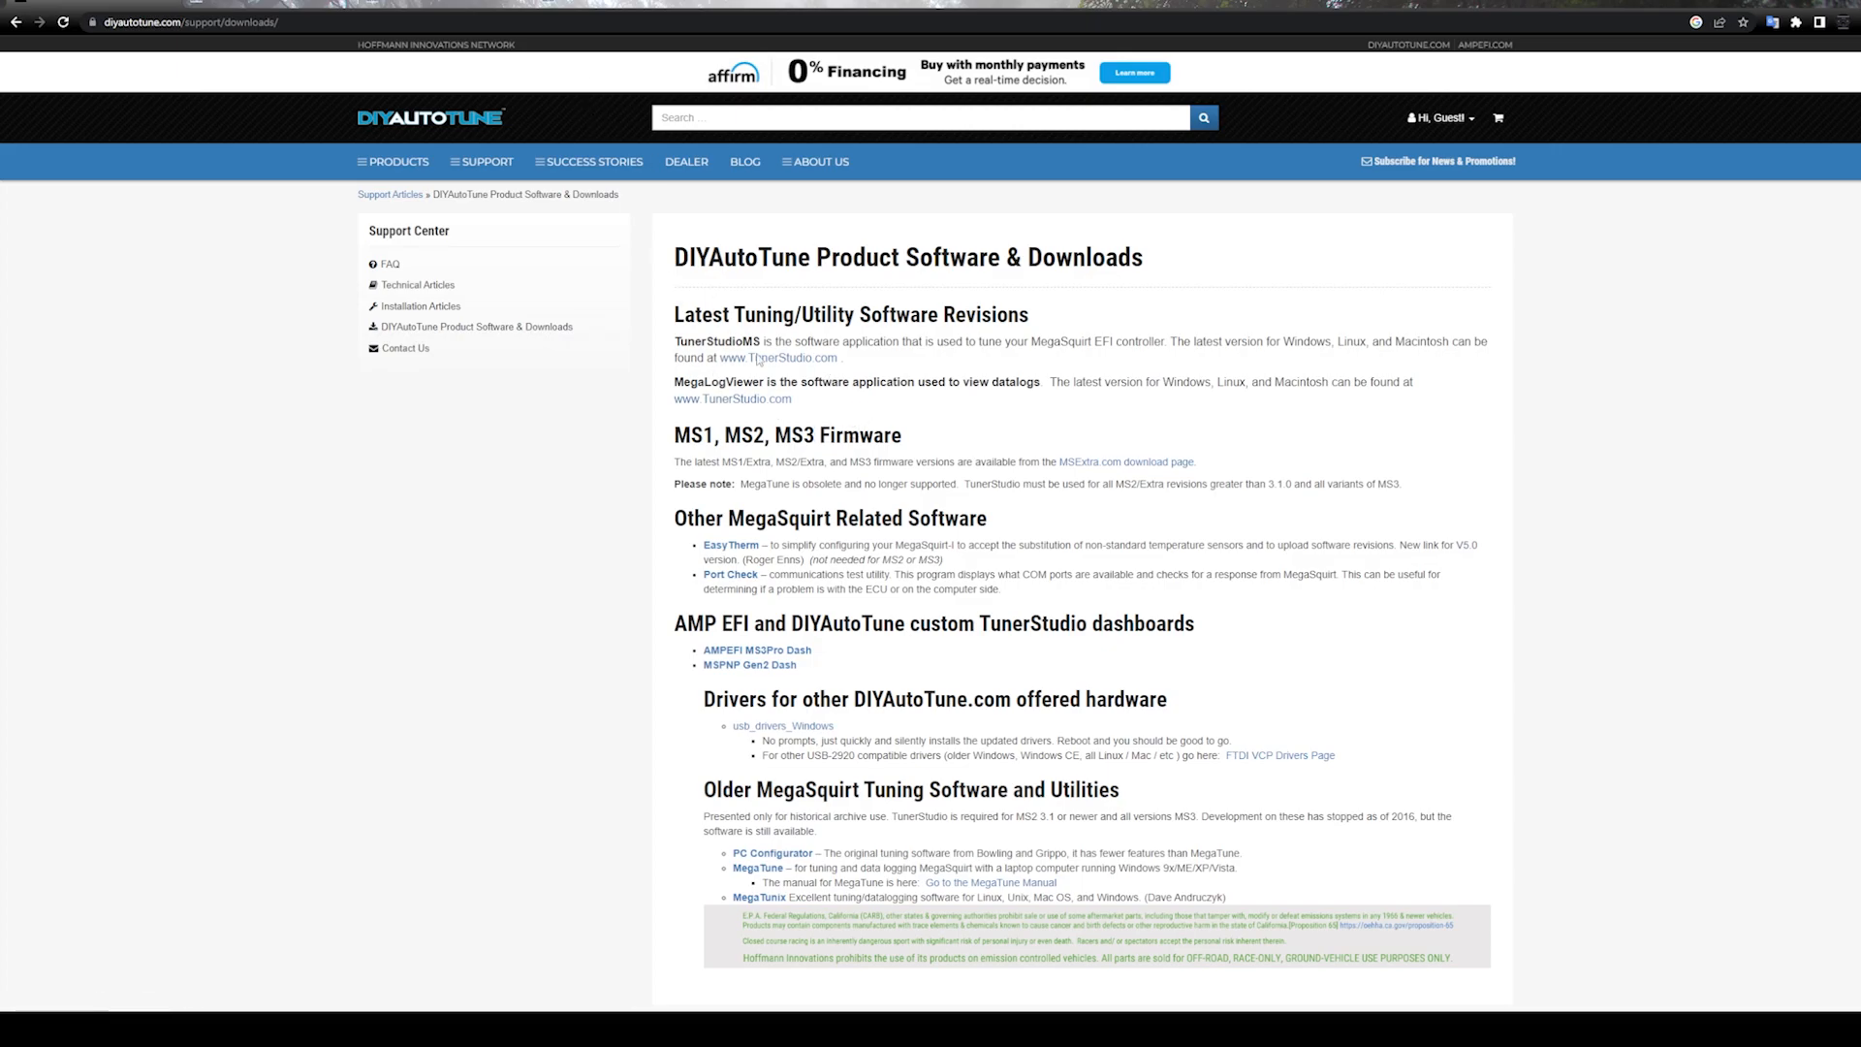
pyautogui.moveTo(779, 357)
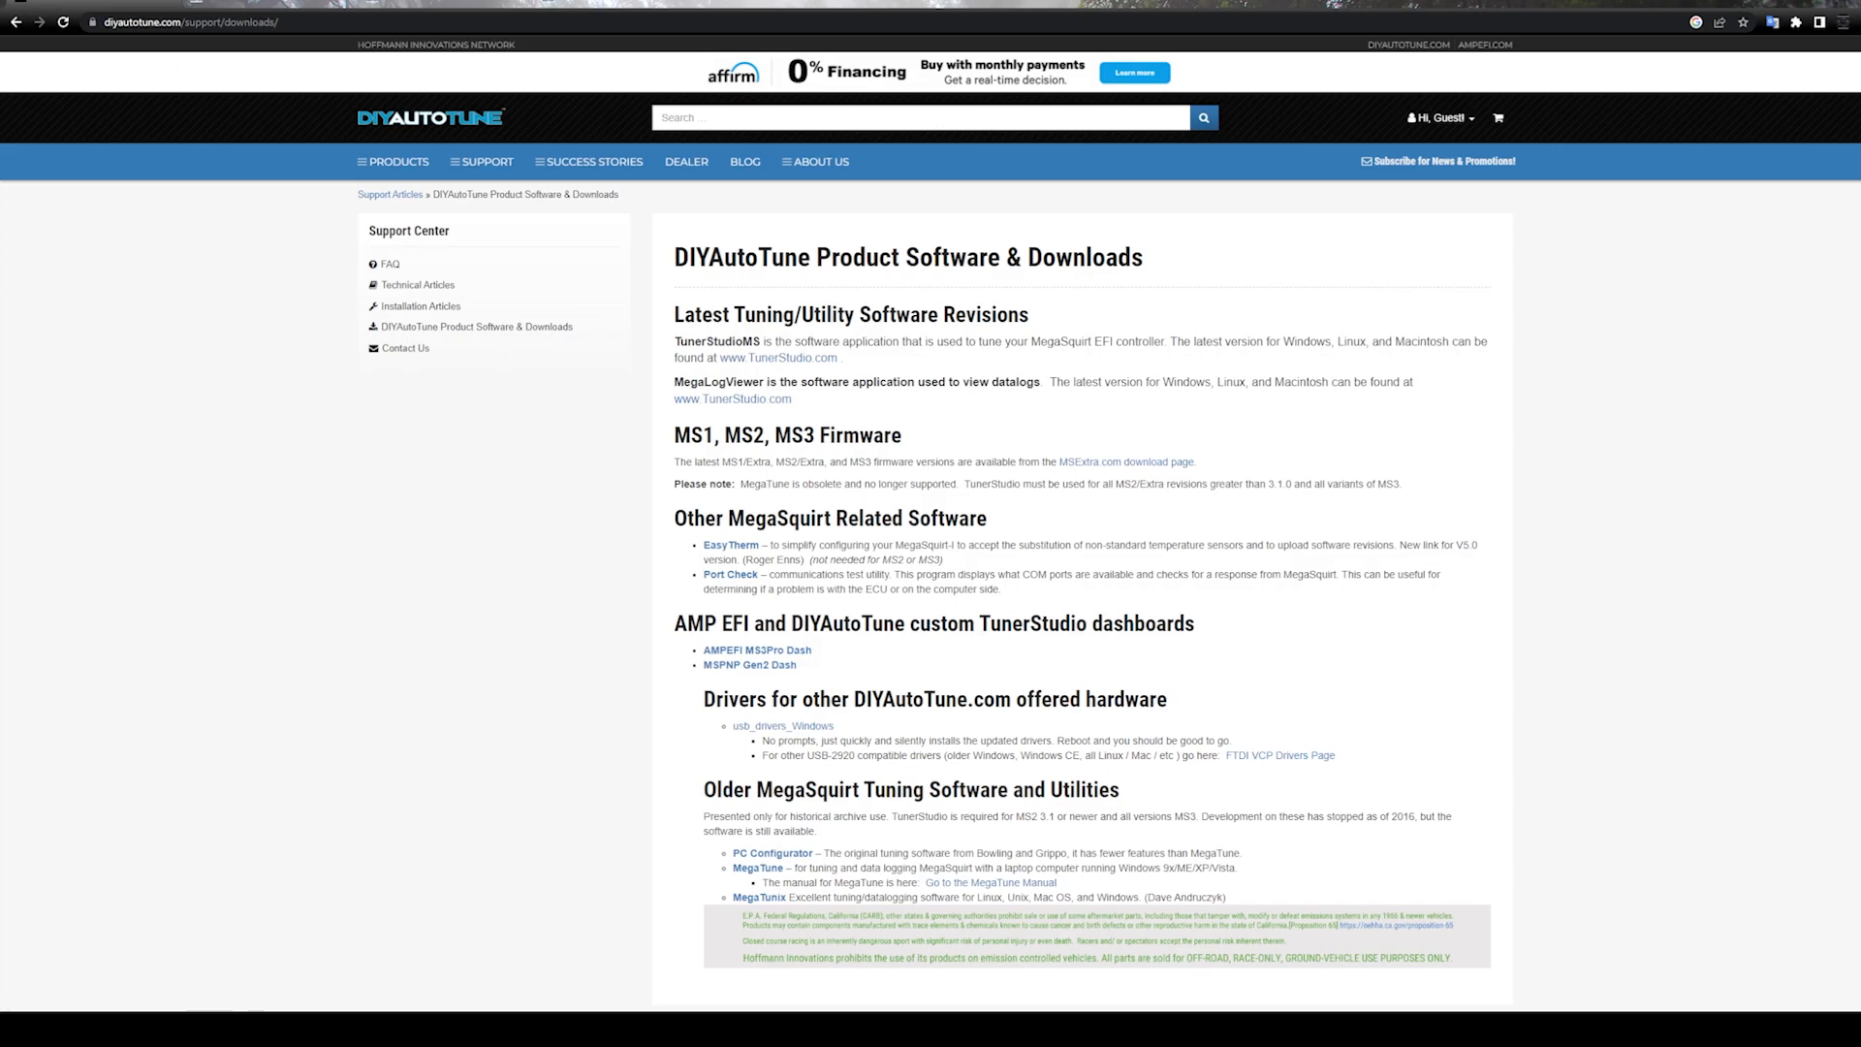
pyautogui.click(779, 357)
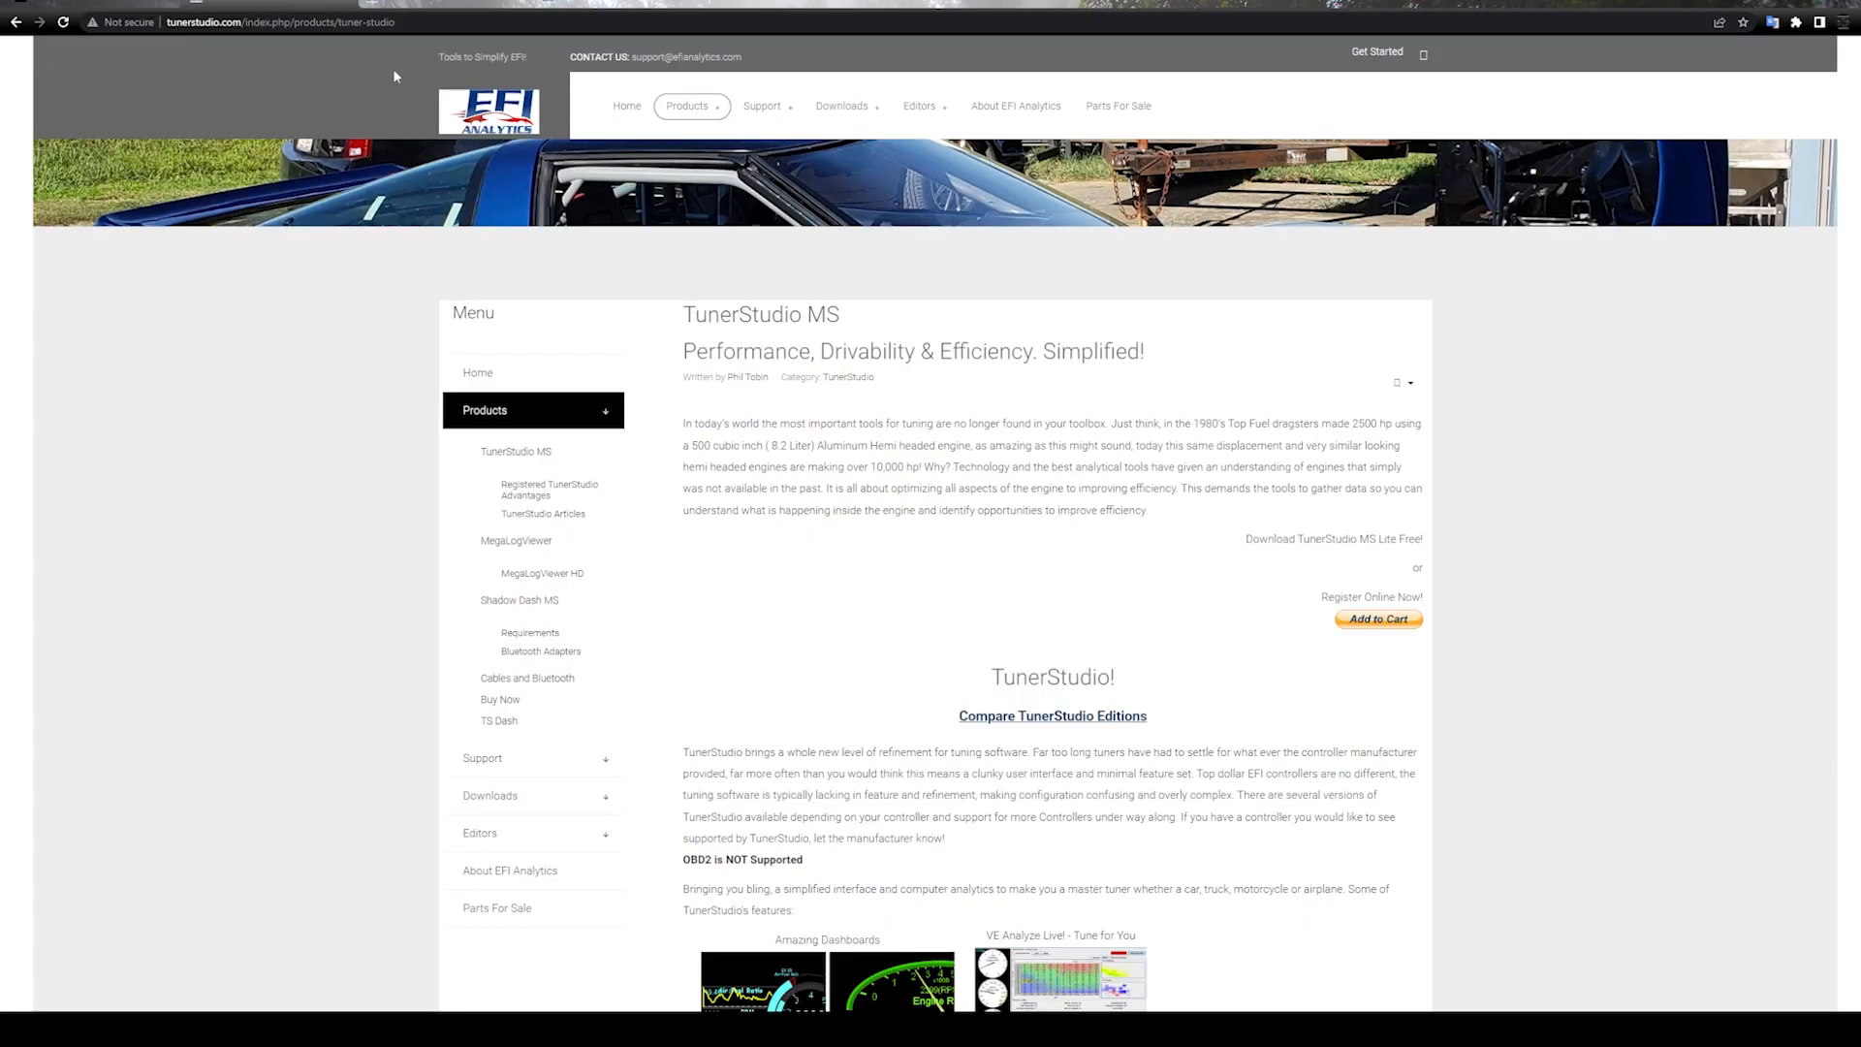
pyautogui.click(762, 105)
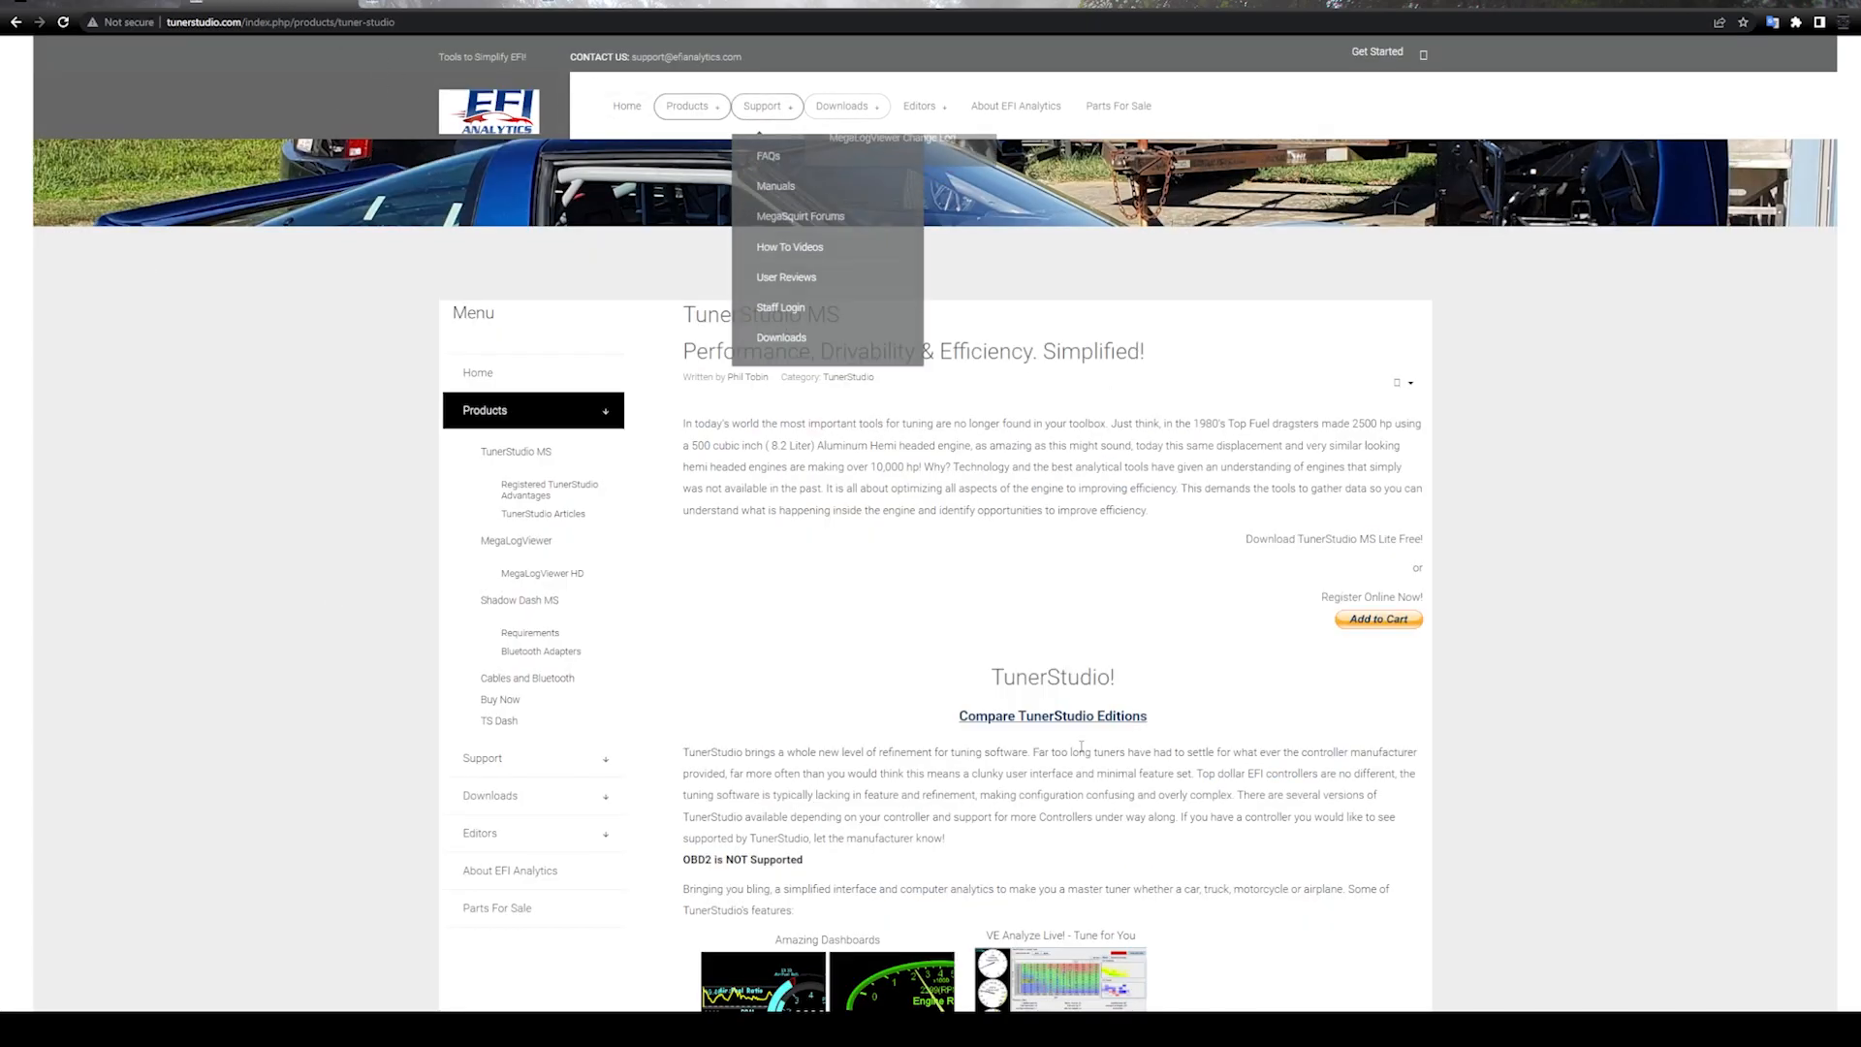
# Scroll down through the TunerStudio MS feature overview
pyautogui.scroll(-3)
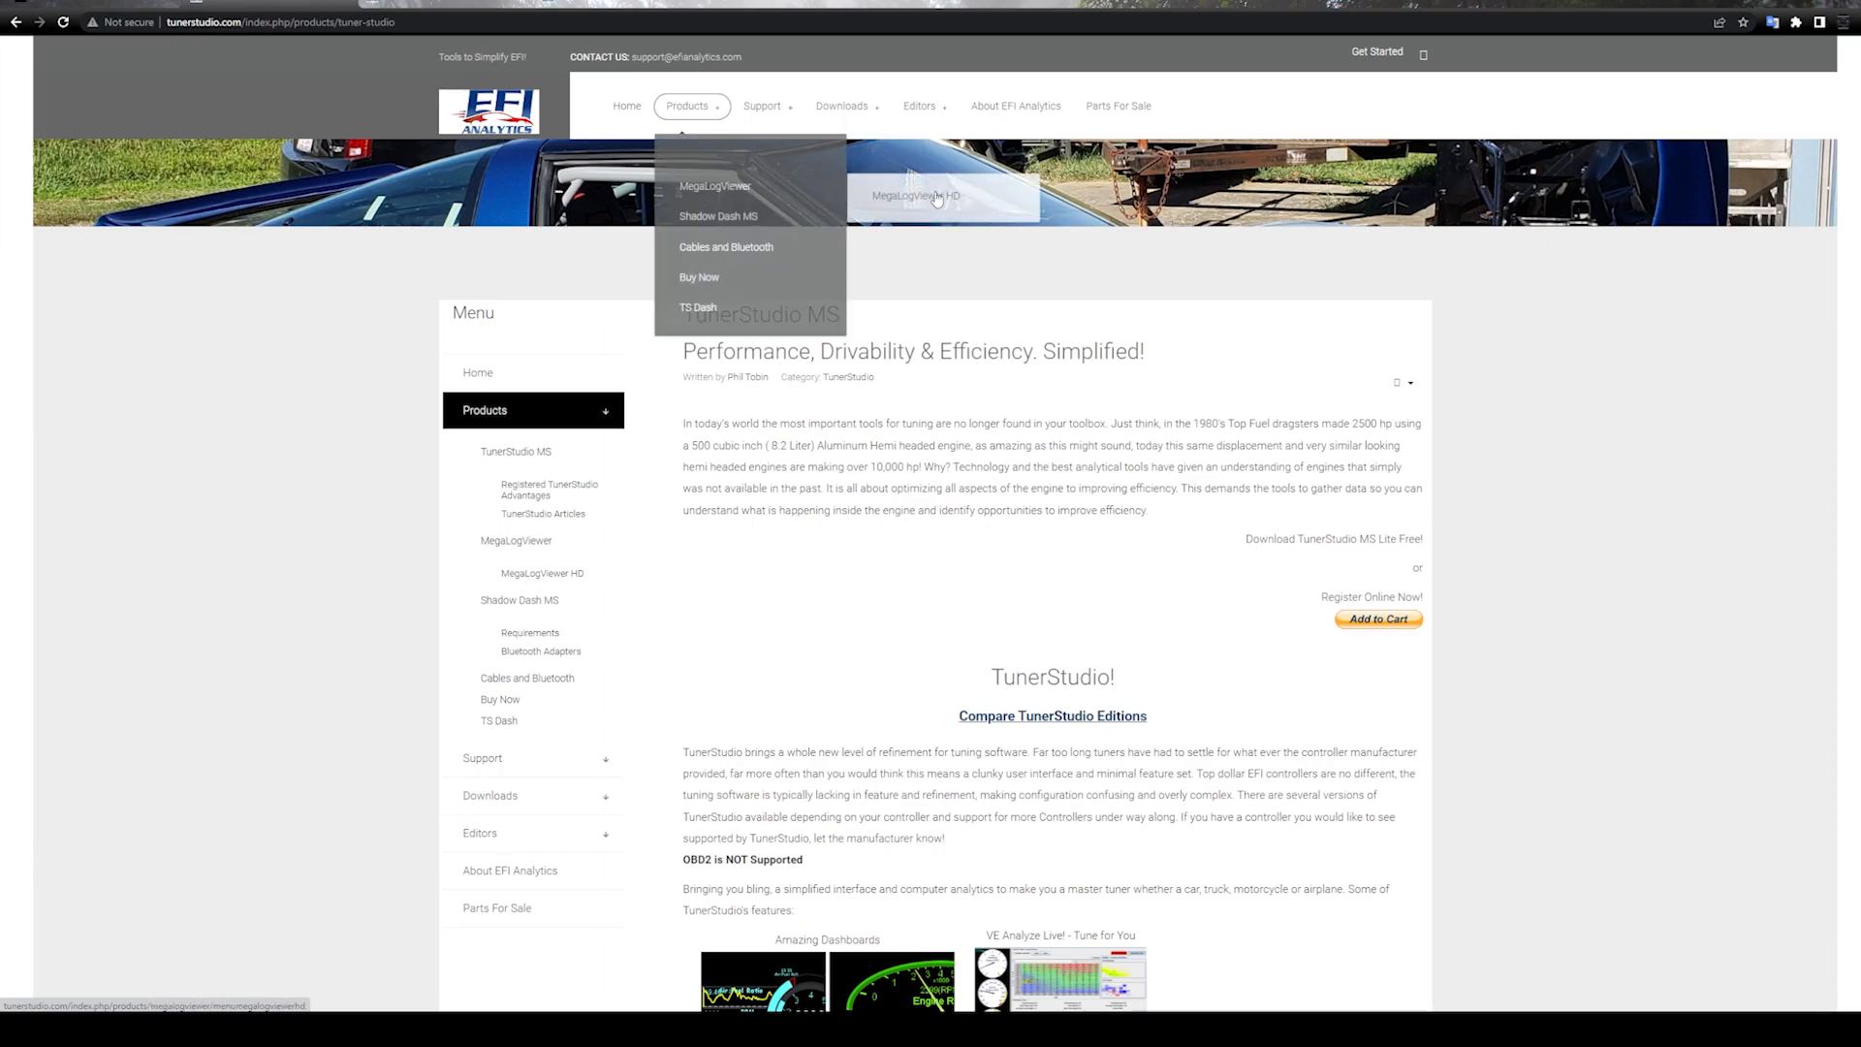
pyautogui.moveTo(718, 215)
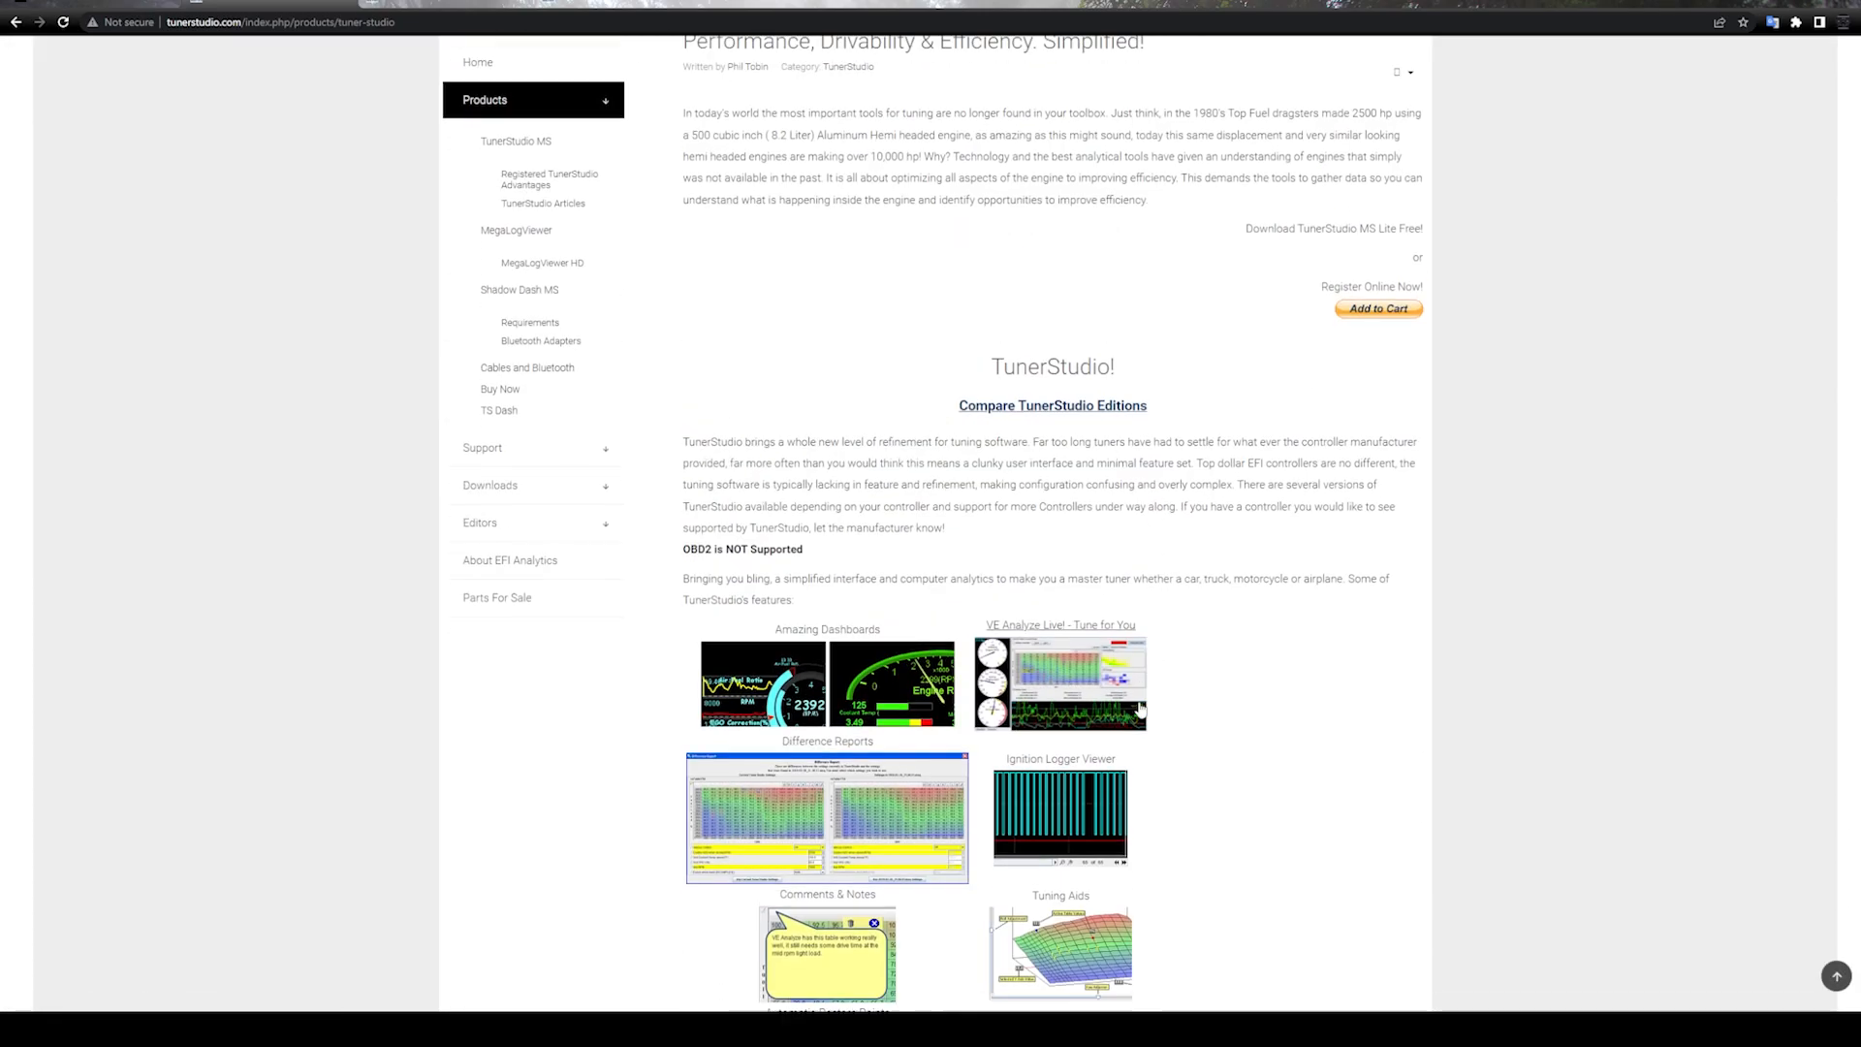
pyautogui.scroll(-3)
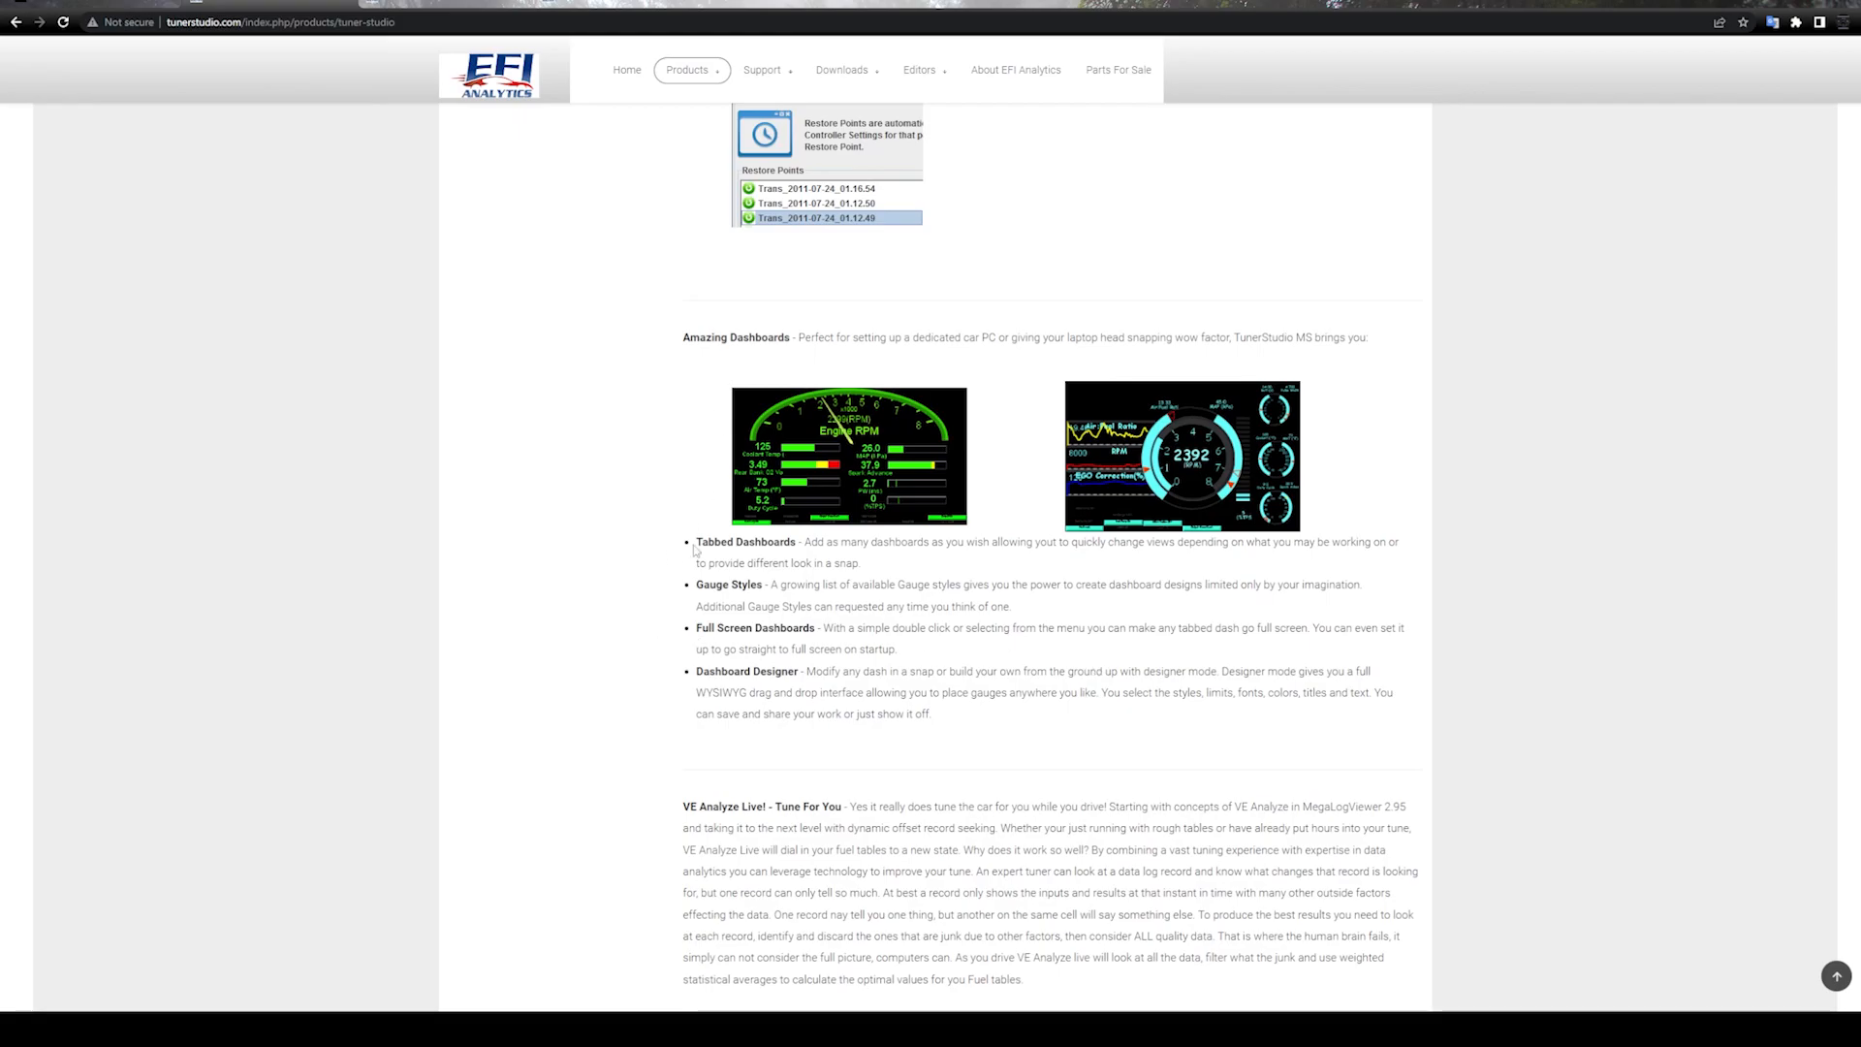
pyautogui.scroll(-3)
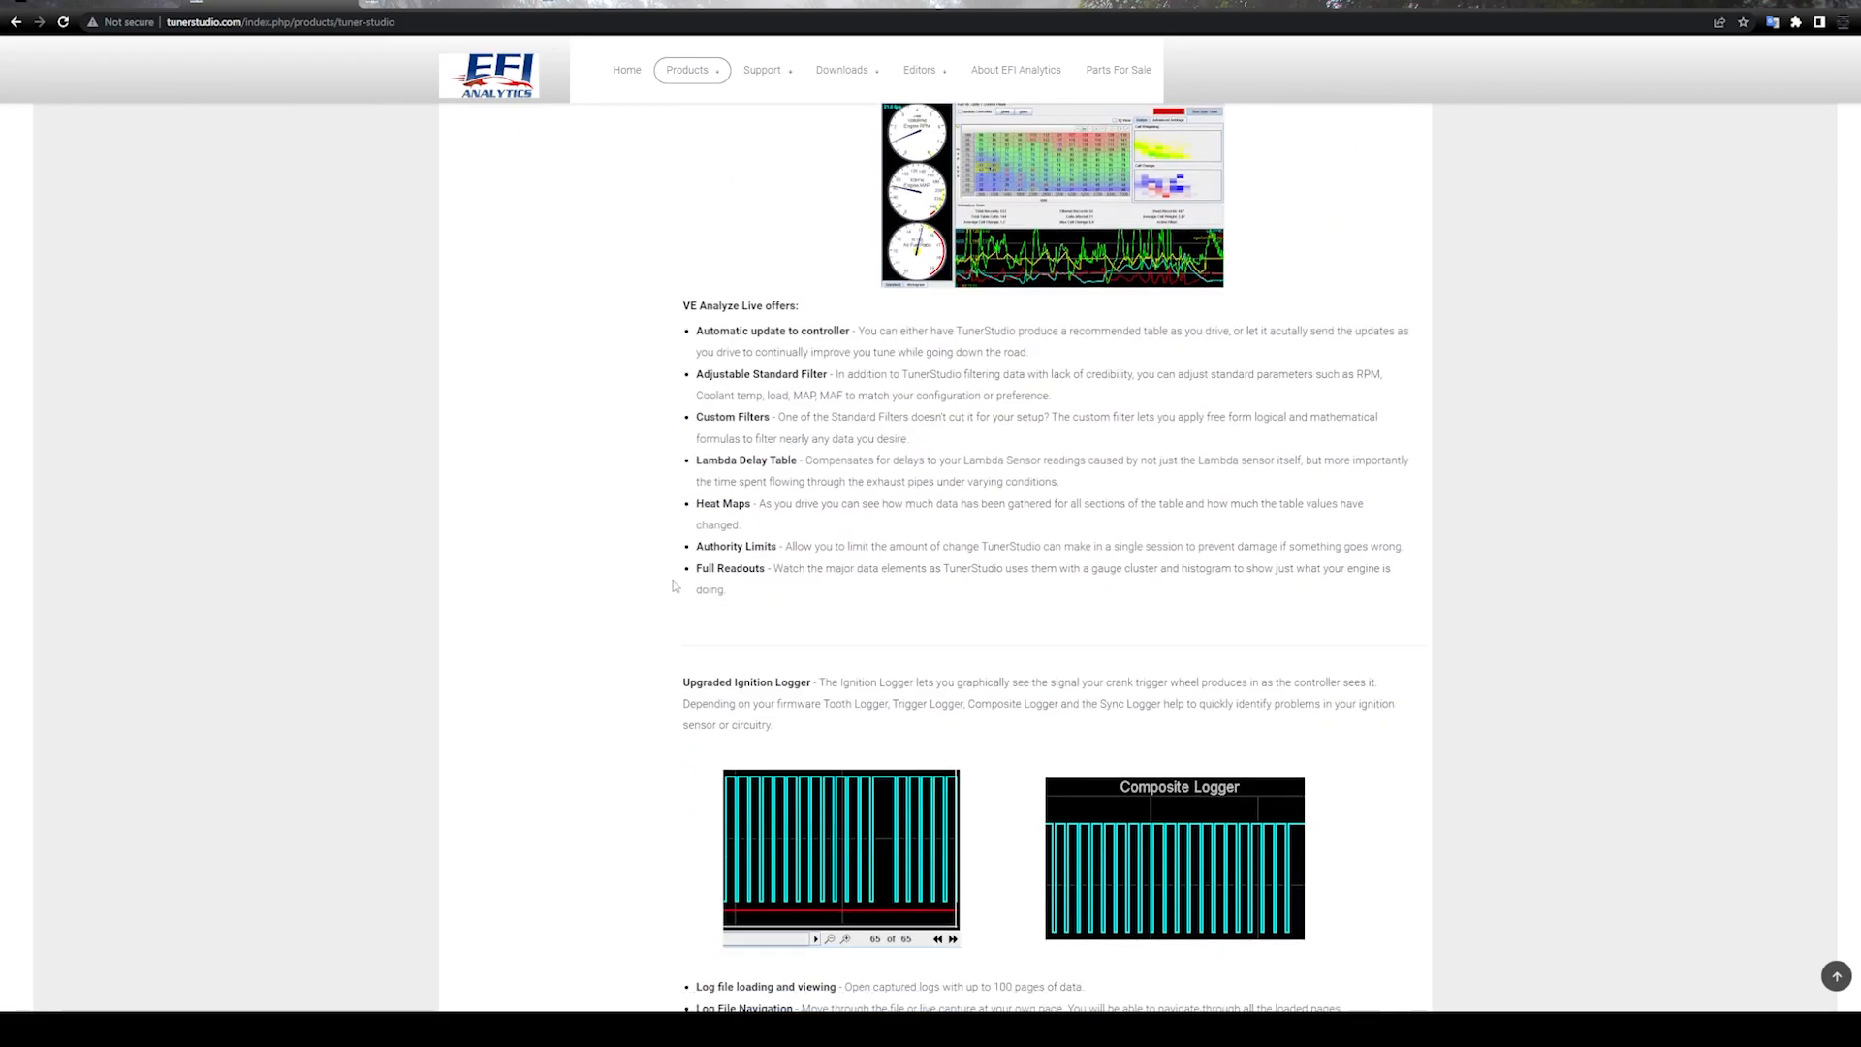
pyautogui.scroll(-3)
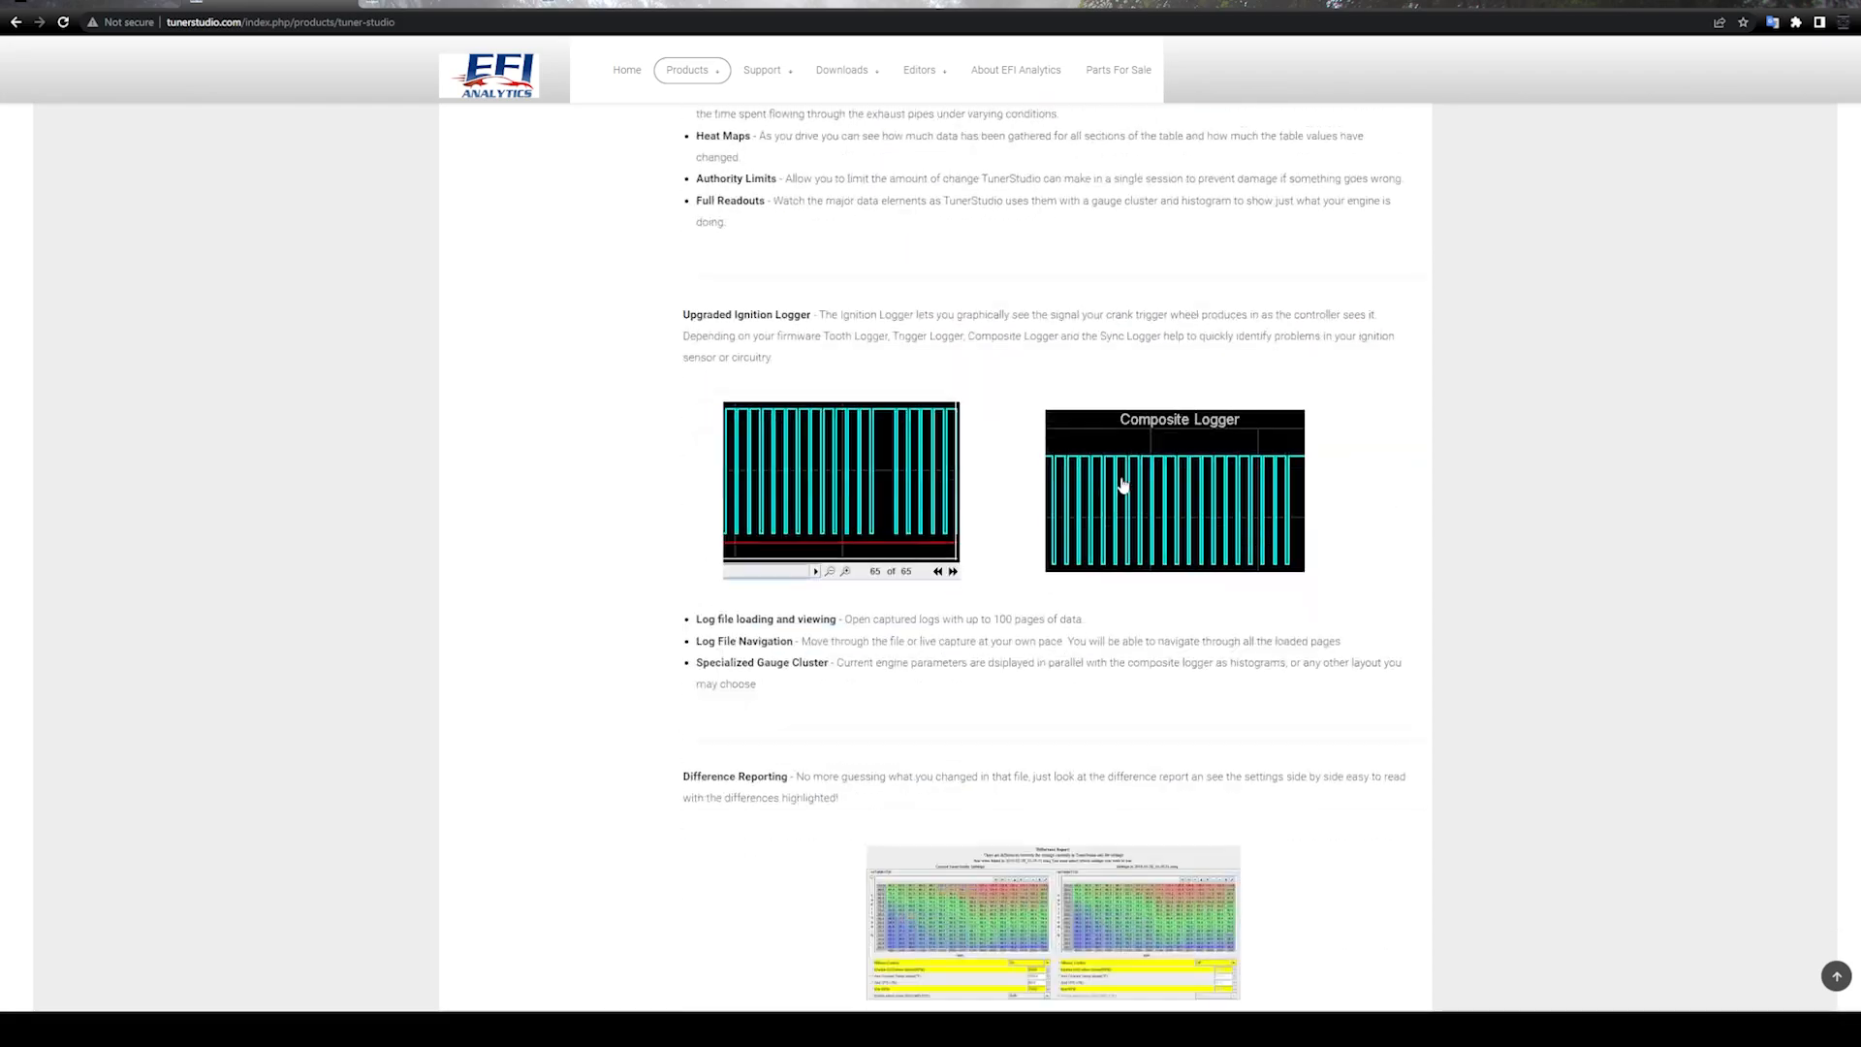
pyautogui.scroll(-3)
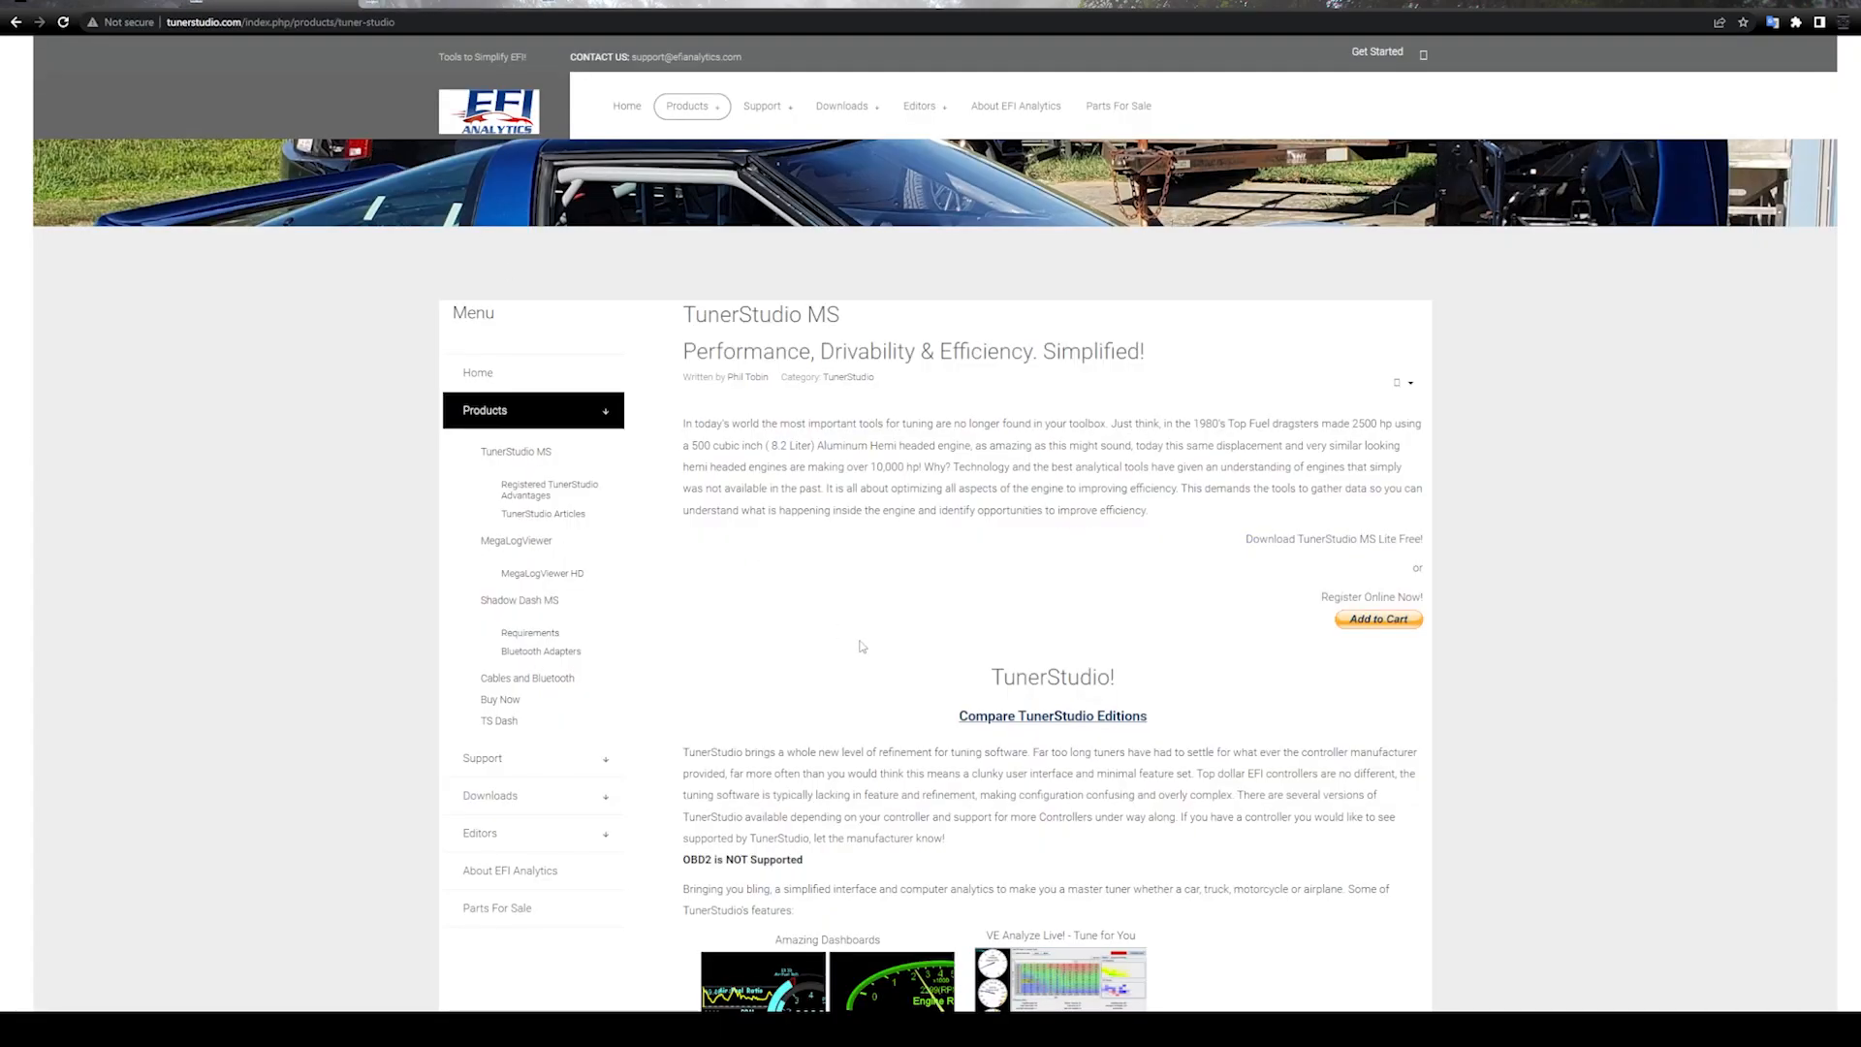
pyautogui.moveTo(847, 634)
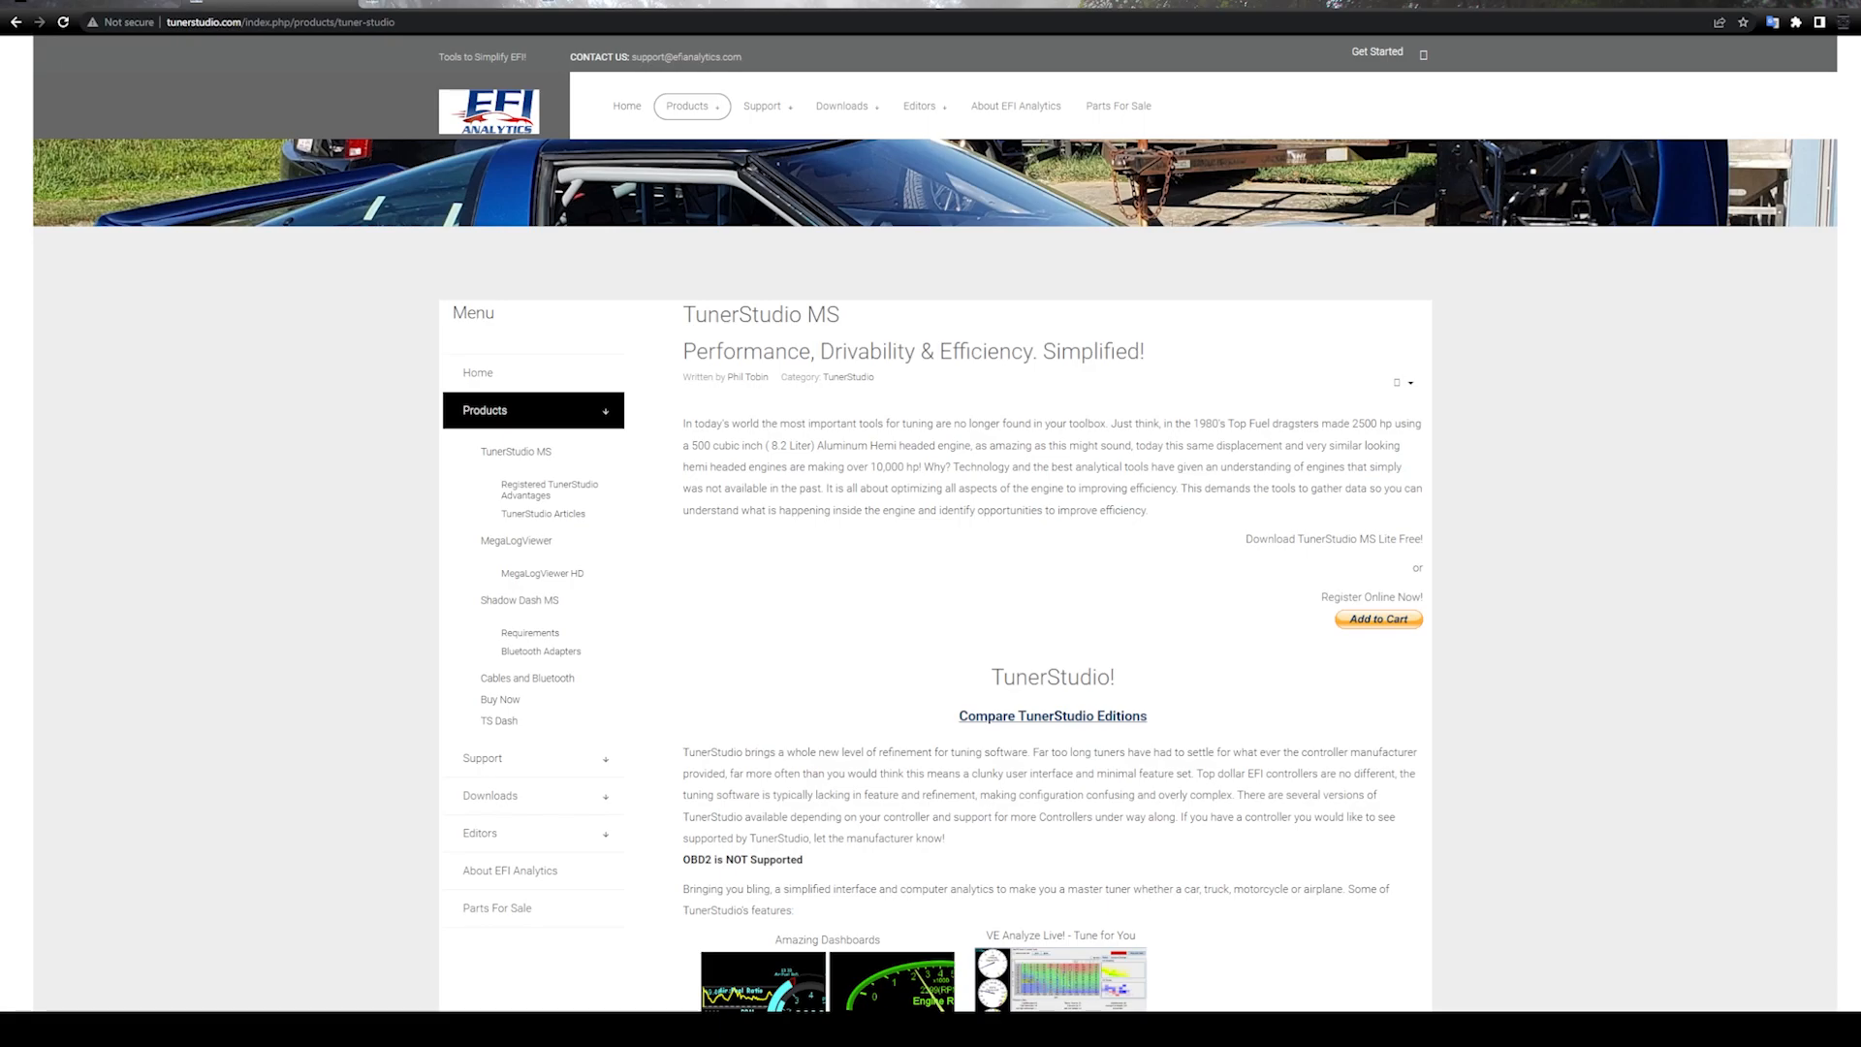
pyautogui.moveTo(1198, 565)
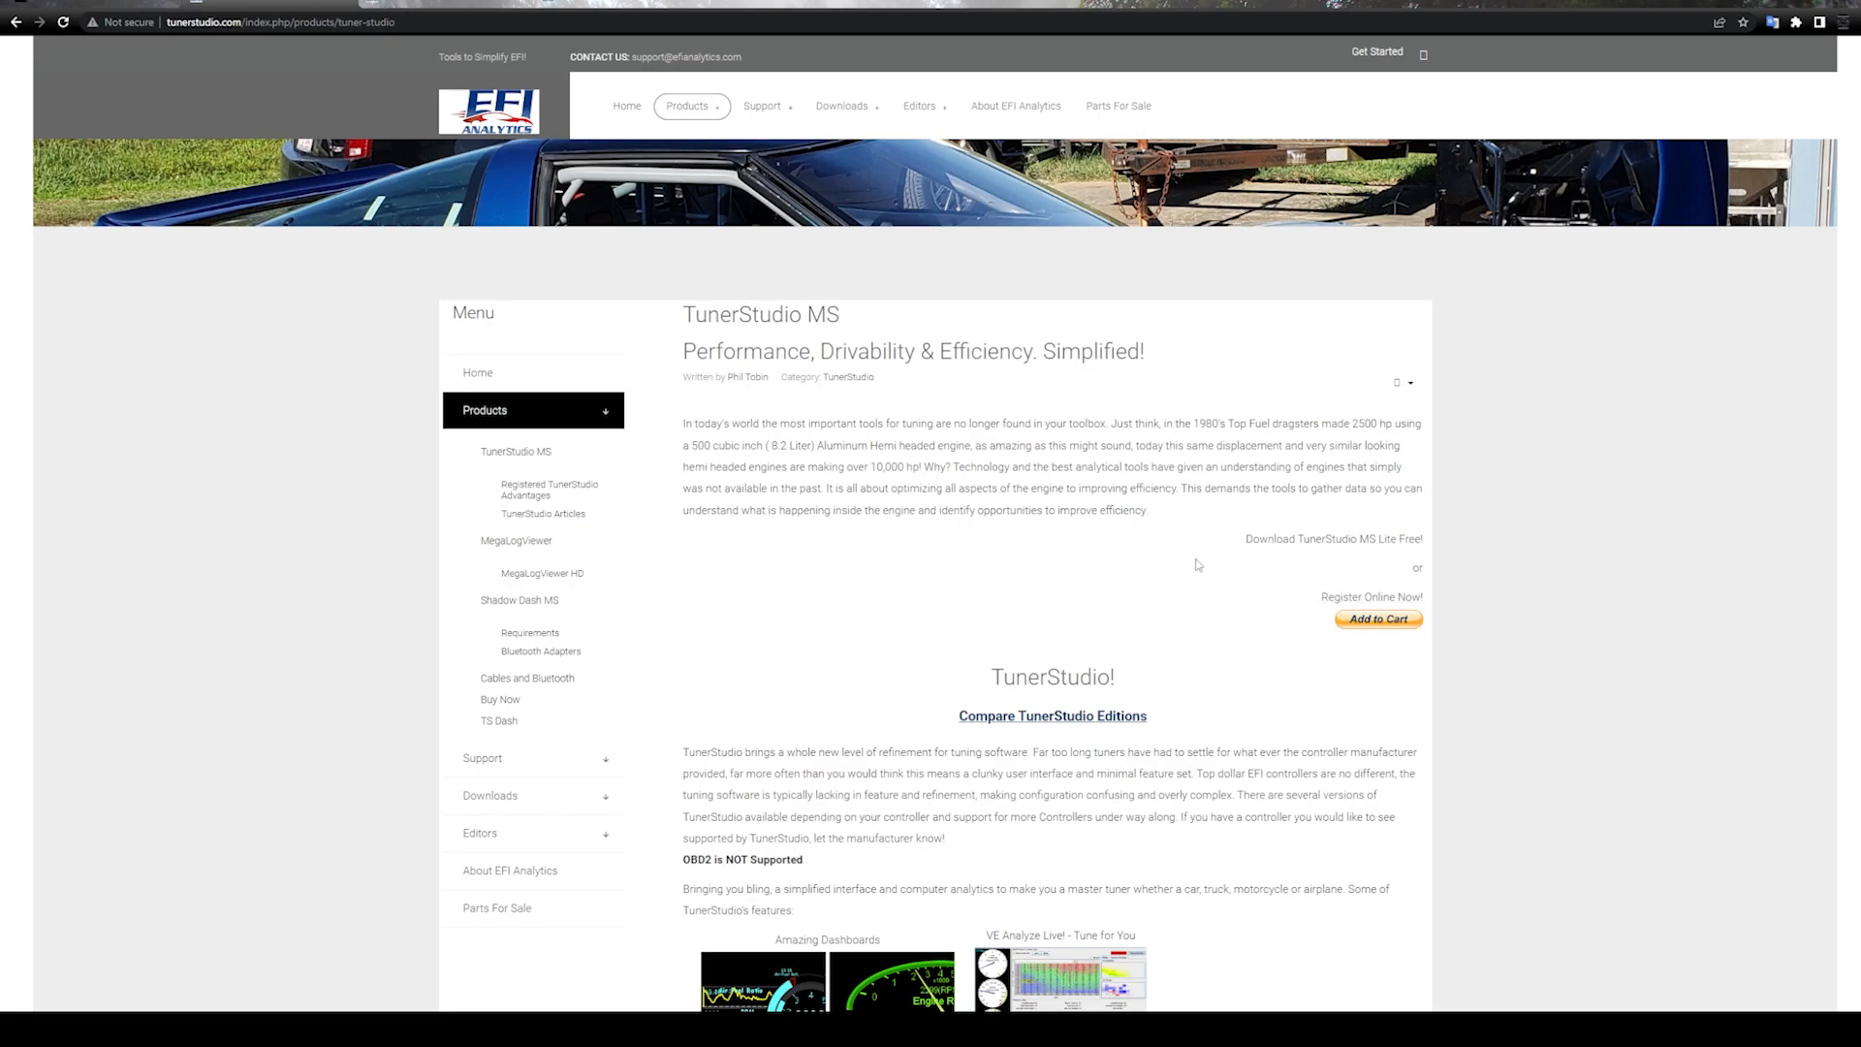
pyautogui.moveTo(1254, 564)
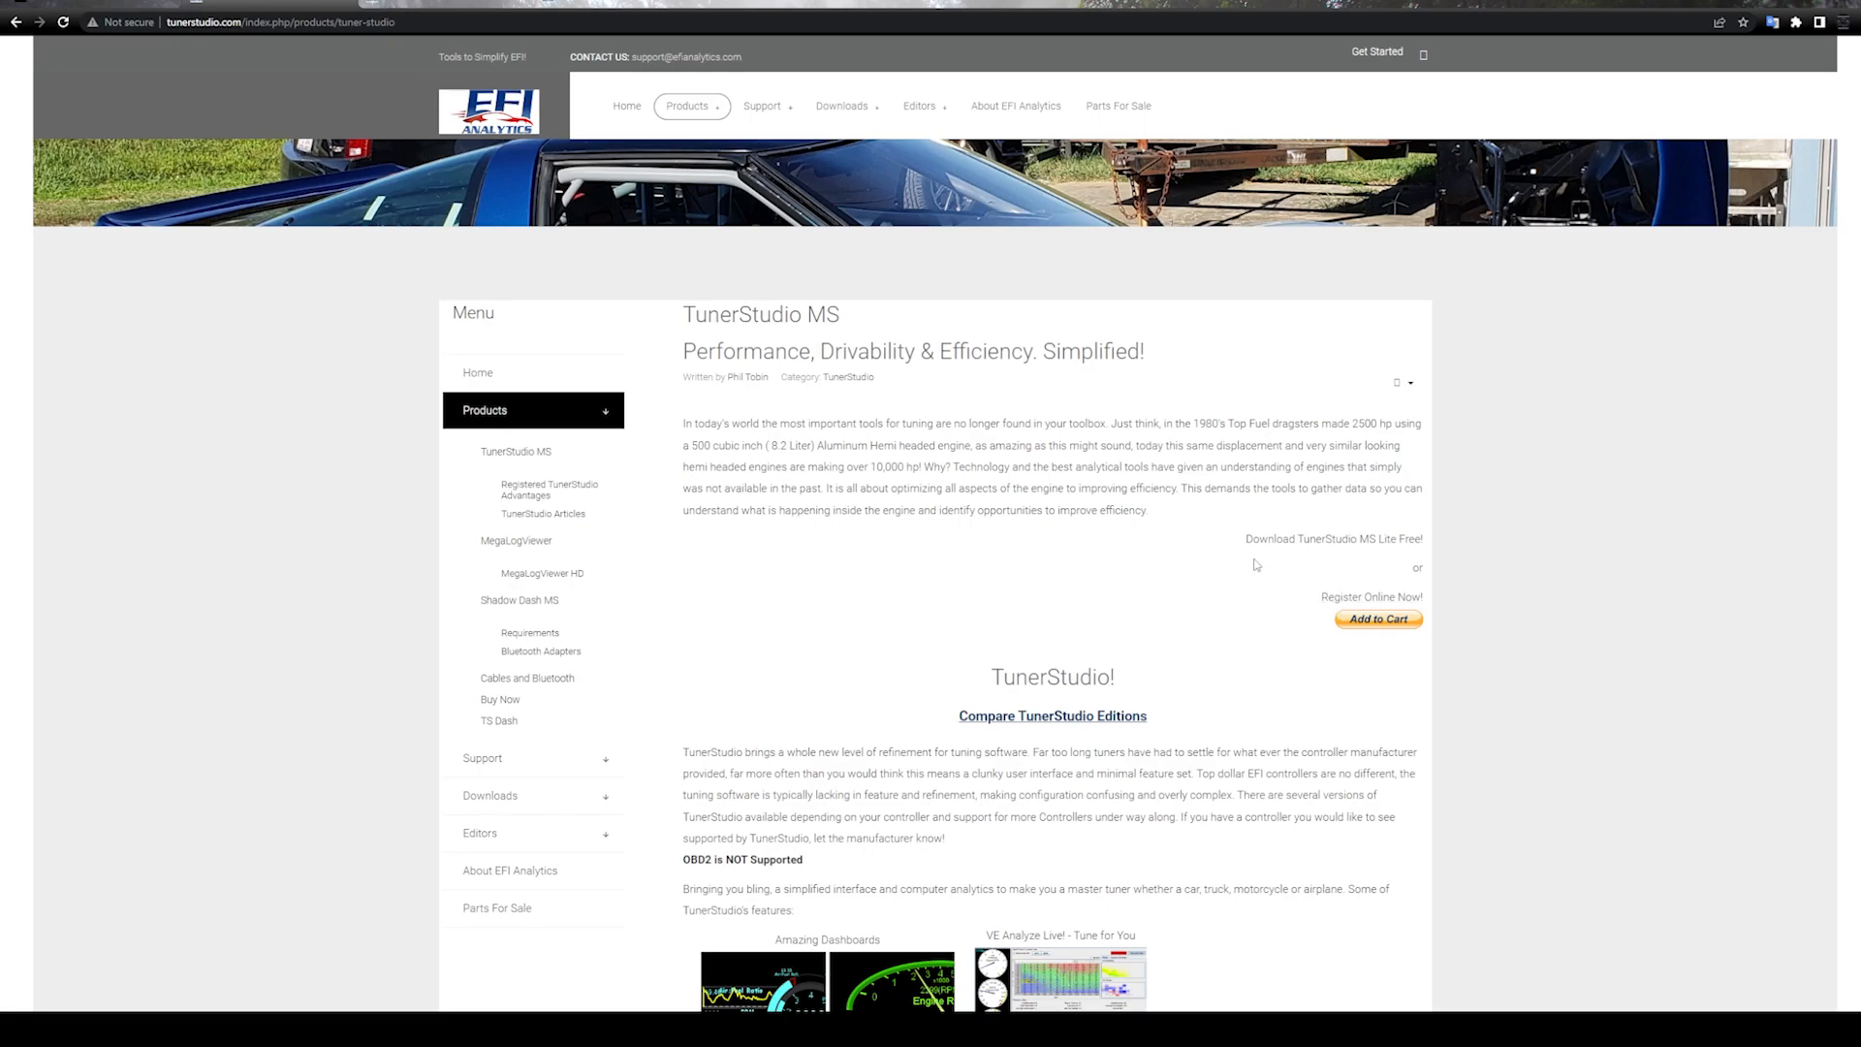
pyautogui.moveTo(1134, 520)
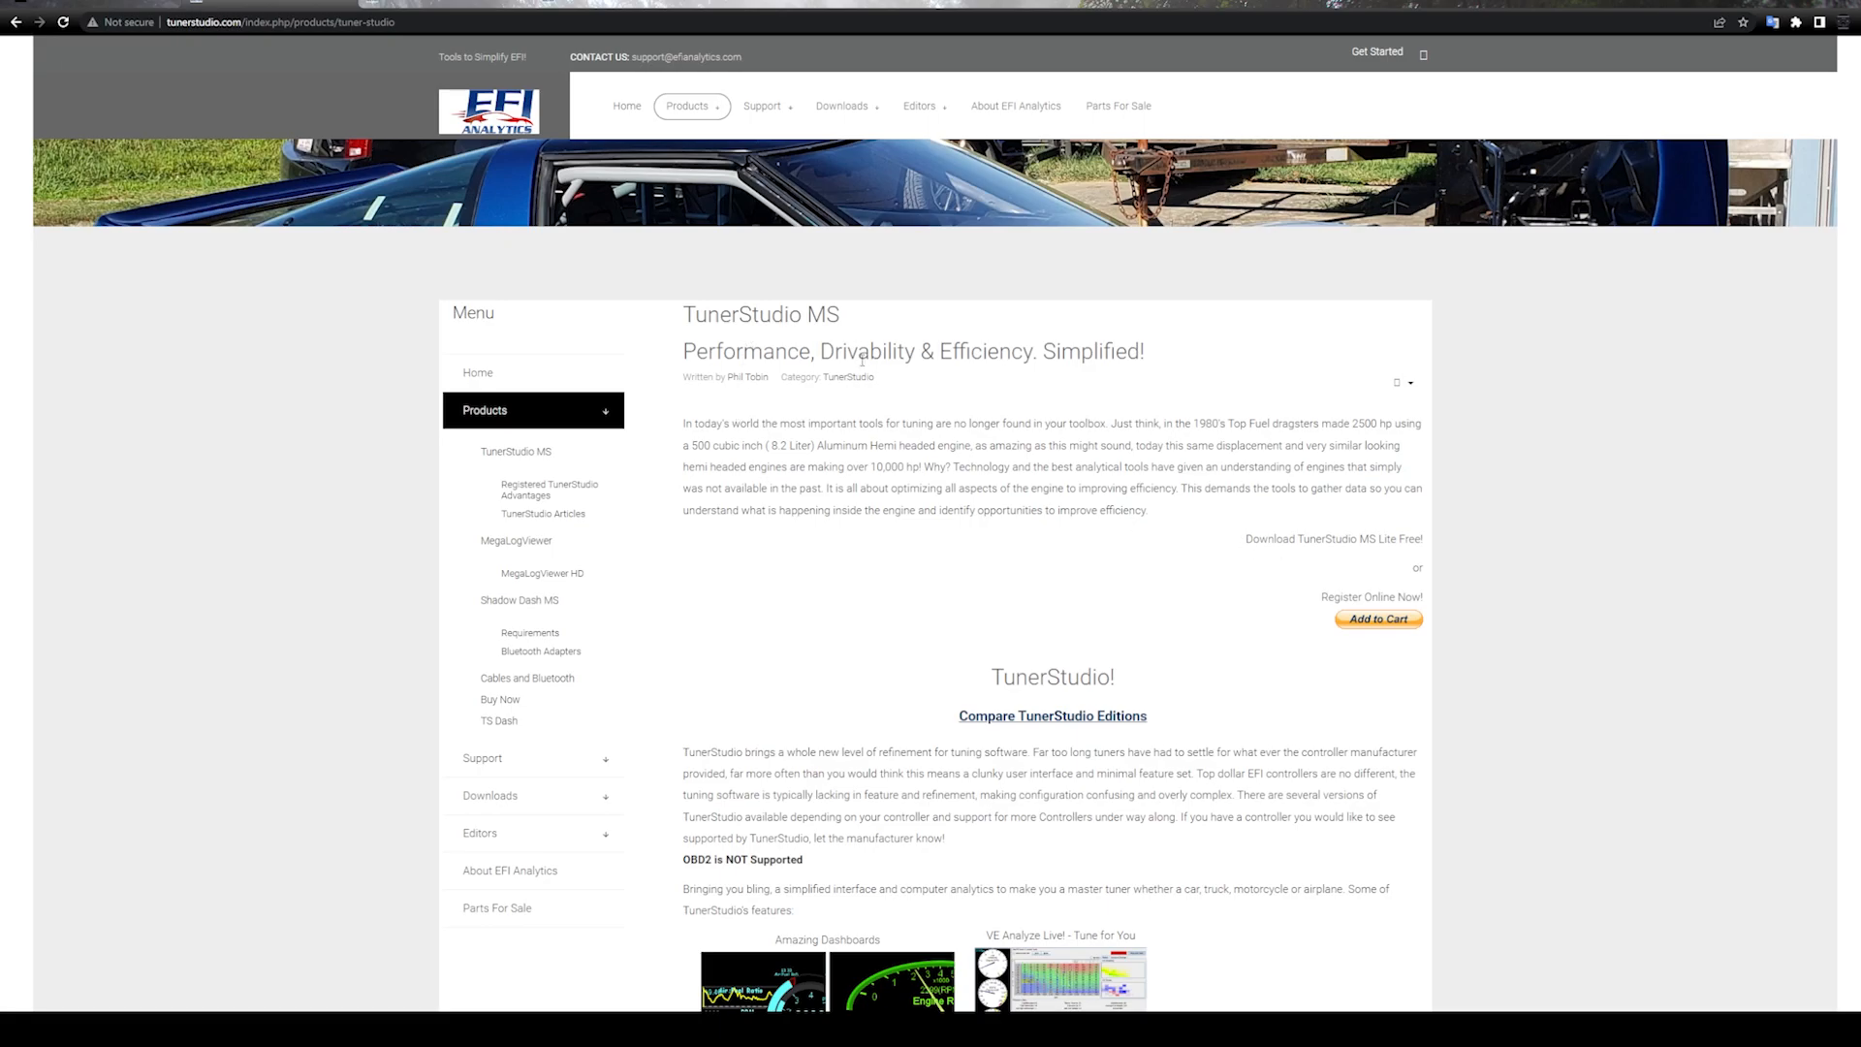
pyautogui.moveTo(859, 363)
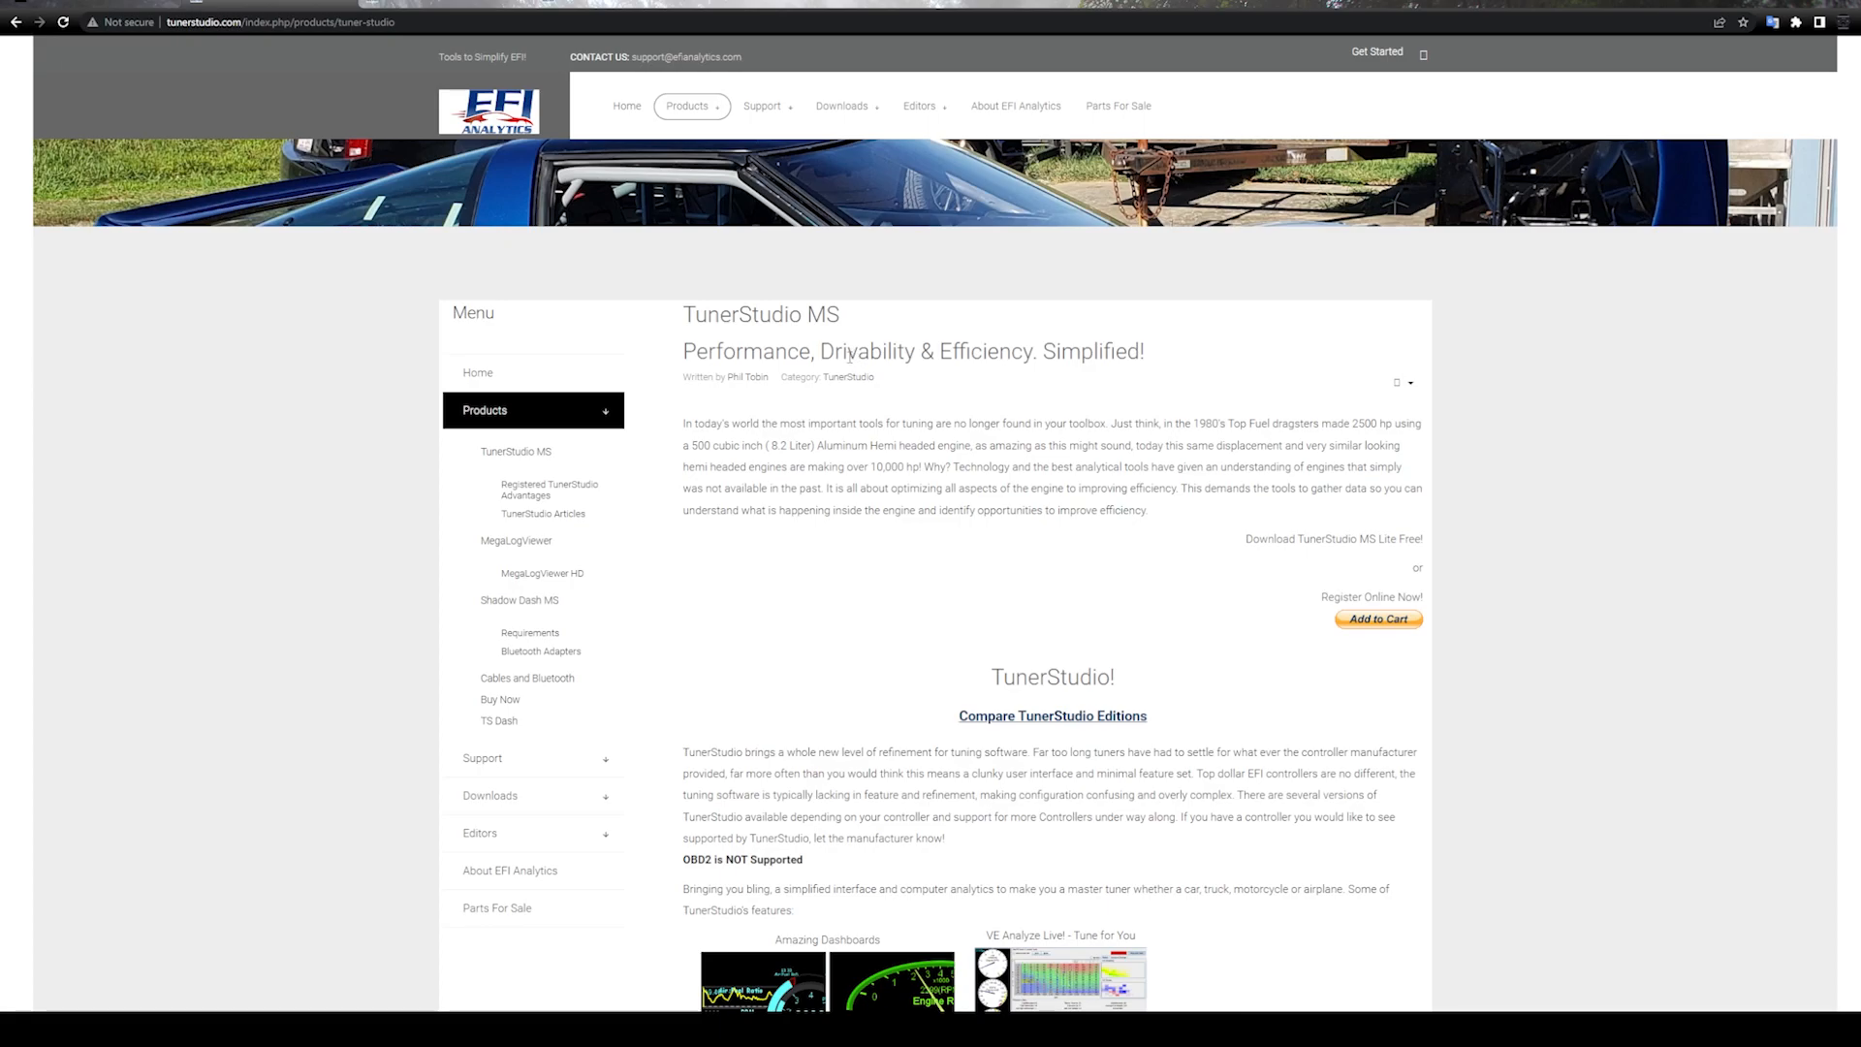
pyautogui.moveTo(901, 380)
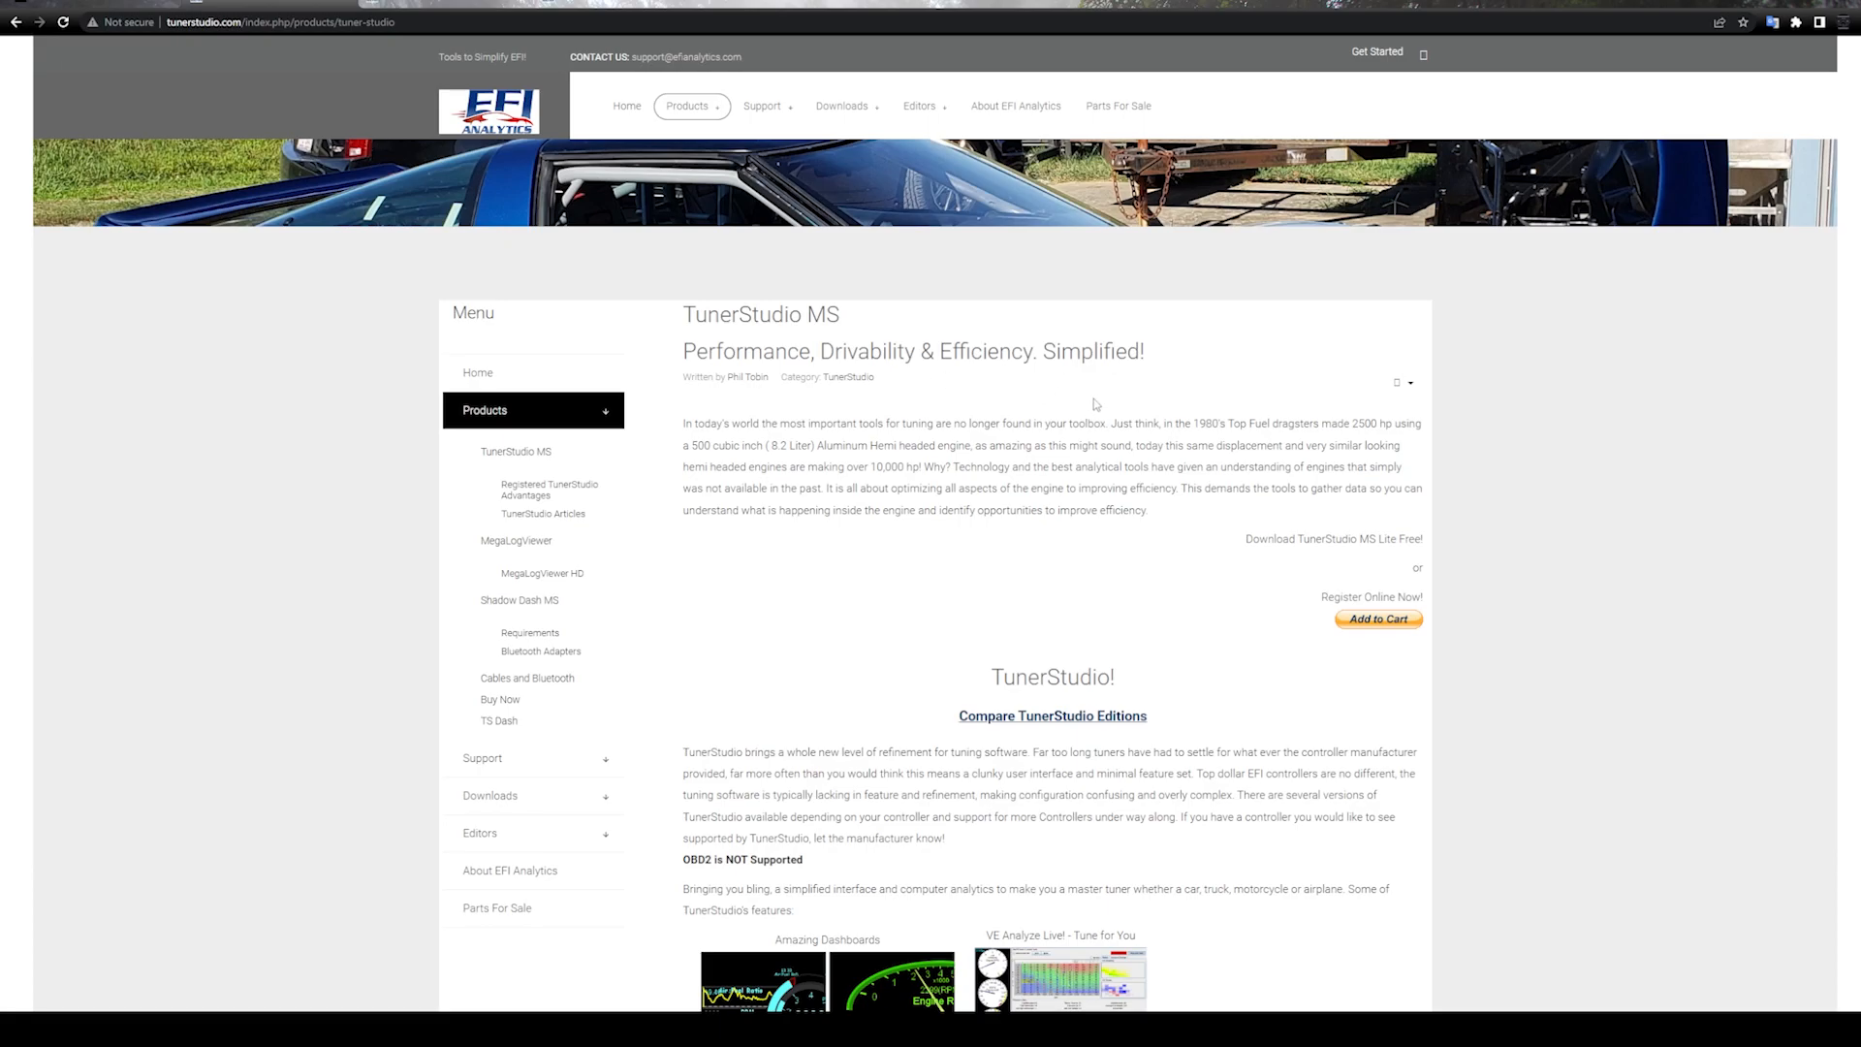
pyautogui.moveTo(1044, 547)
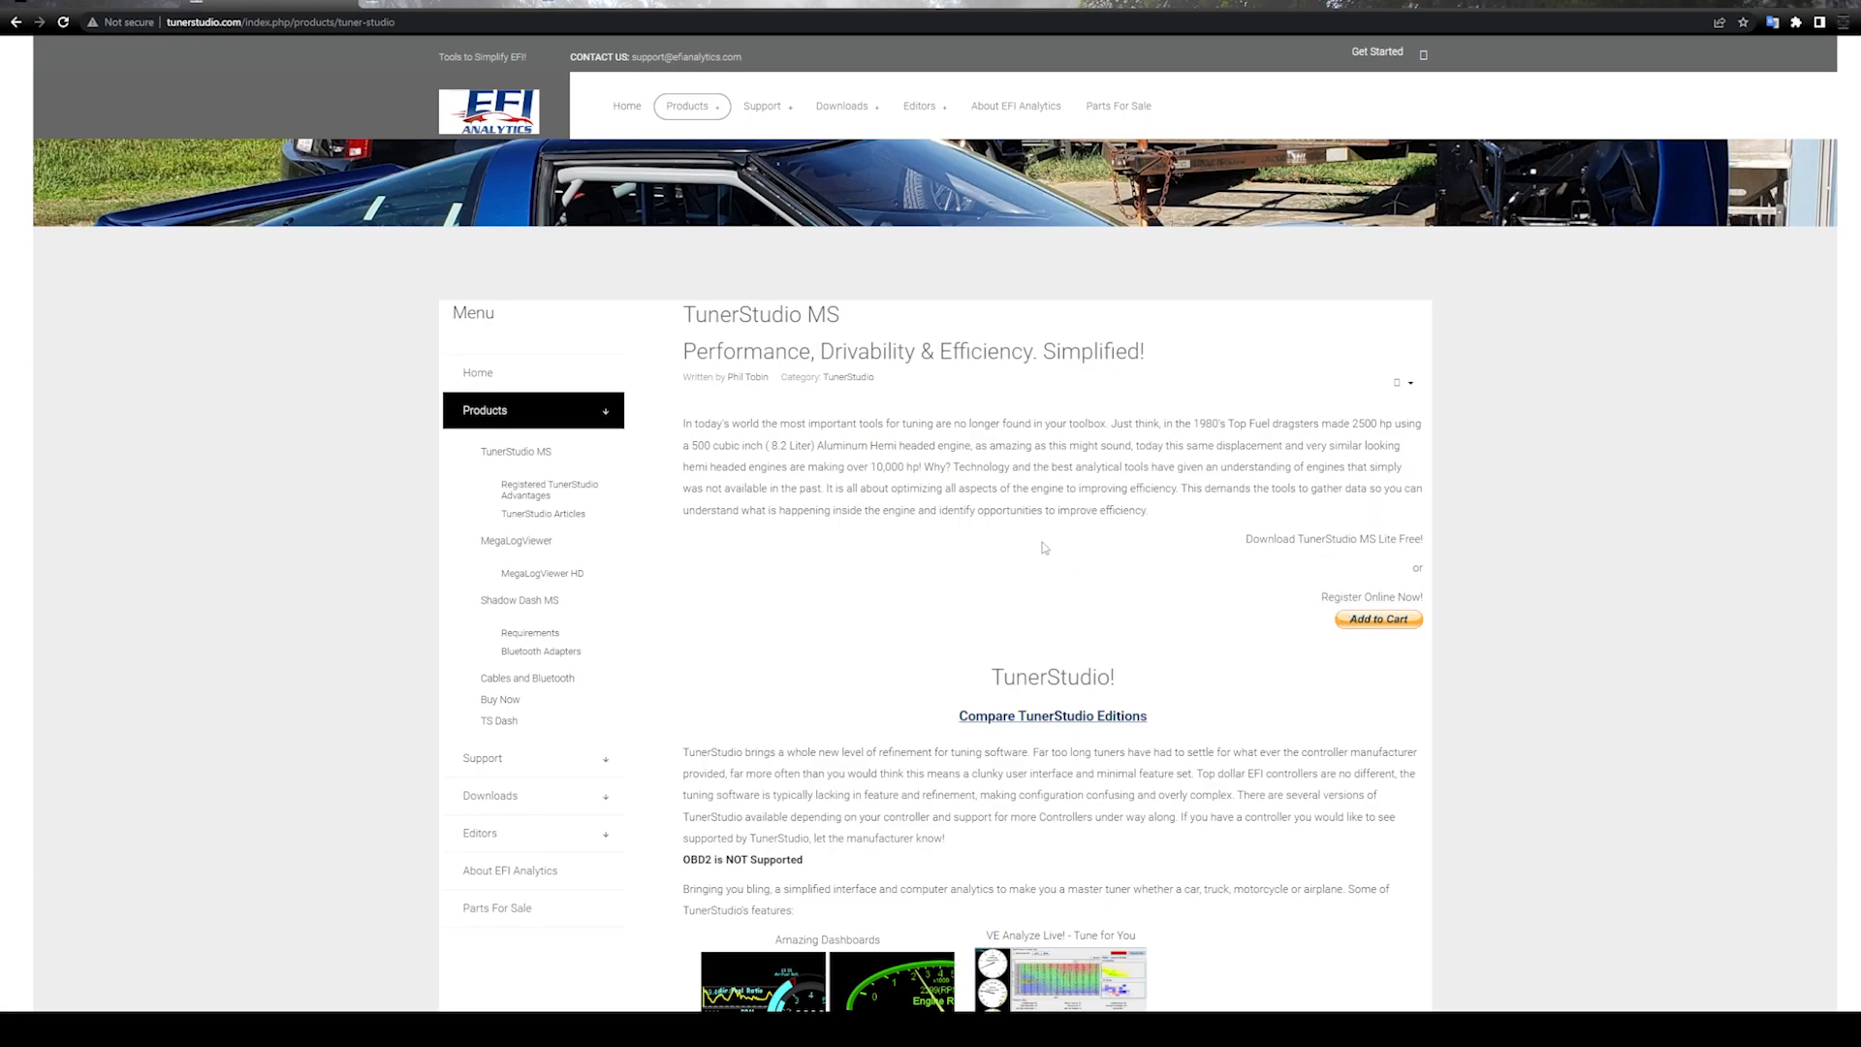
pyautogui.moveTo(140, 23)
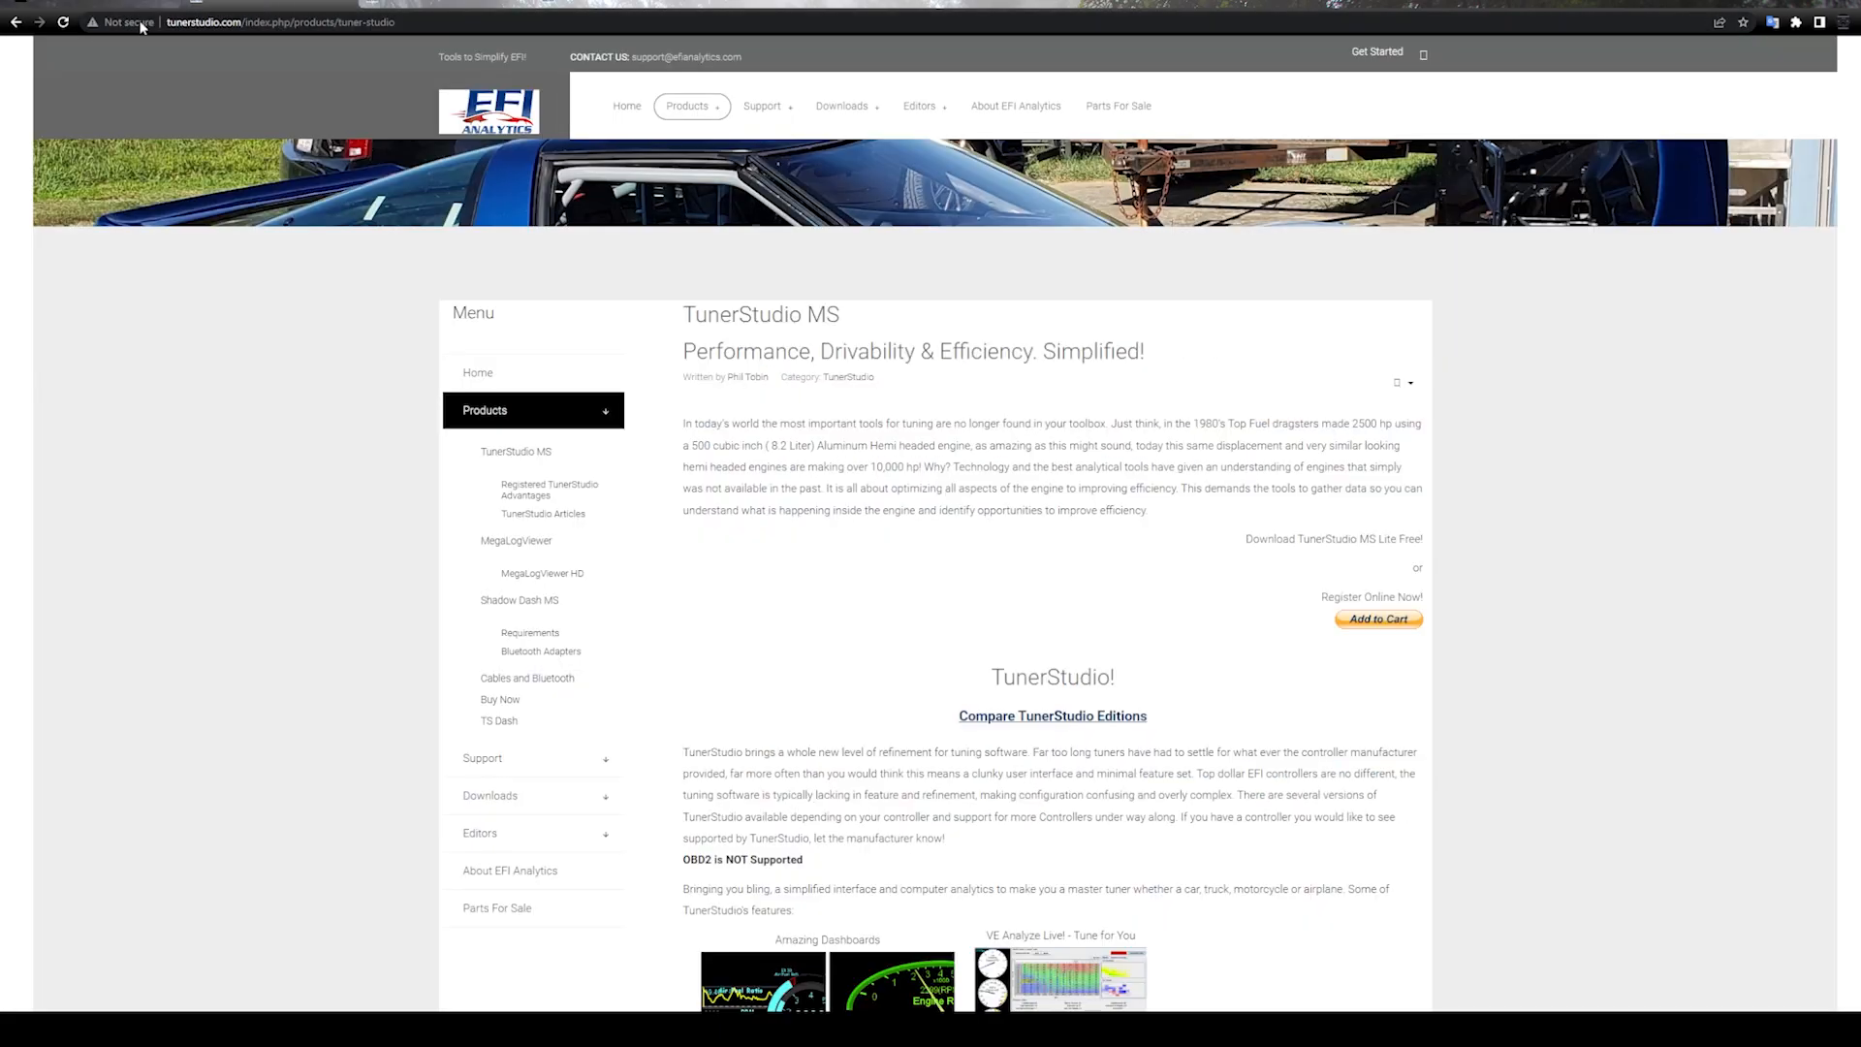
pyautogui.click(687, 107)
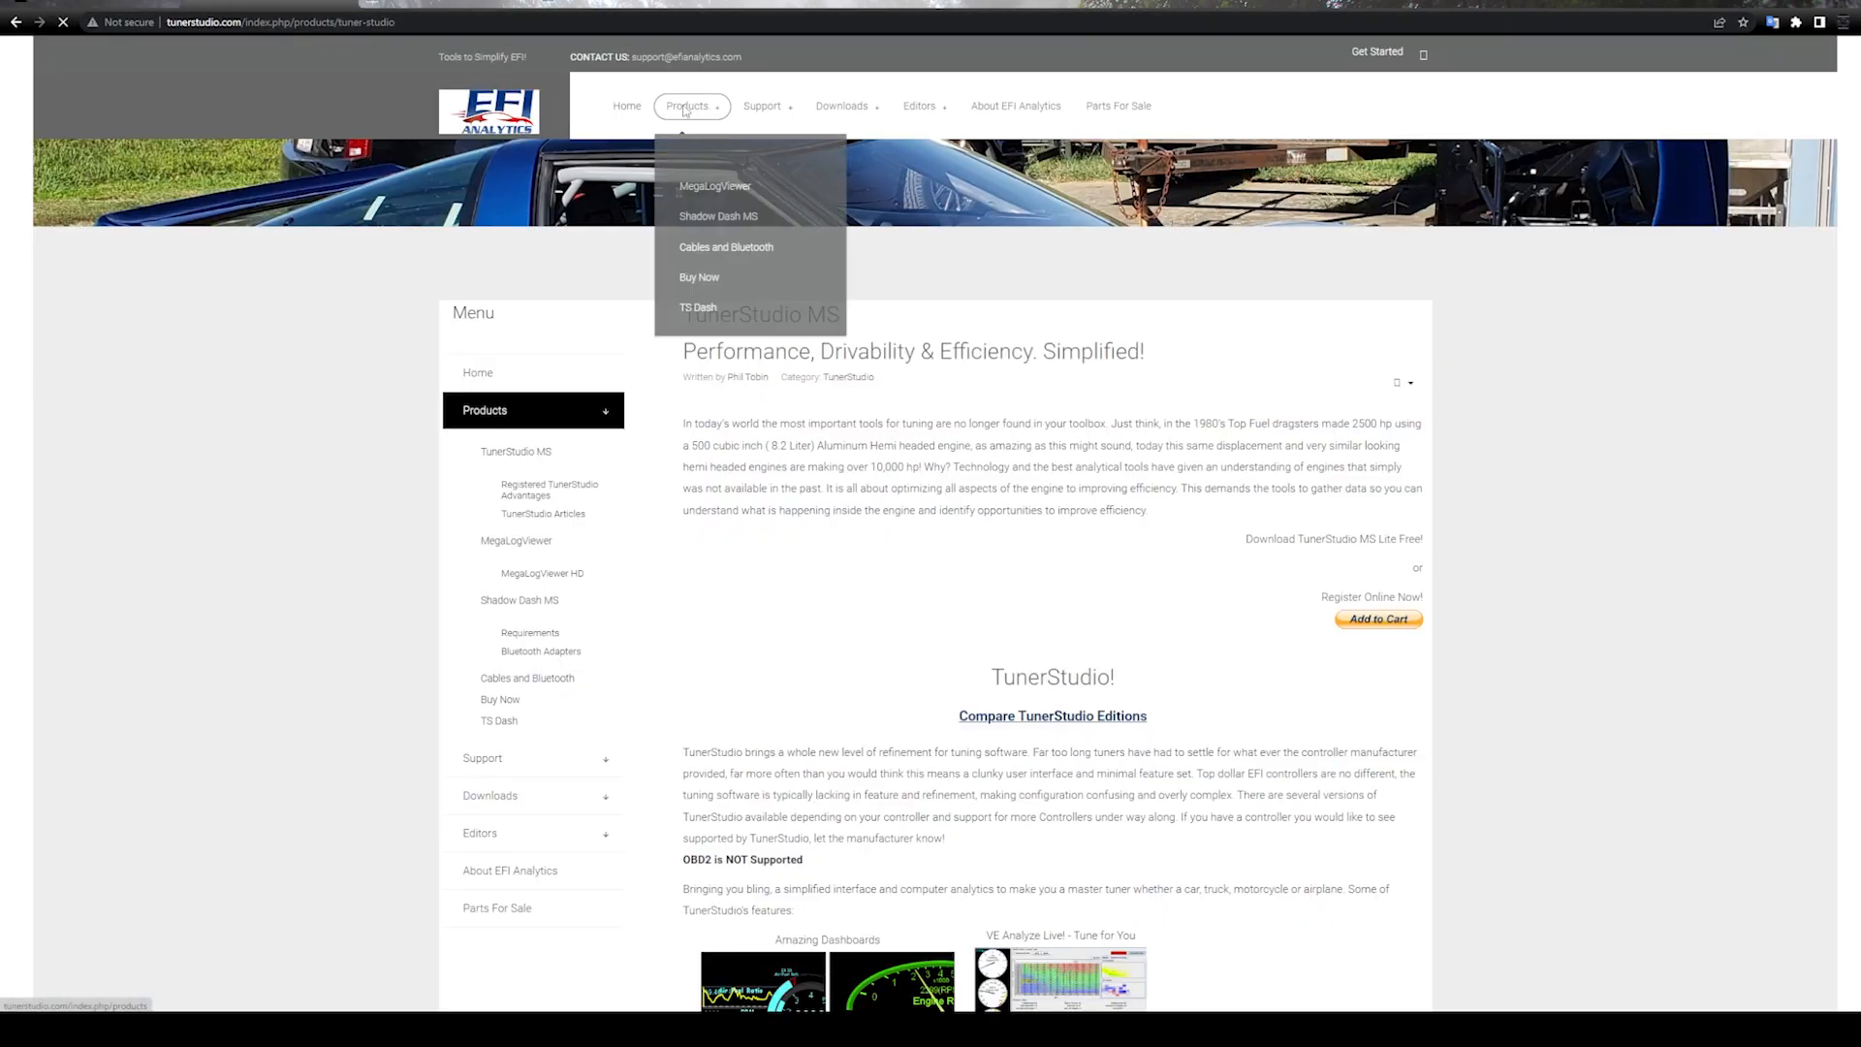
pyautogui.click(686, 105)
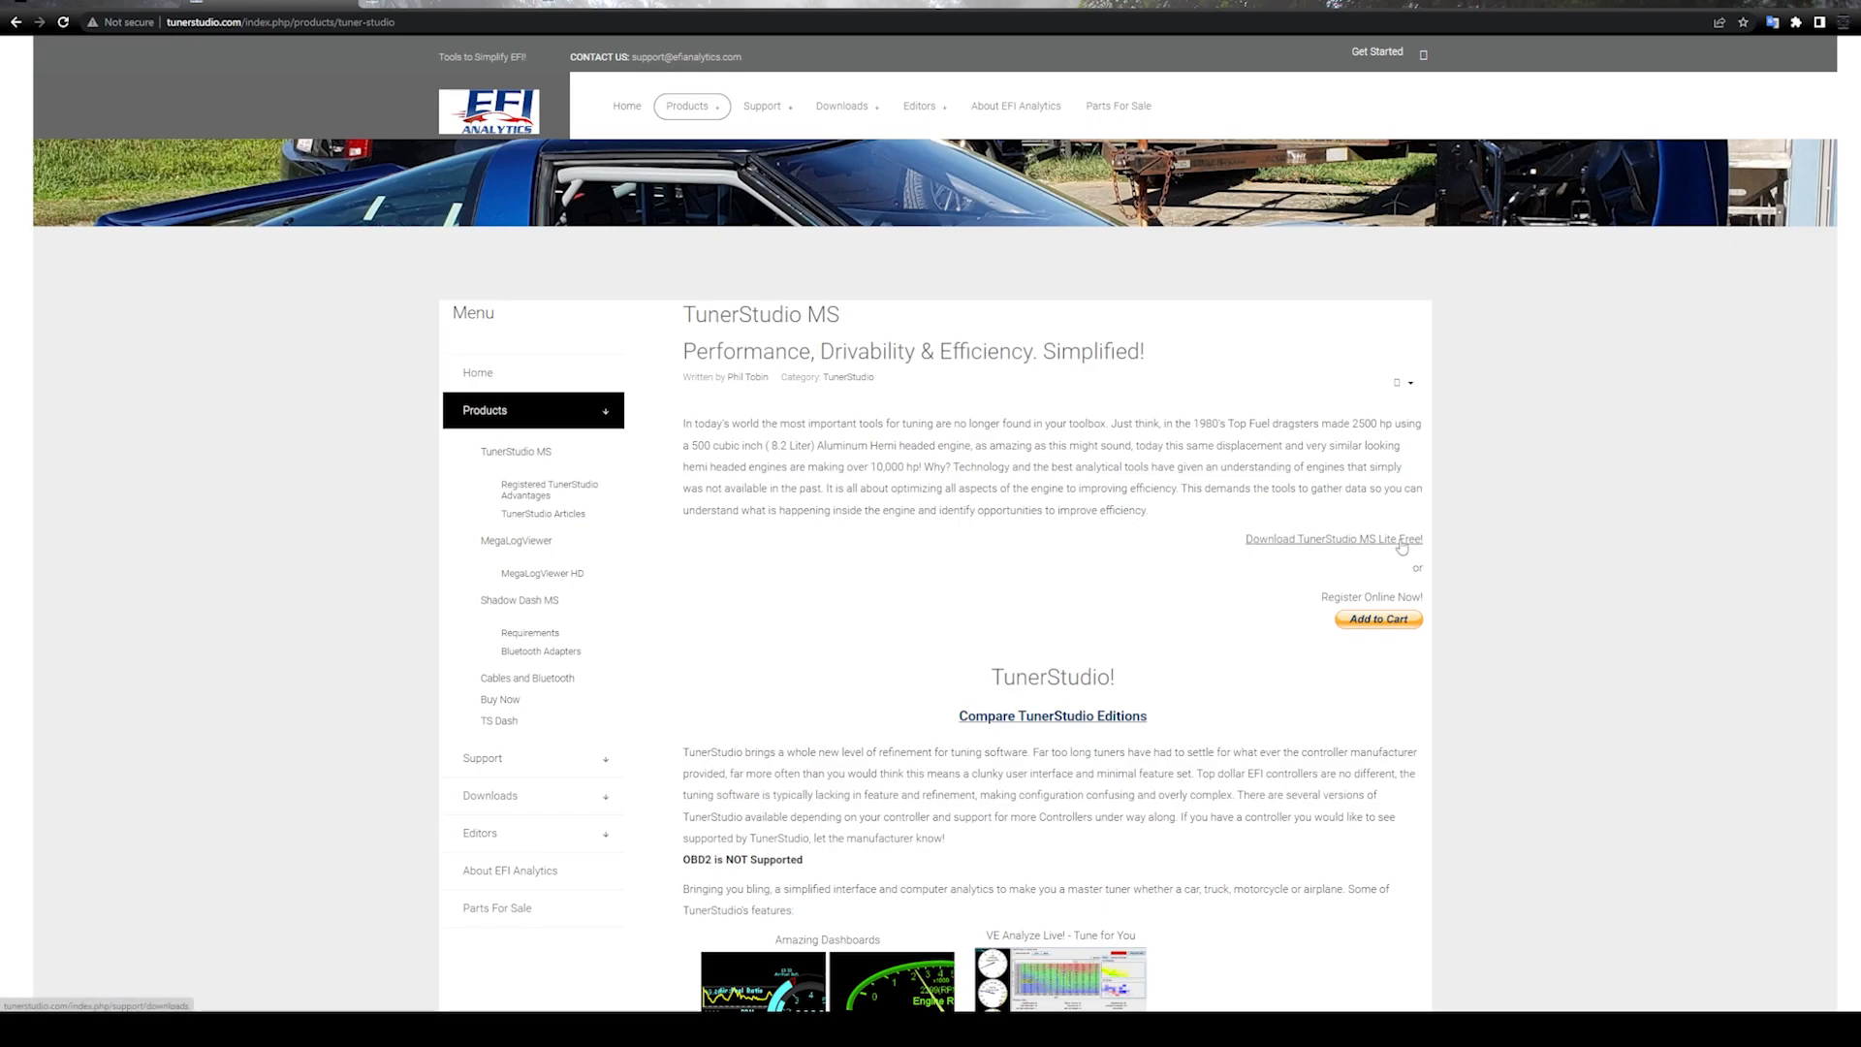
pyautogui.moveTo(1400, 547)
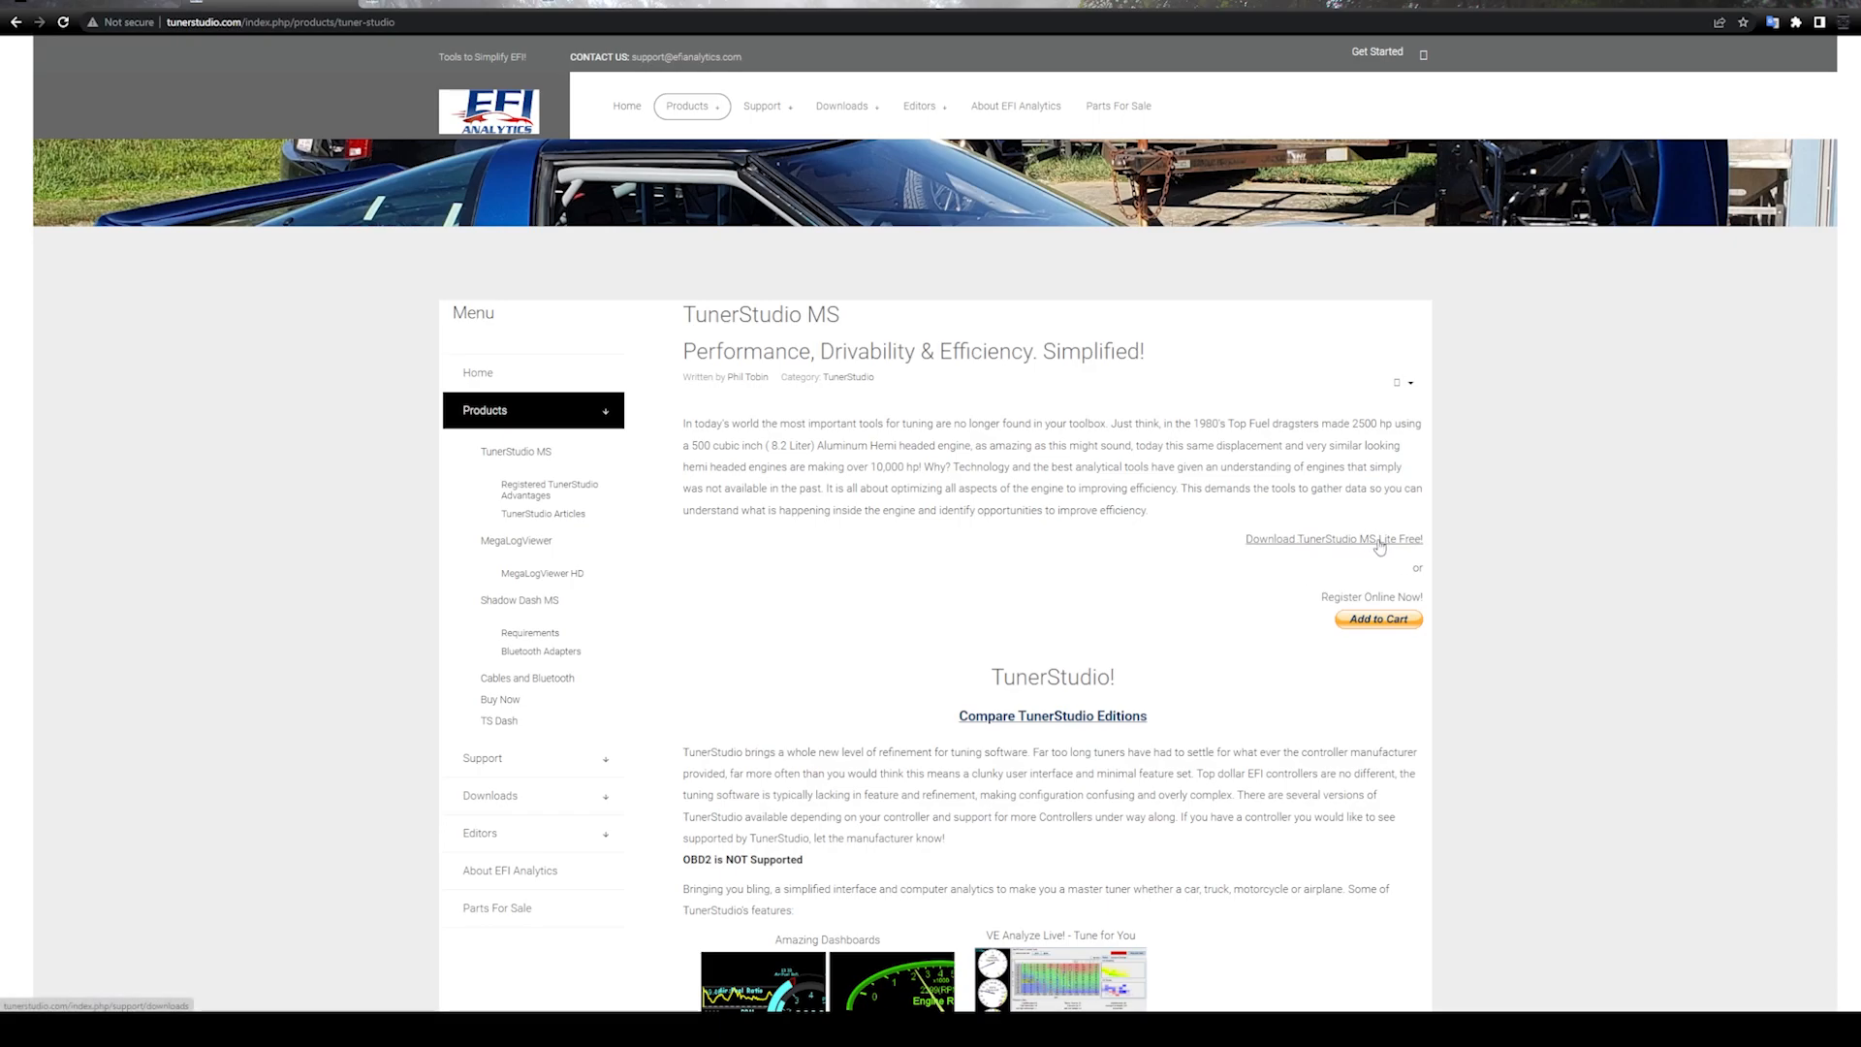
pyautogui.moveTo(1363, 546)
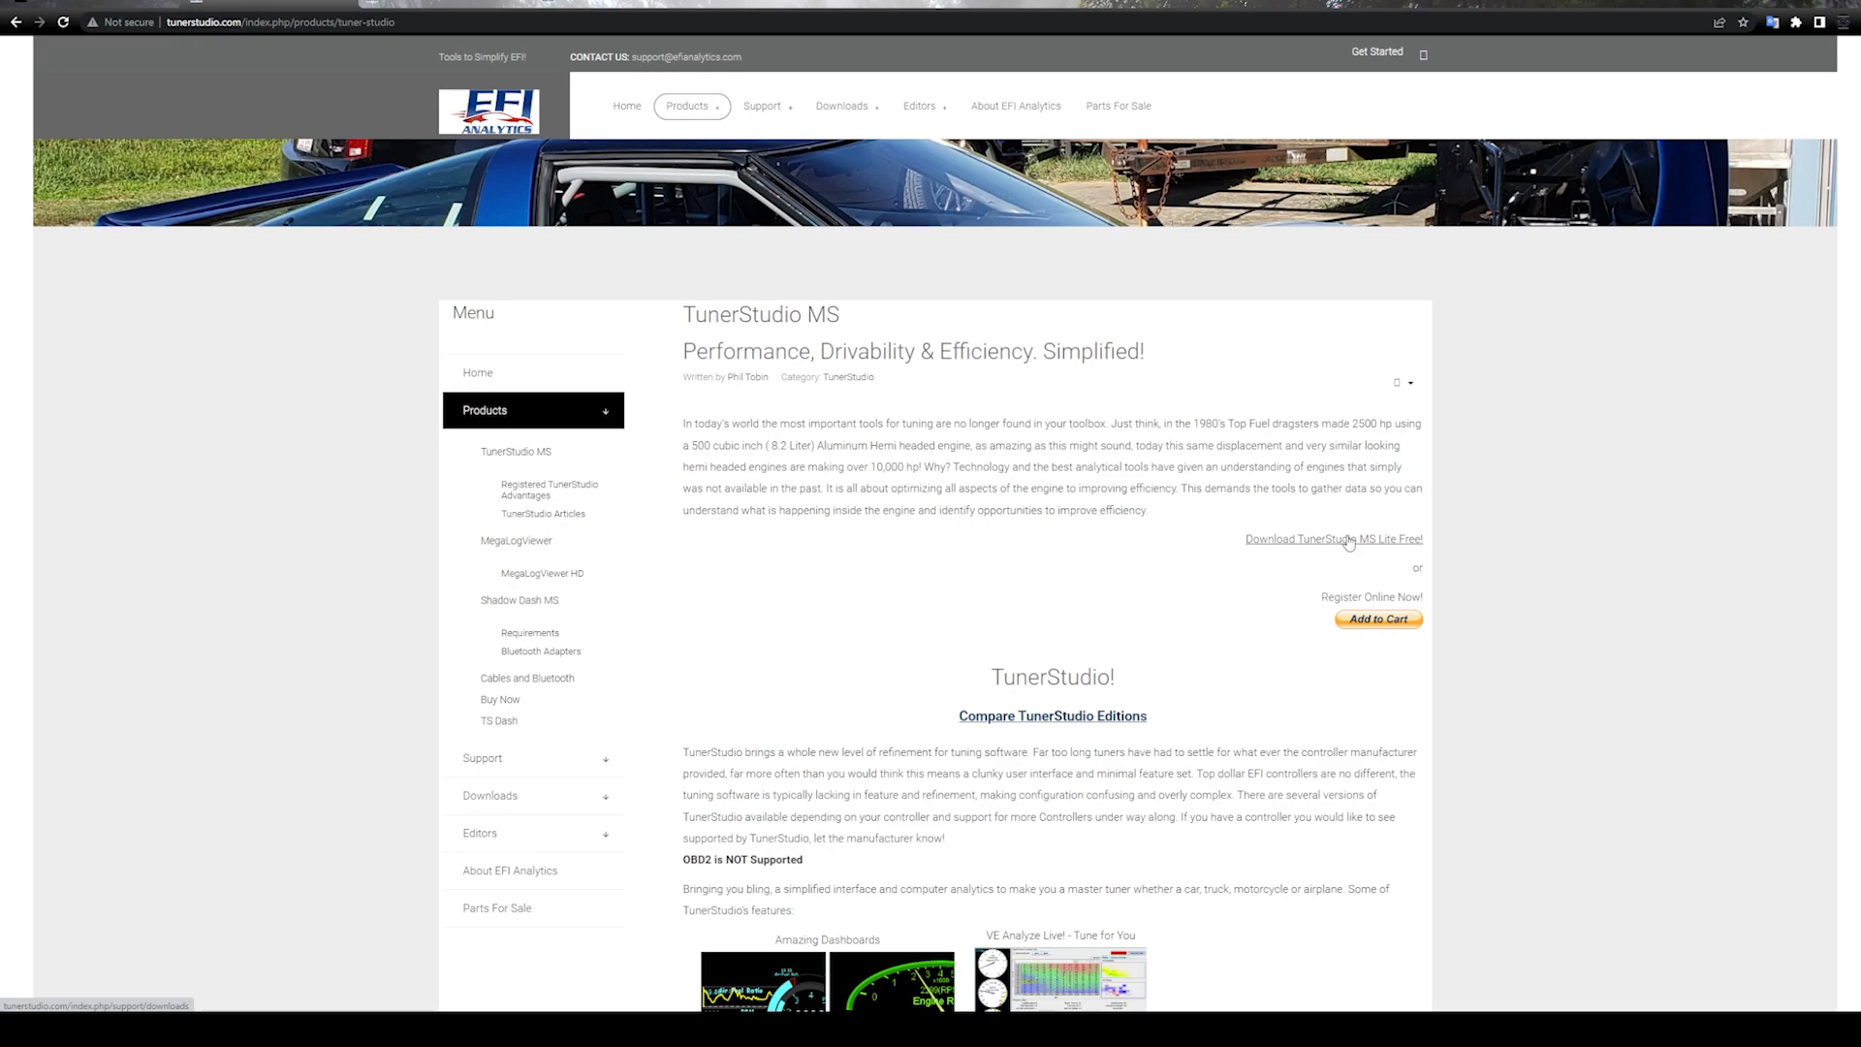
pyautogui.moveTo(1334, 527)
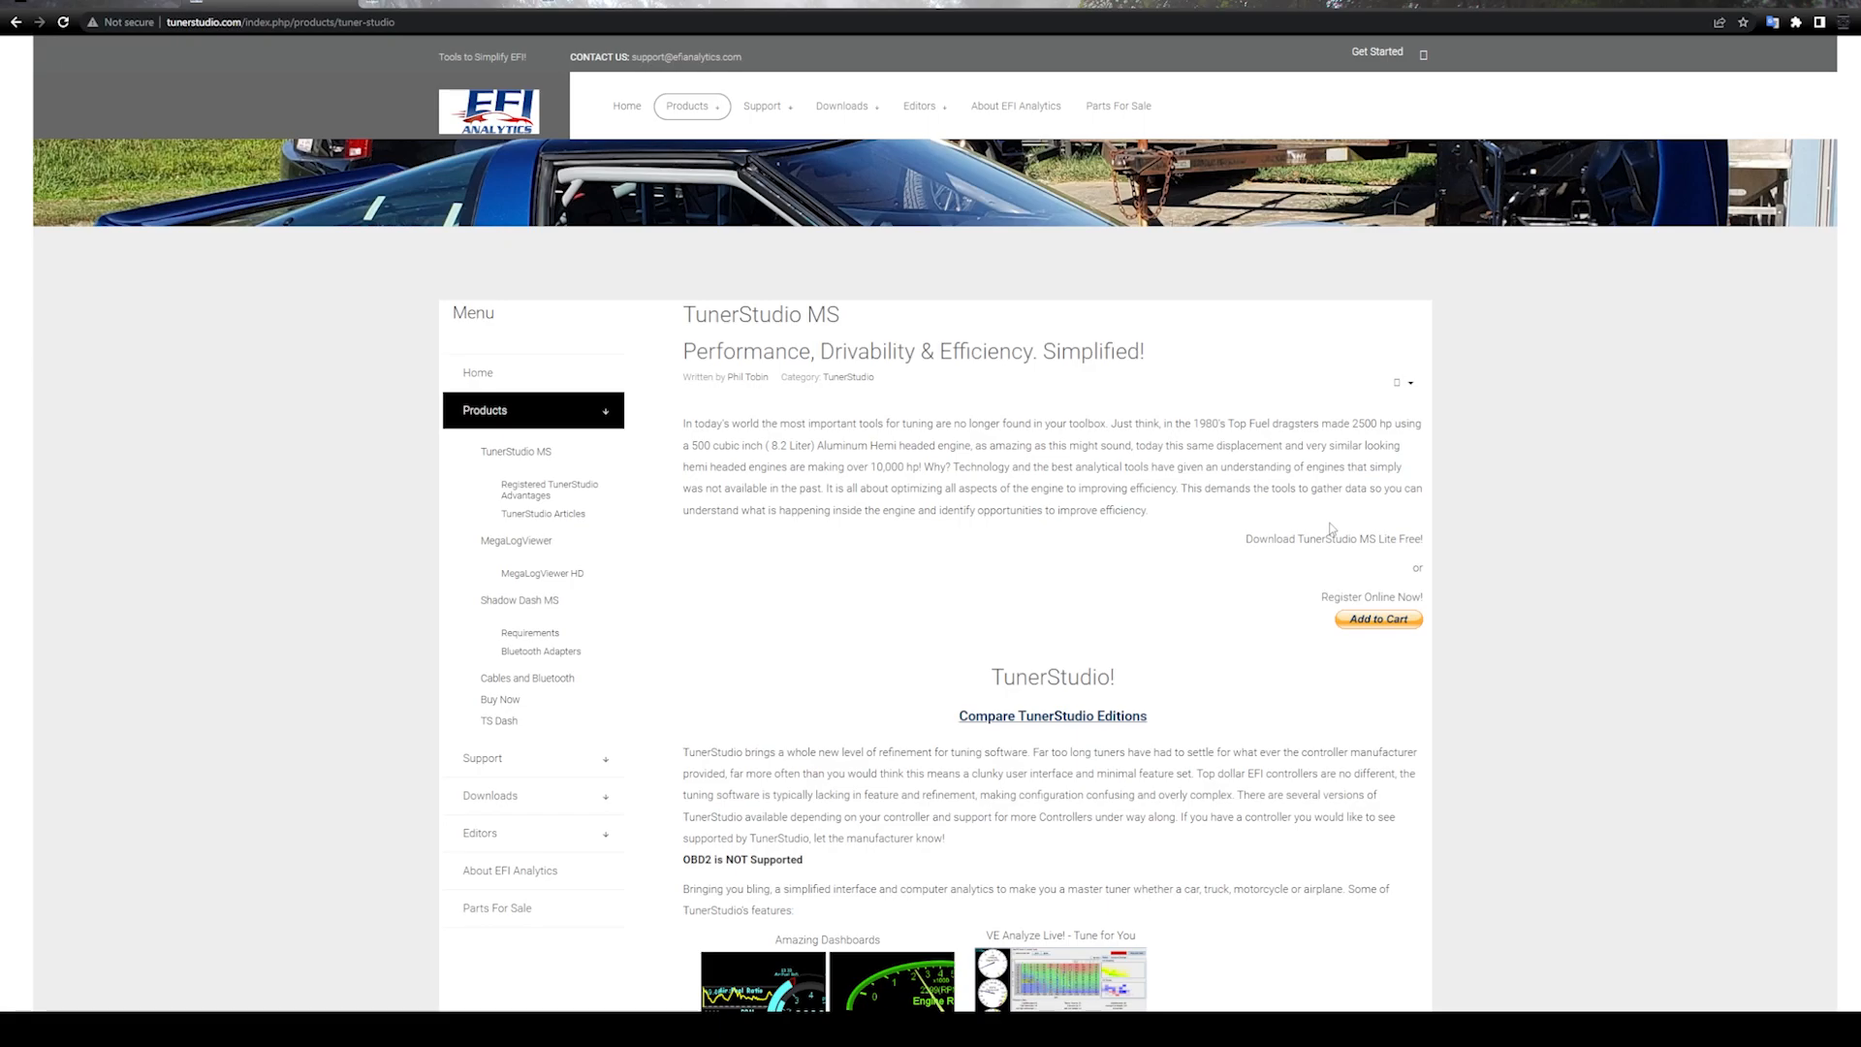
pyautogui.moveTo(1092, 703)
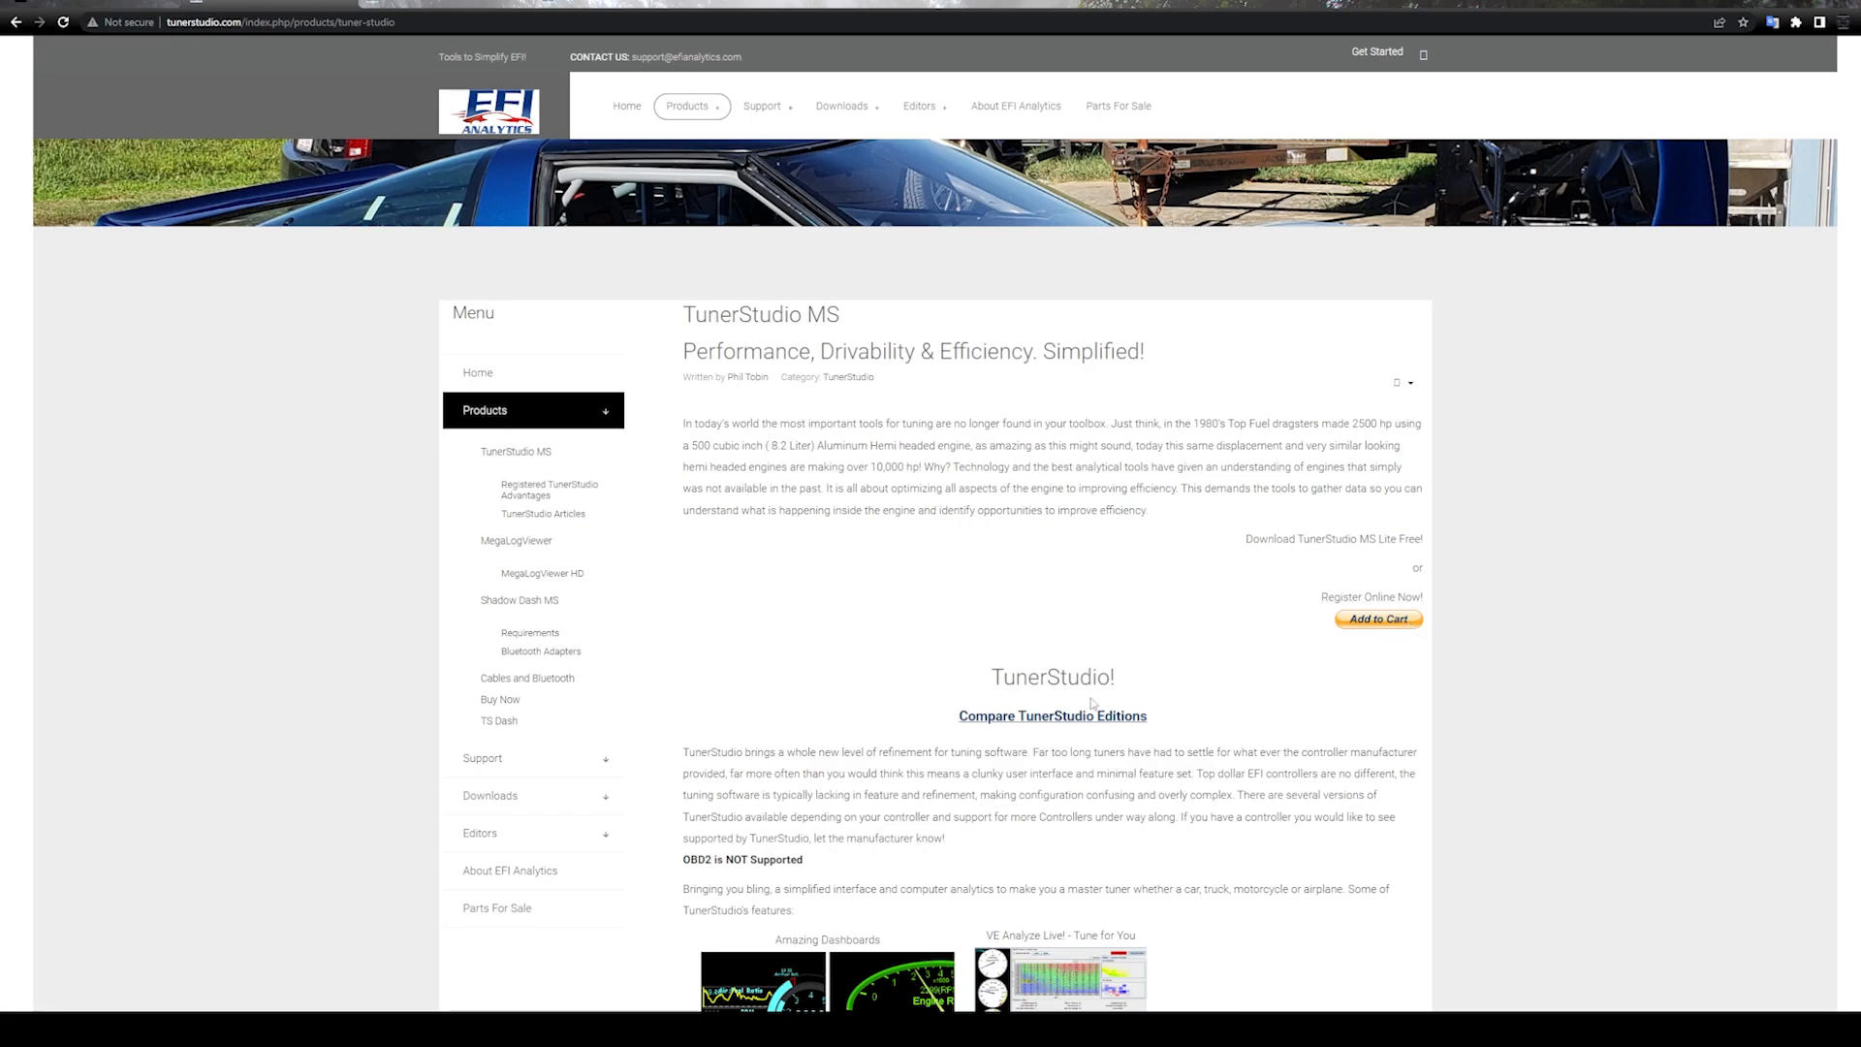
pyautogui.moveTo(785, 318)
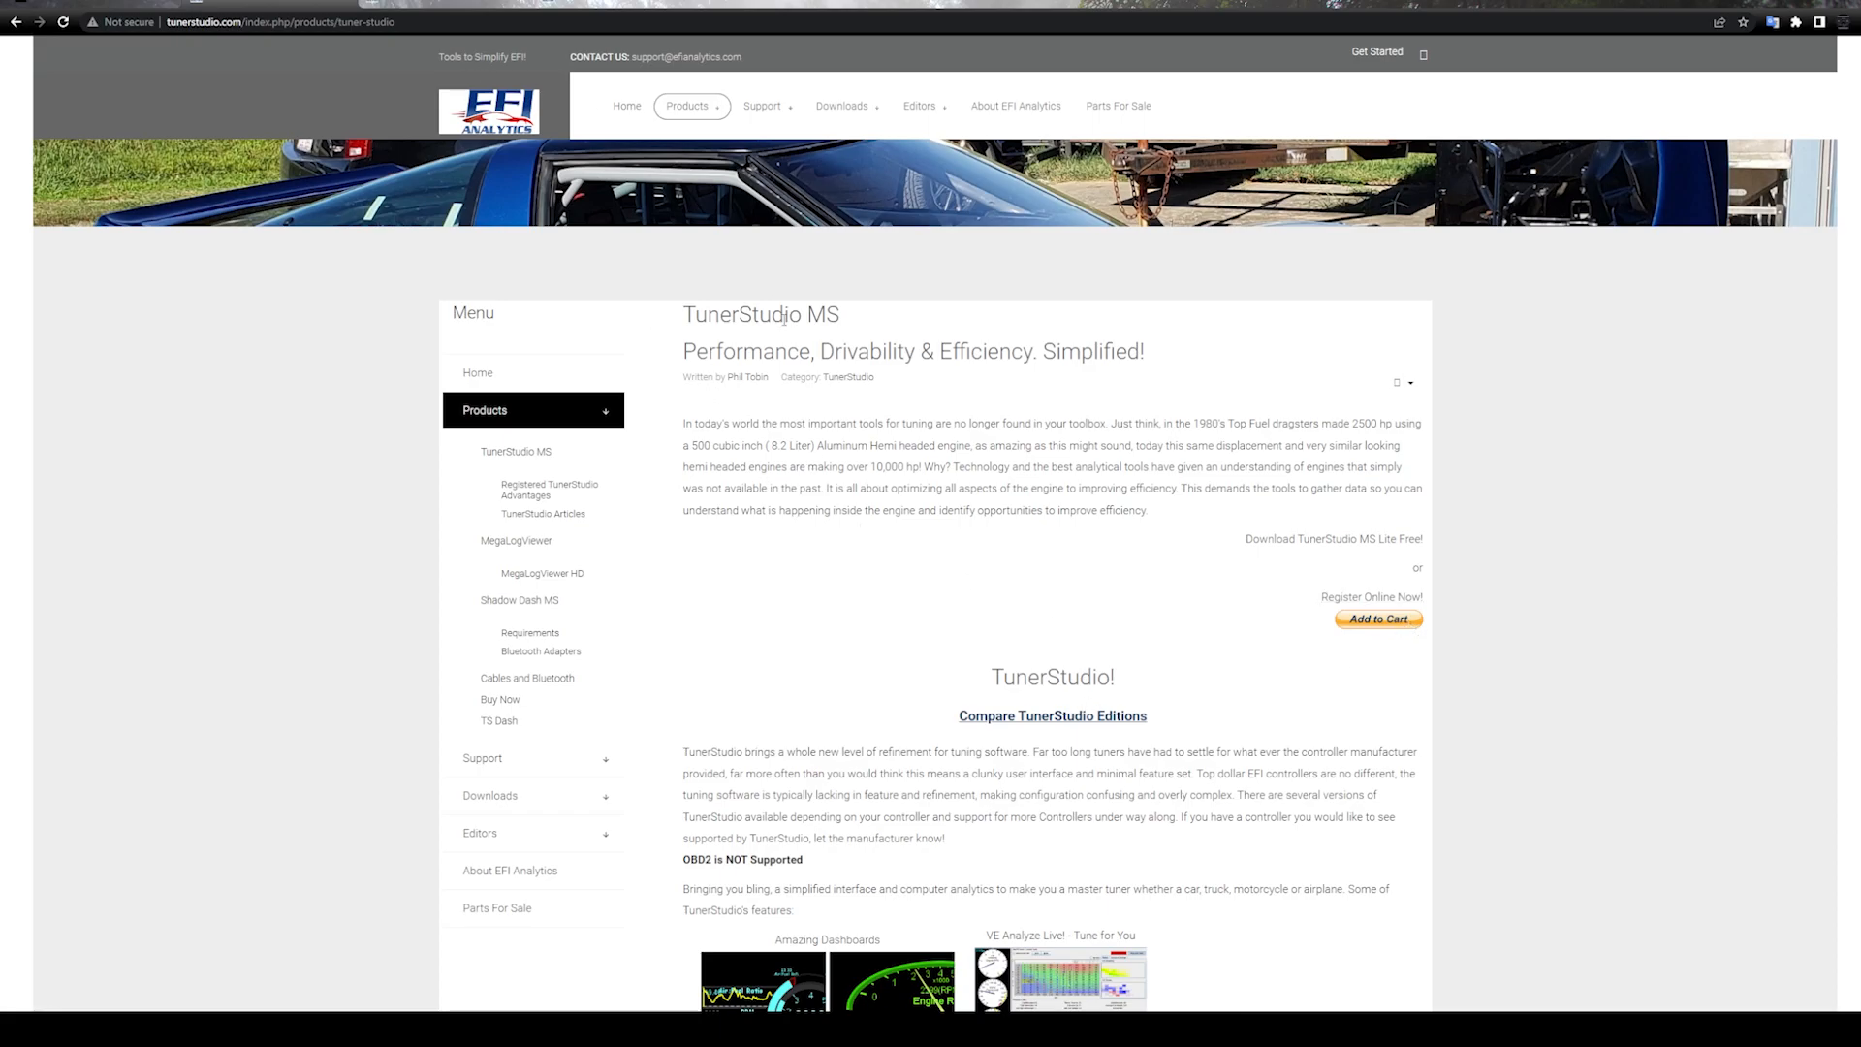
pyautogui.moveTo(1305, 584)
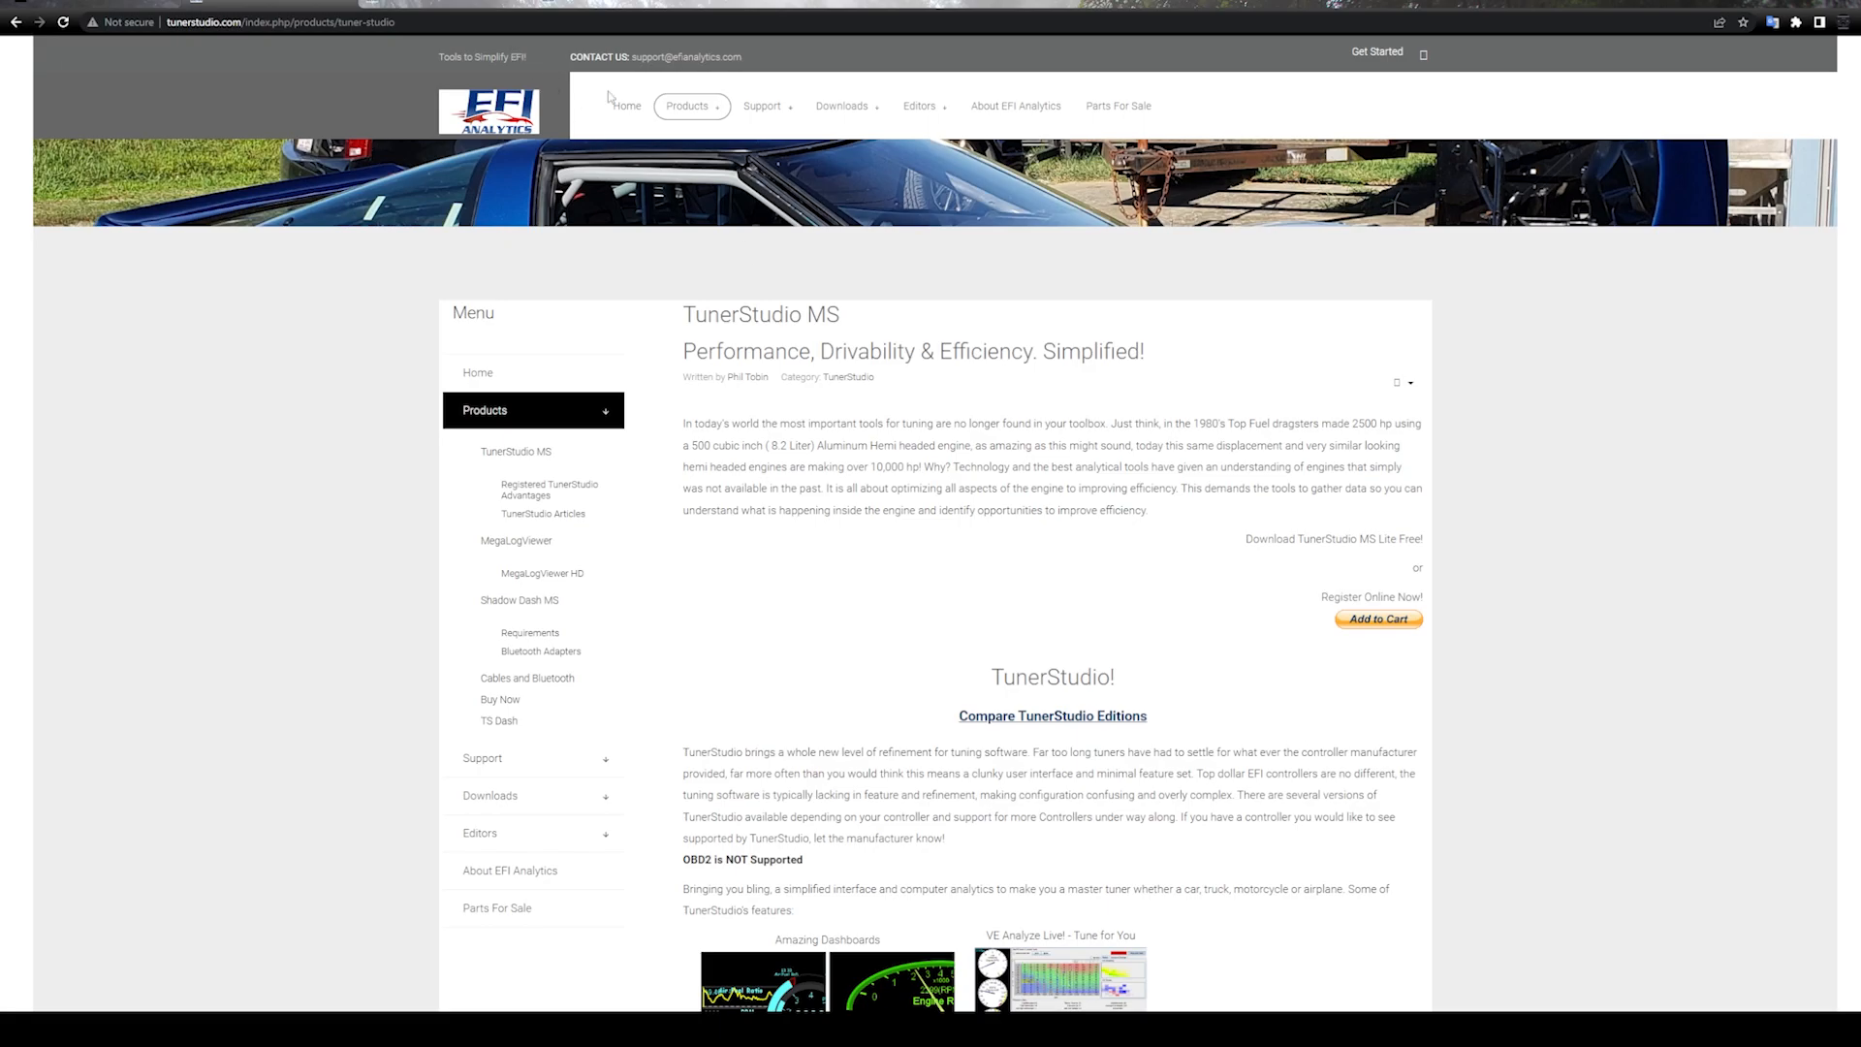
pyautogui.moveTo(700, 142)
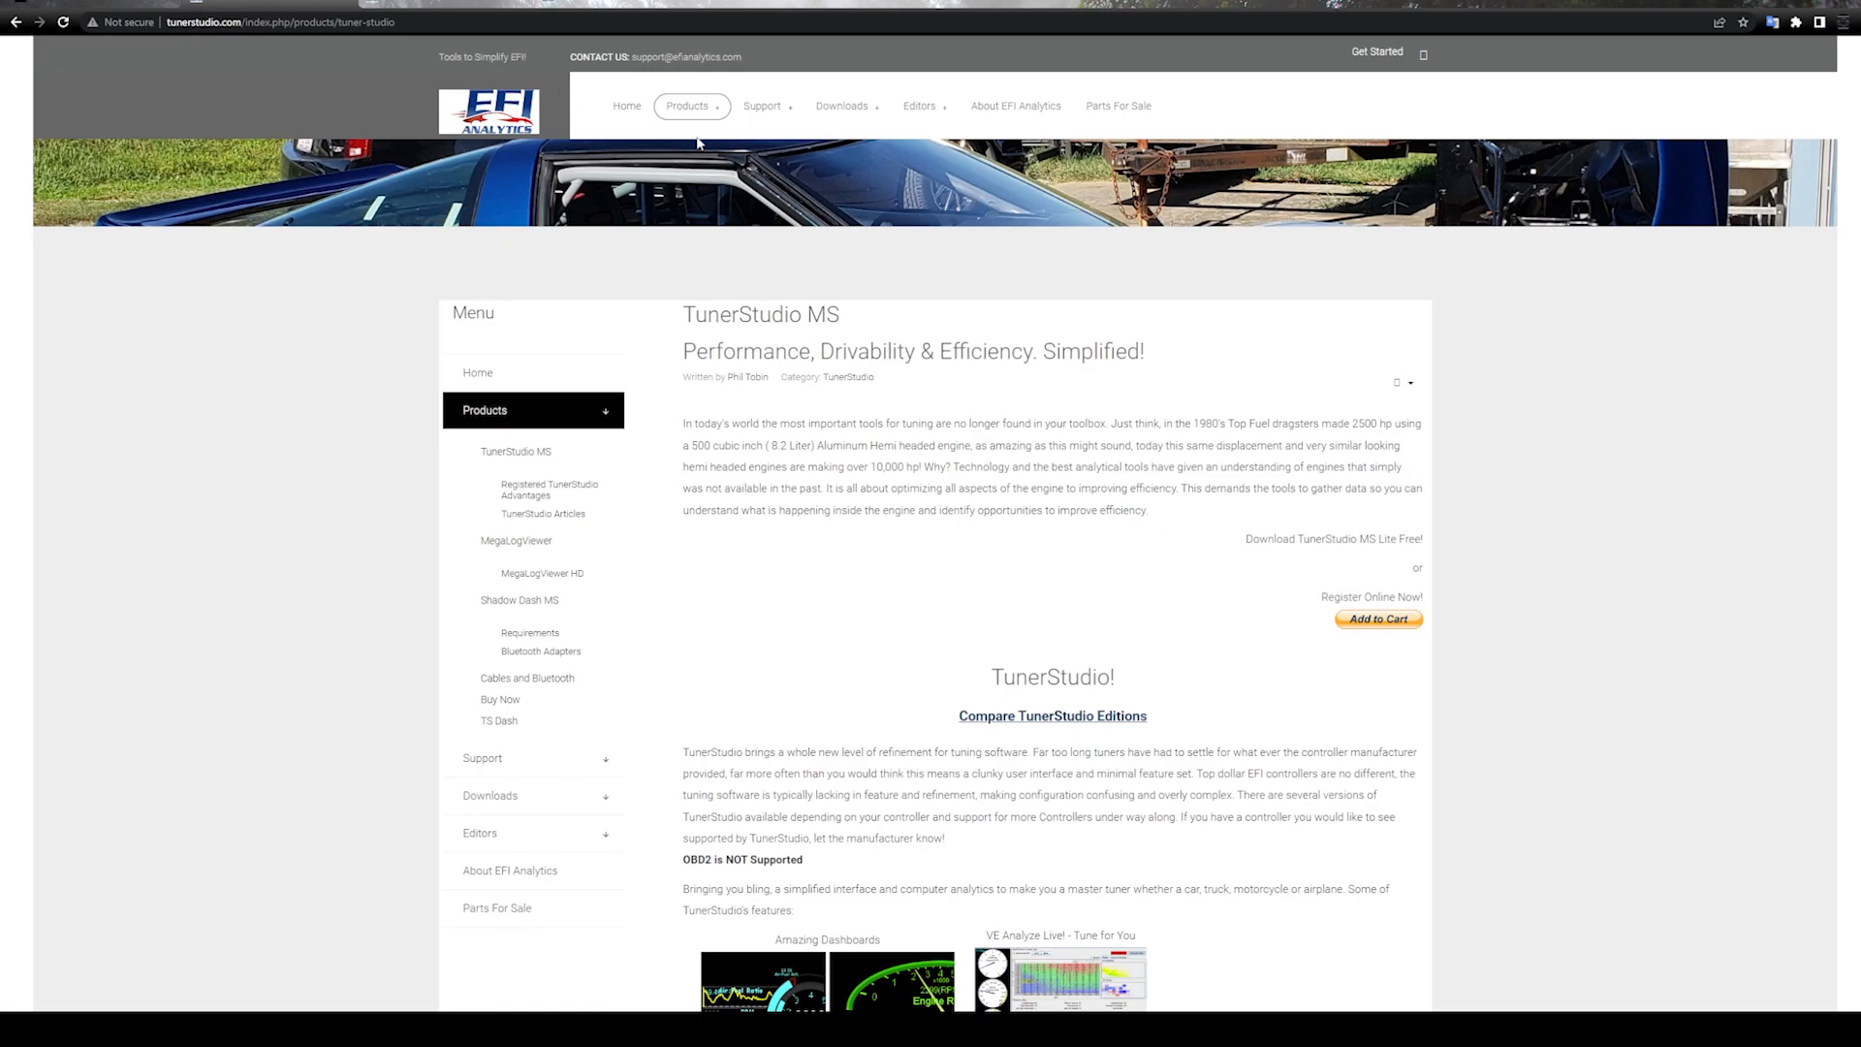
pyautogui.click(689, 104)
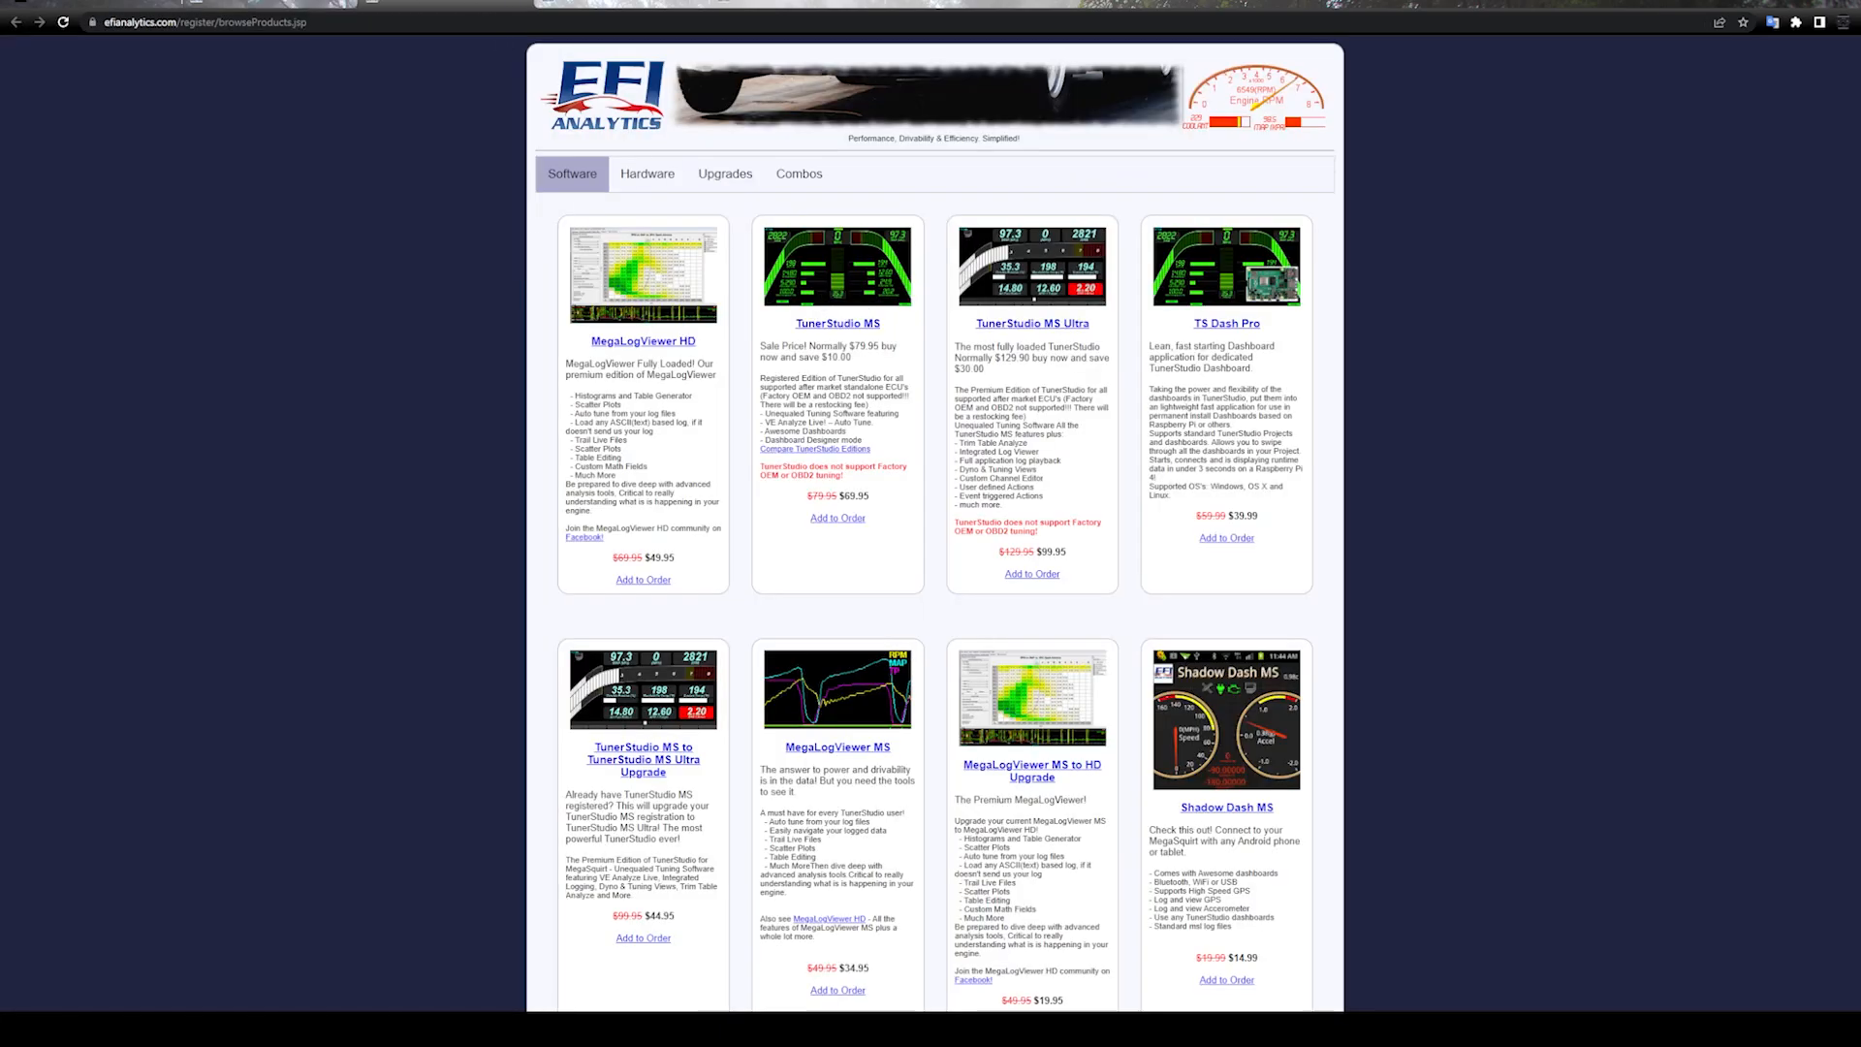
pyautogui.scroll(-3)
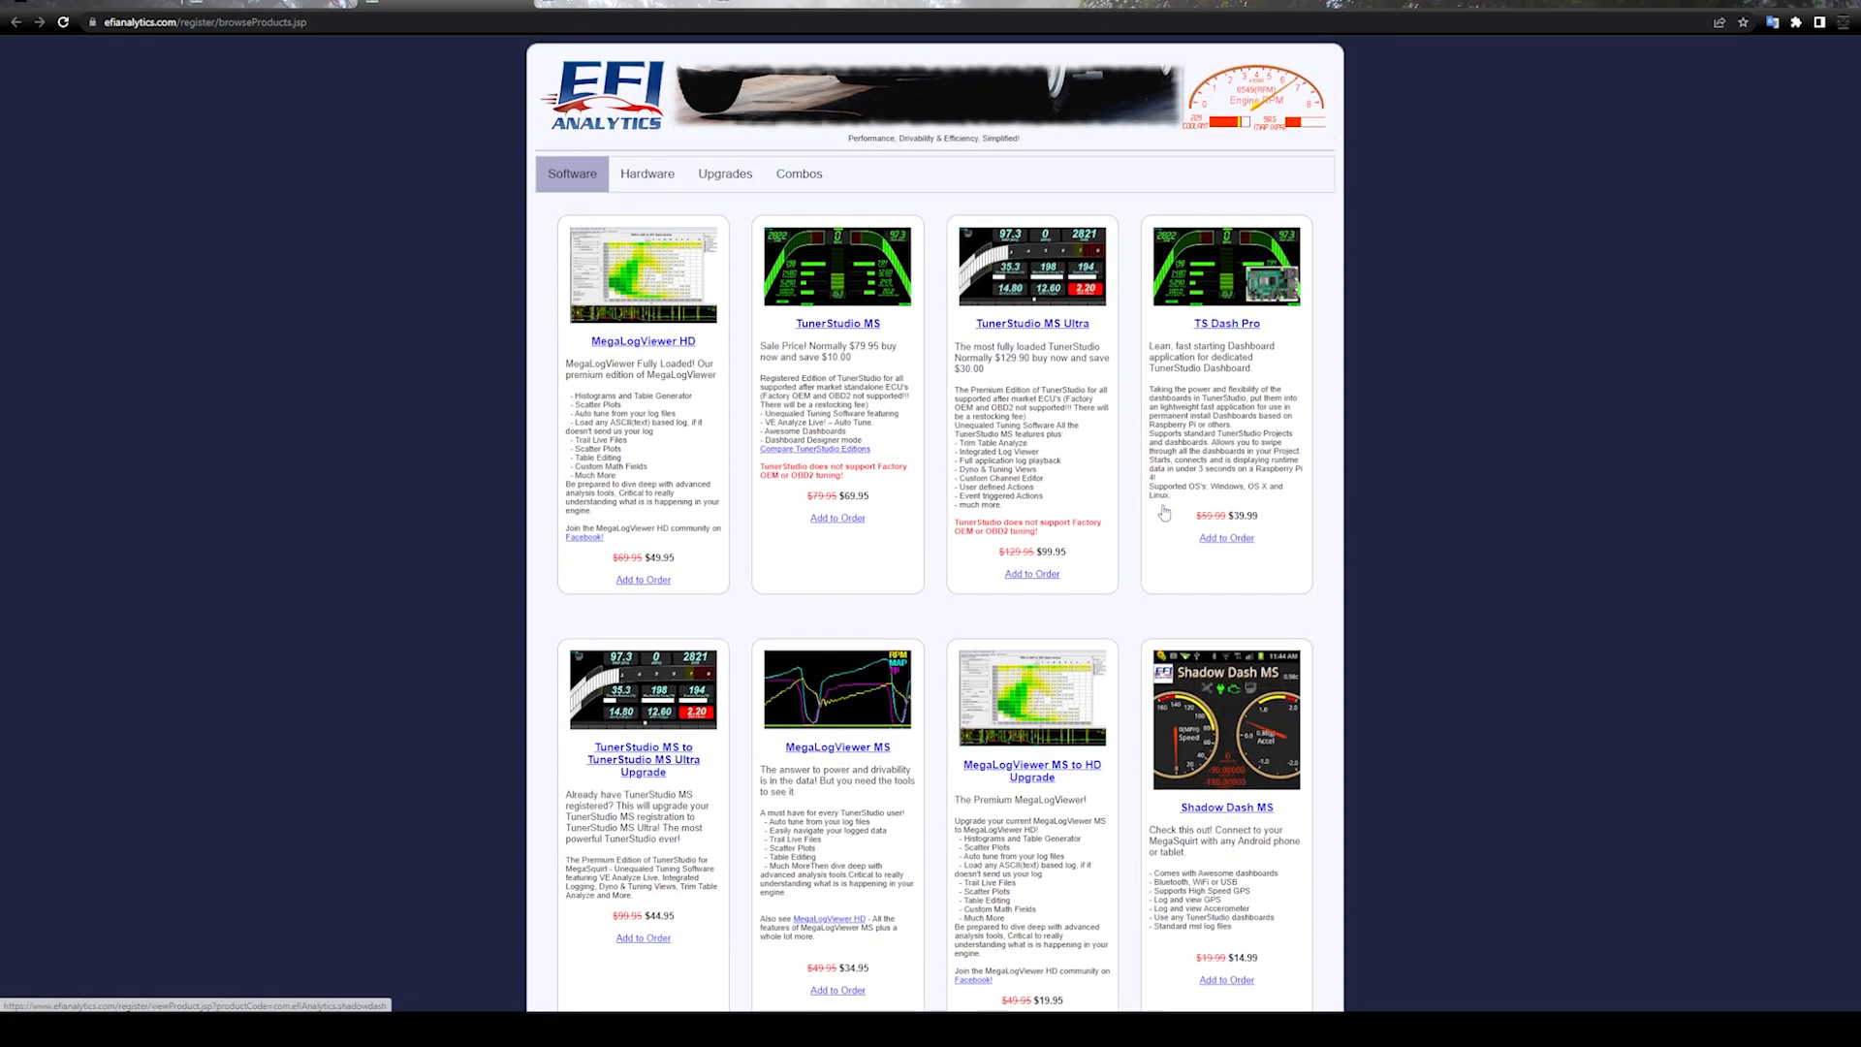
pyautogui.moveTo(1165, 512)
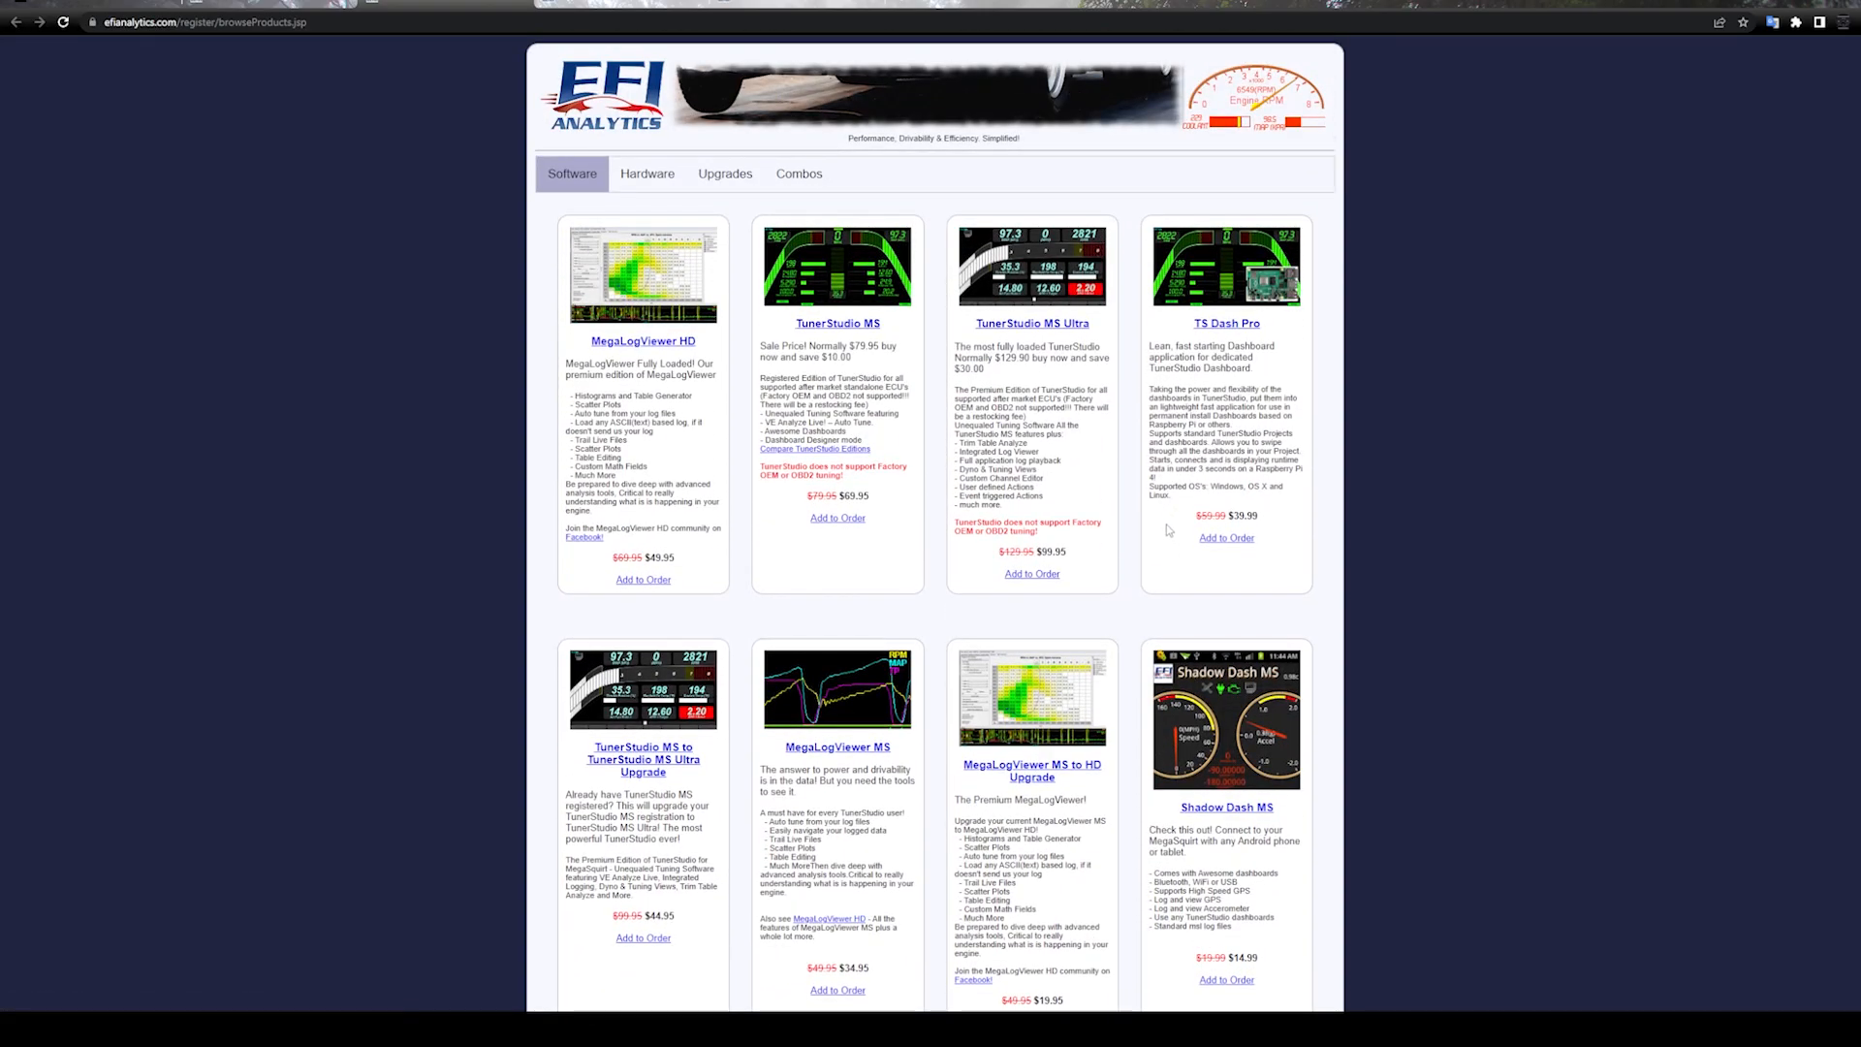
pyautogui.moveTo(1340, 441)
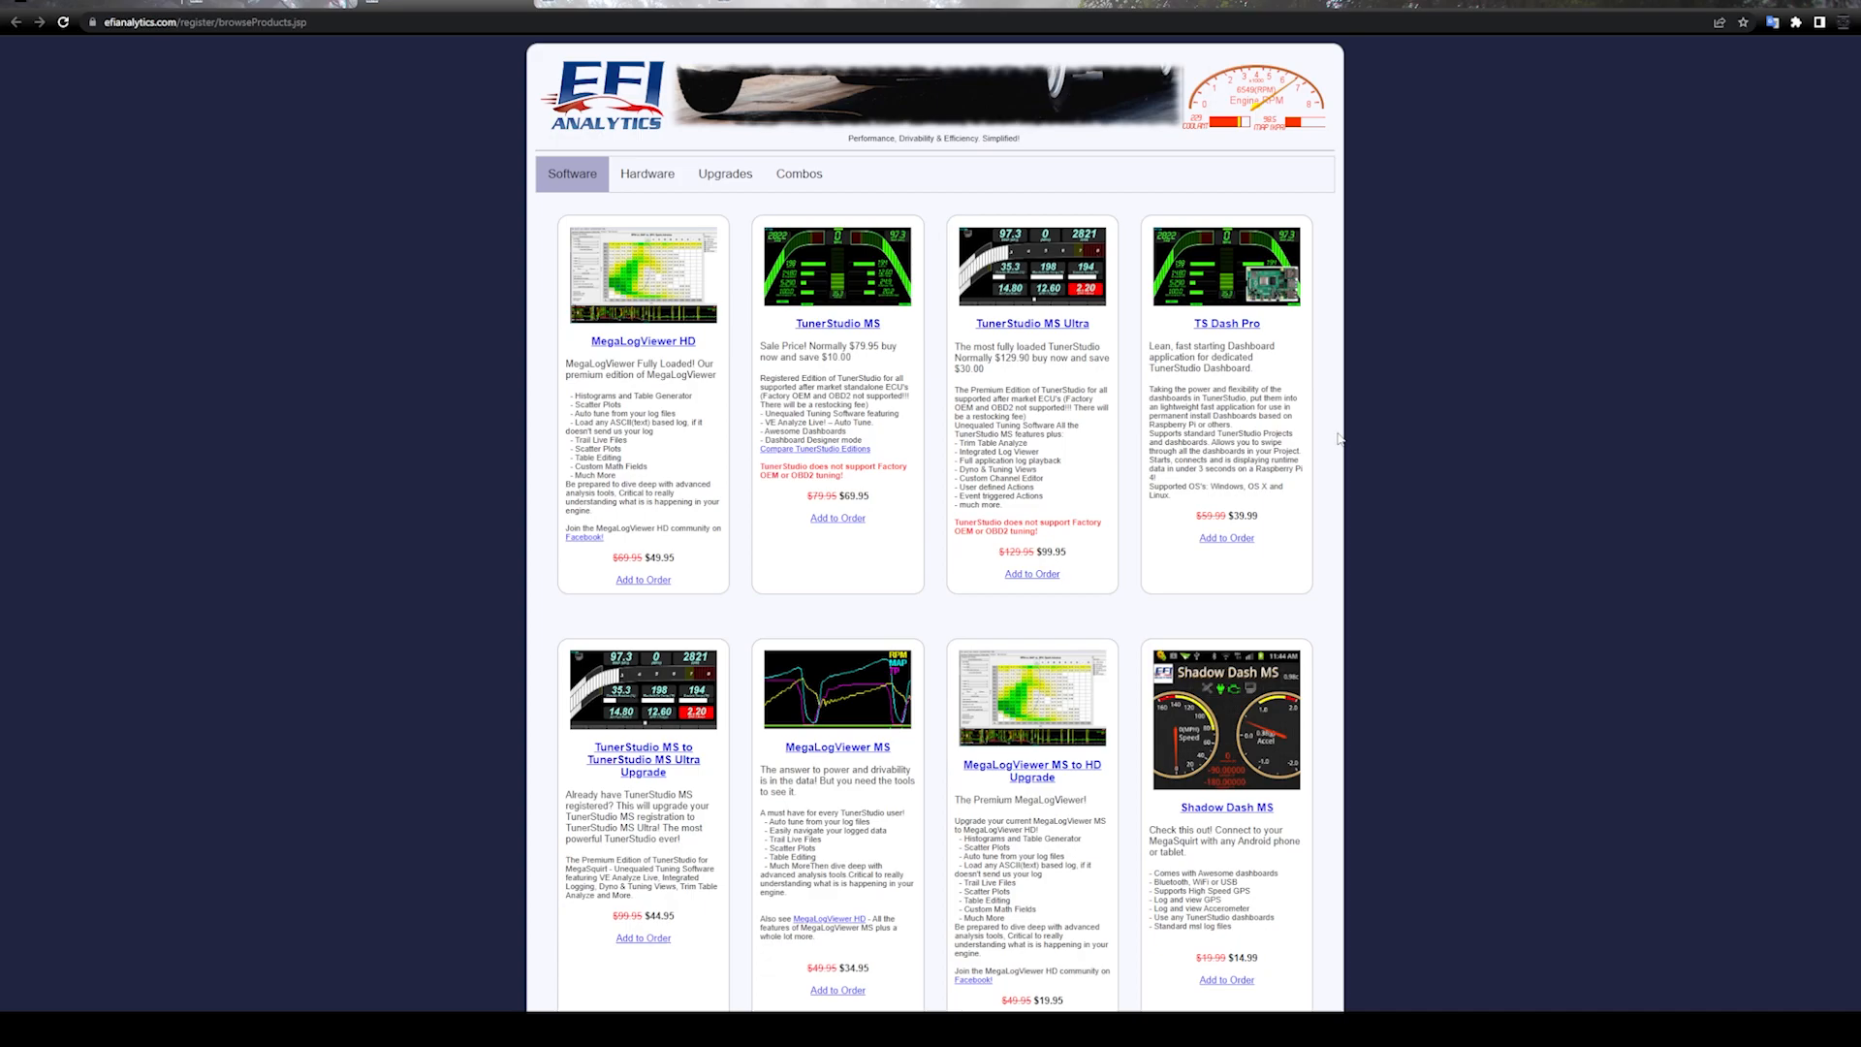
pyautogui.moveTo(643, 341)
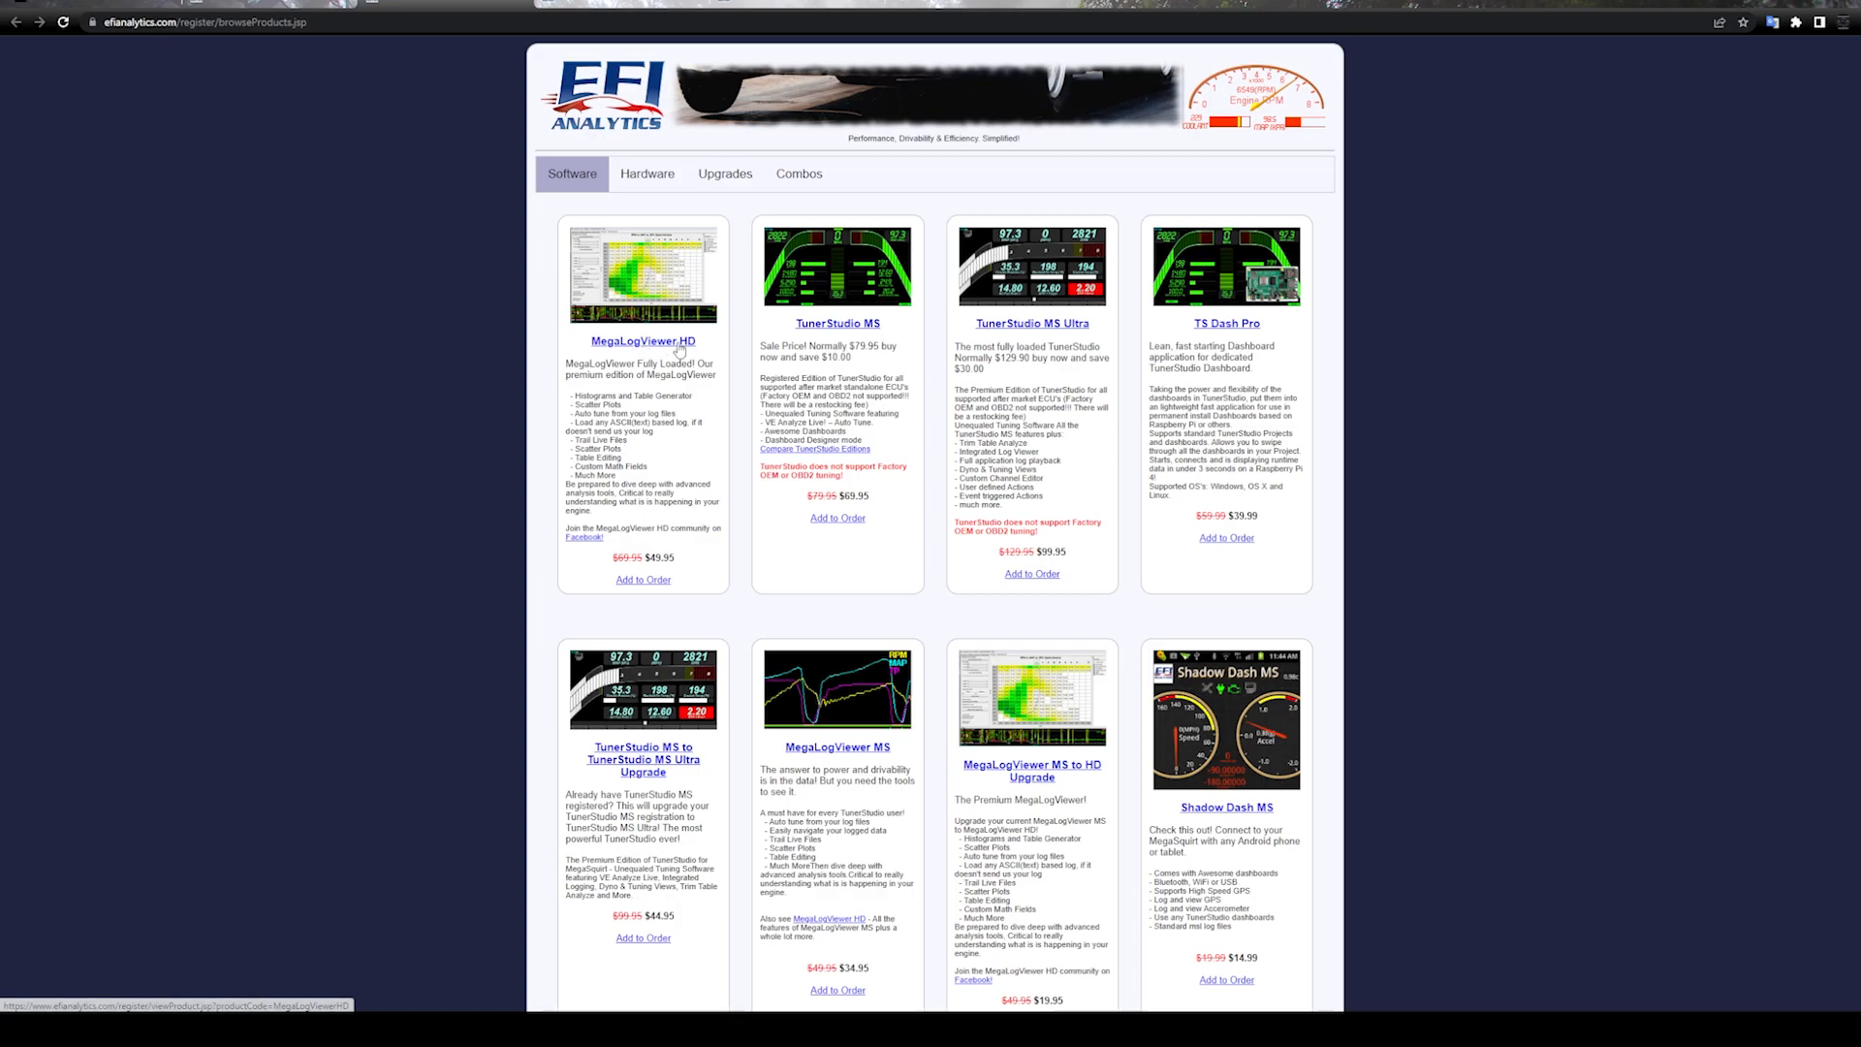
pyautogui.moveTo(890, 754)
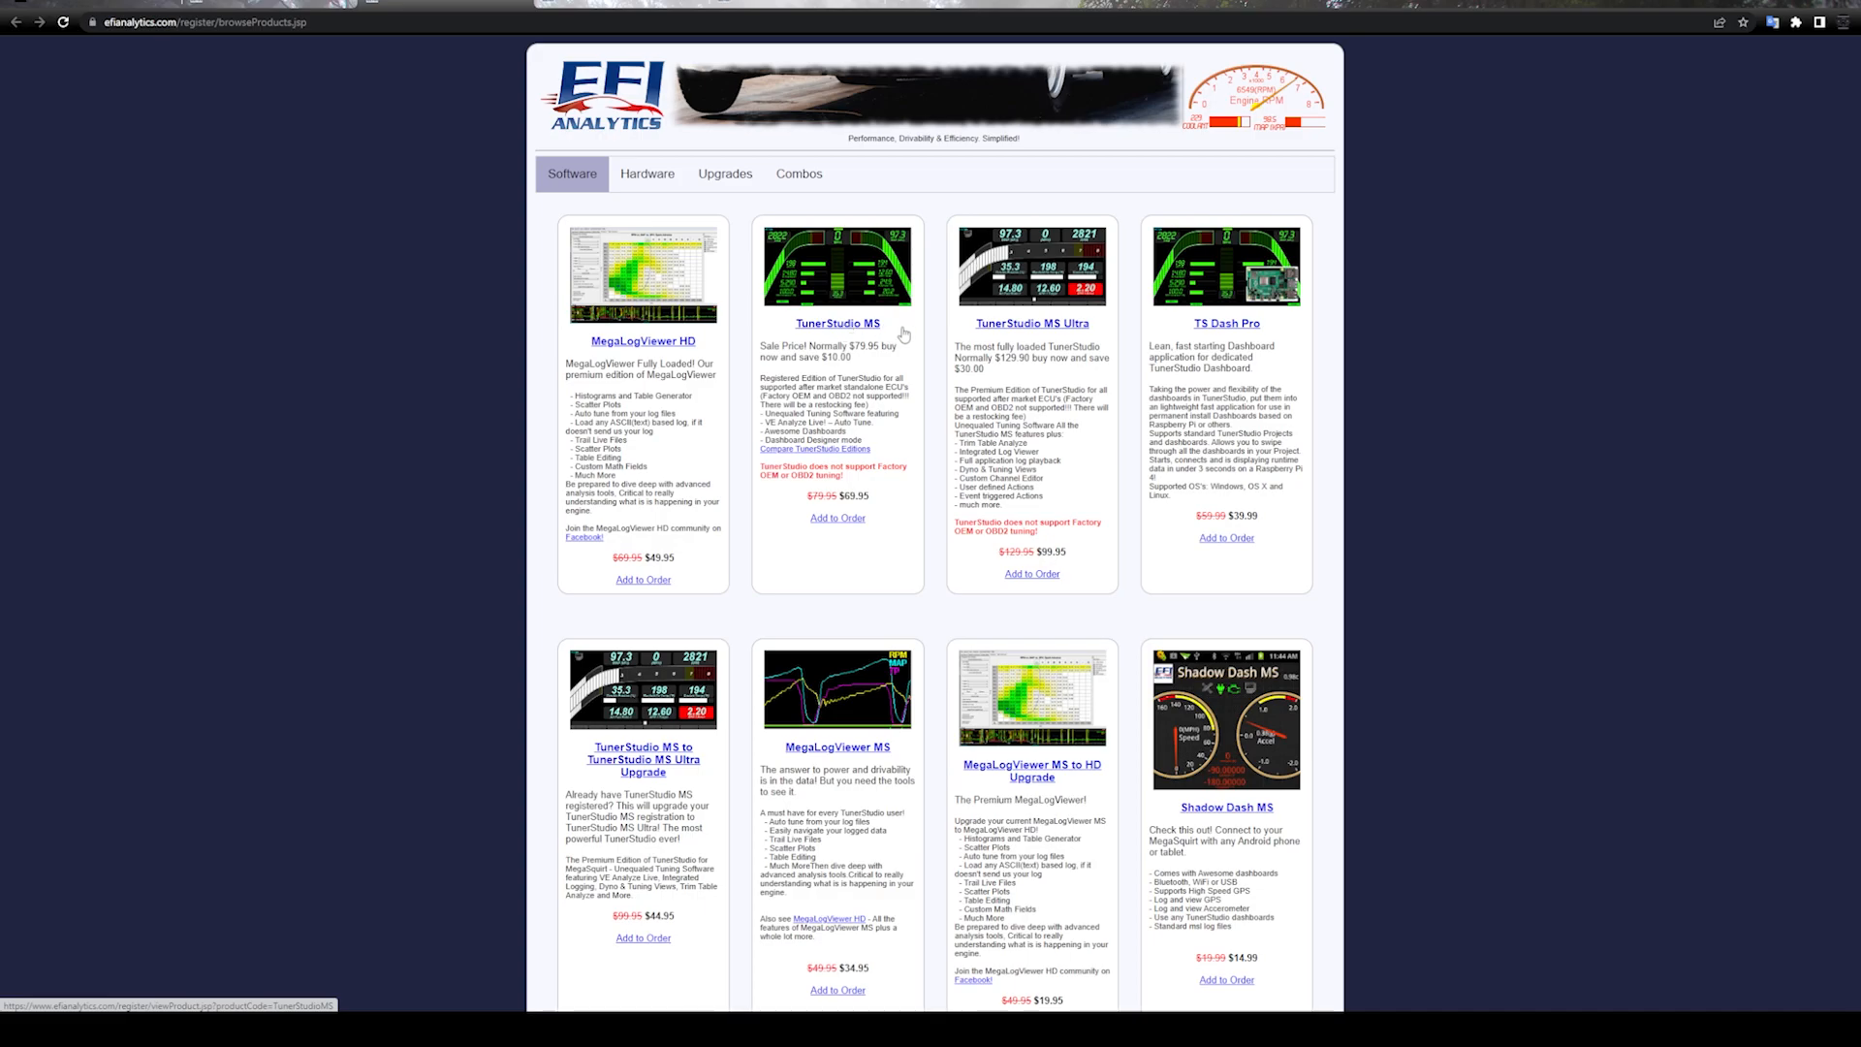
pyautogui.moveTo(942, 417)
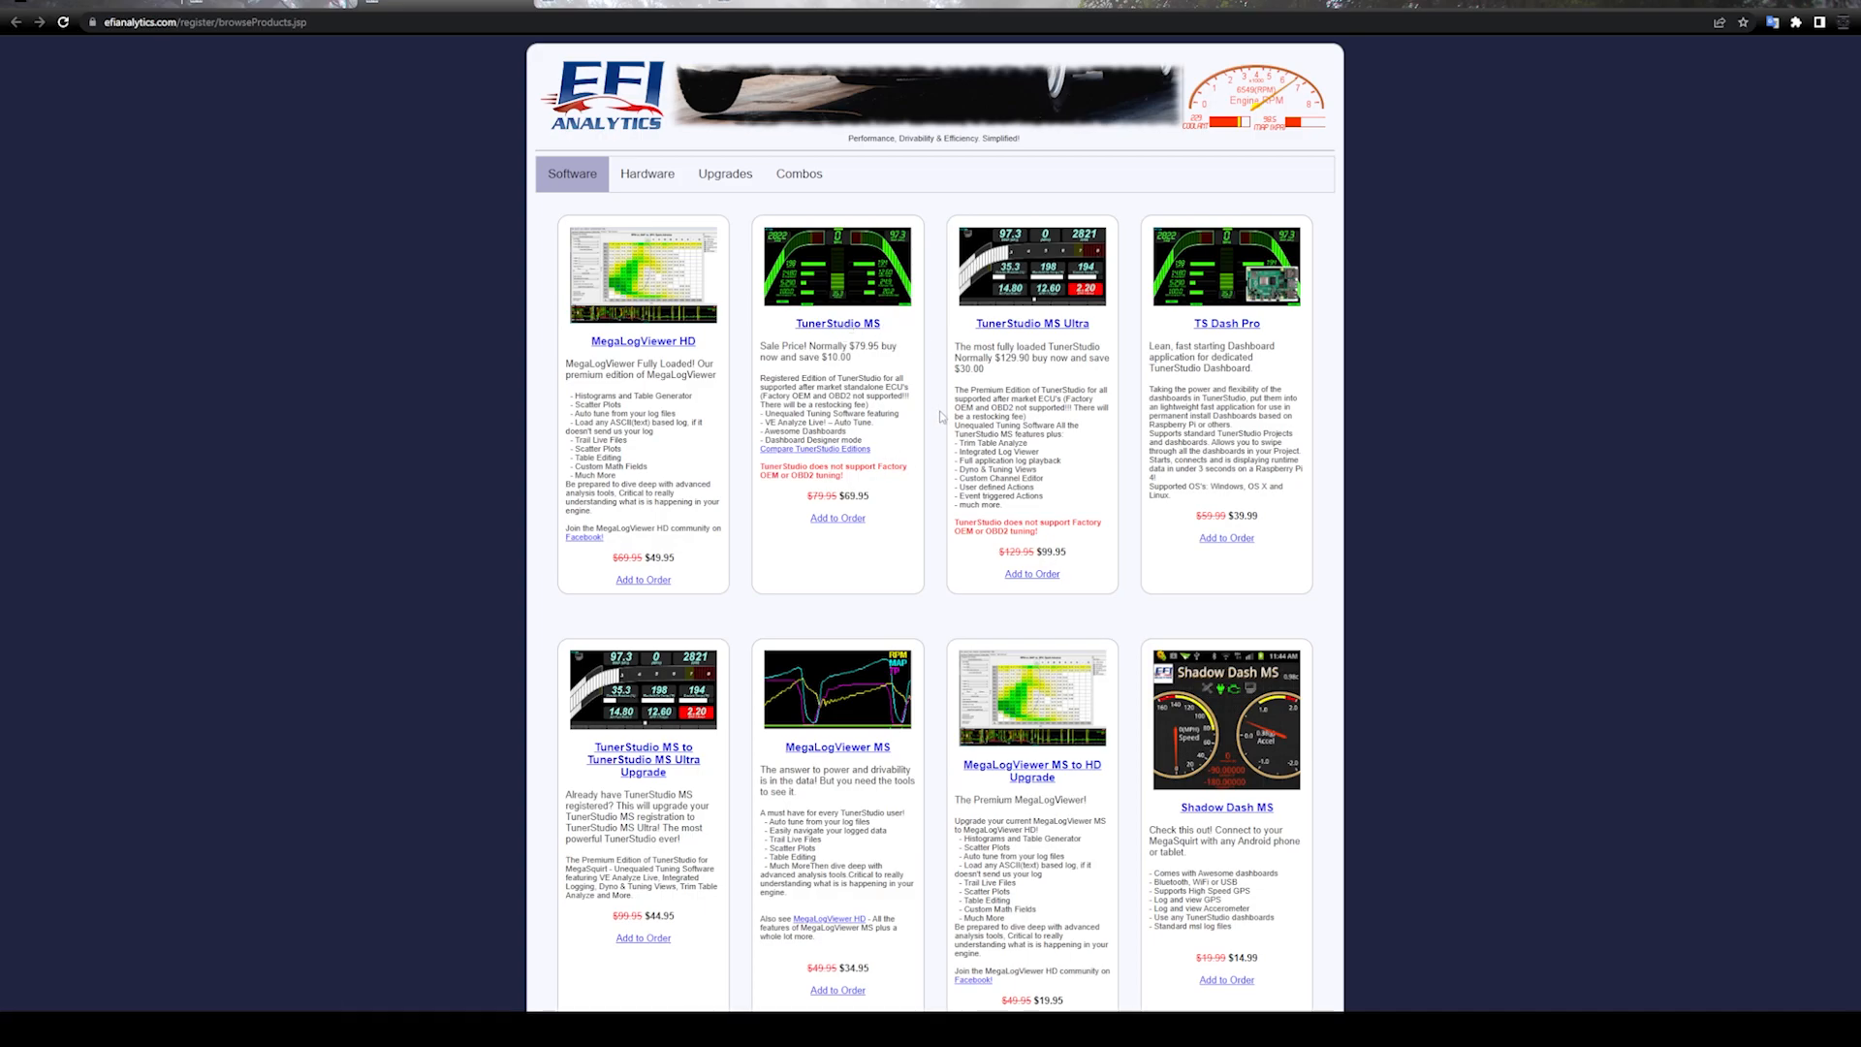
pyautogui.moveTo(1010, 310)
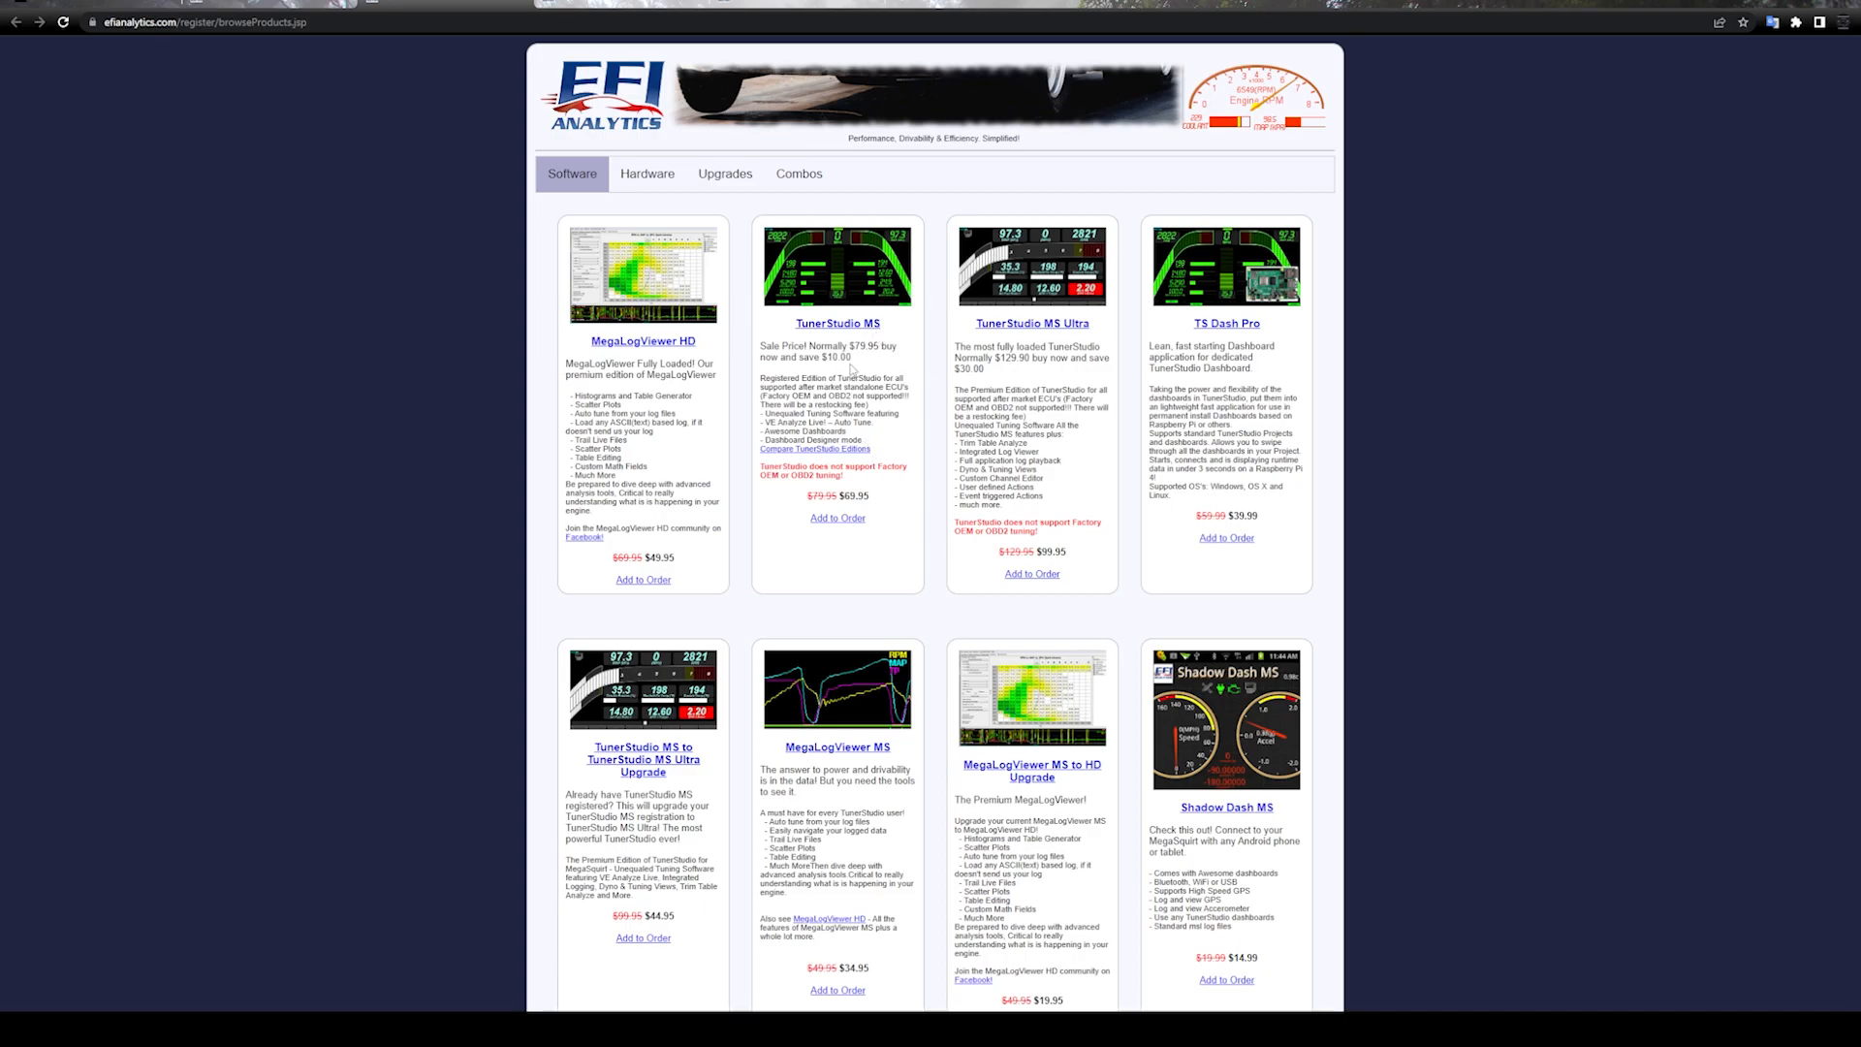
pyautogui.moveTo(899, 444)
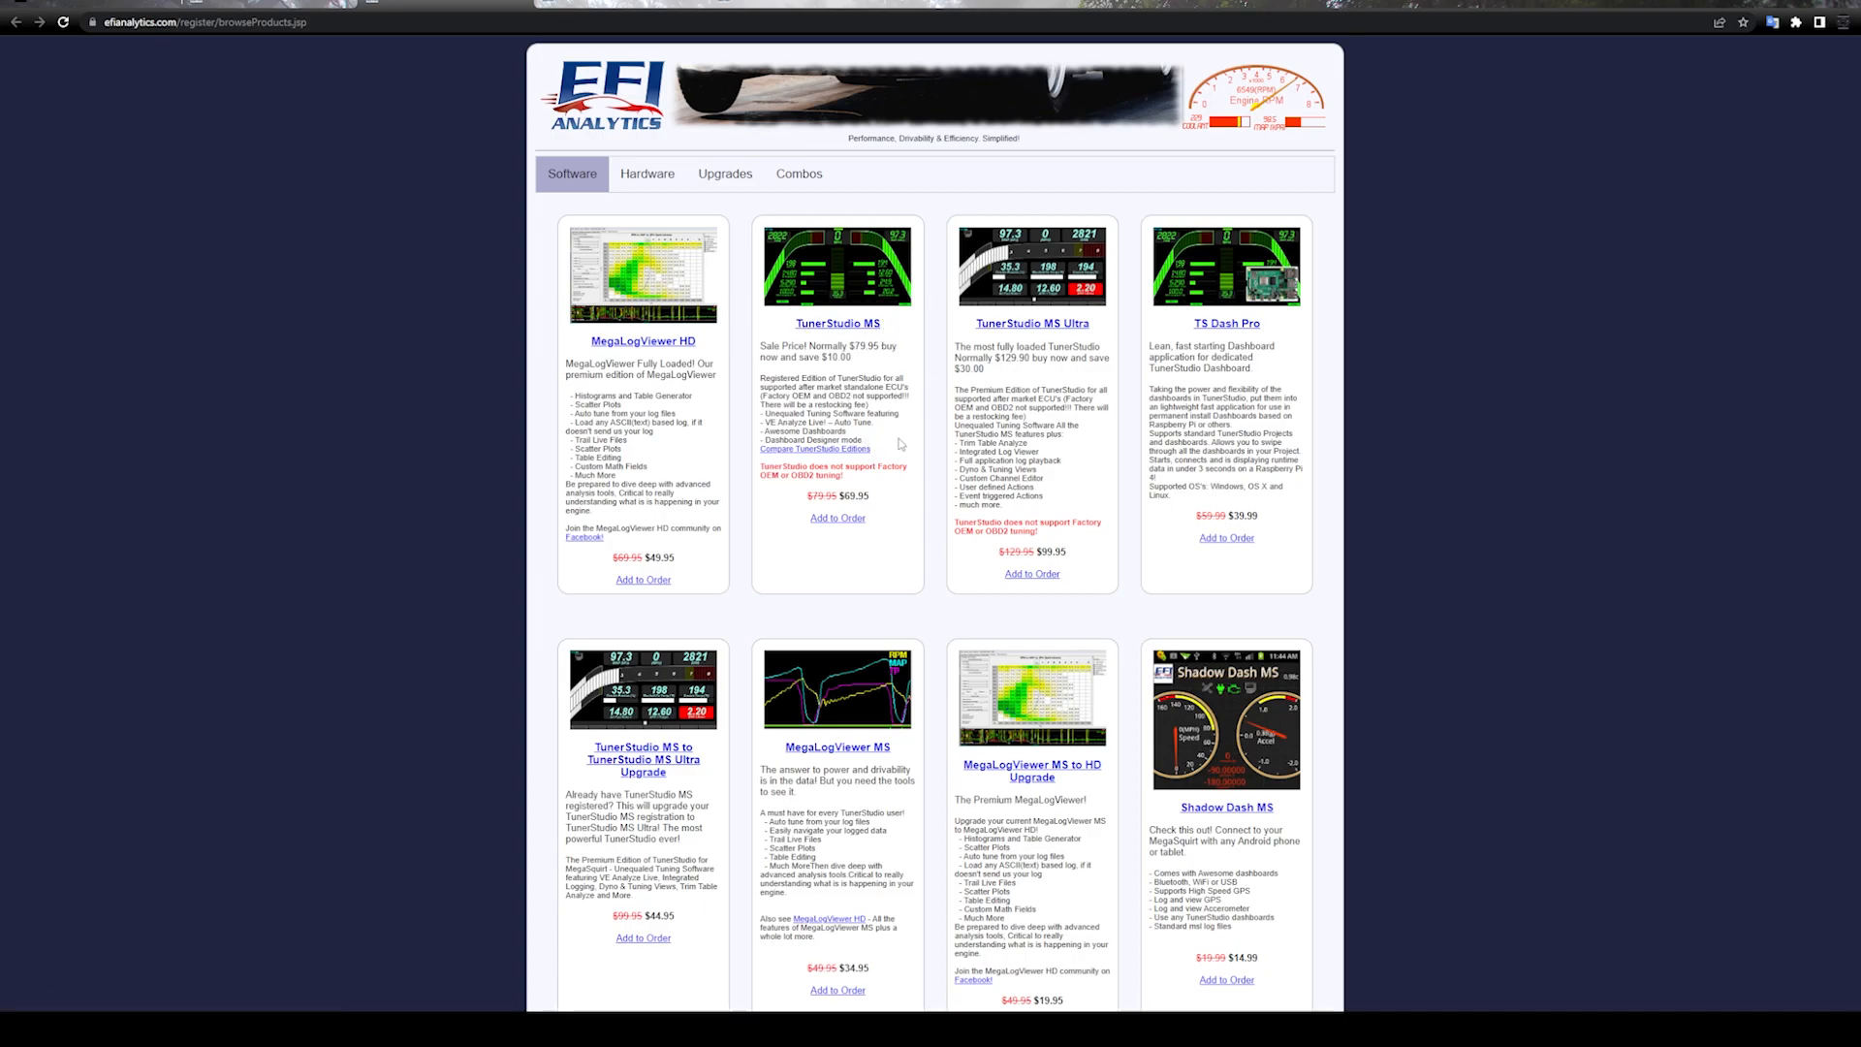
pyautogui.moveTo(882, 425)
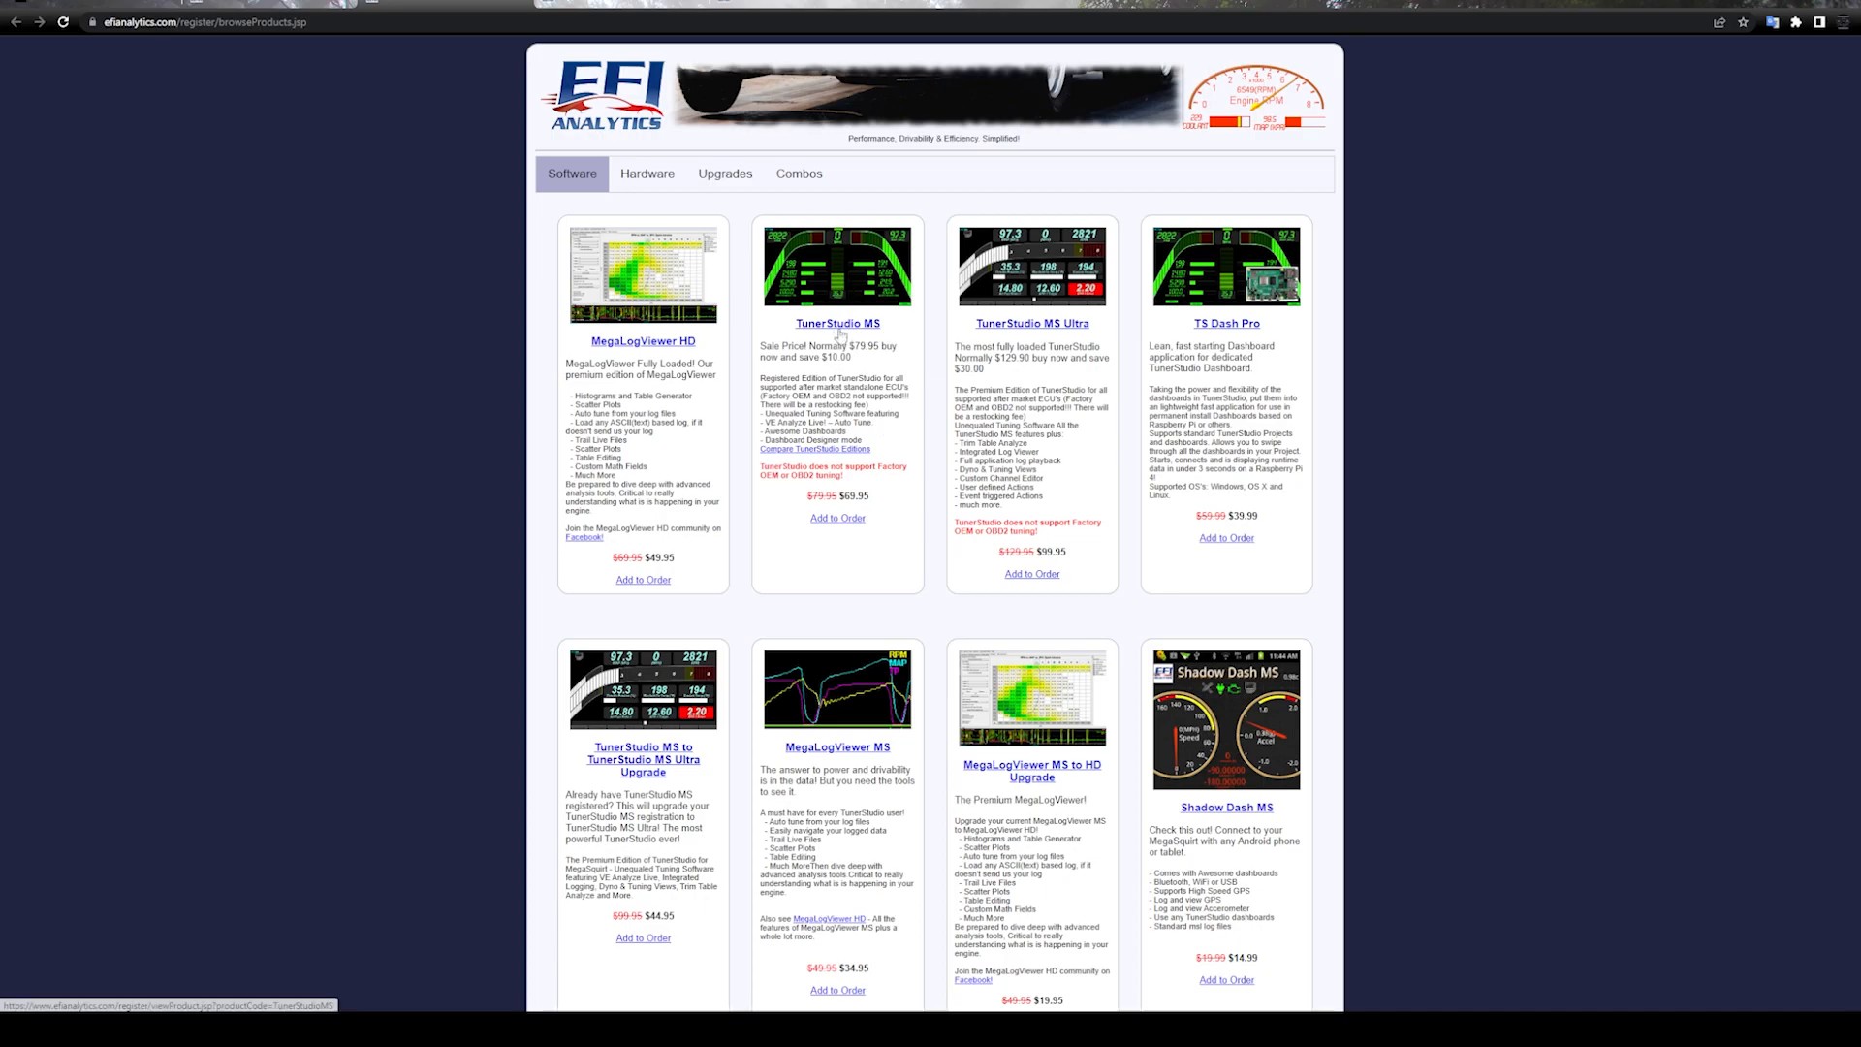
pyautogui.moveTo(878, 330)
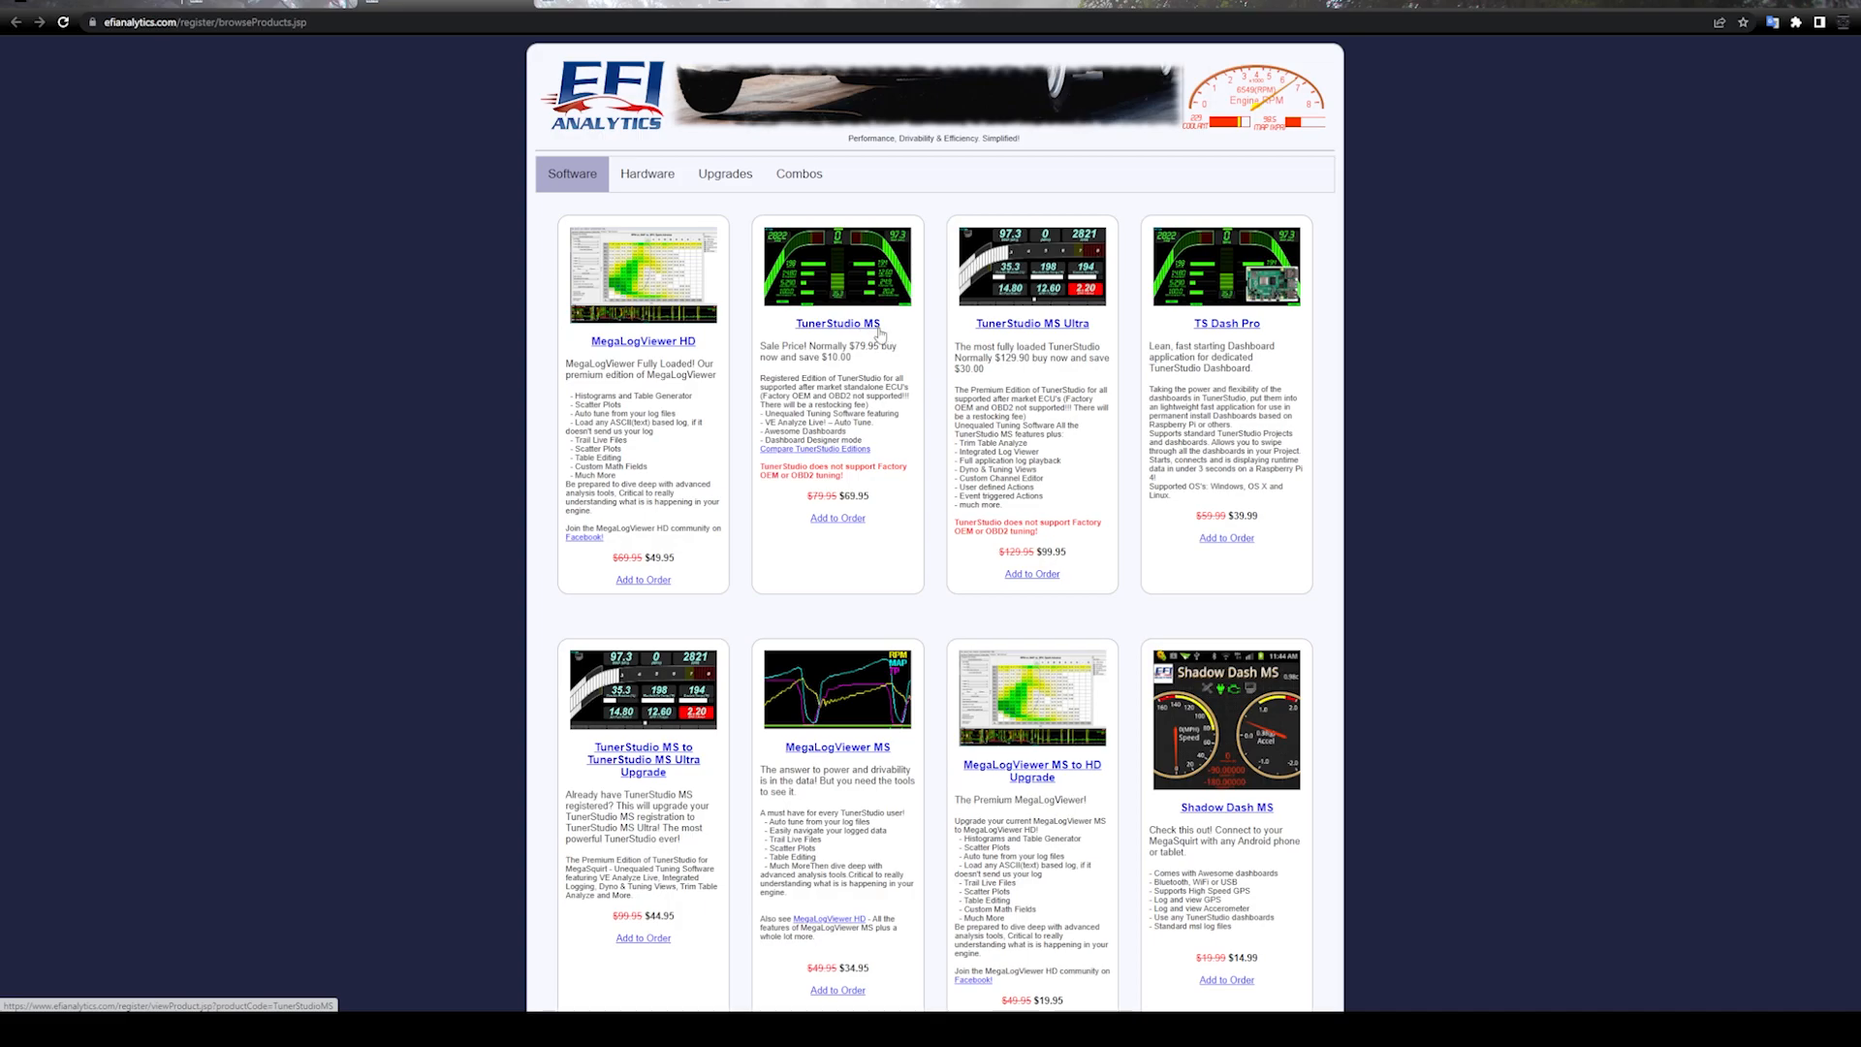
pyautogui.moveTo(886, 452)
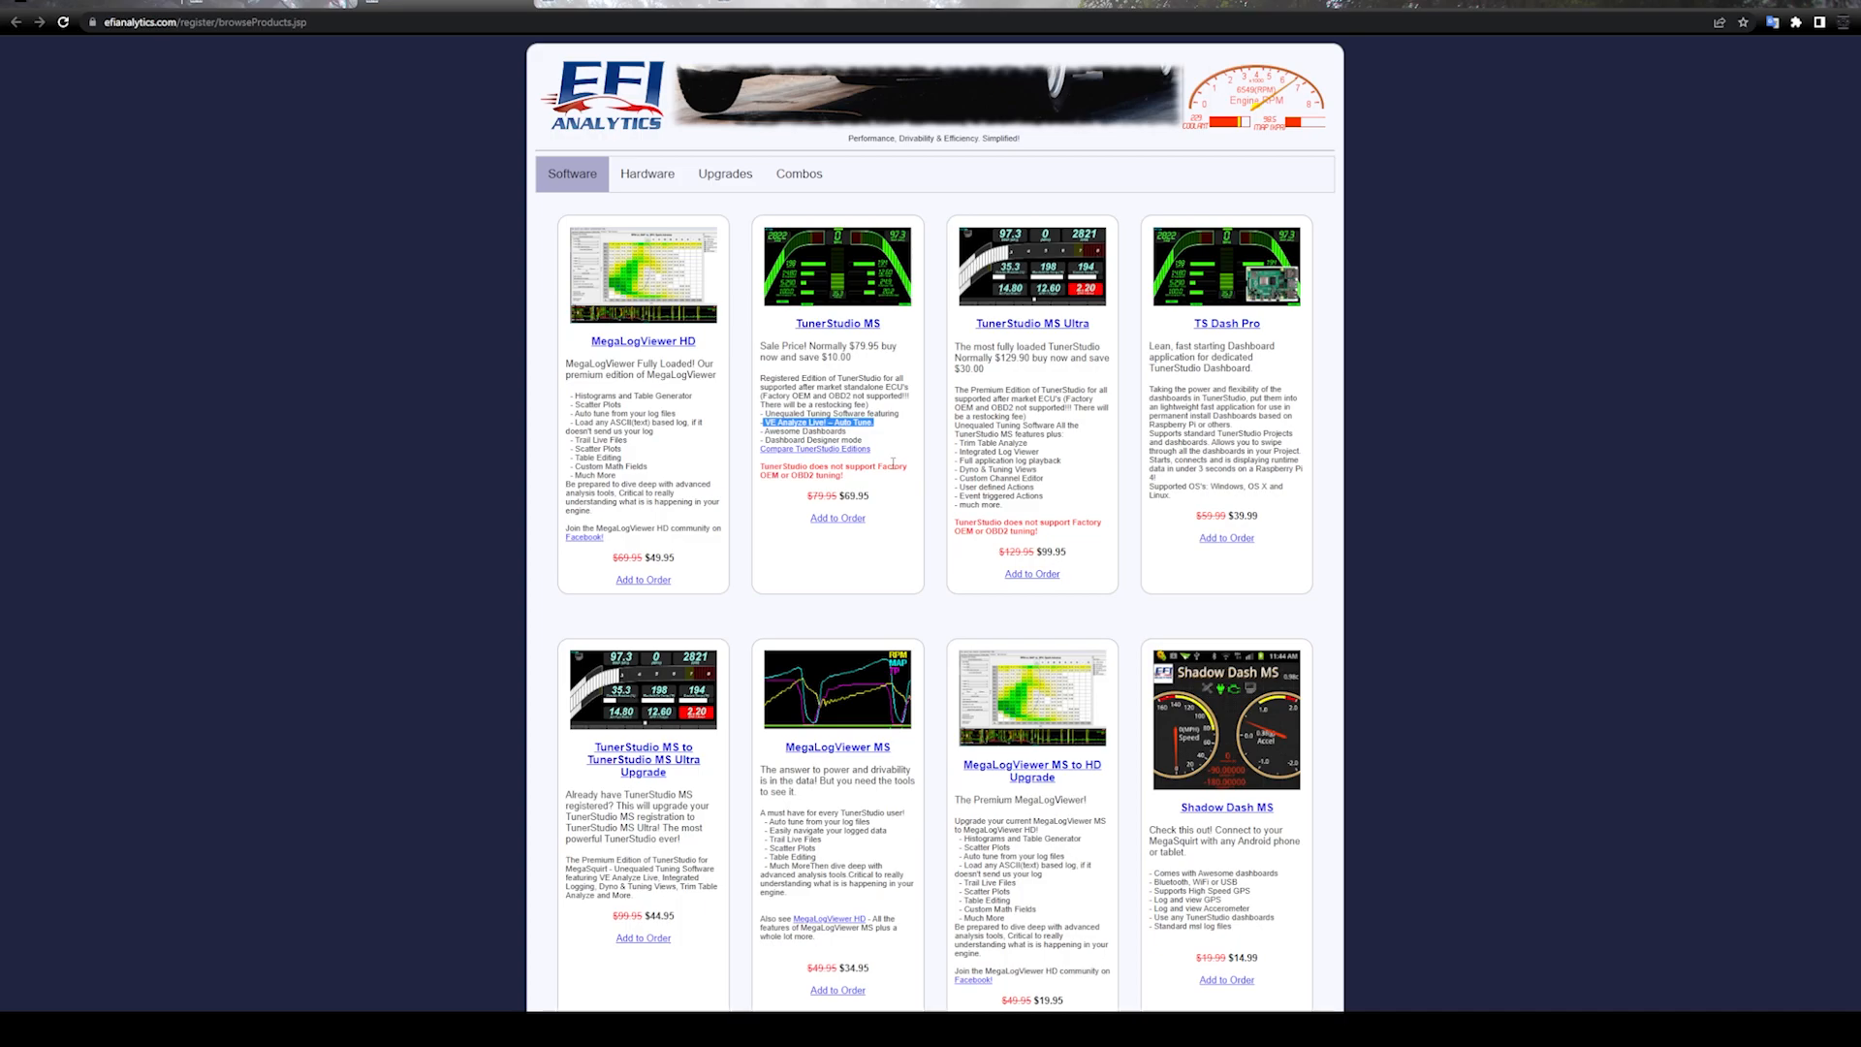
pyautogui.moveTo(911, 384)
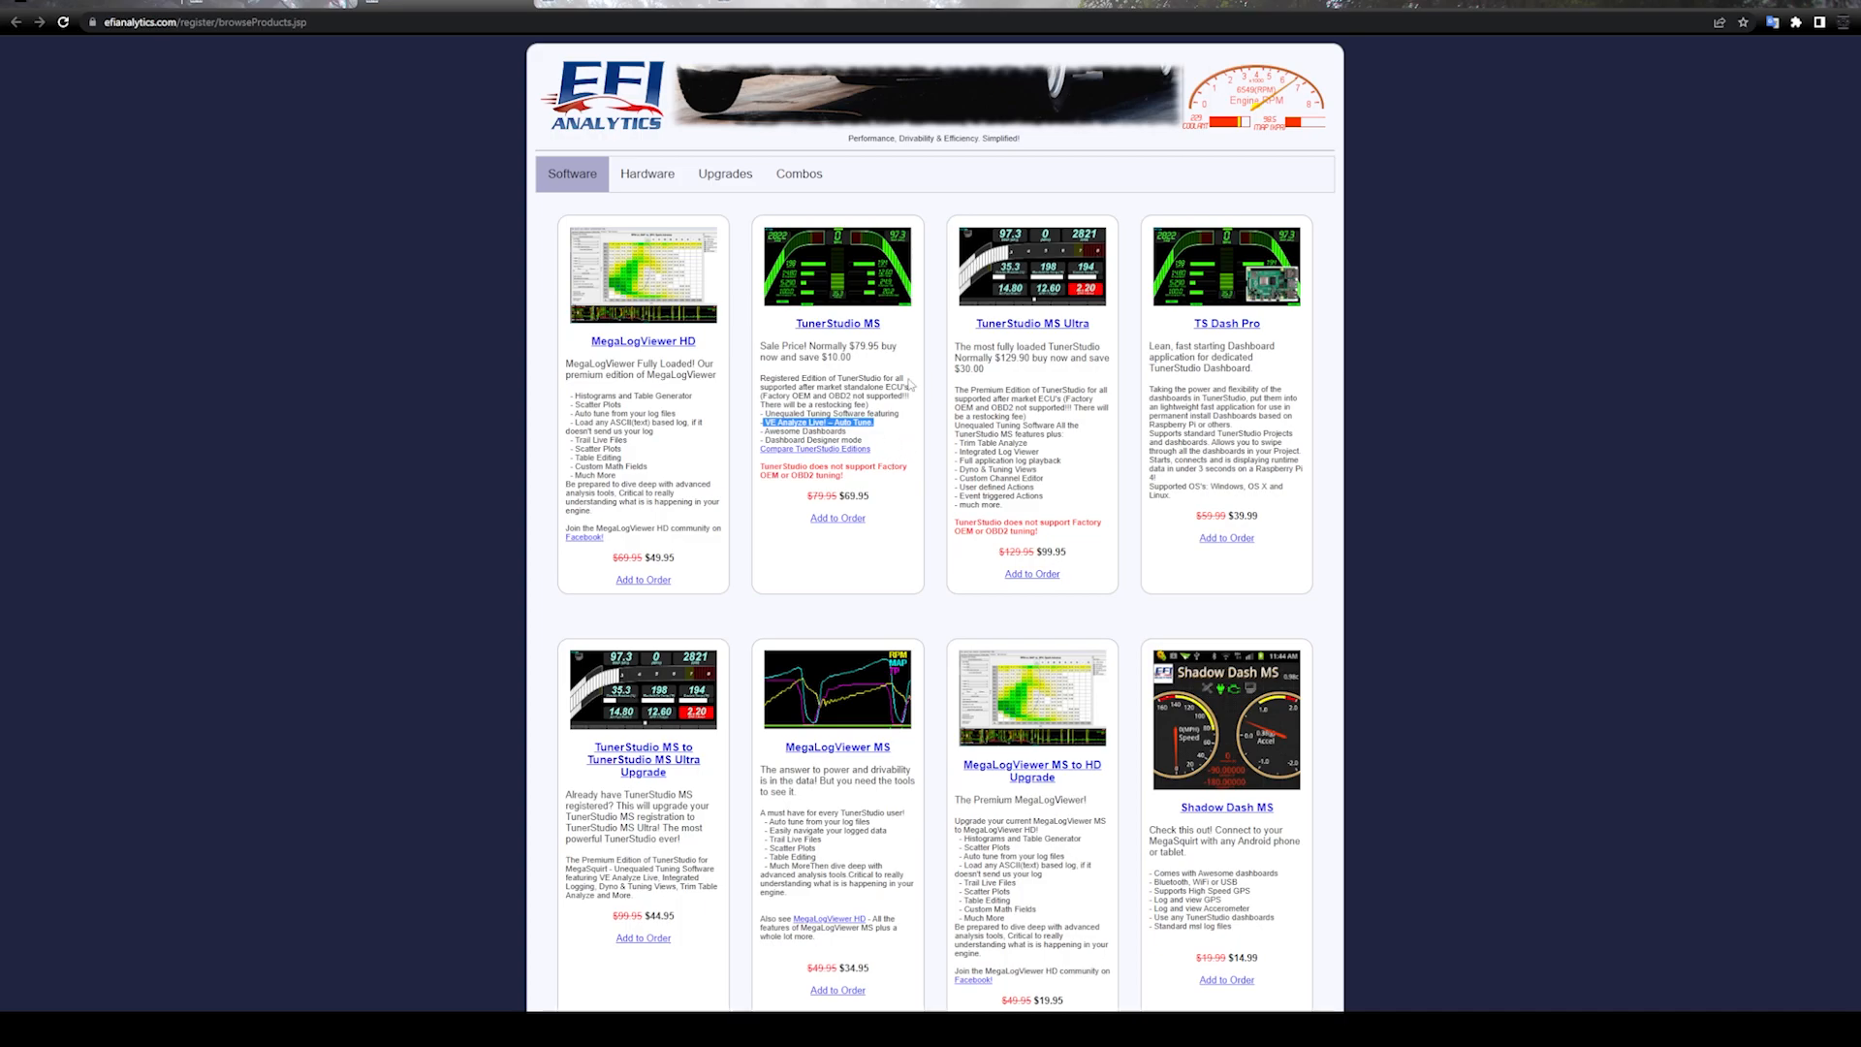
pyautogui.moveTo(912, 384)
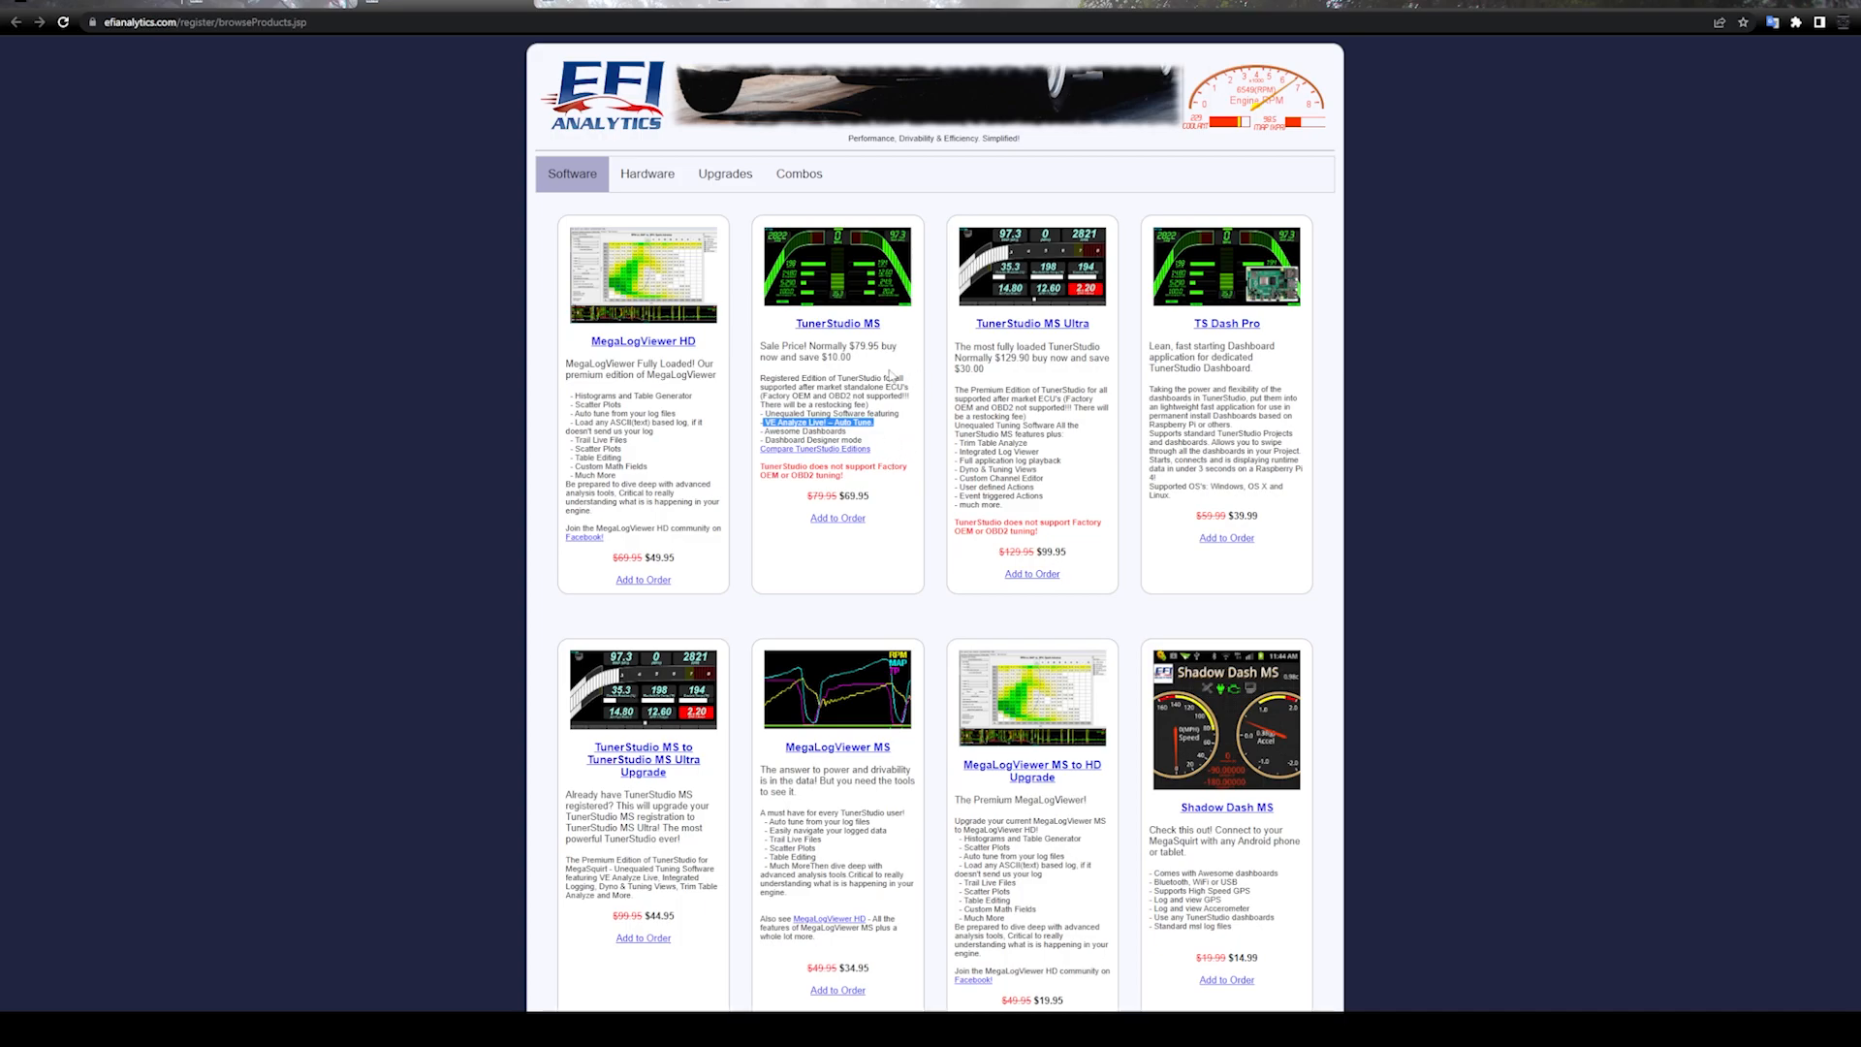
pyautogui.moveTo(892, 429)
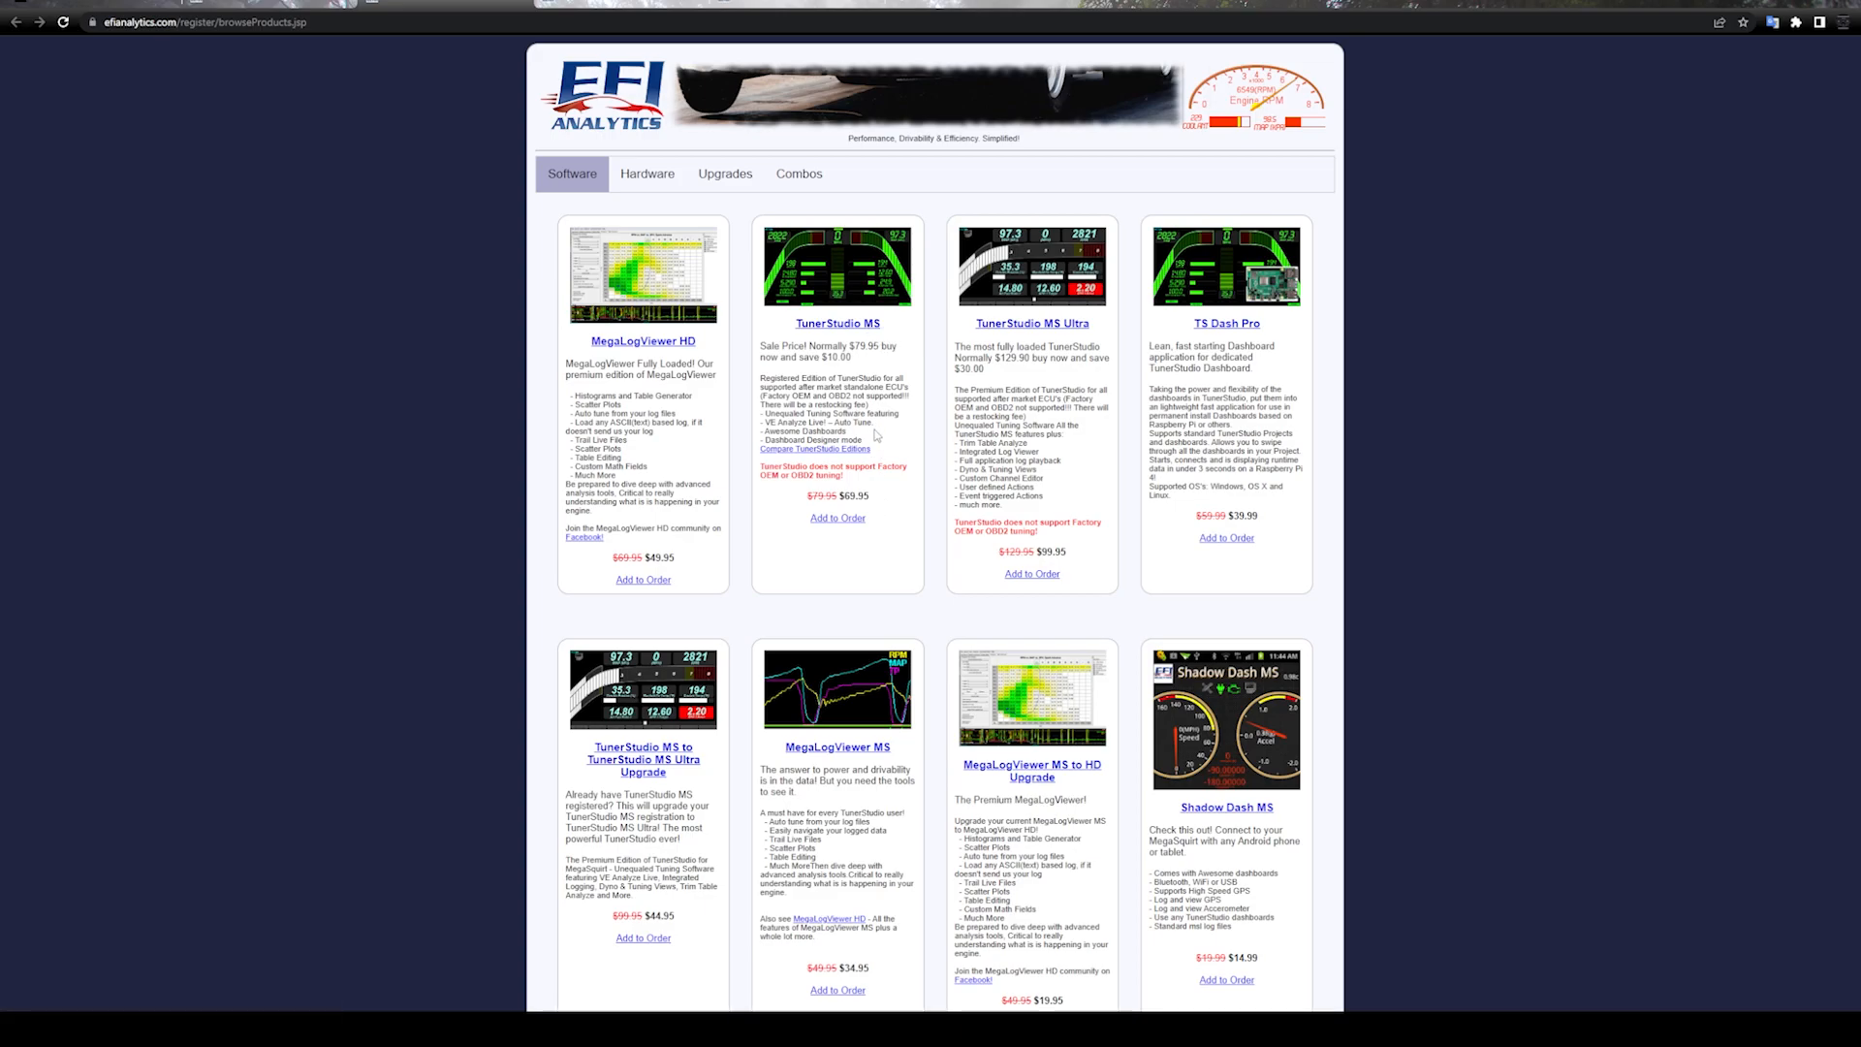
pyautogui.moveTo(896, 432)
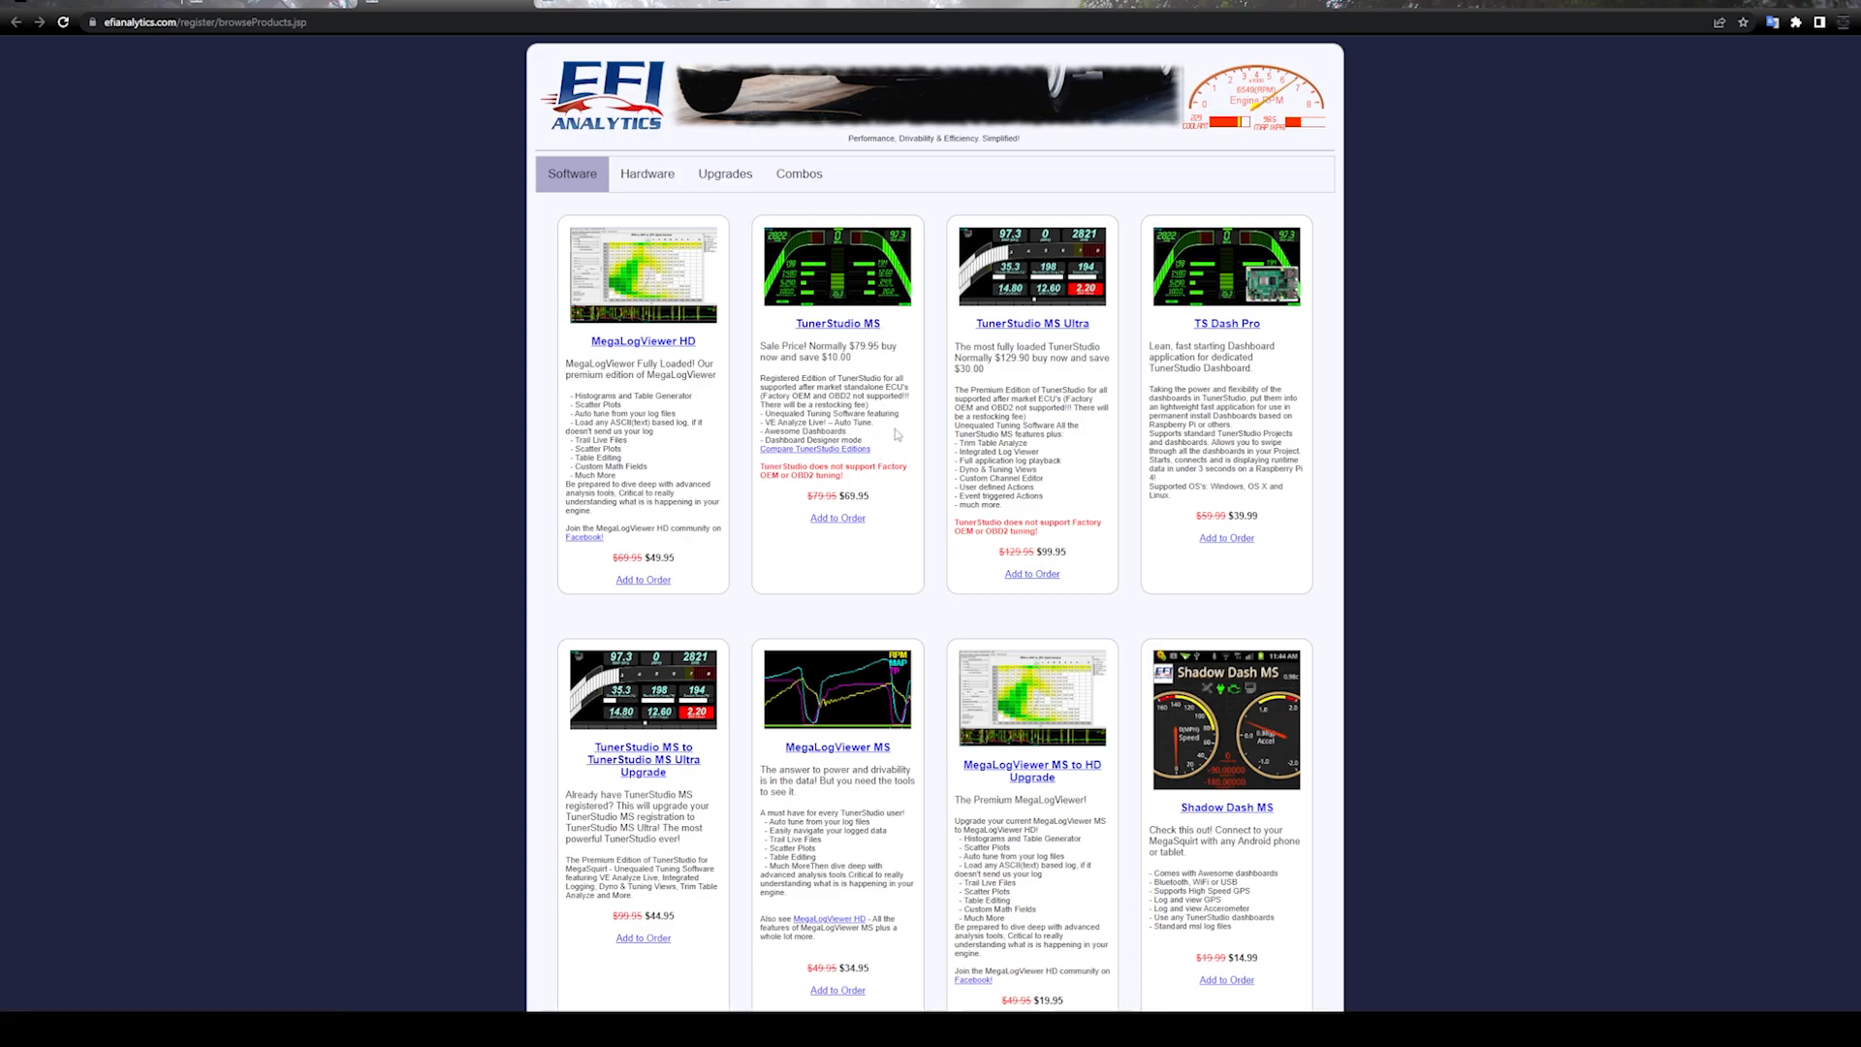
pyautogui.moveTo(877, 453)
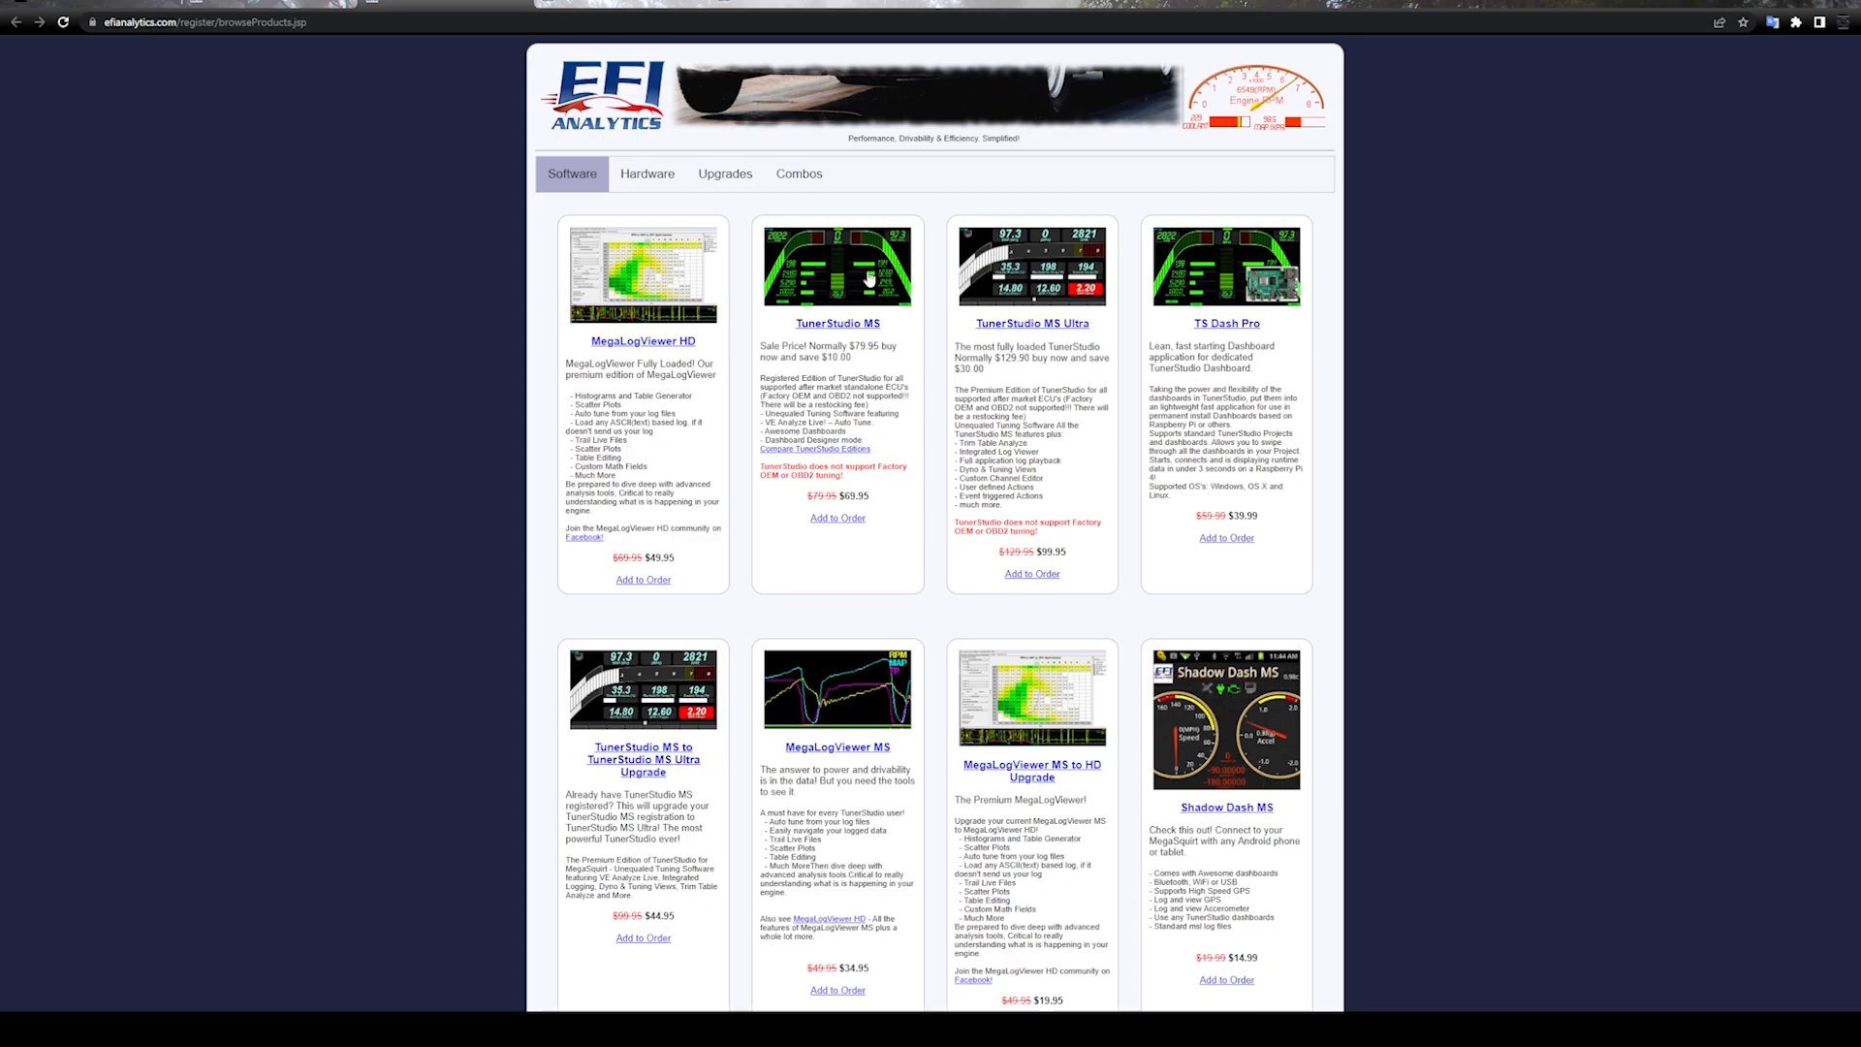
pyautogui.moveTo(900, 378)
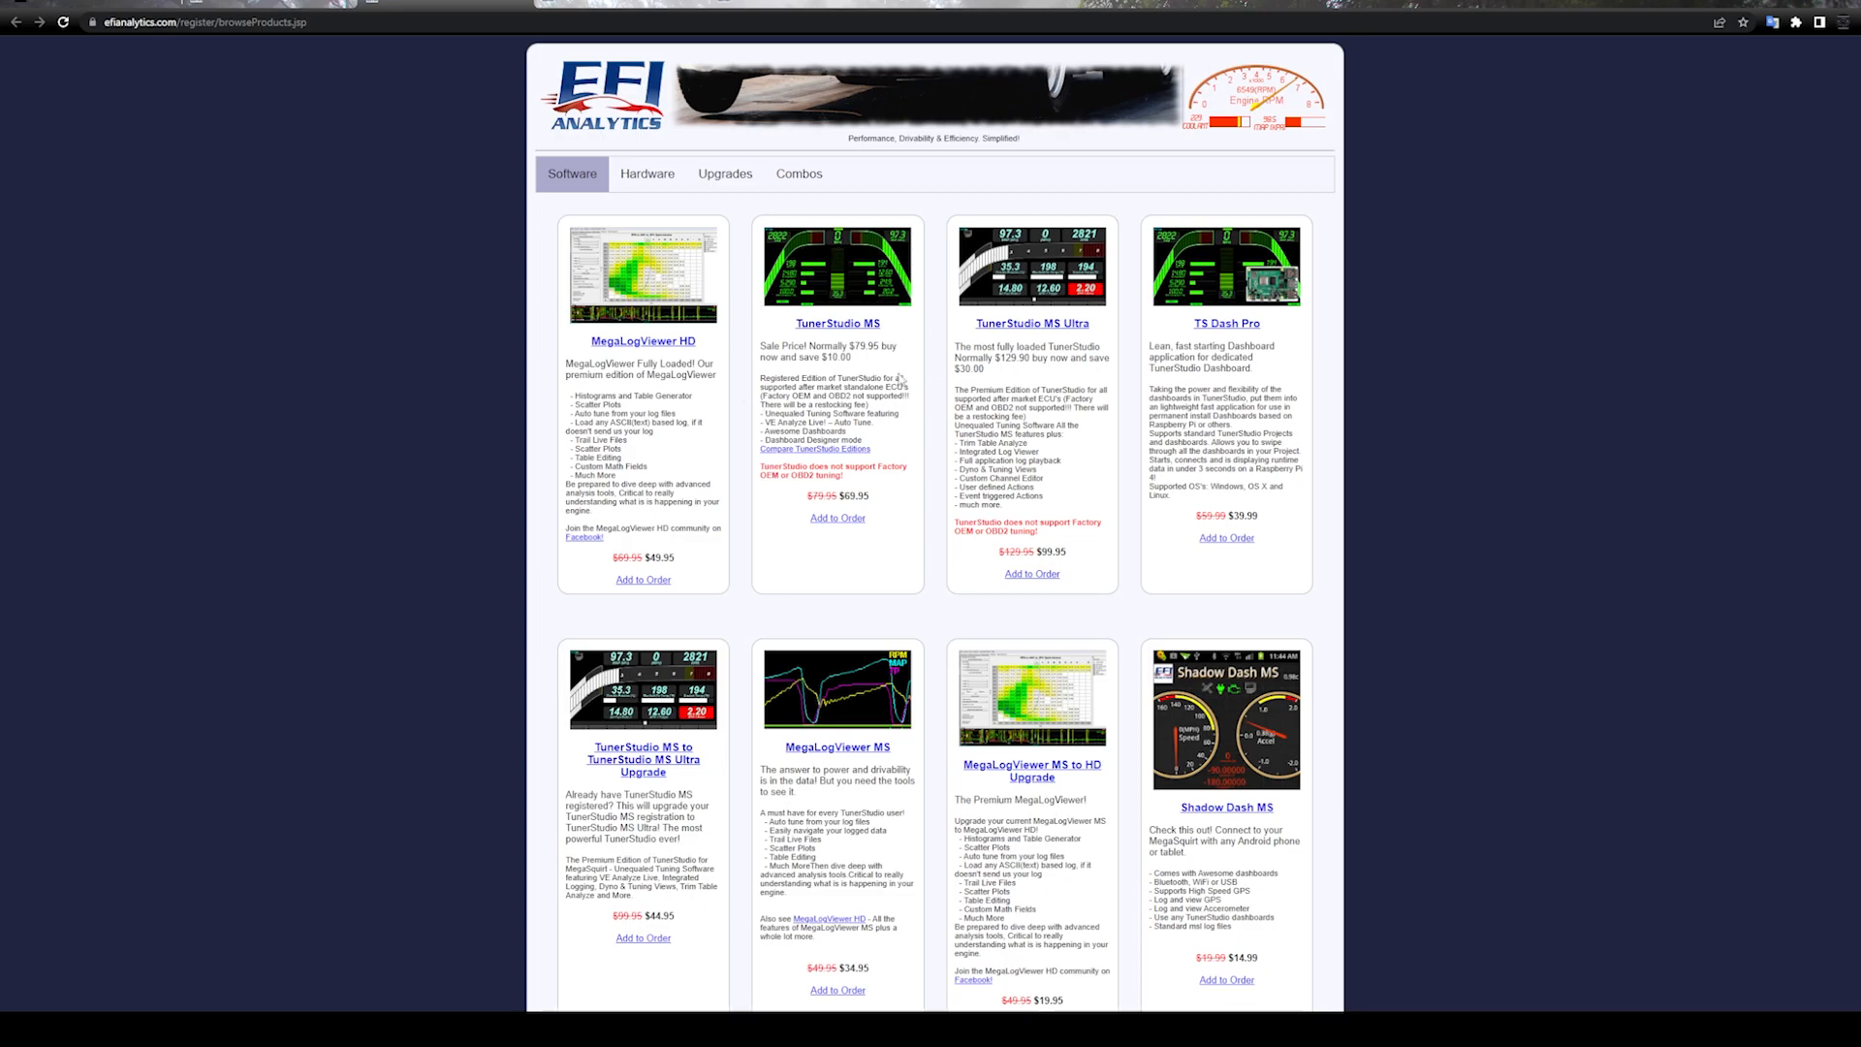
pyautogui.moveTo(884, 502)
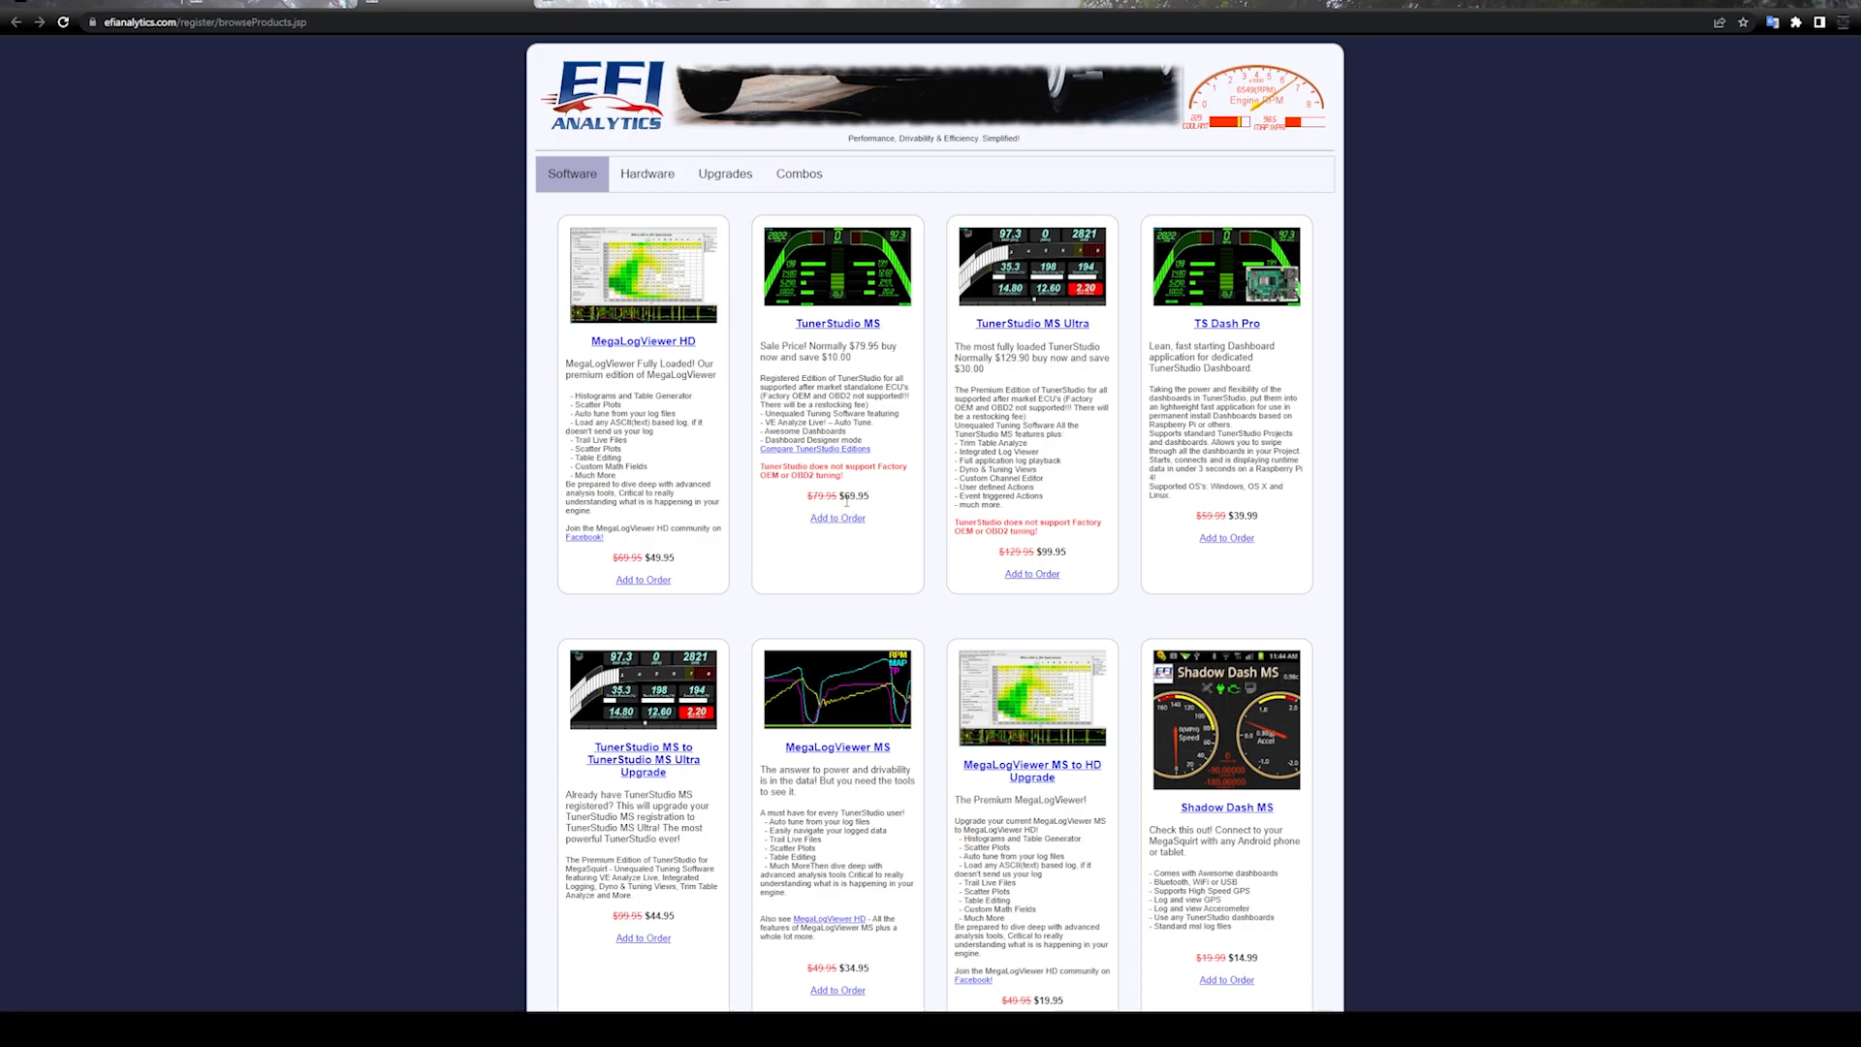
pyautogui.moveTo(523, 567)
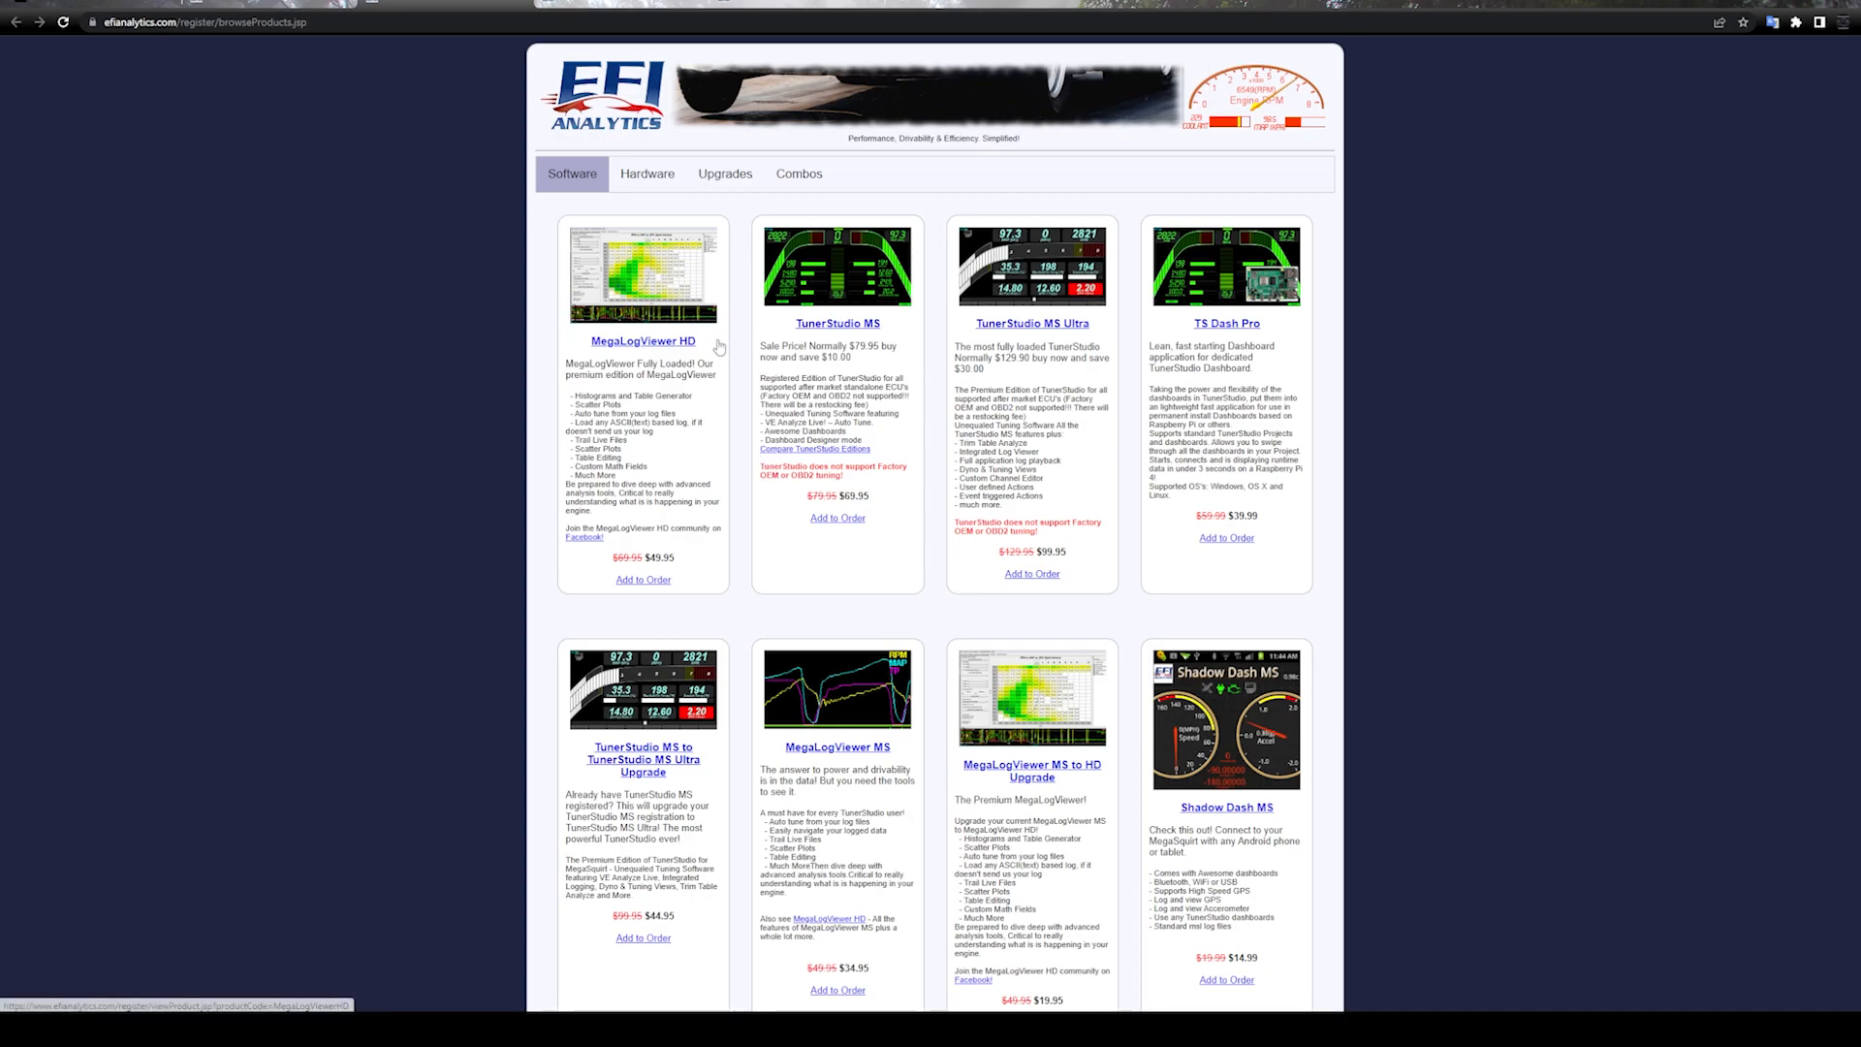
pyautogui.moveTo(733, 394)
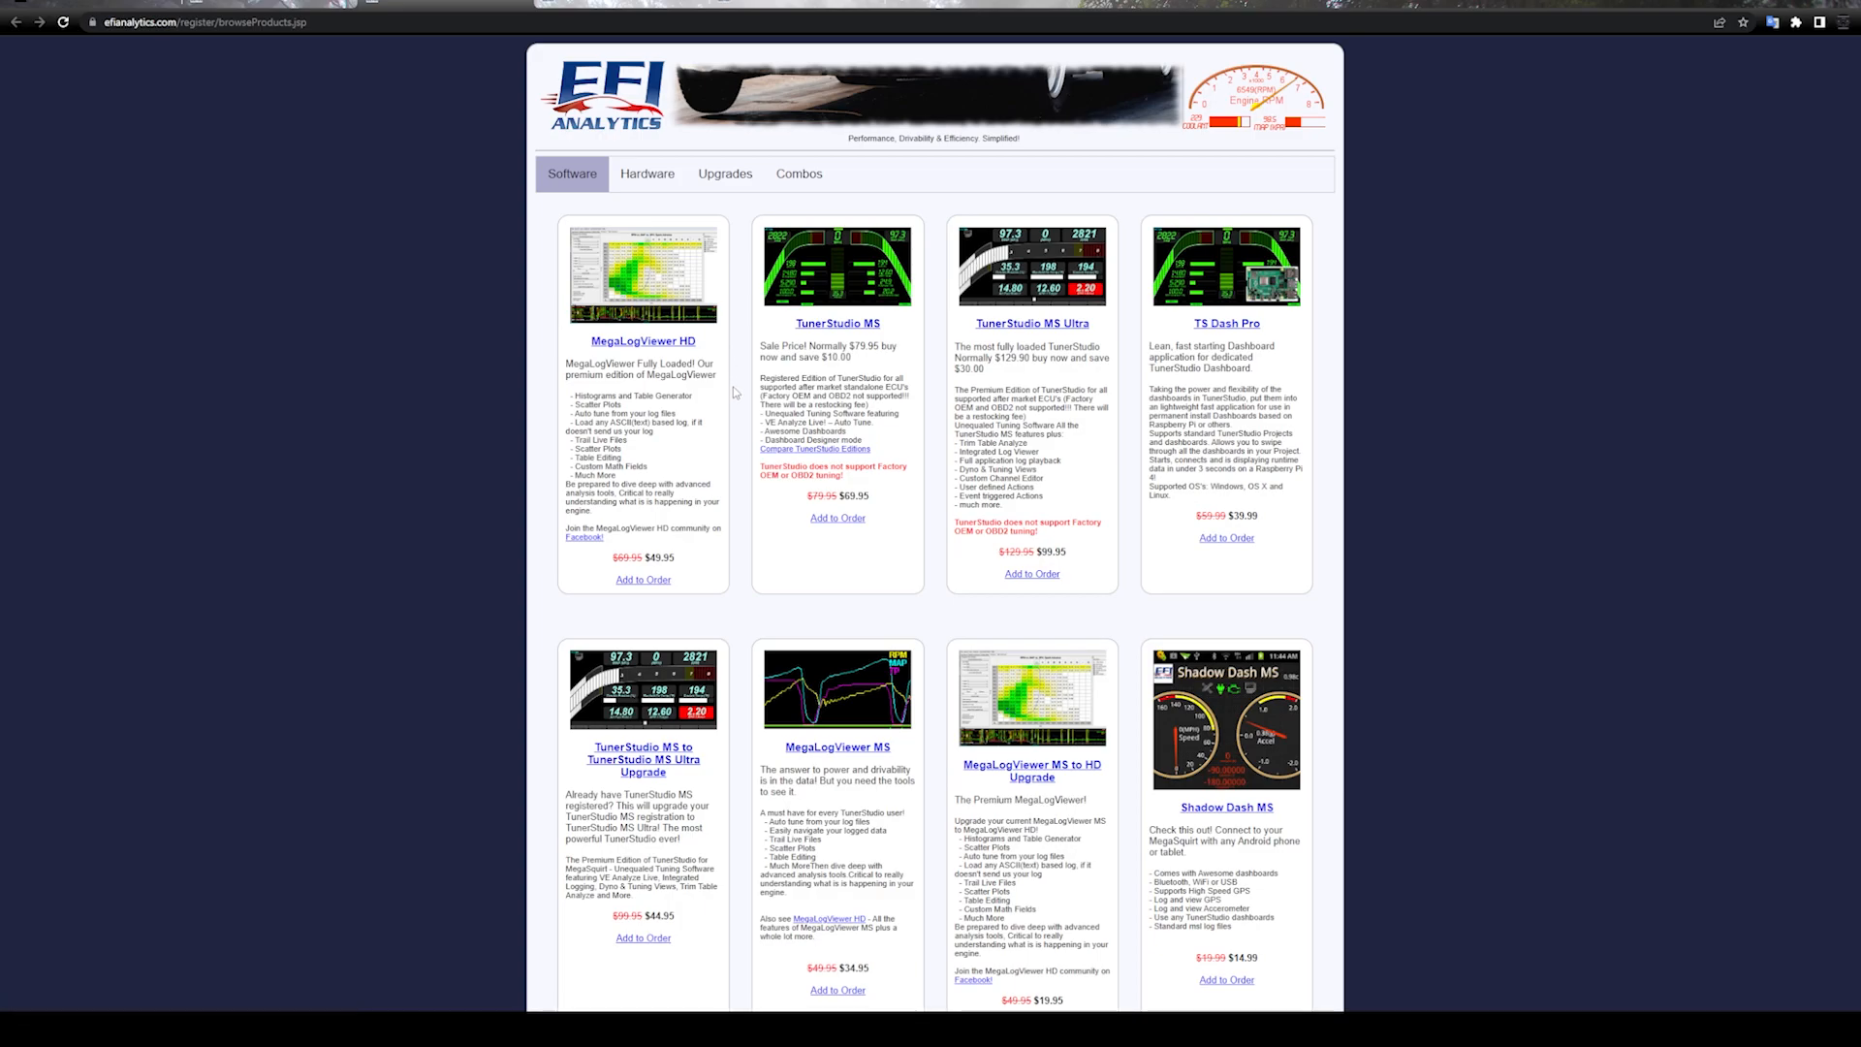
pyautogui.moveTo(652, 341)
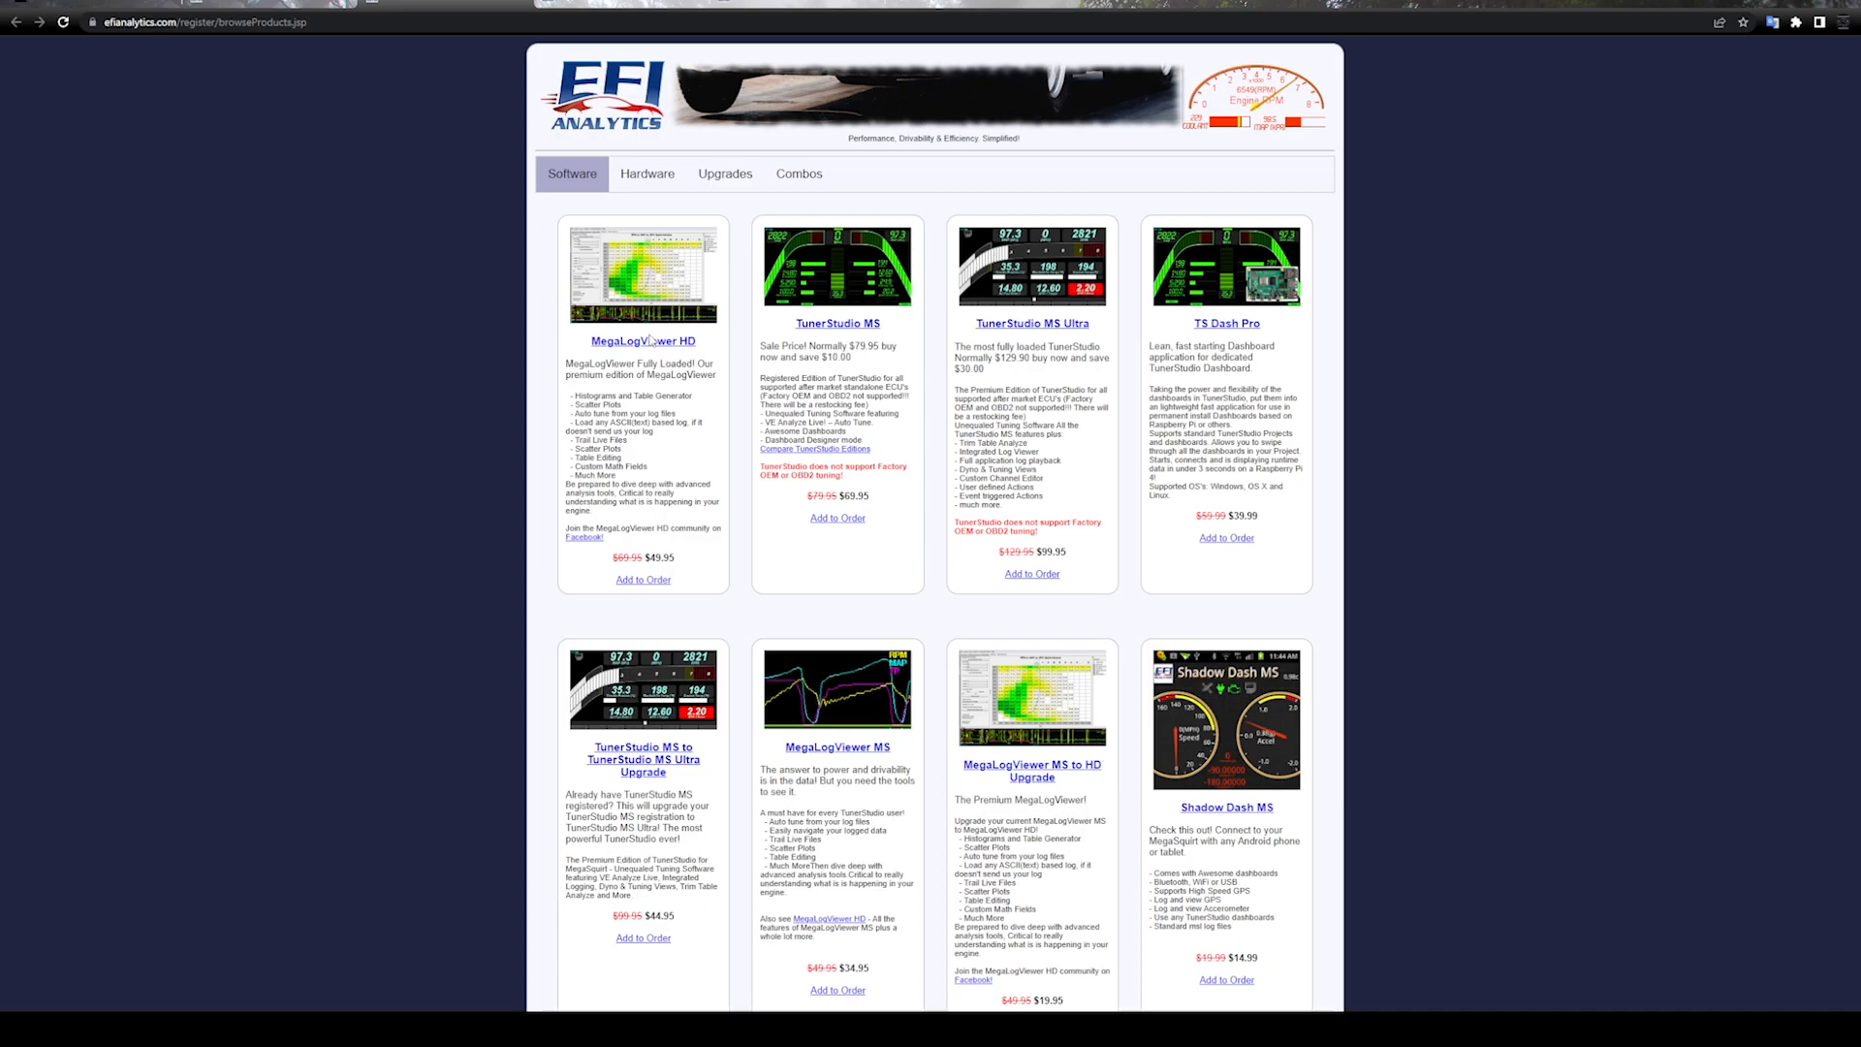
pyautogui.moveTo(731, 498)
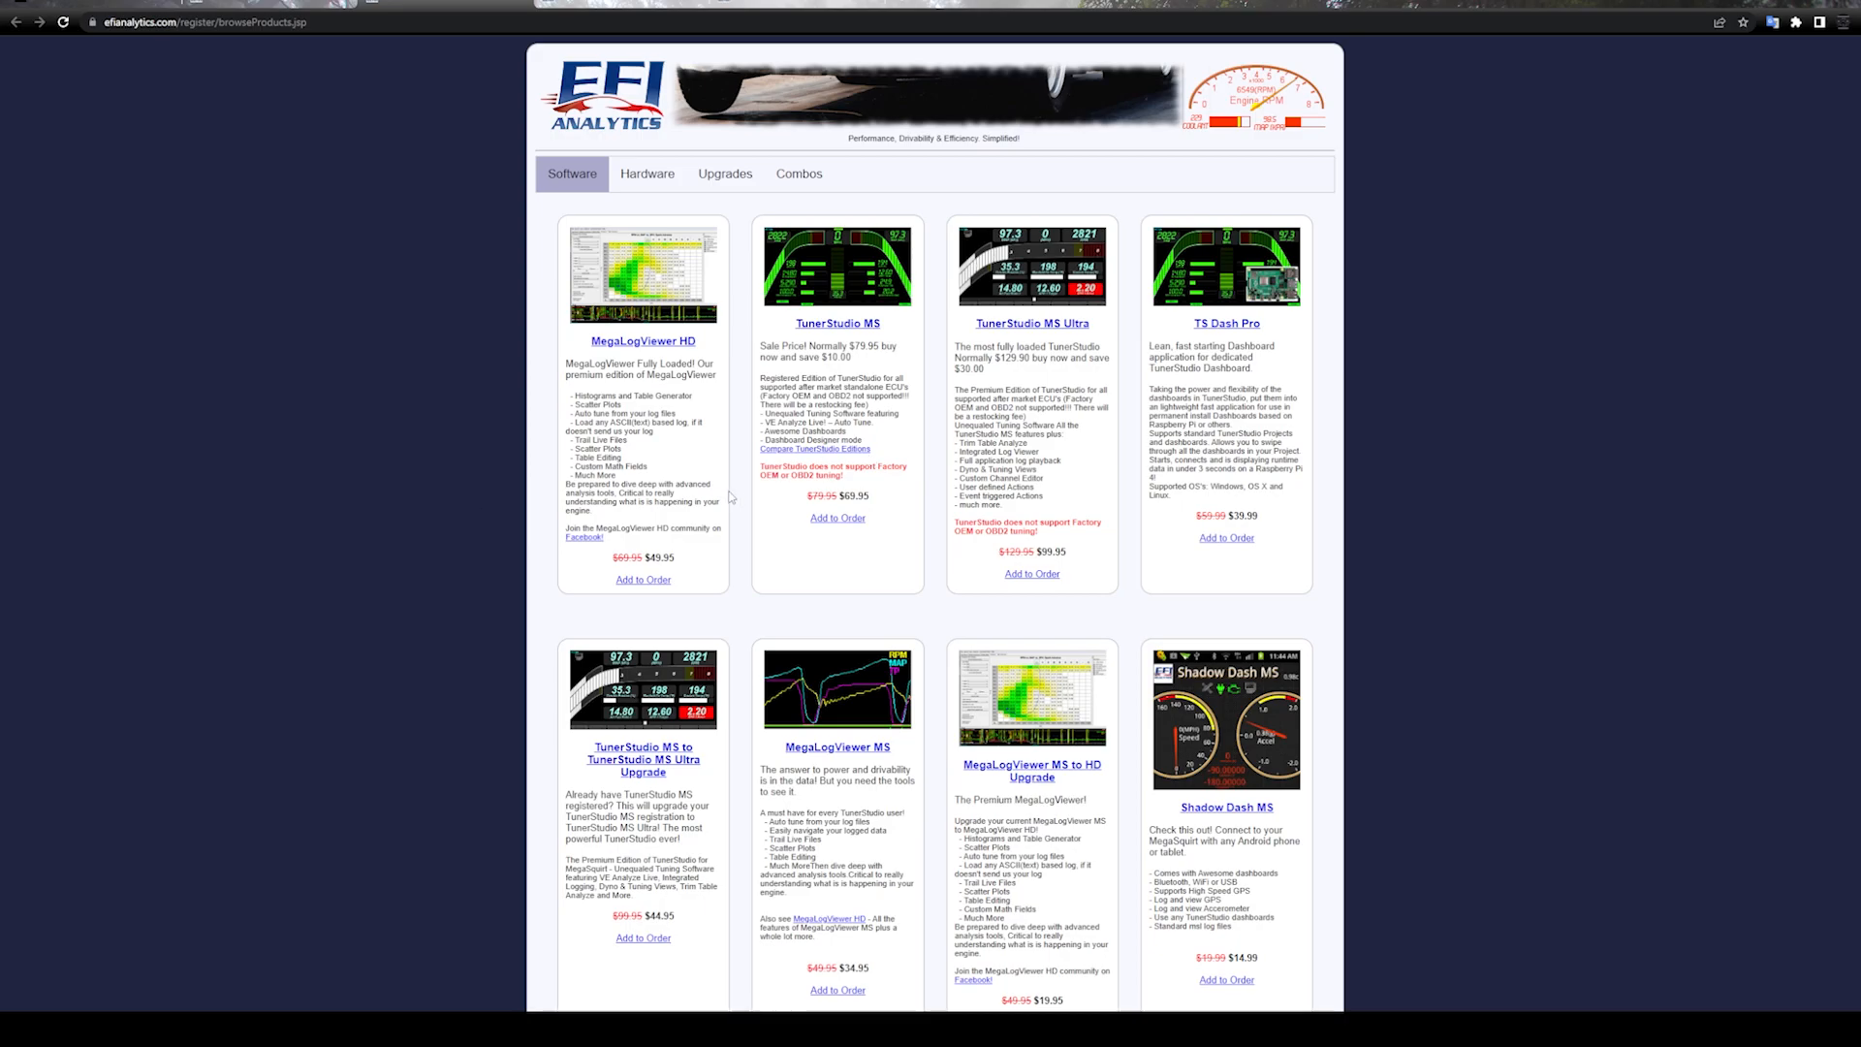
pyautogui.moveTo(1244, 229)
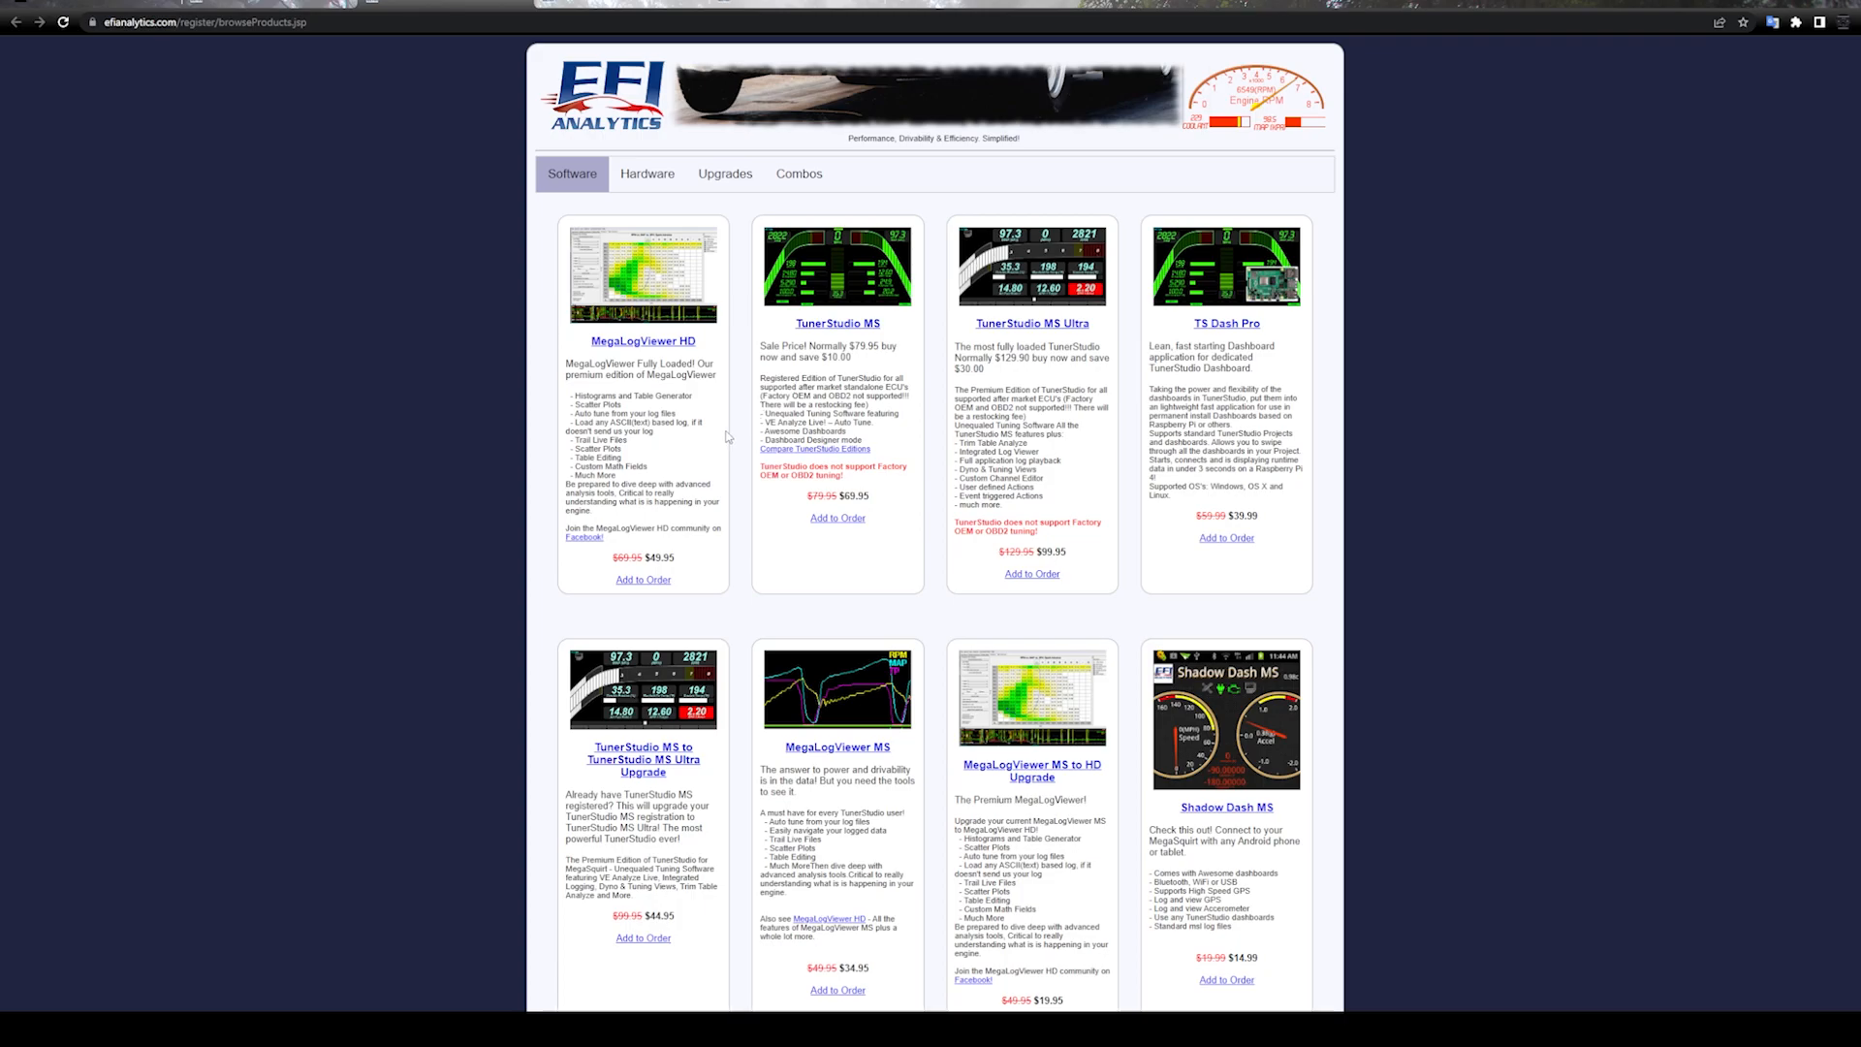
pyautogui.moveTo(727, 438)
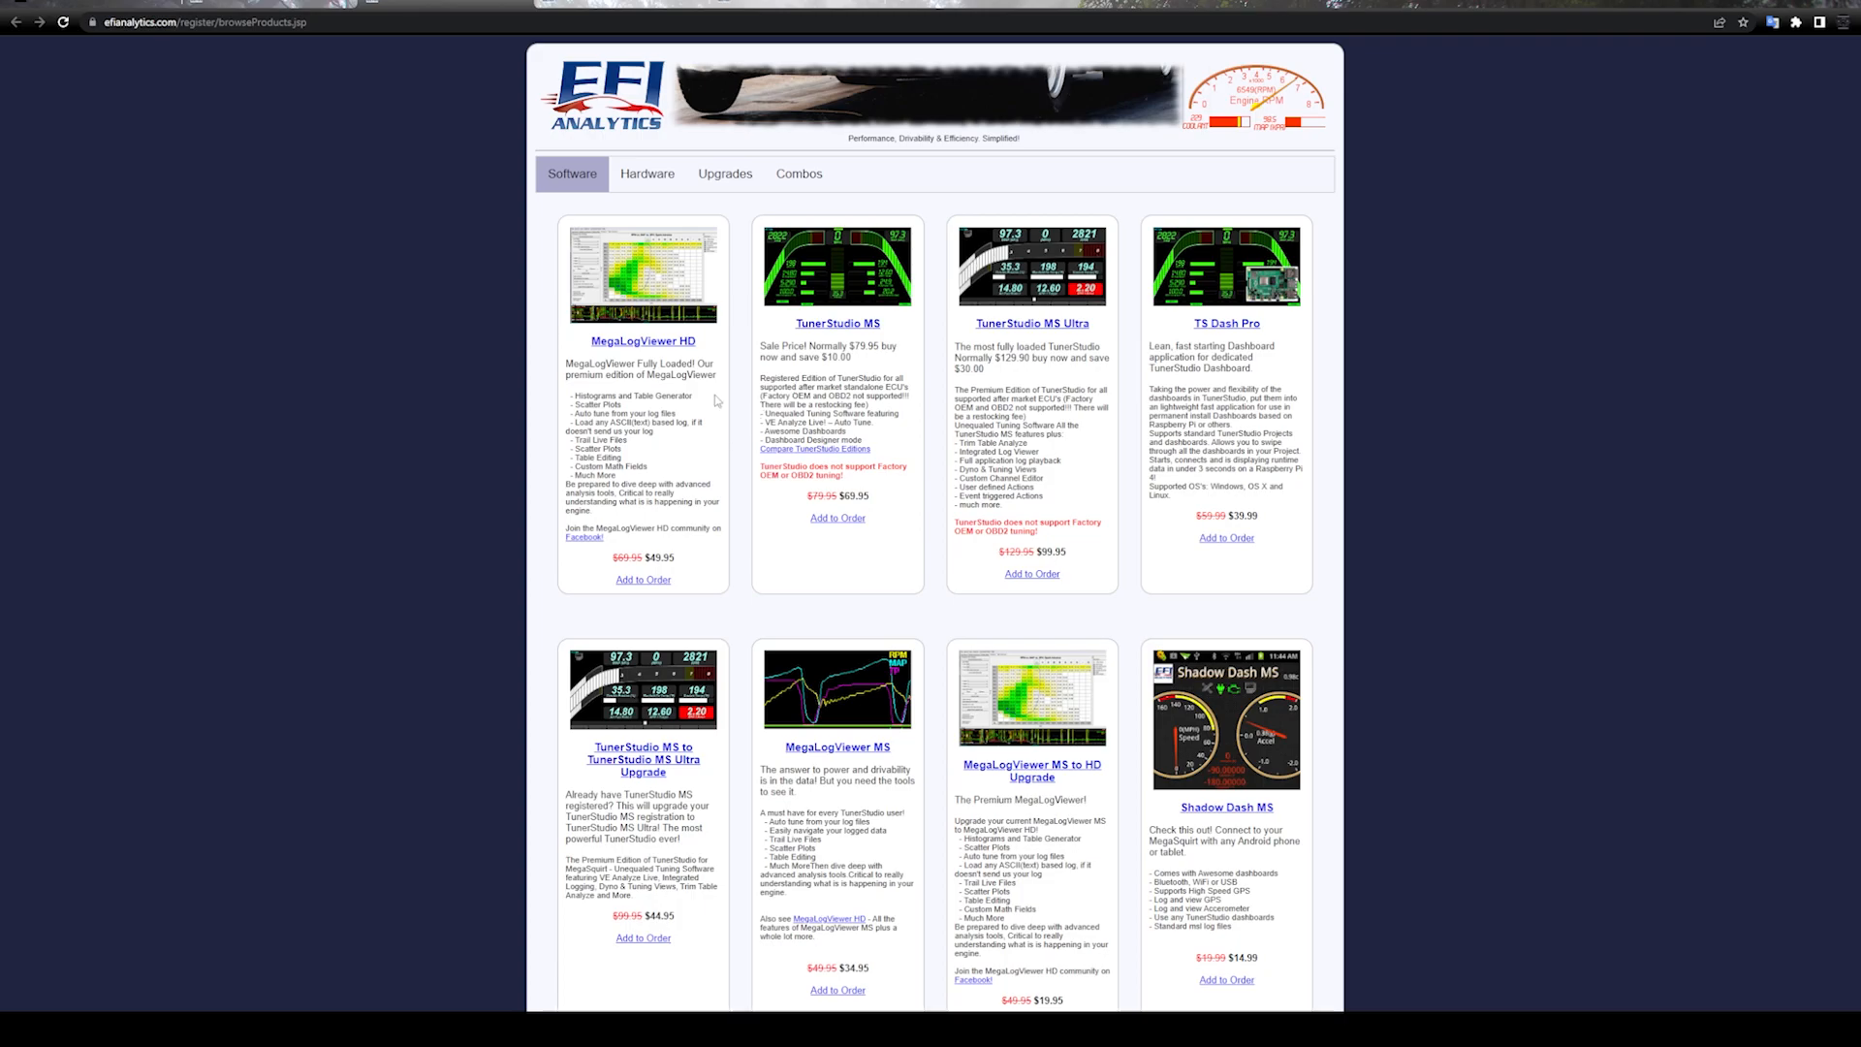
pyautogui.moveTo(733, 409)
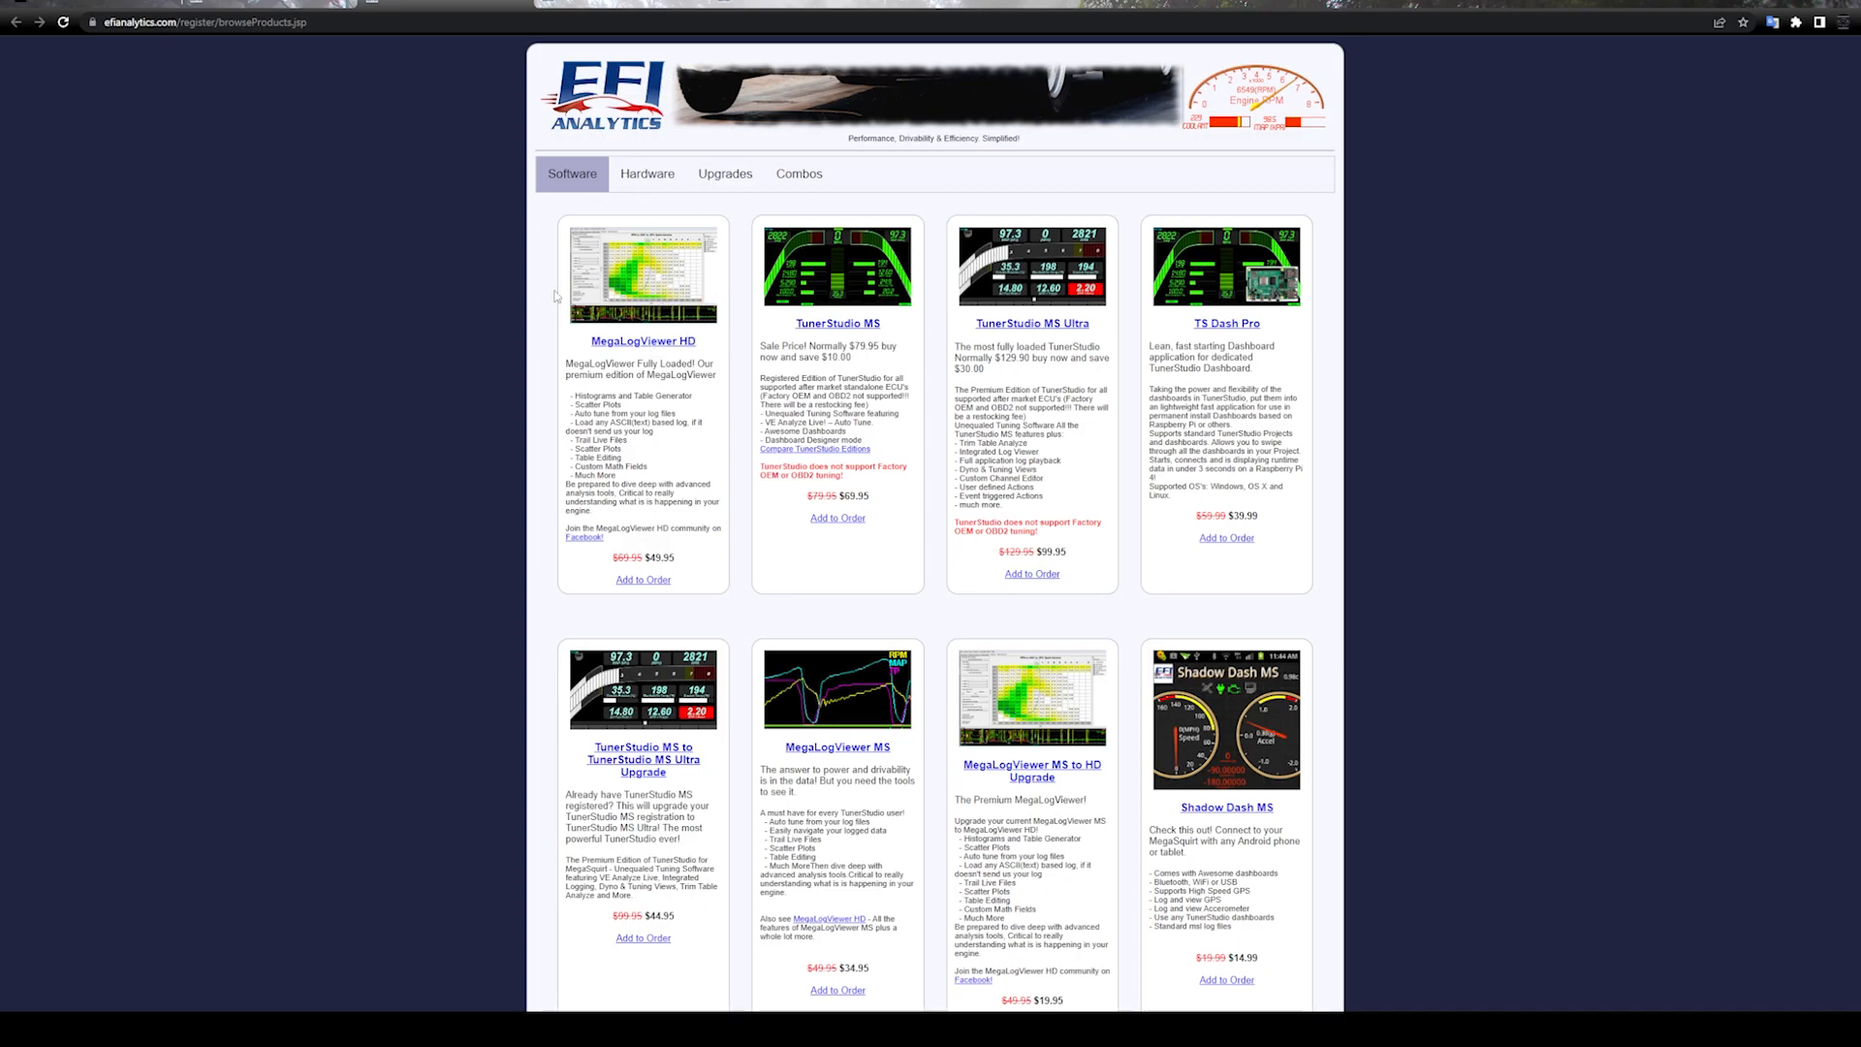
# Scroll through the Combos listings, from cable combos to the TunerStudio–MegaLogViewer bundles and TS Dash Pro seat packages
pyautogui.scroll(-3)
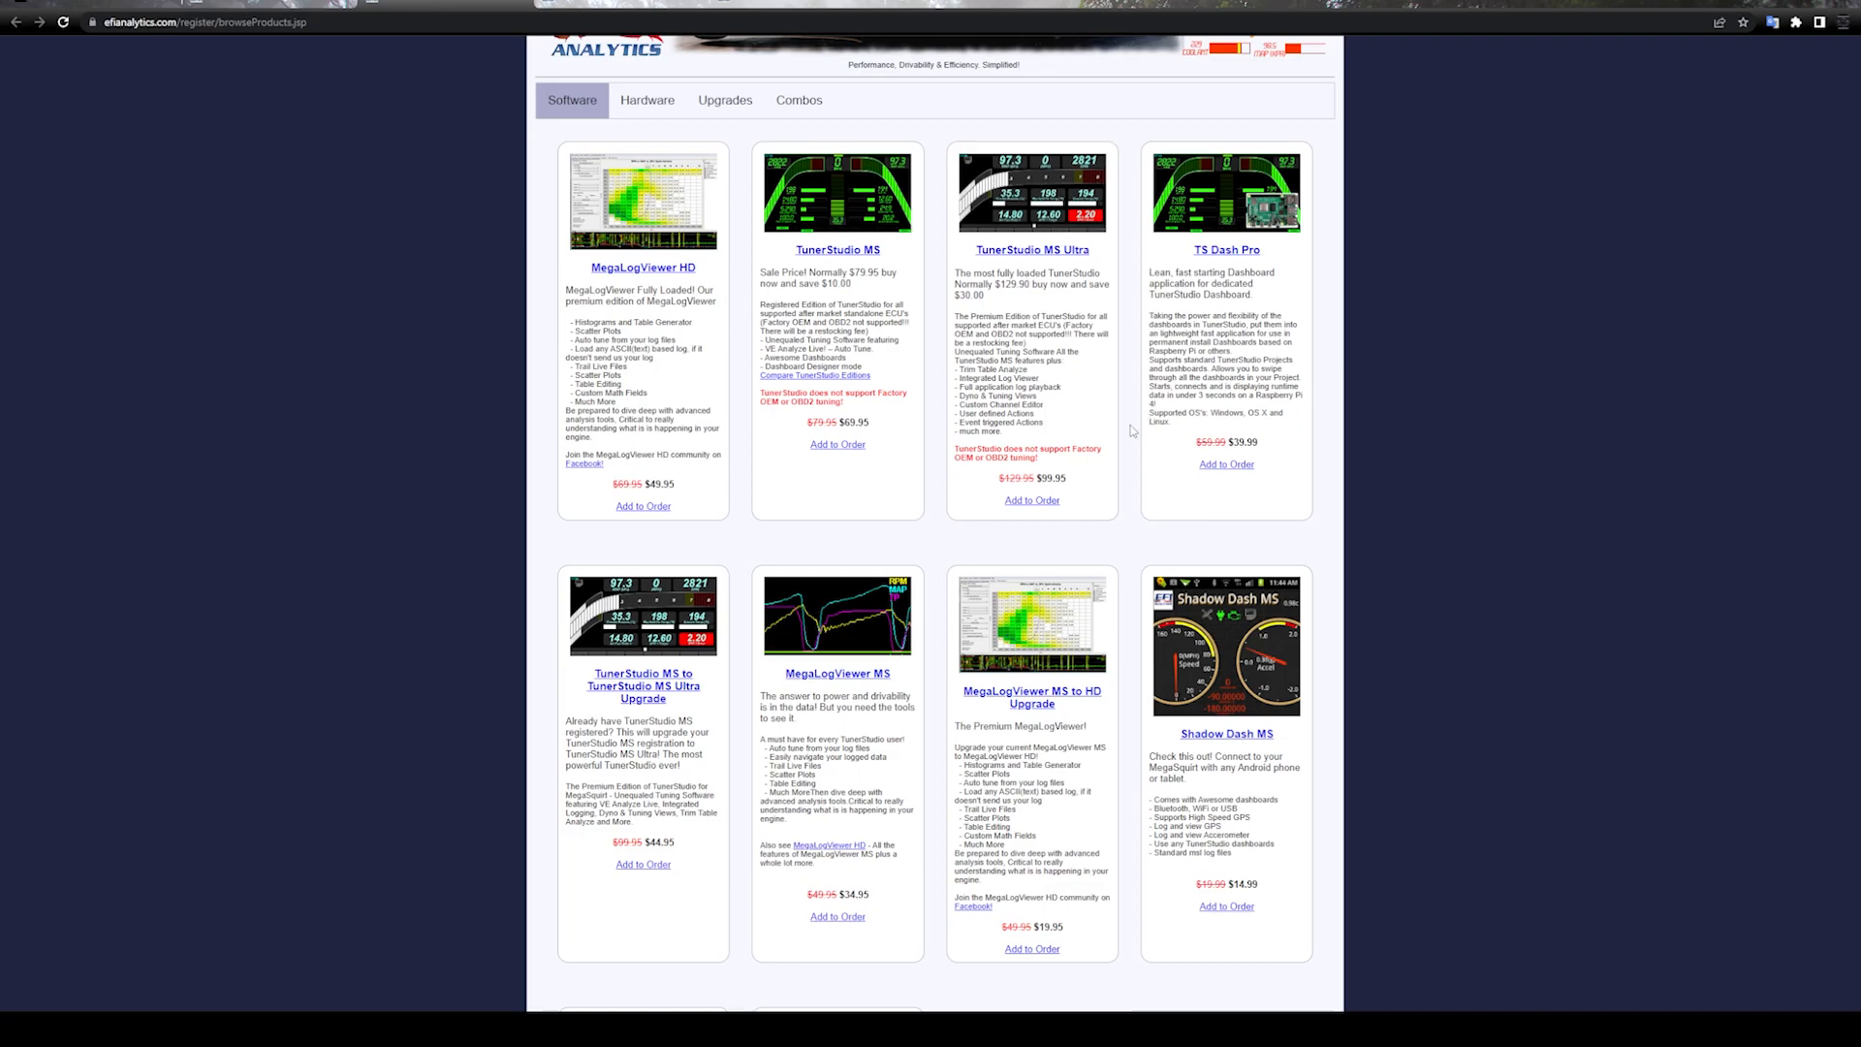
pyautogui.scroll(3)
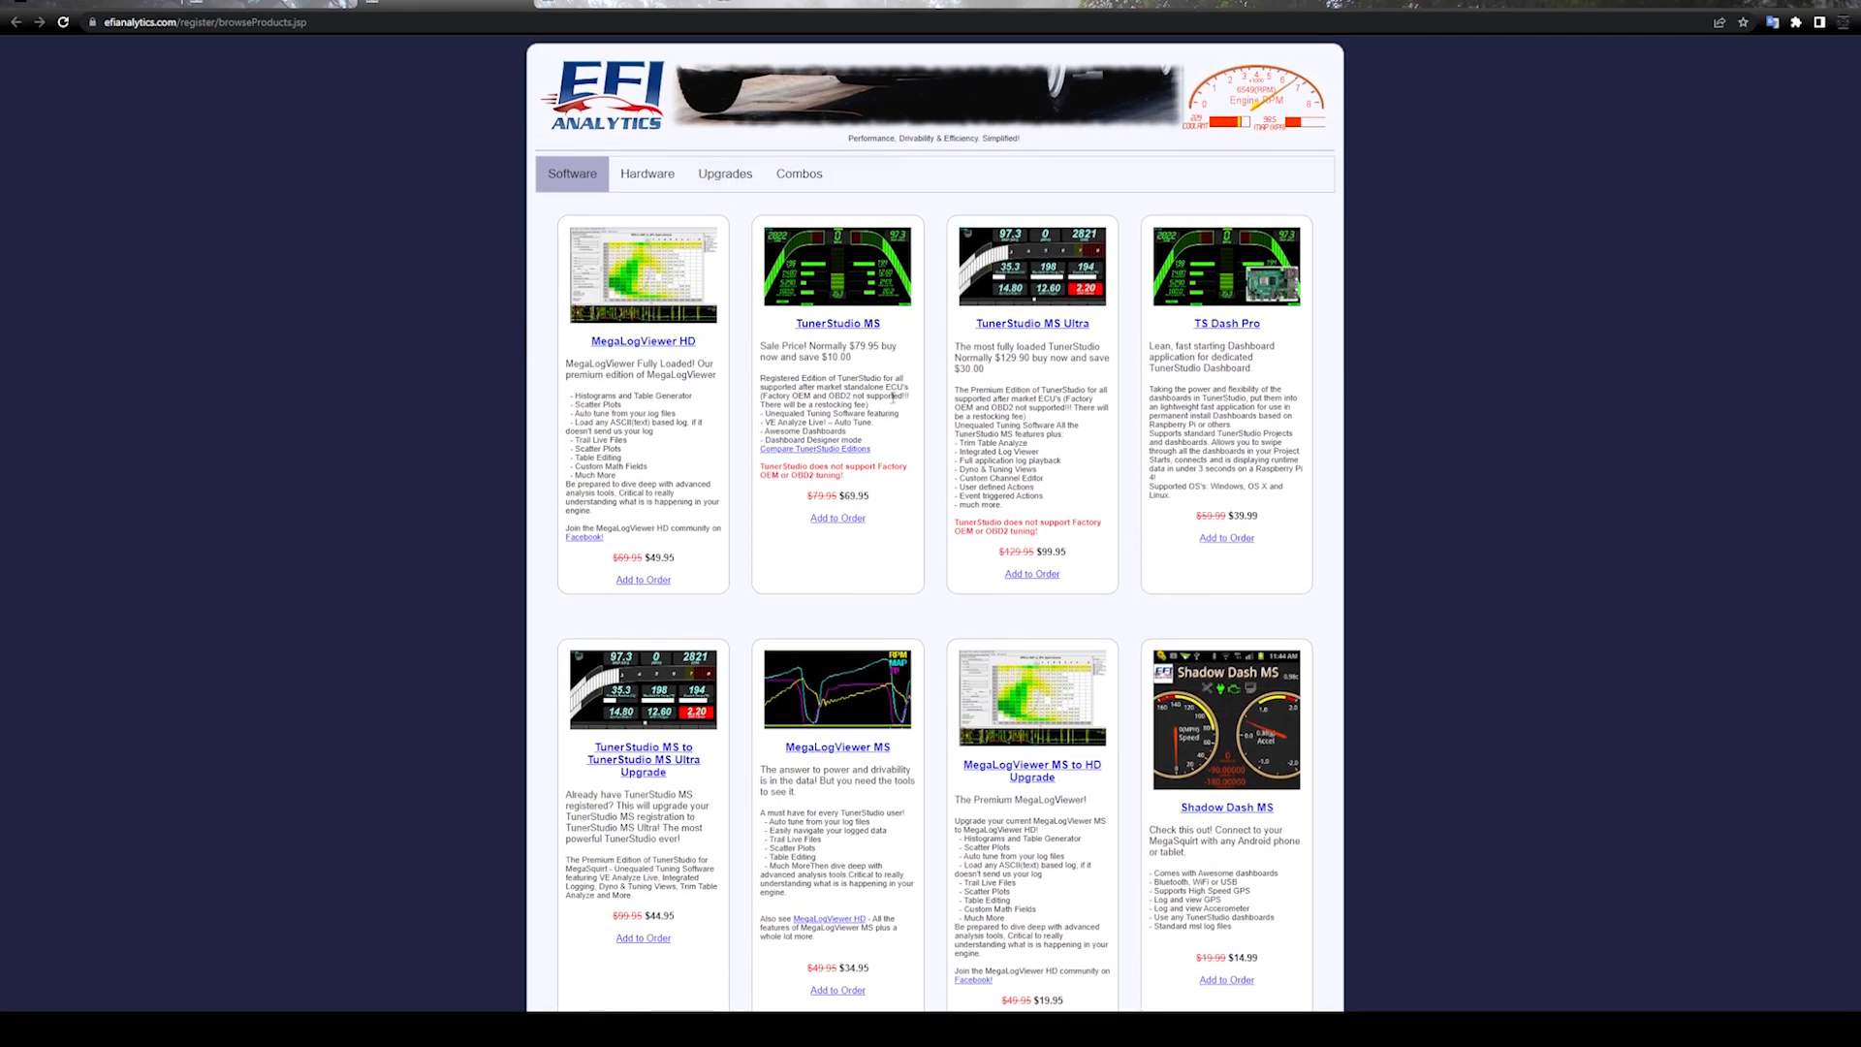
pyautogui.scroll(-3)
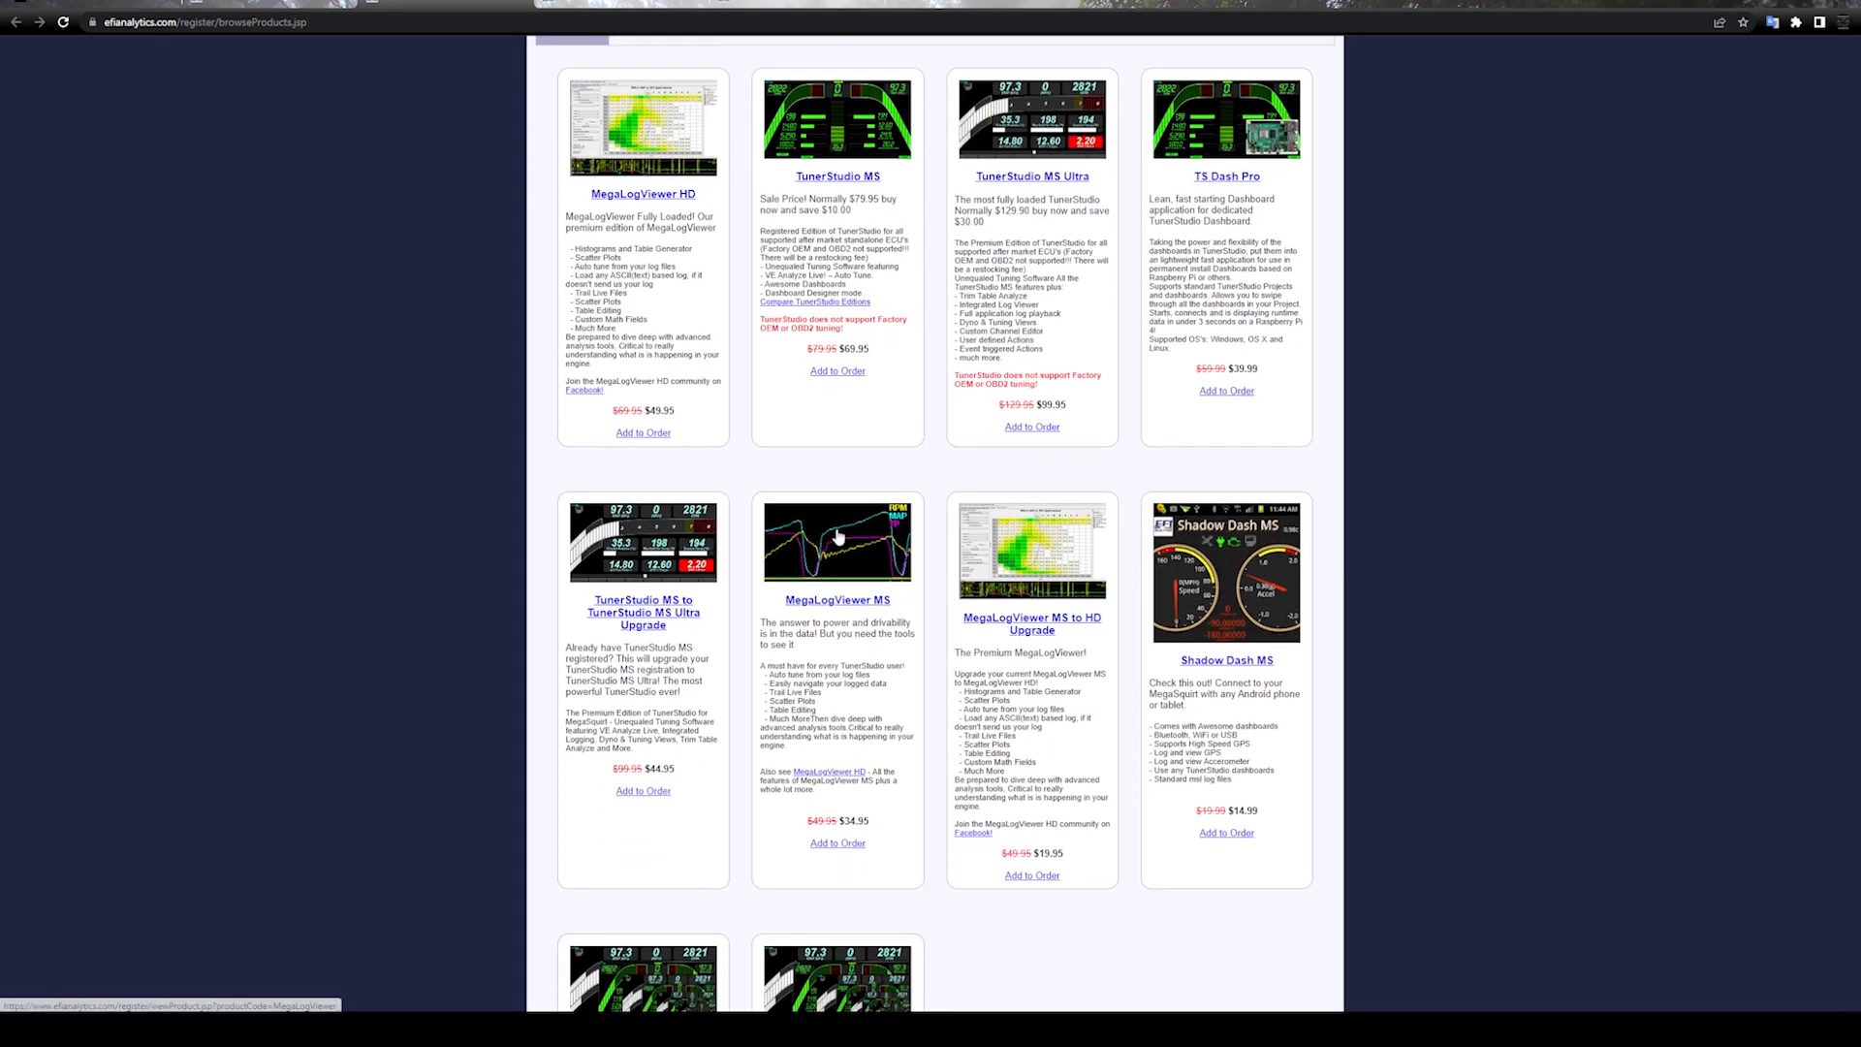
pyautogui.scroll(-3)
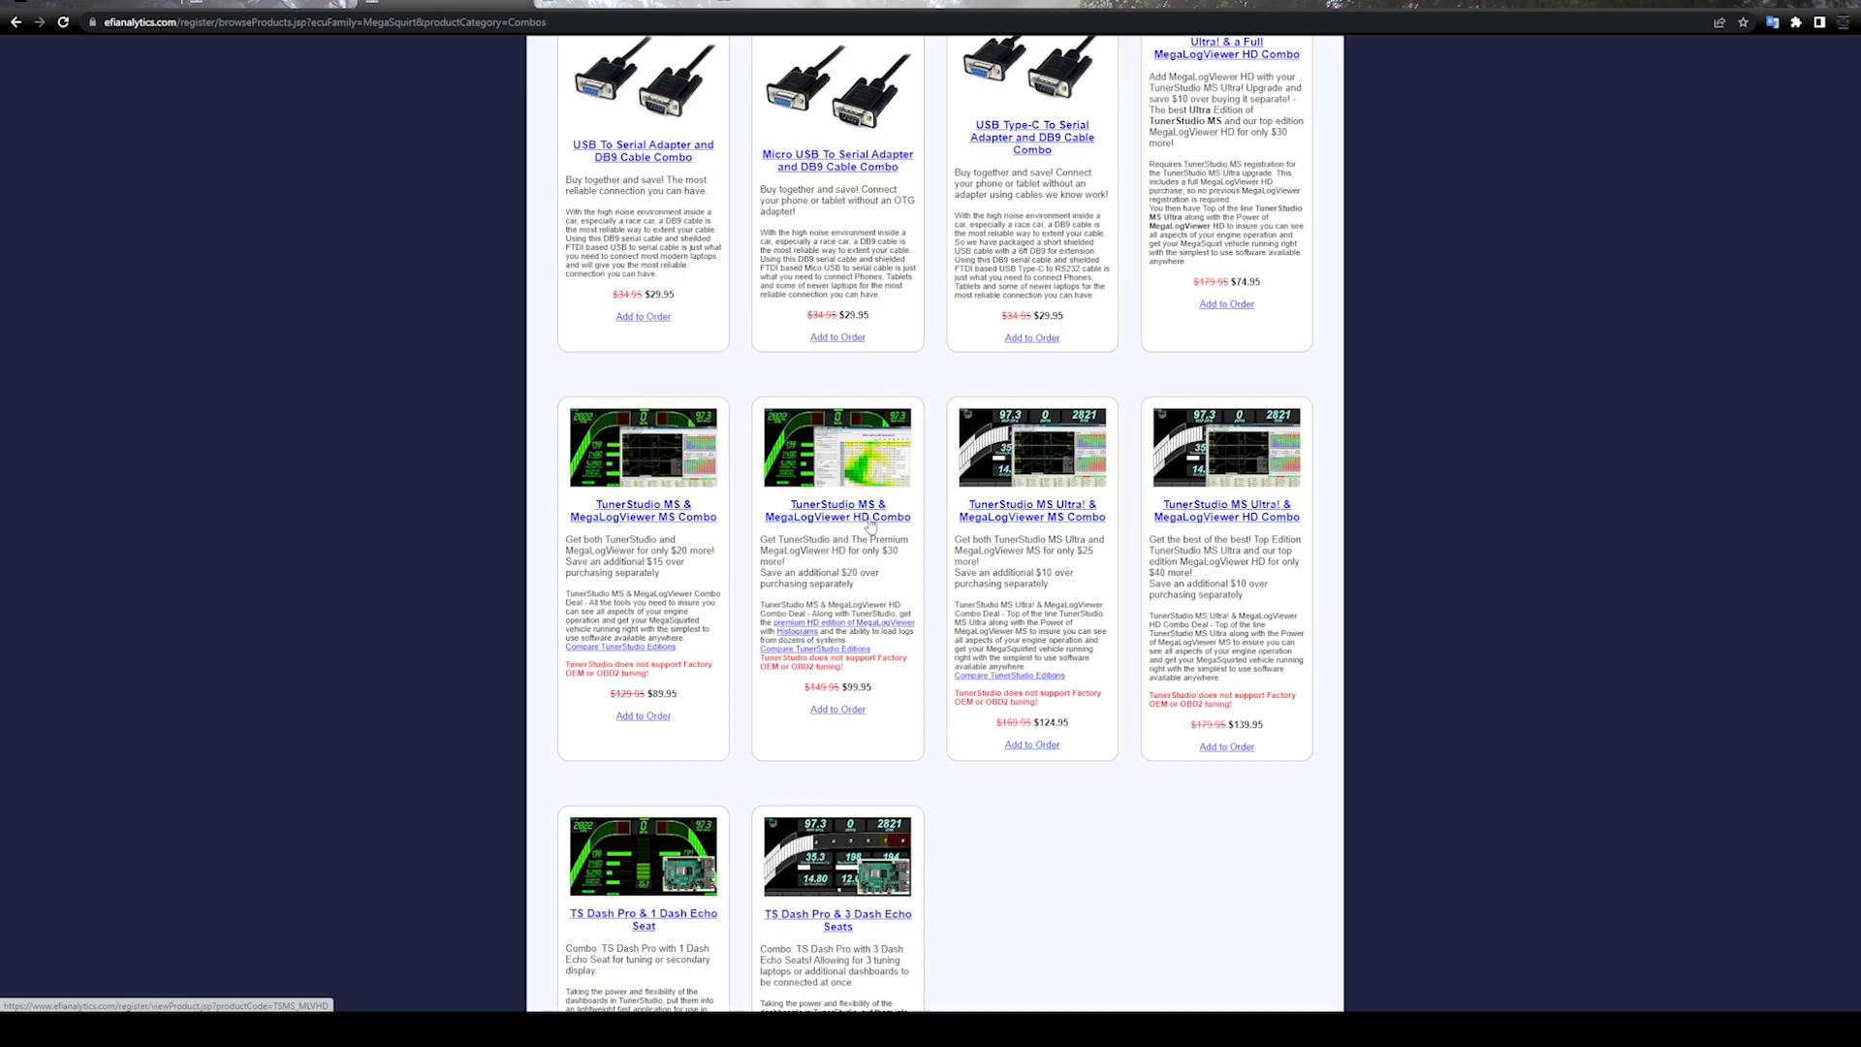
pyautogui.moveTo(946, 626)
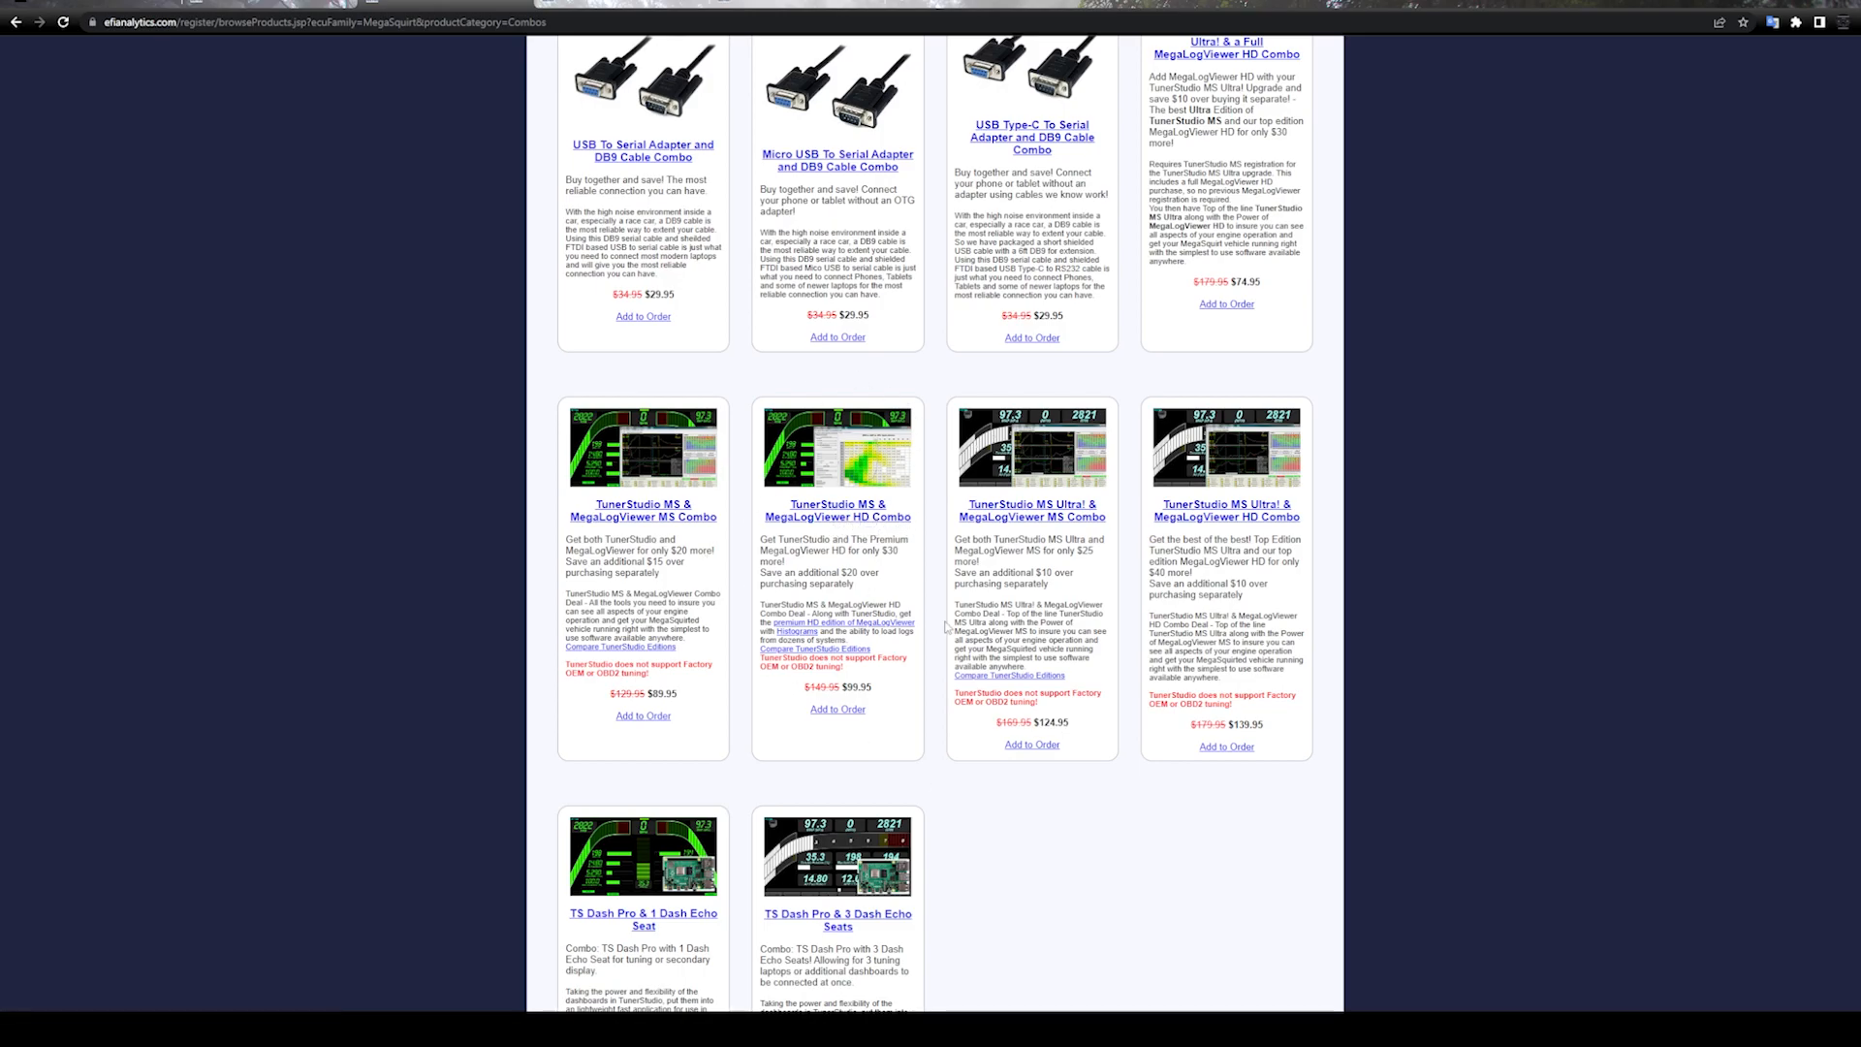
pyautogui.moveTo(797, 735)
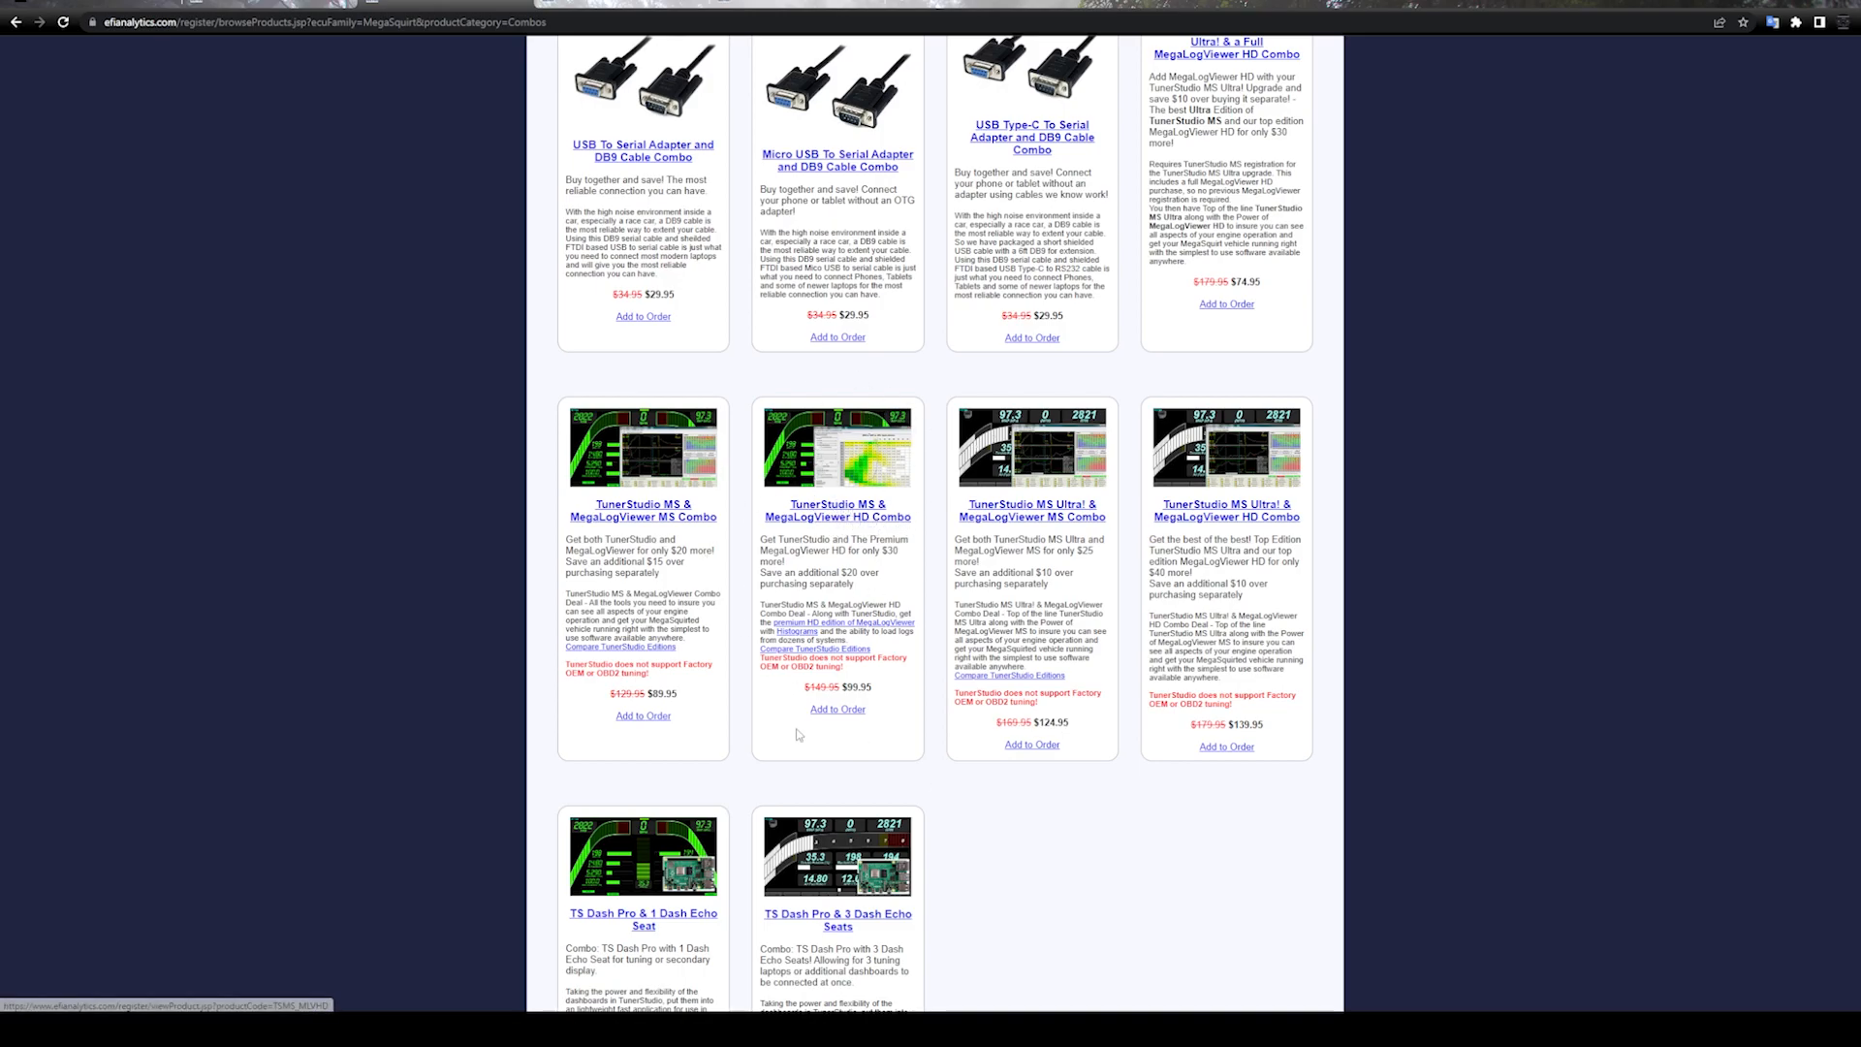
pyautogui.moveTo(874, 731)
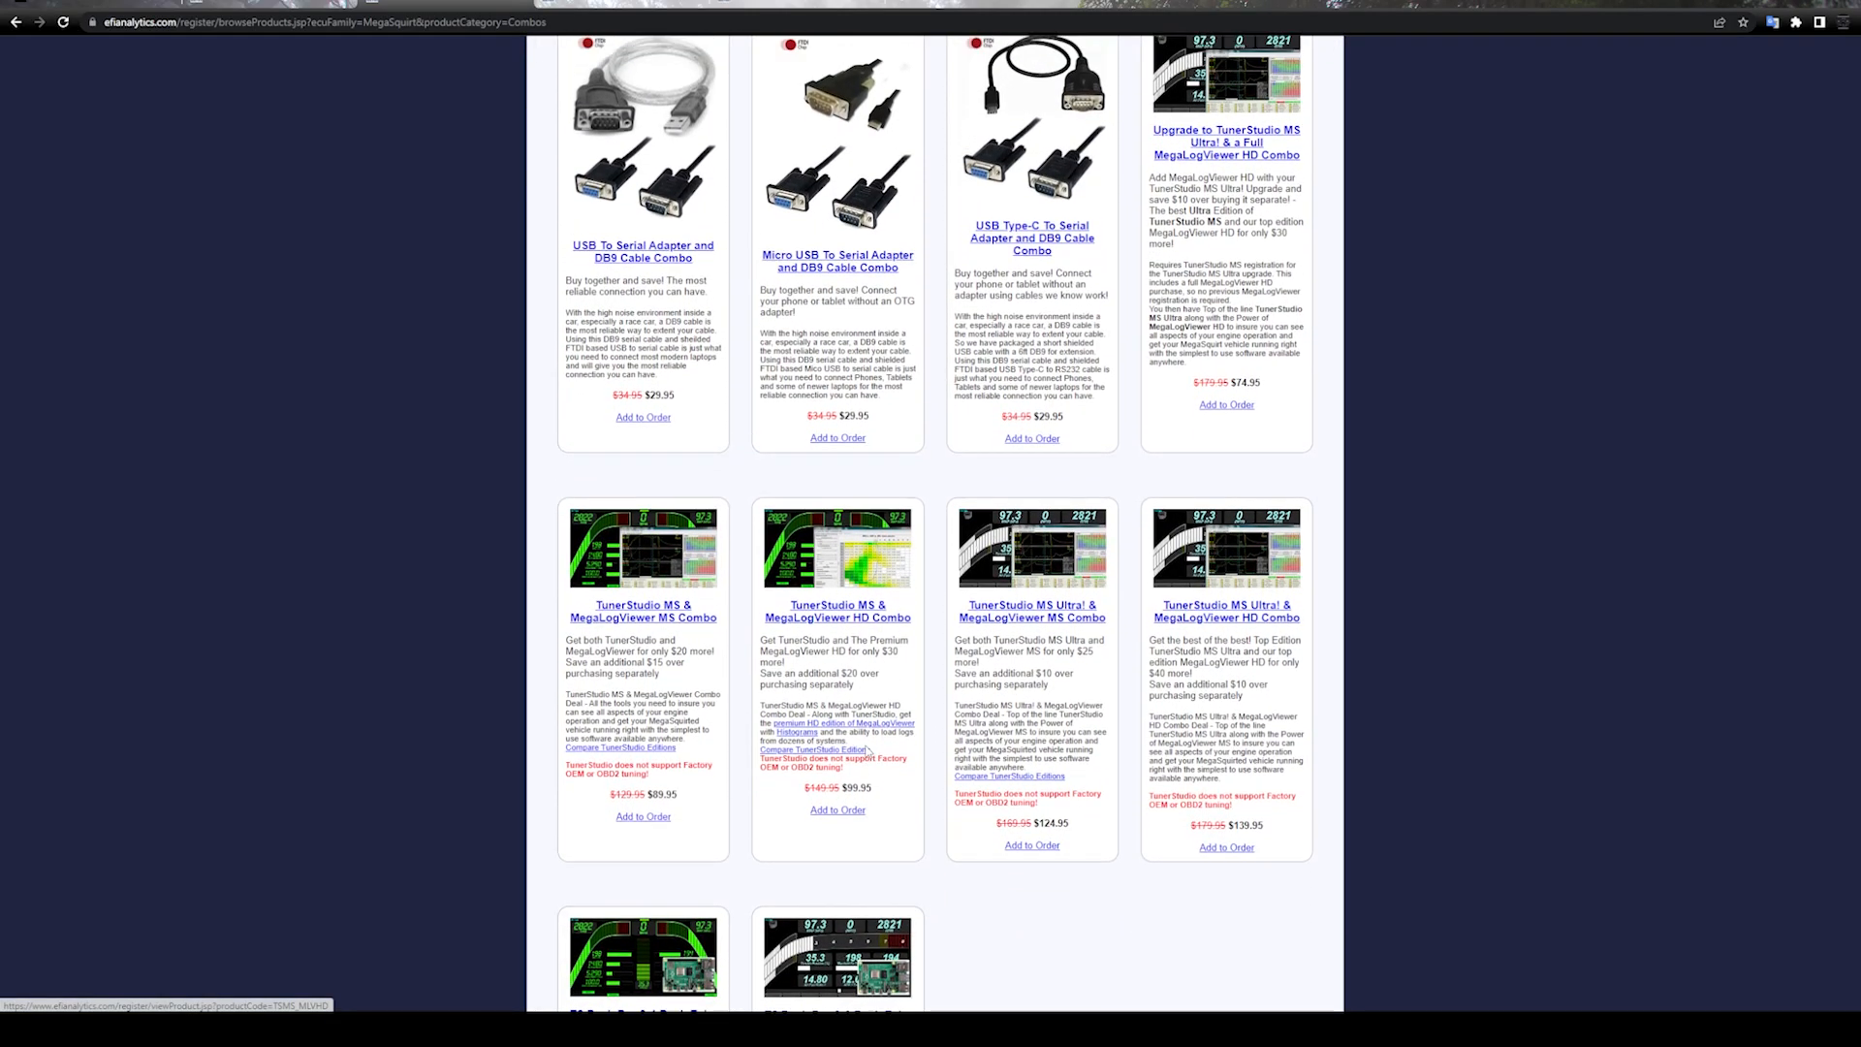
pyautogui.scroll(-3)
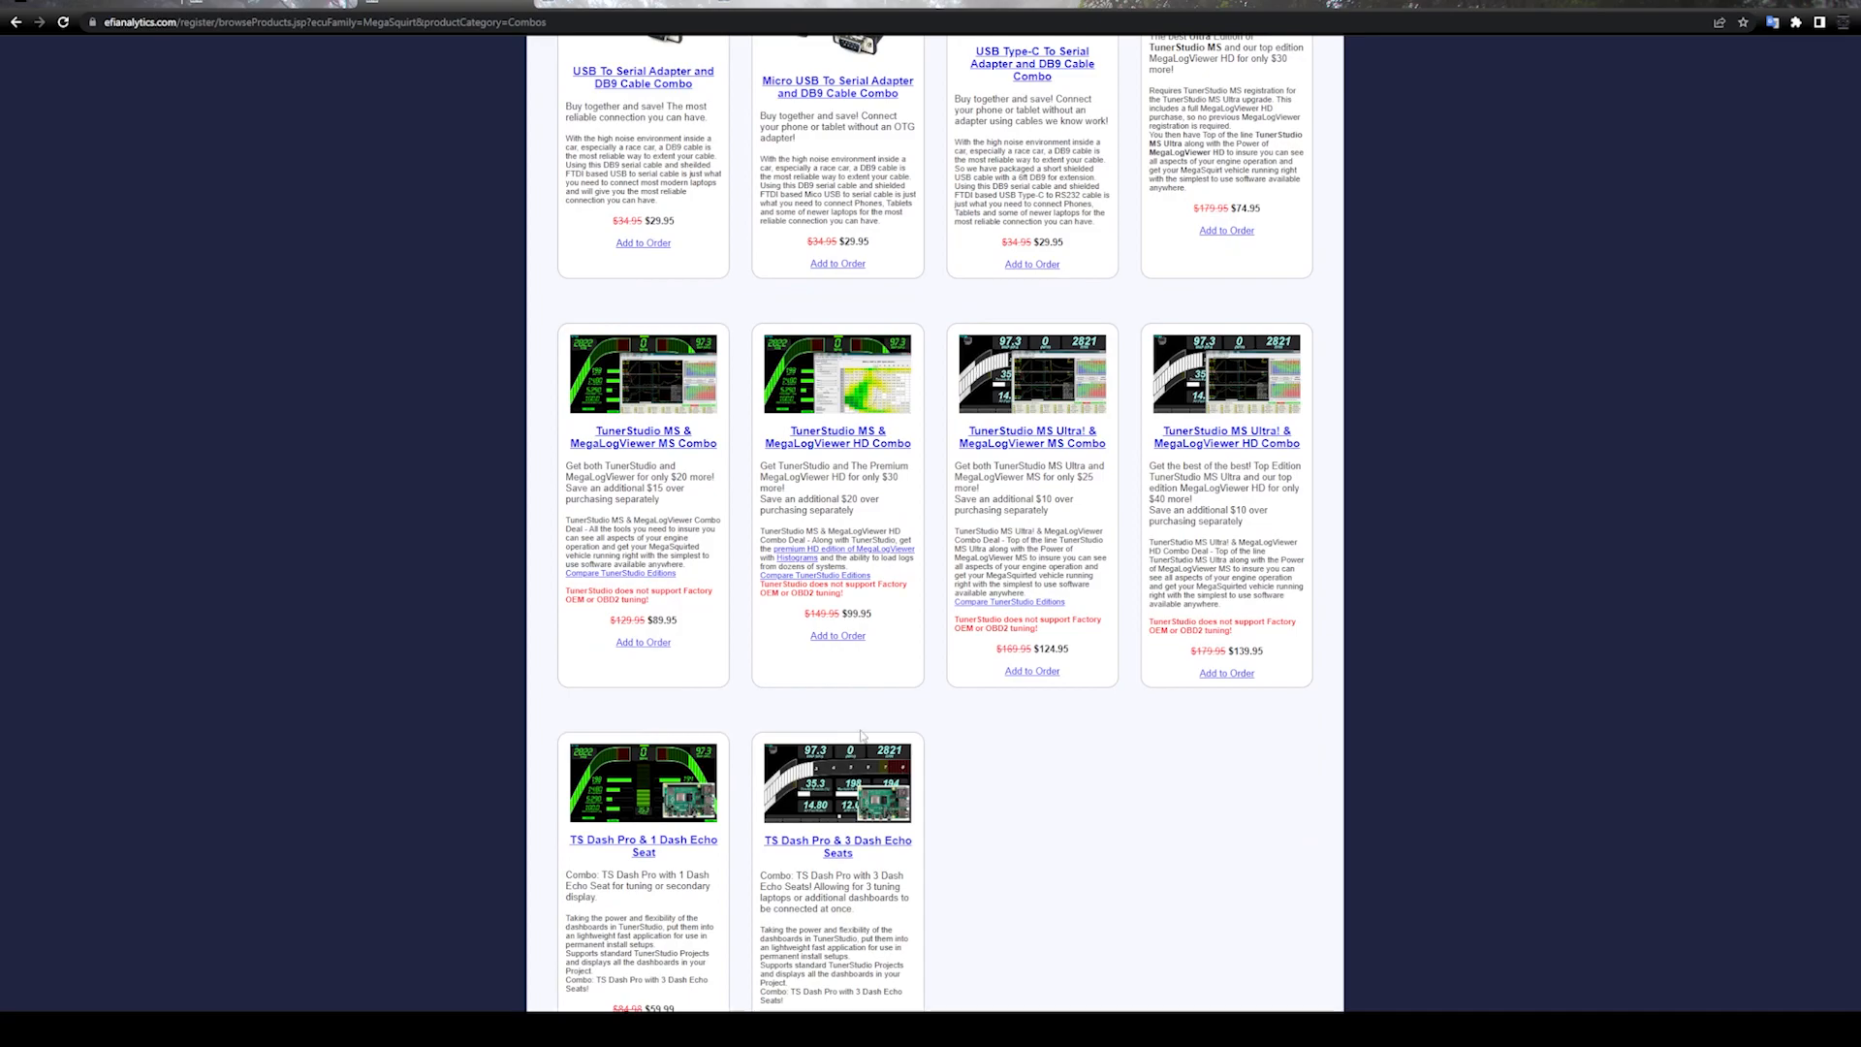
pyautogui.moveTo(926, 514)
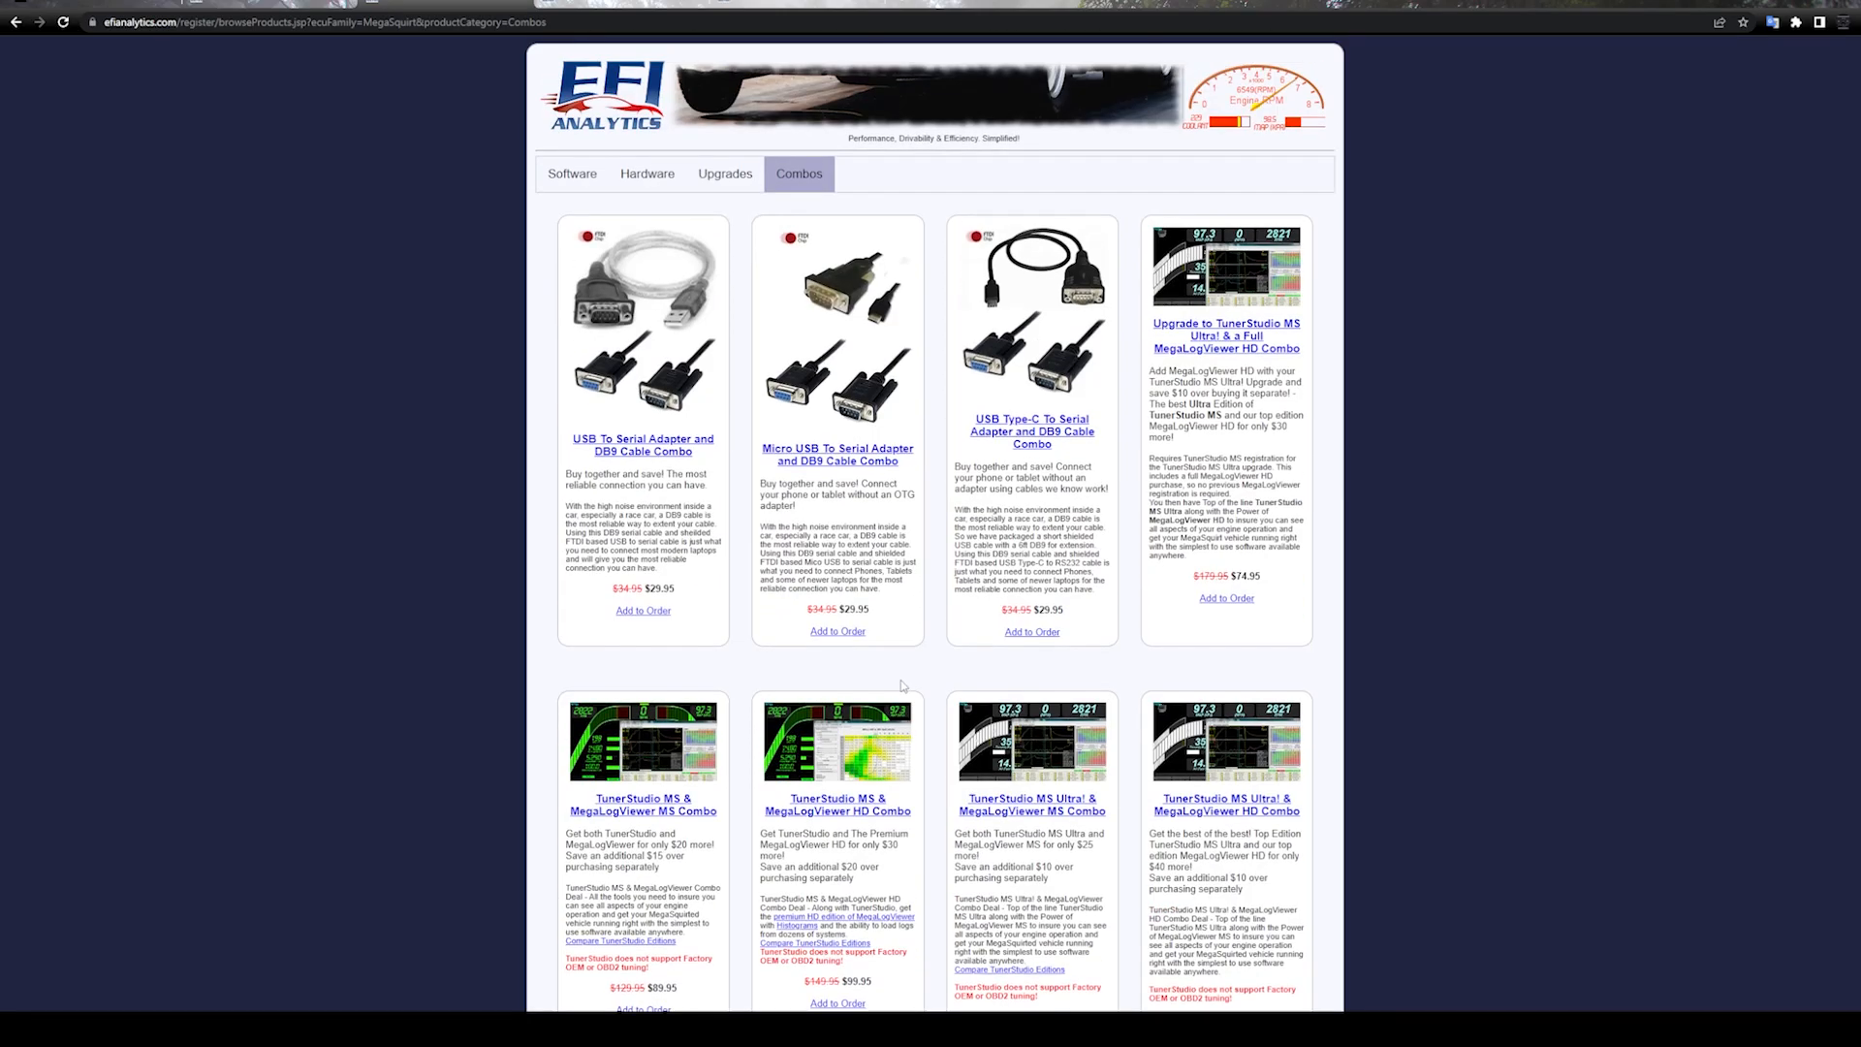
# Scroll through the Hardware cable listings: USB, Micro USB, Type-C, DB9 and FTDI multipacks
pyautogui.scroll(-3)
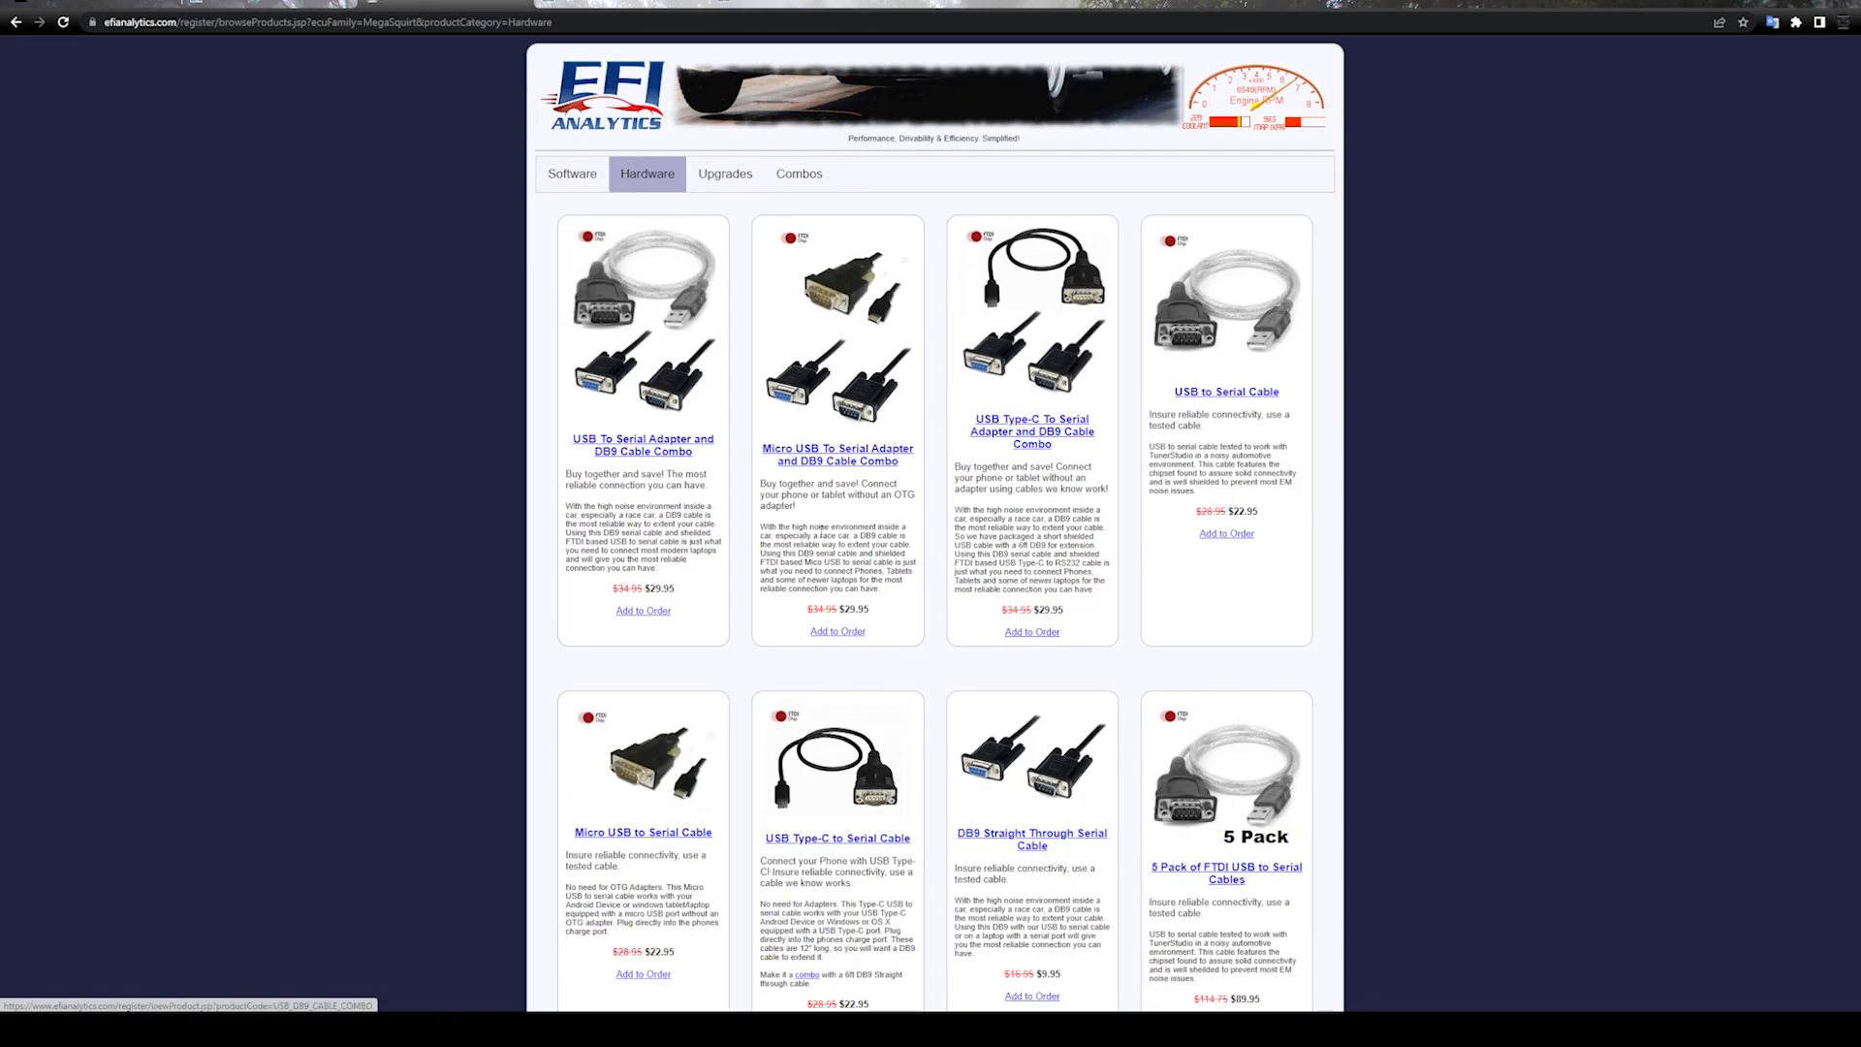
pyautogui.scroll(-3)
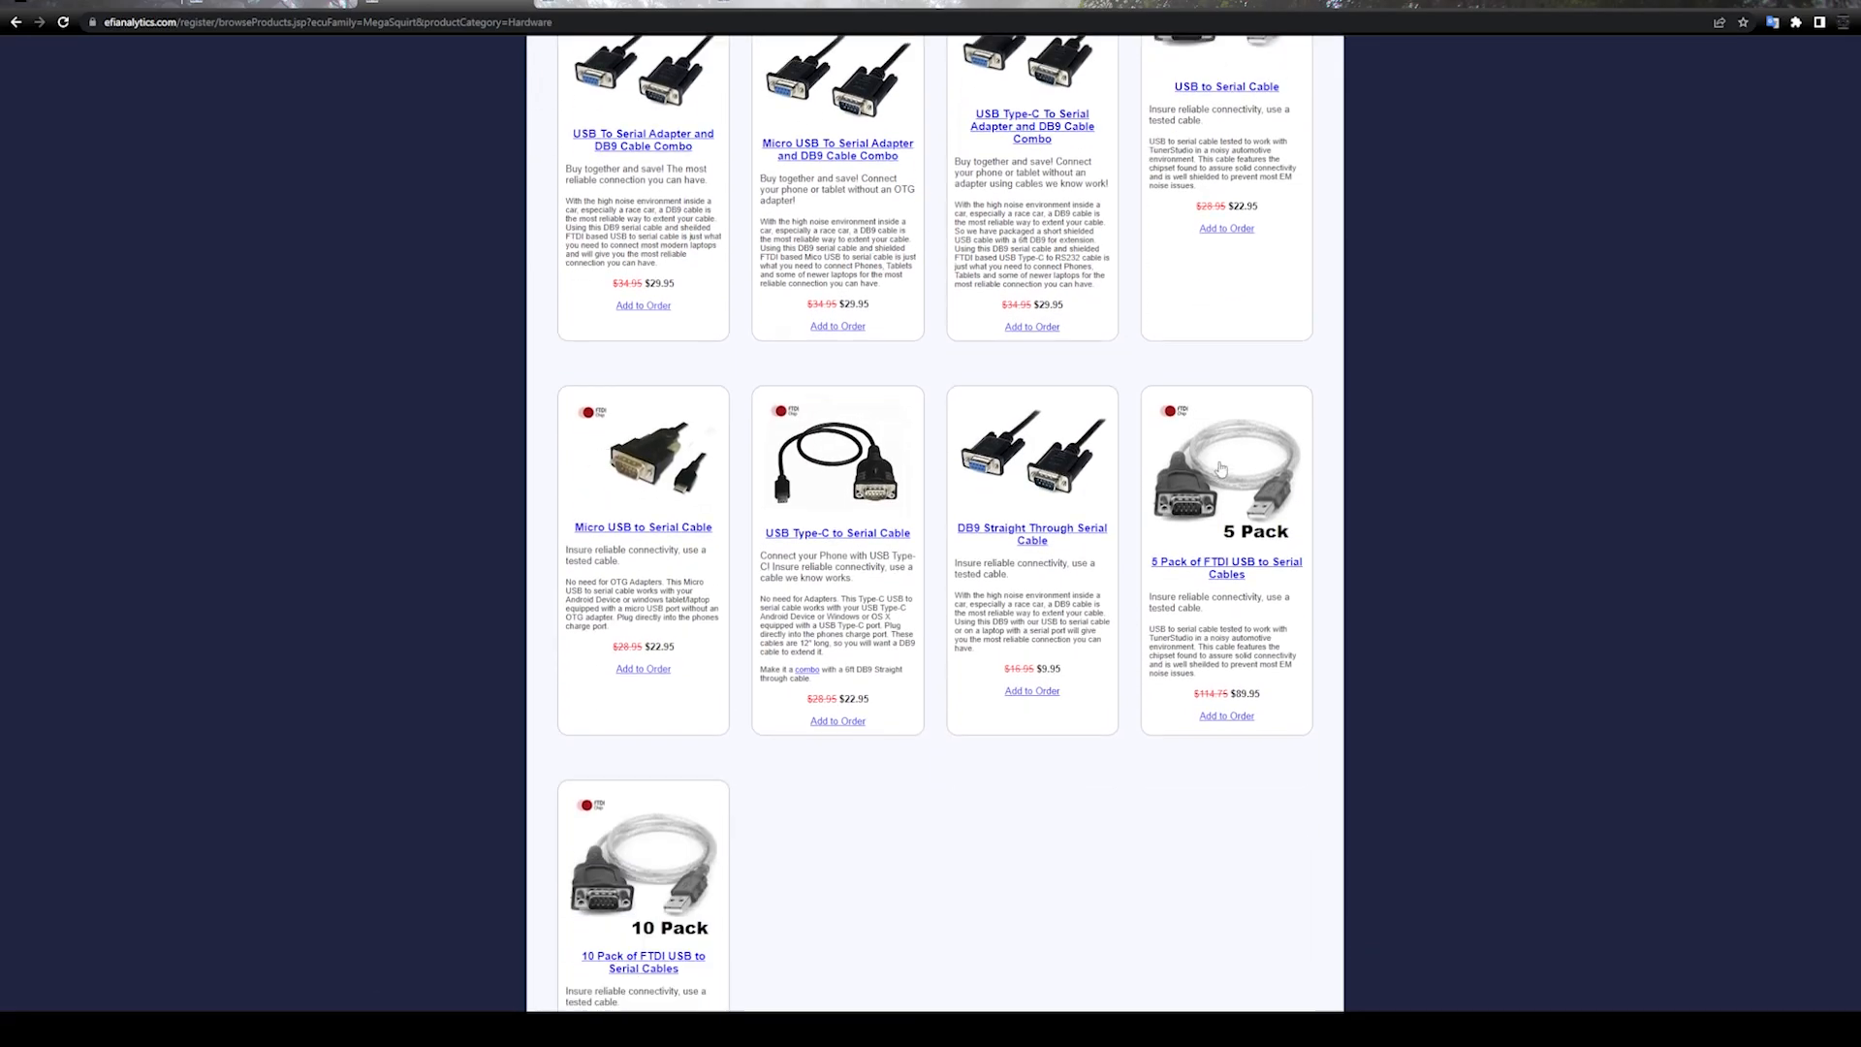
pyautogui.scroll(-3)
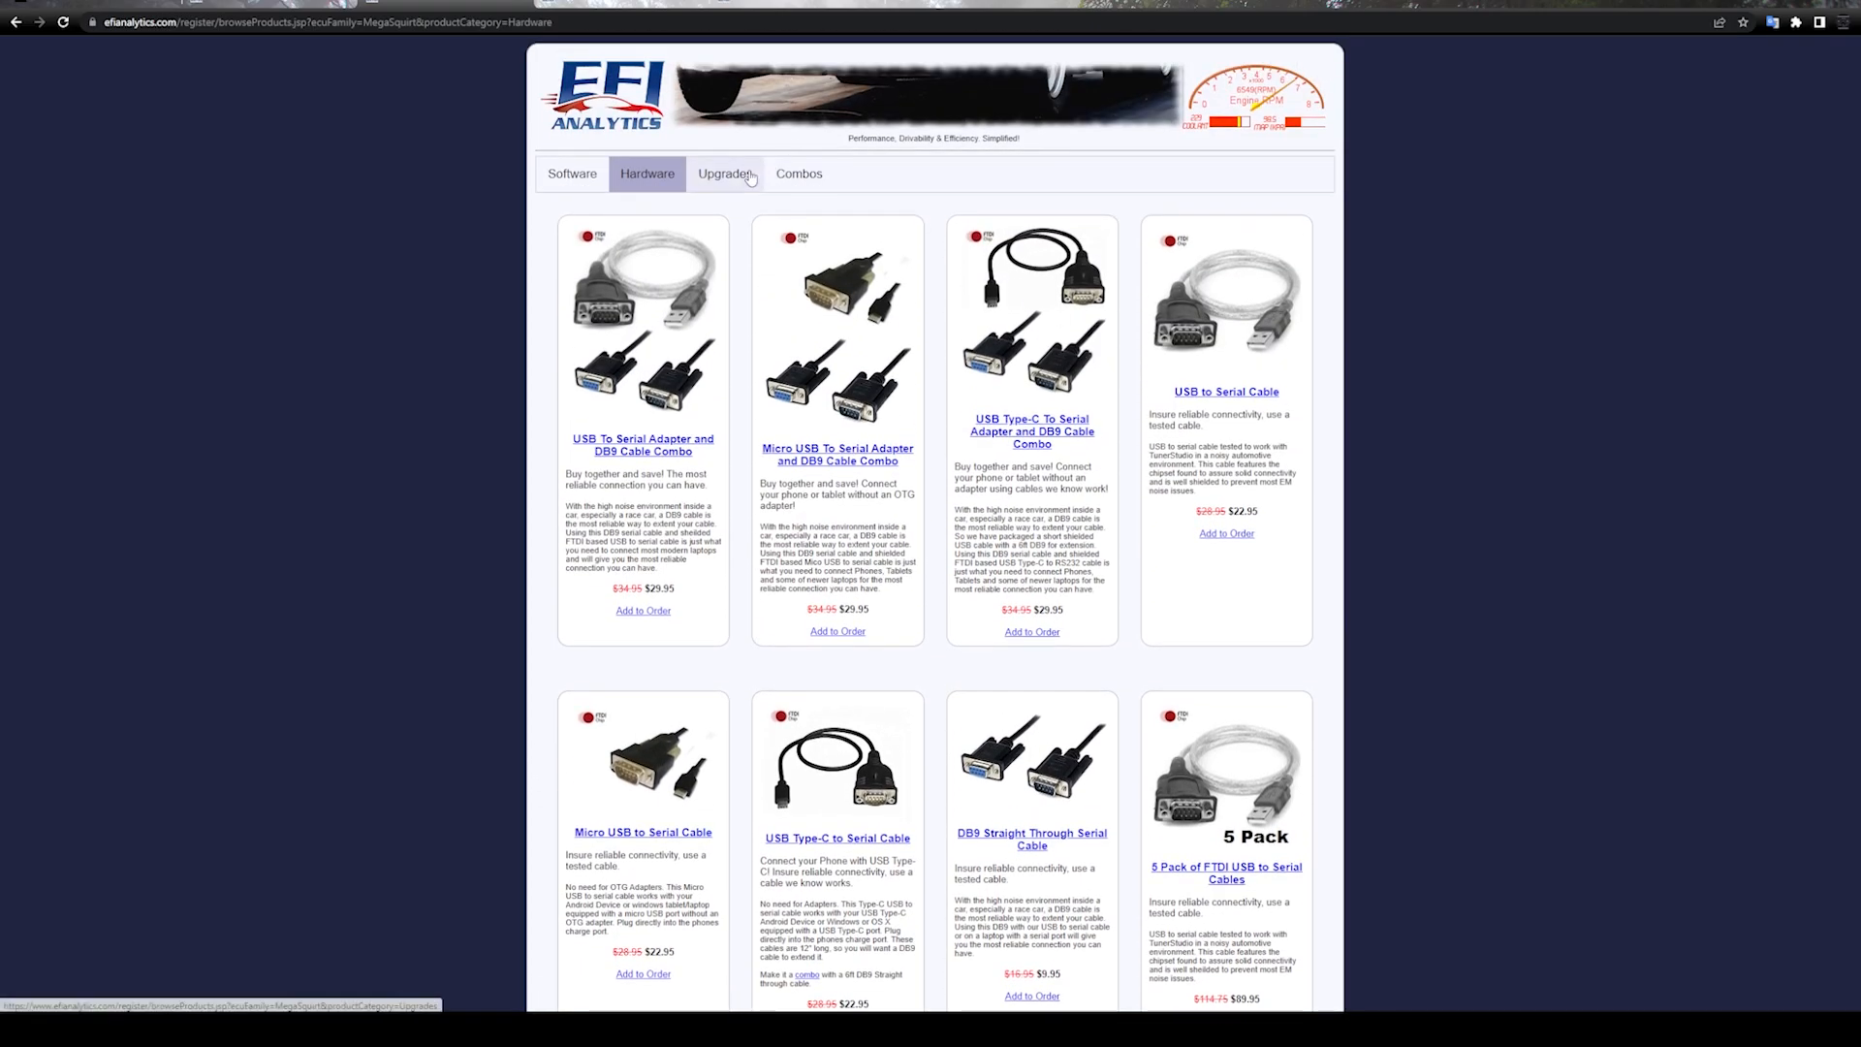
# Show the Upgrades category with TunerStudio MS Ultra, MegaLogViewer HD upgrades and Dash Echo seat packs
pyautogui.click(723, 172)
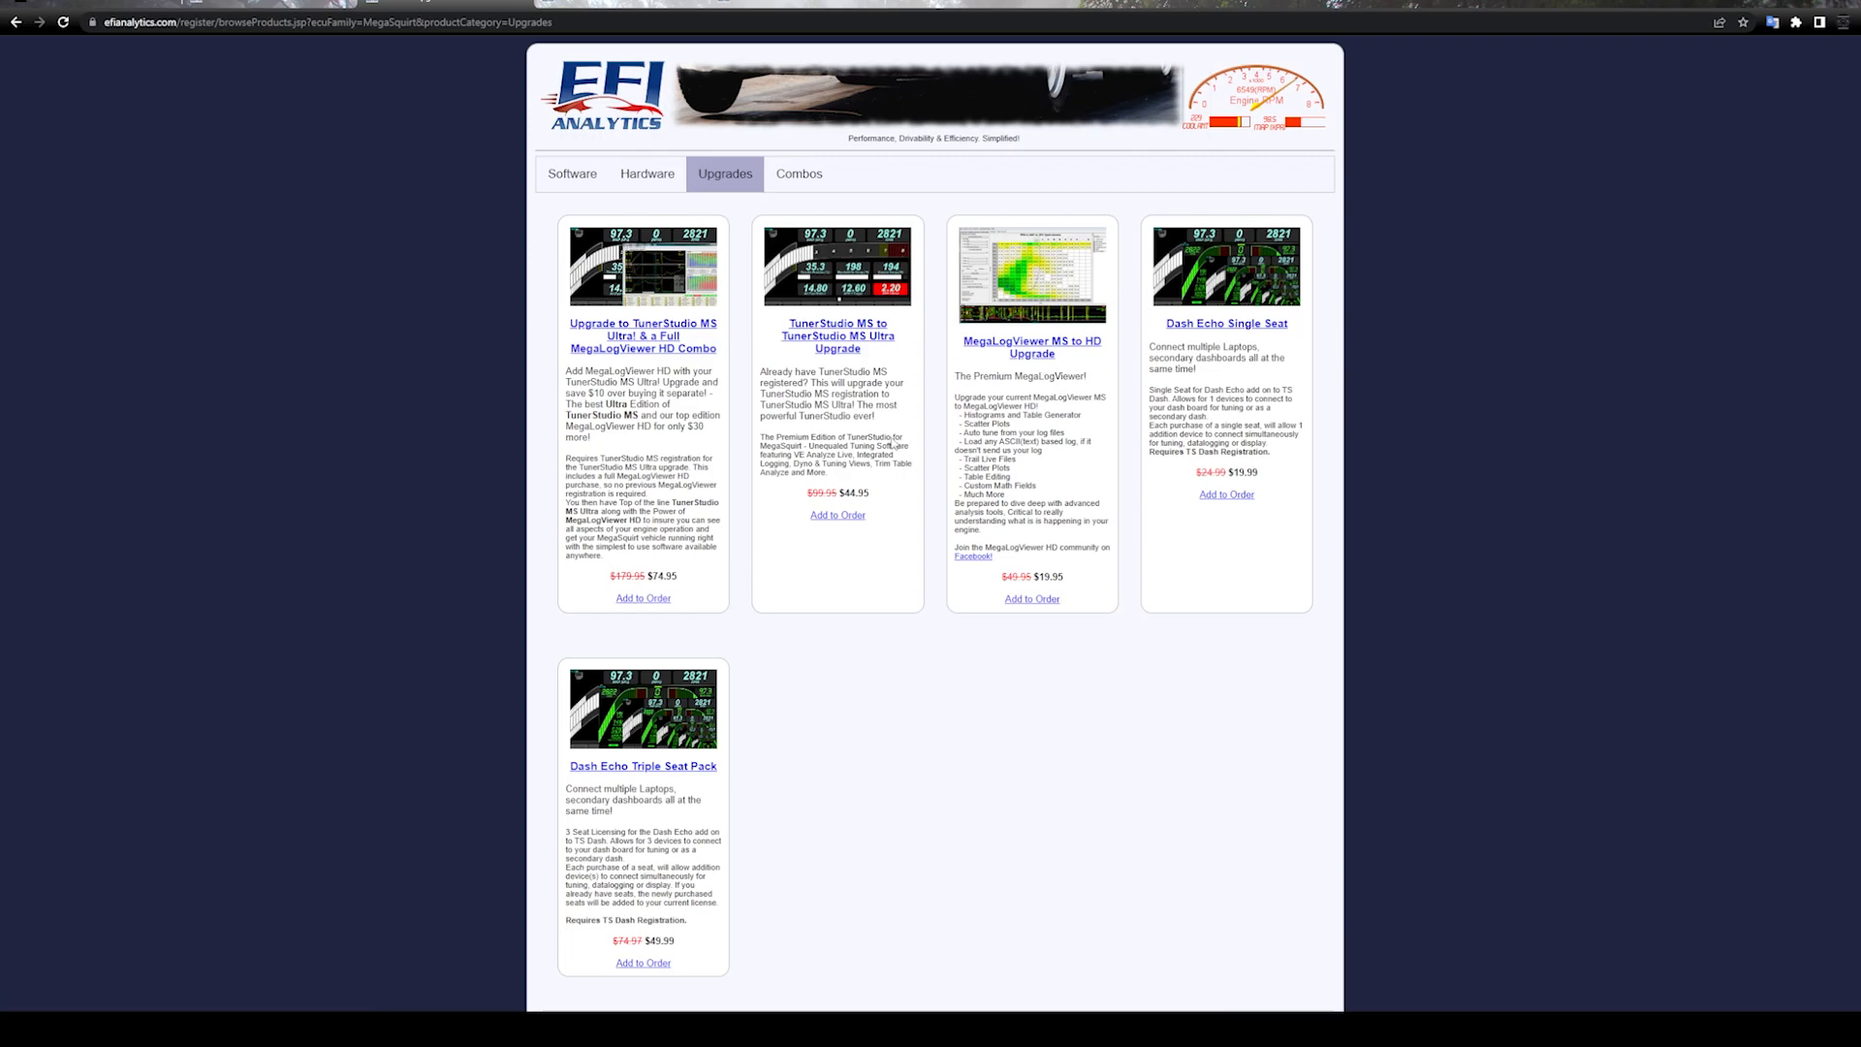
pyautogui.moveTo(950, 366)
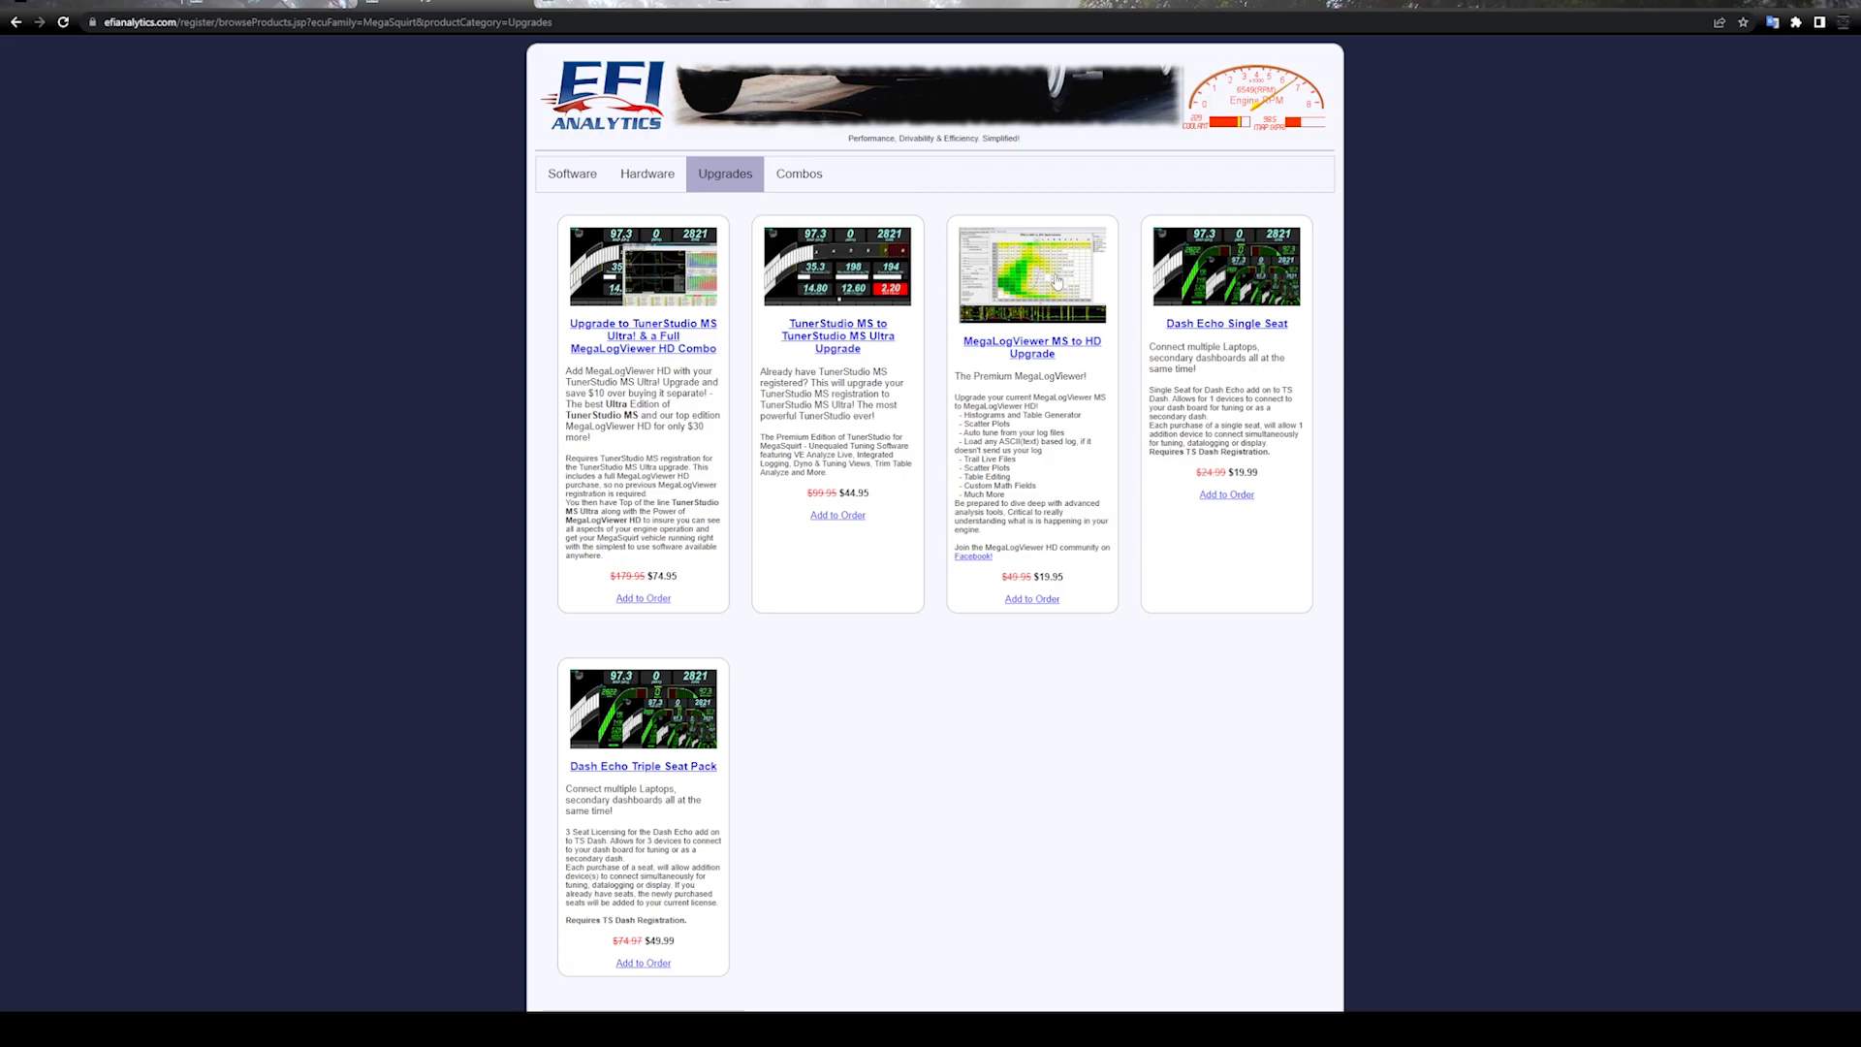
pyautogui.moveTo(1123, 366)
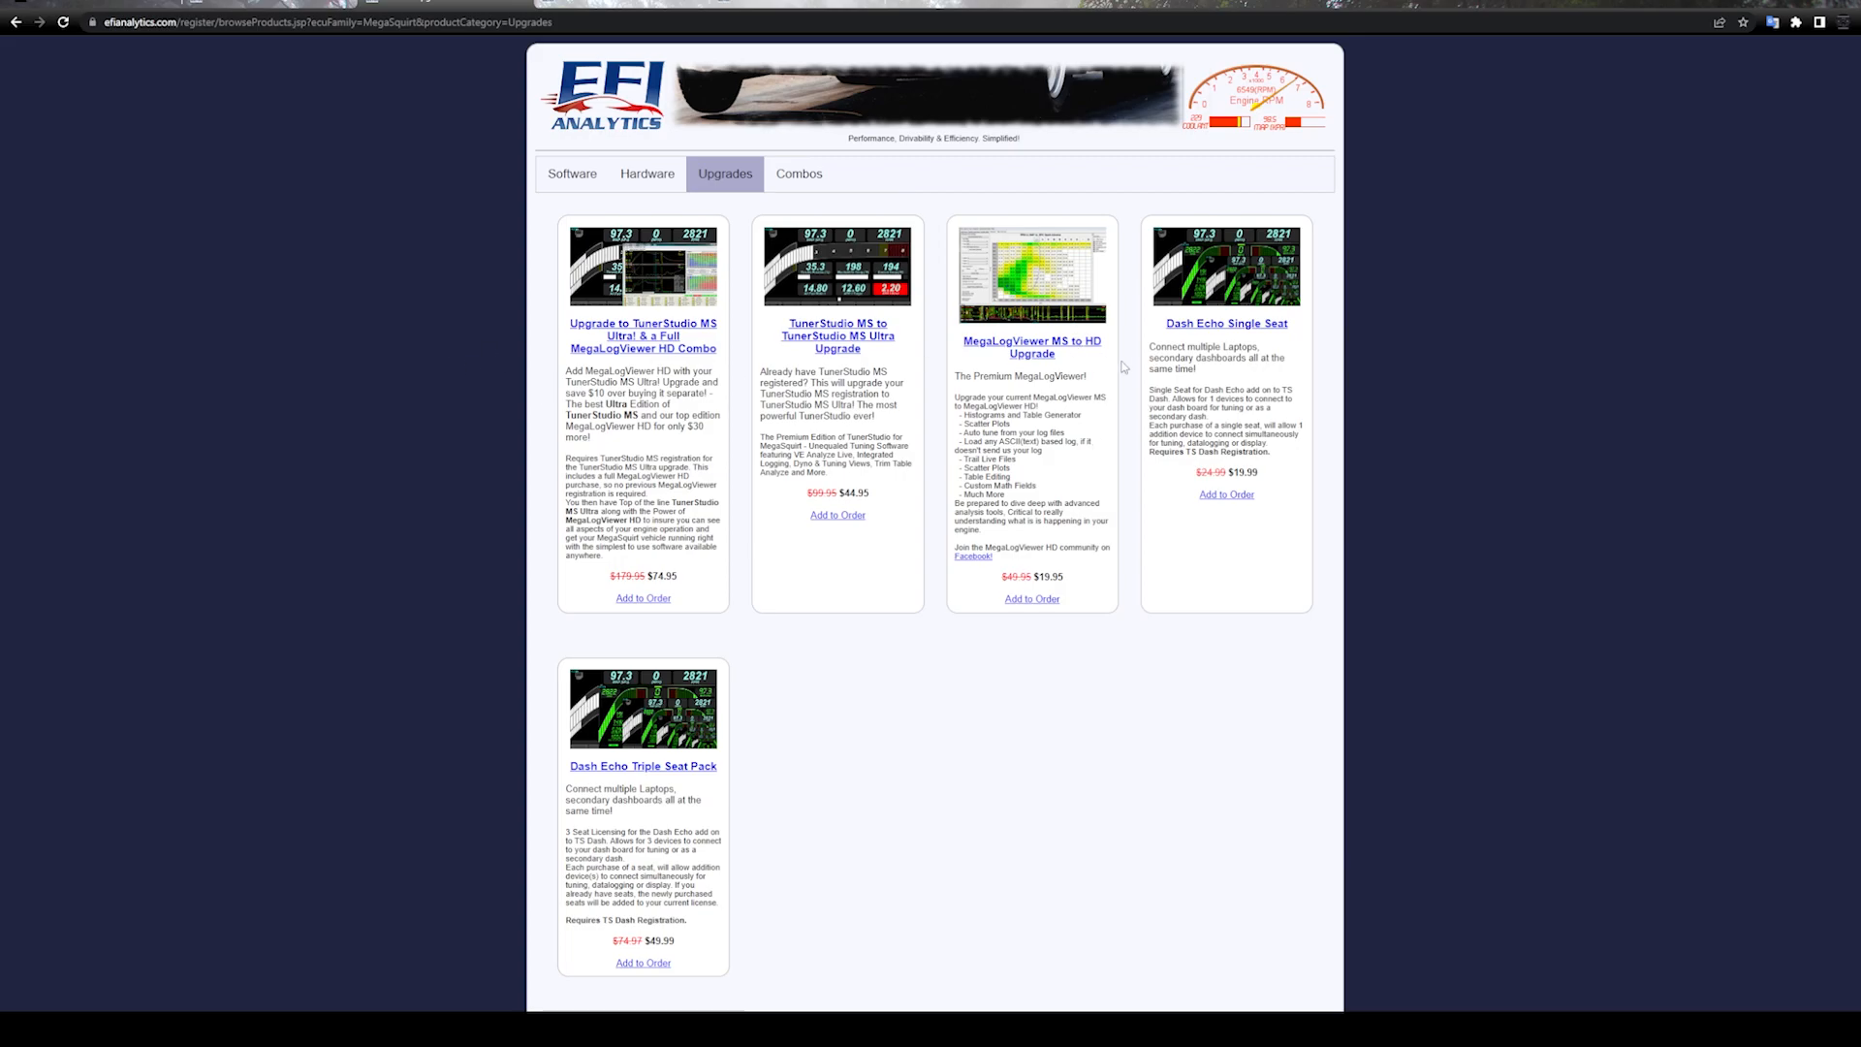
# Return to the Software category listing MegaLogViewer HD, TunerStudio MS, Ultra, TS Dash Pro and Shadow Dash MS
pyautogui.click(572, 172)
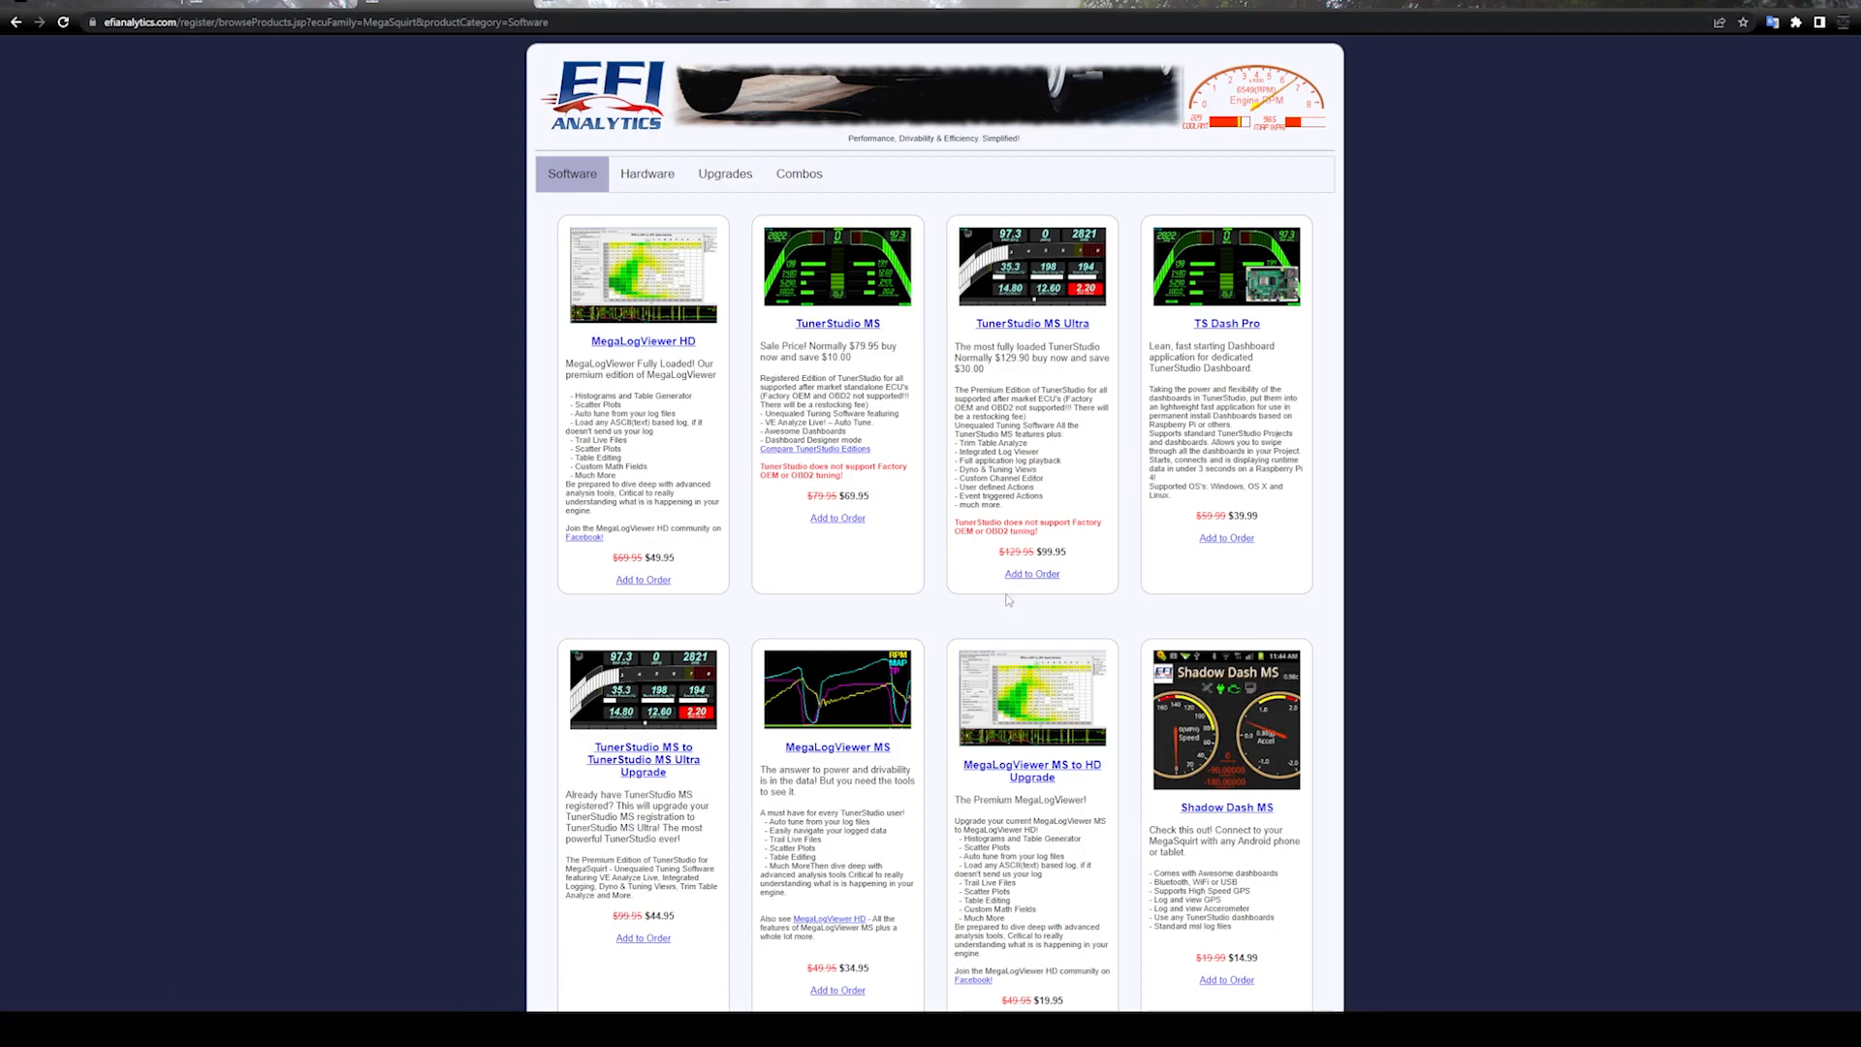
pyautogui.scroll(-3)
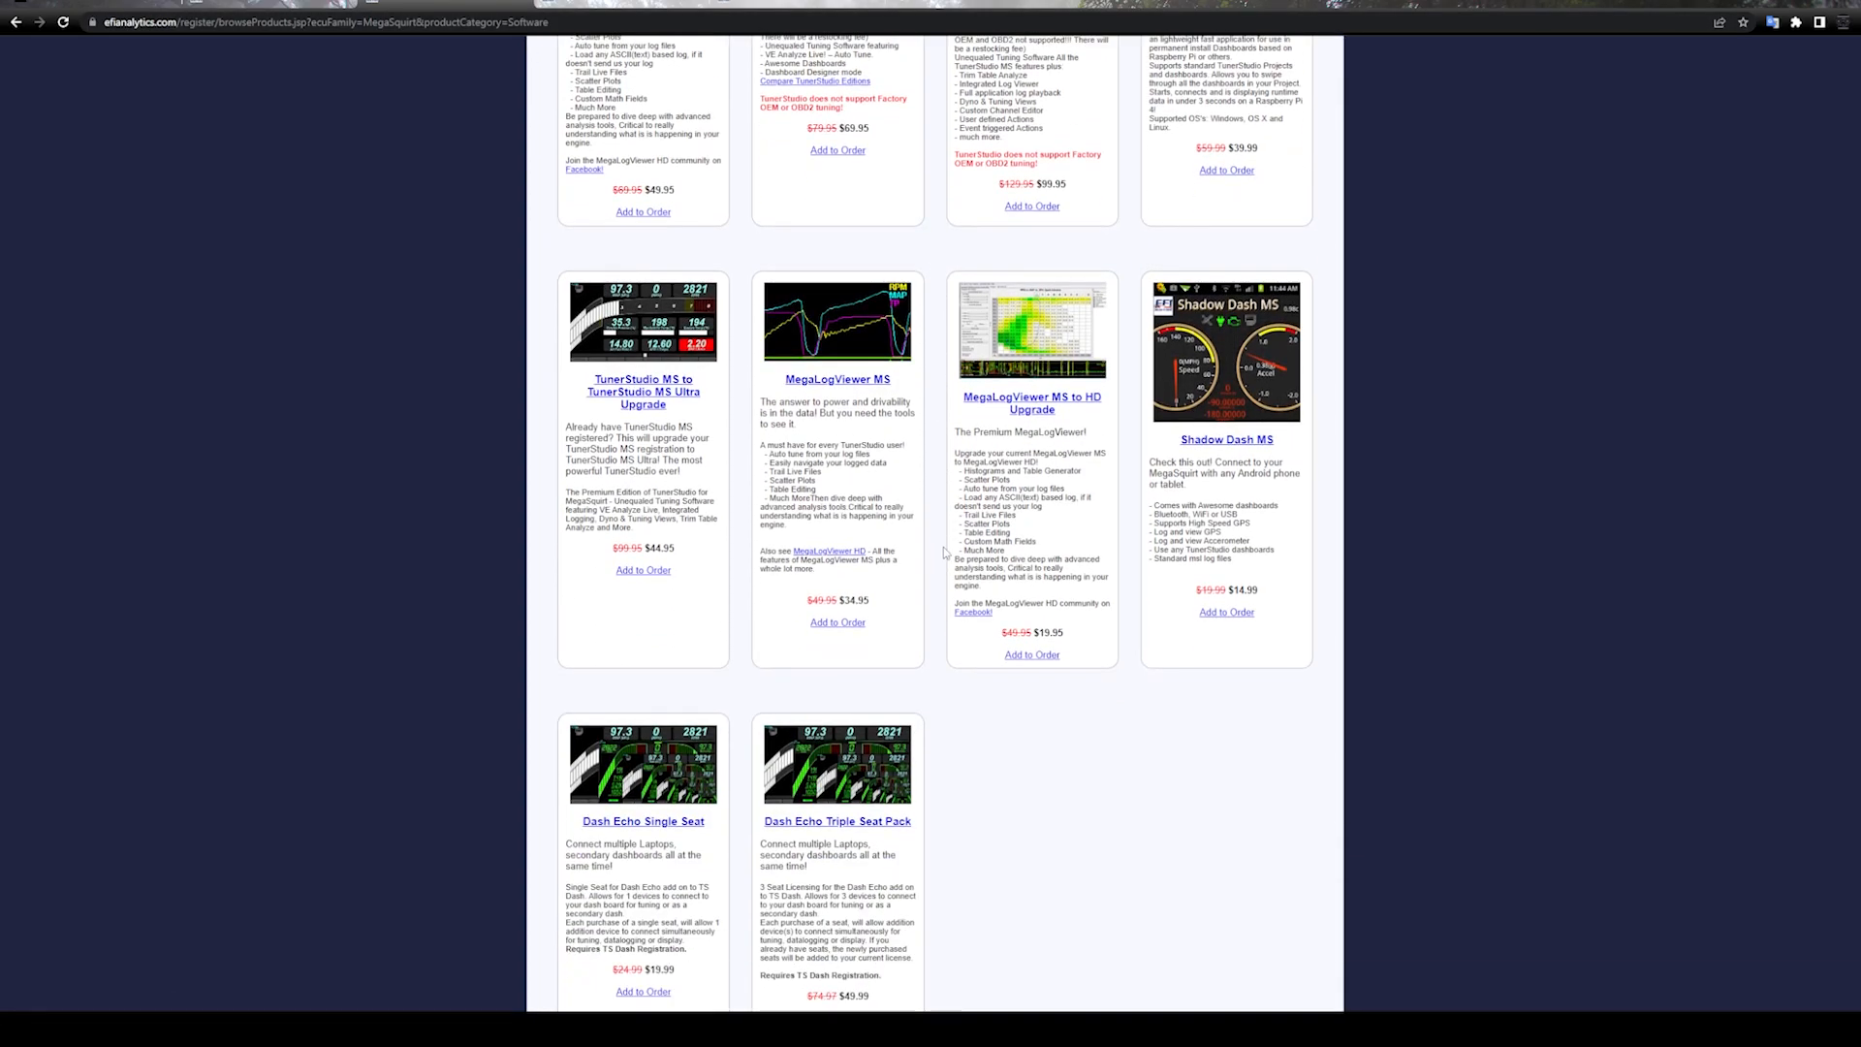
pyautogui.scroll(3)
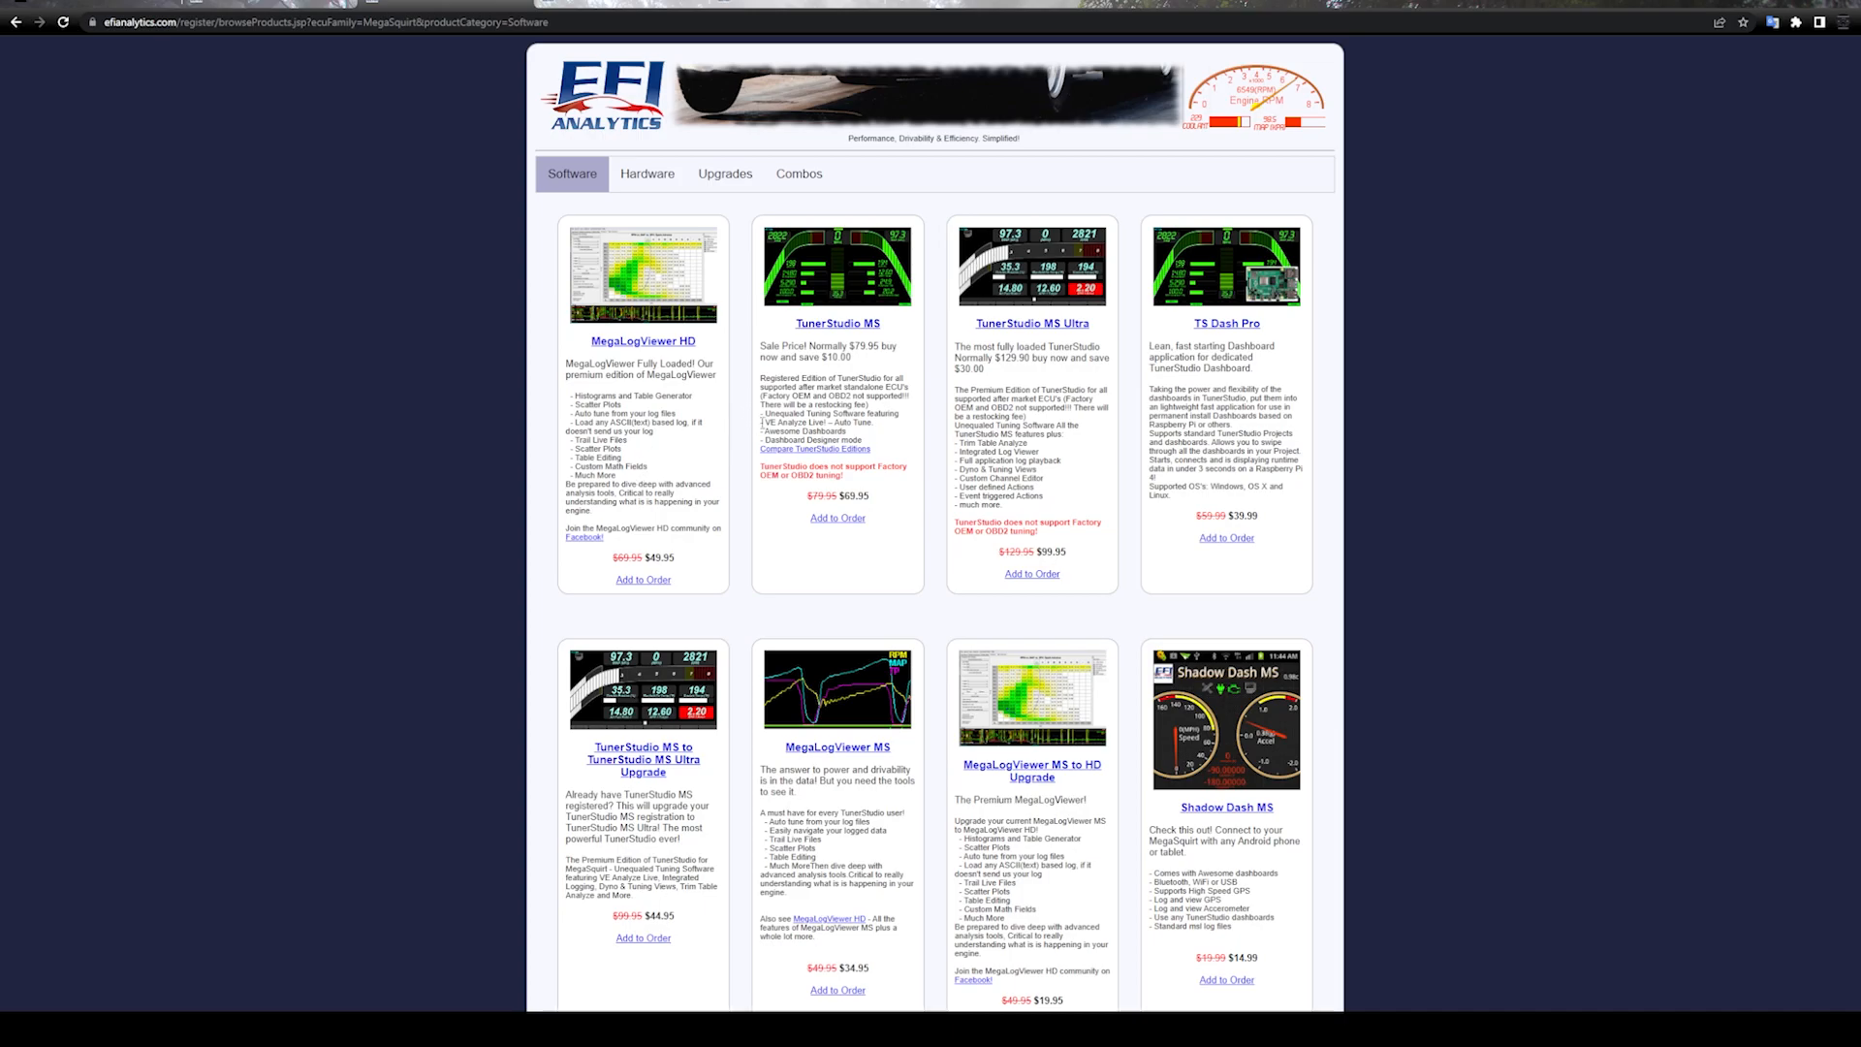
pyautogui.moveTo(749, 419)
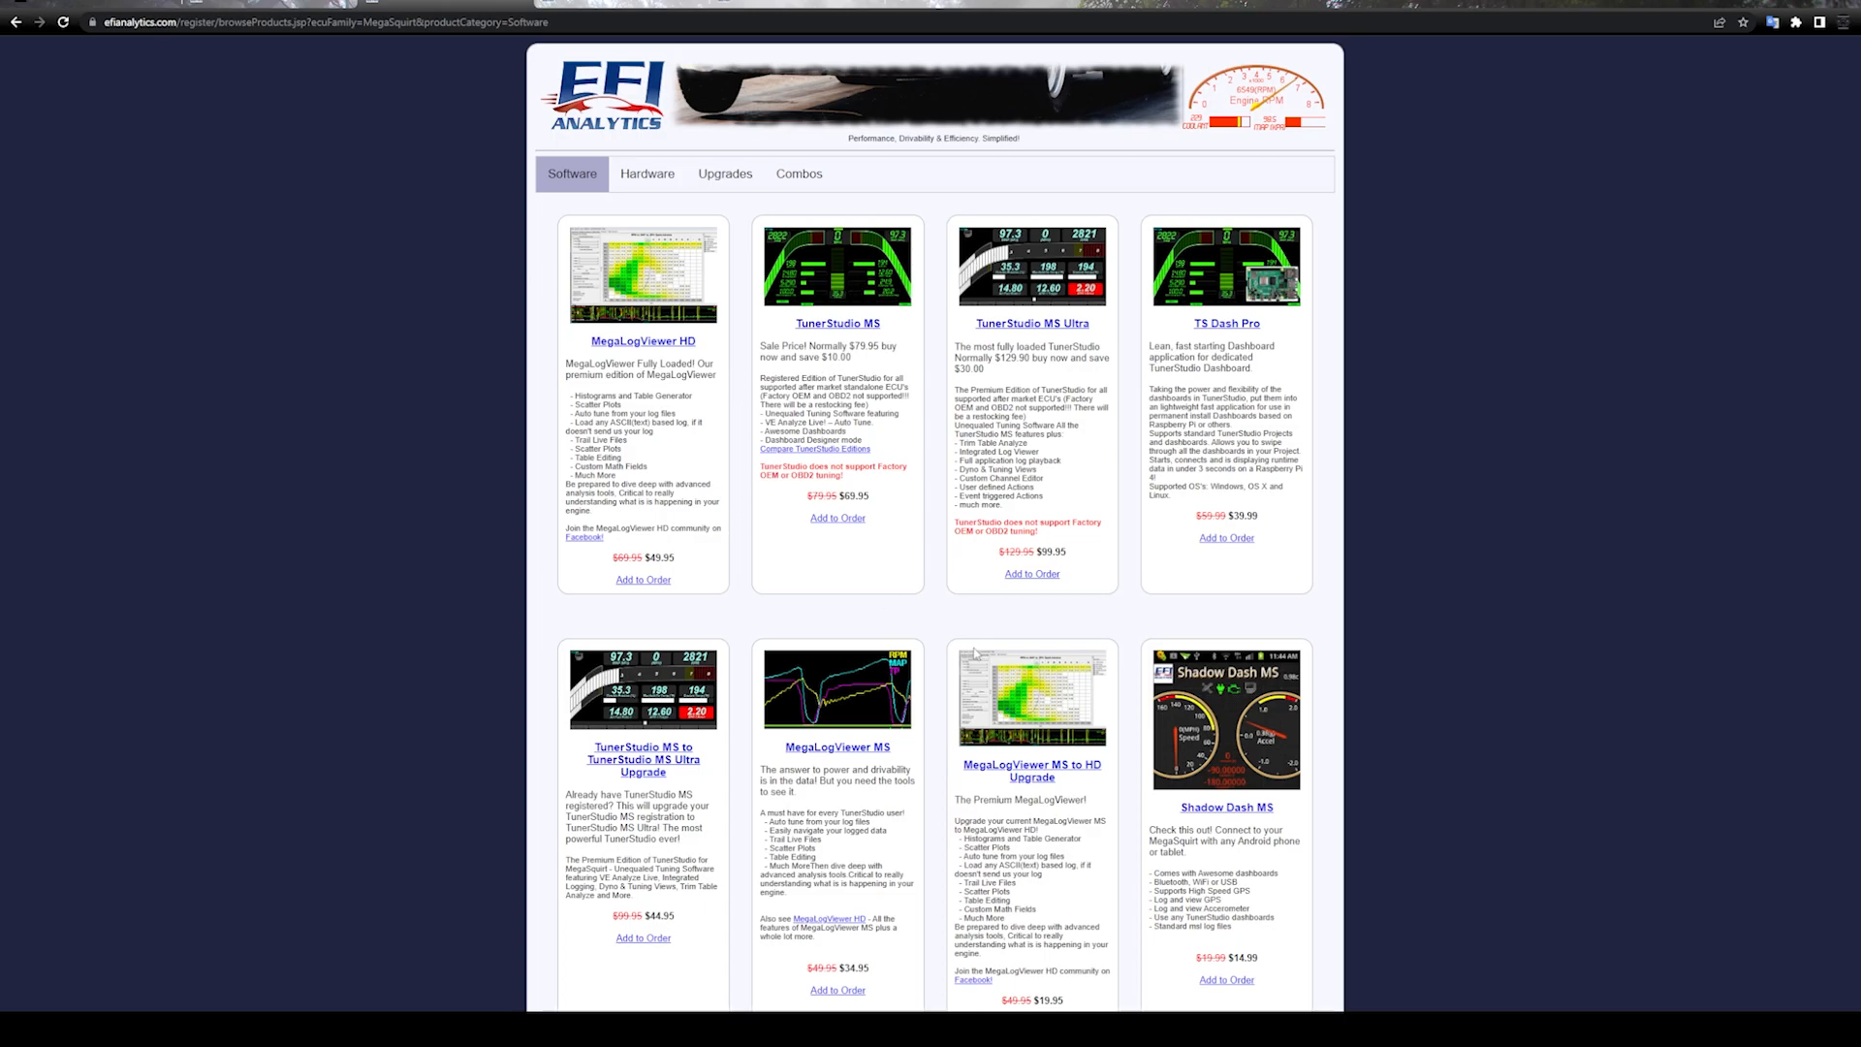
pyautogui.moveTo(961, 590)
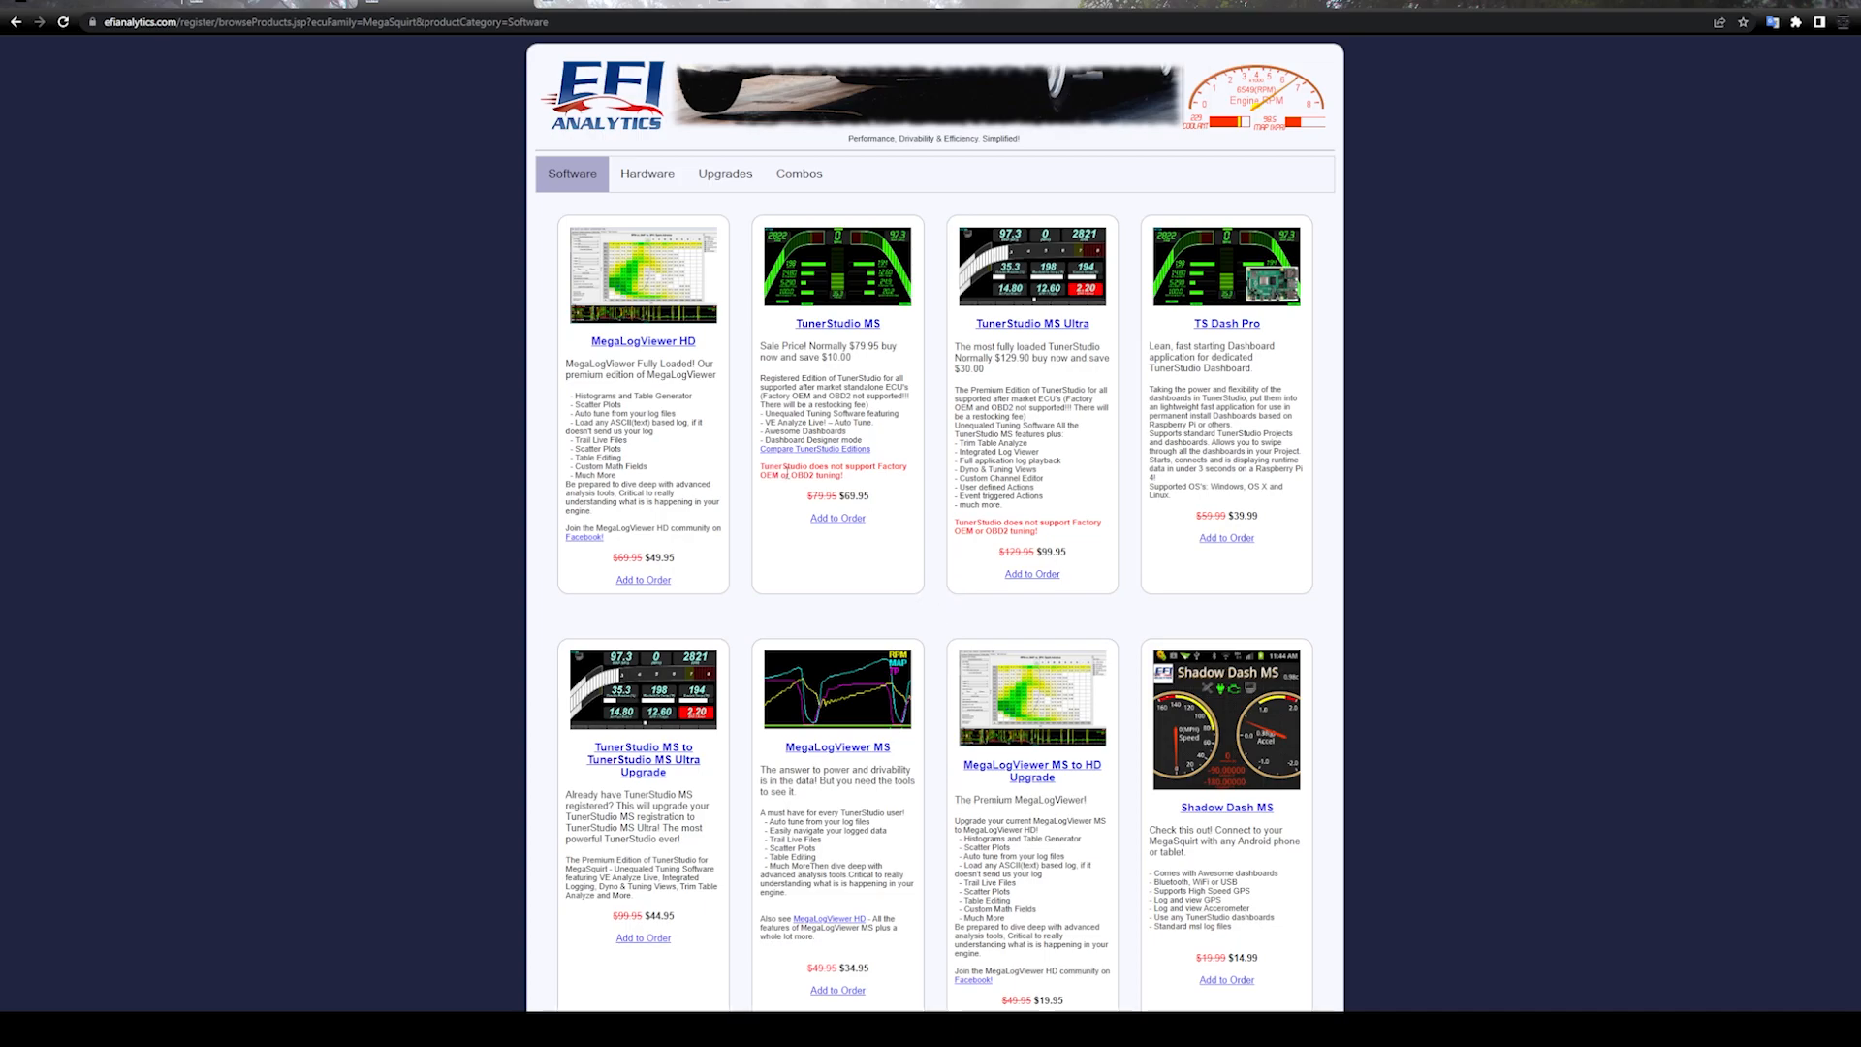
pyautogui.moveTo(659, 455)
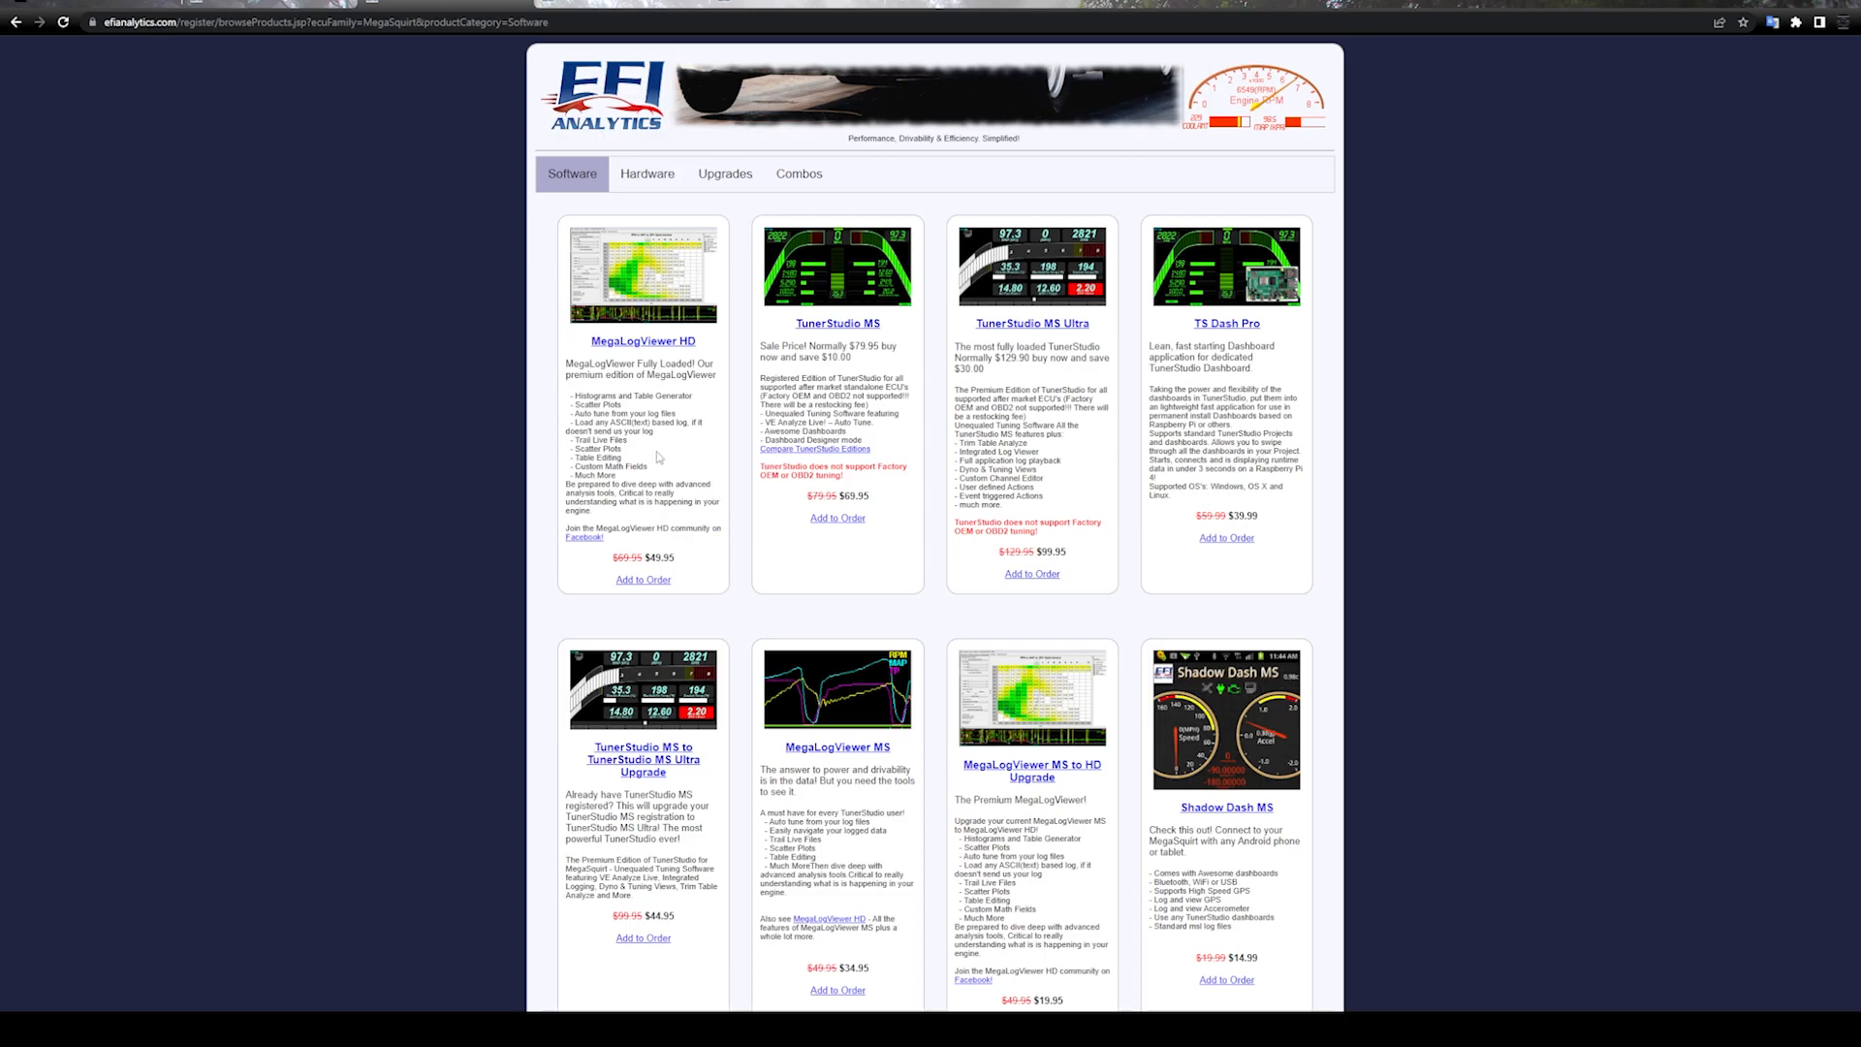
pyautogui.moveTo(660, 453)
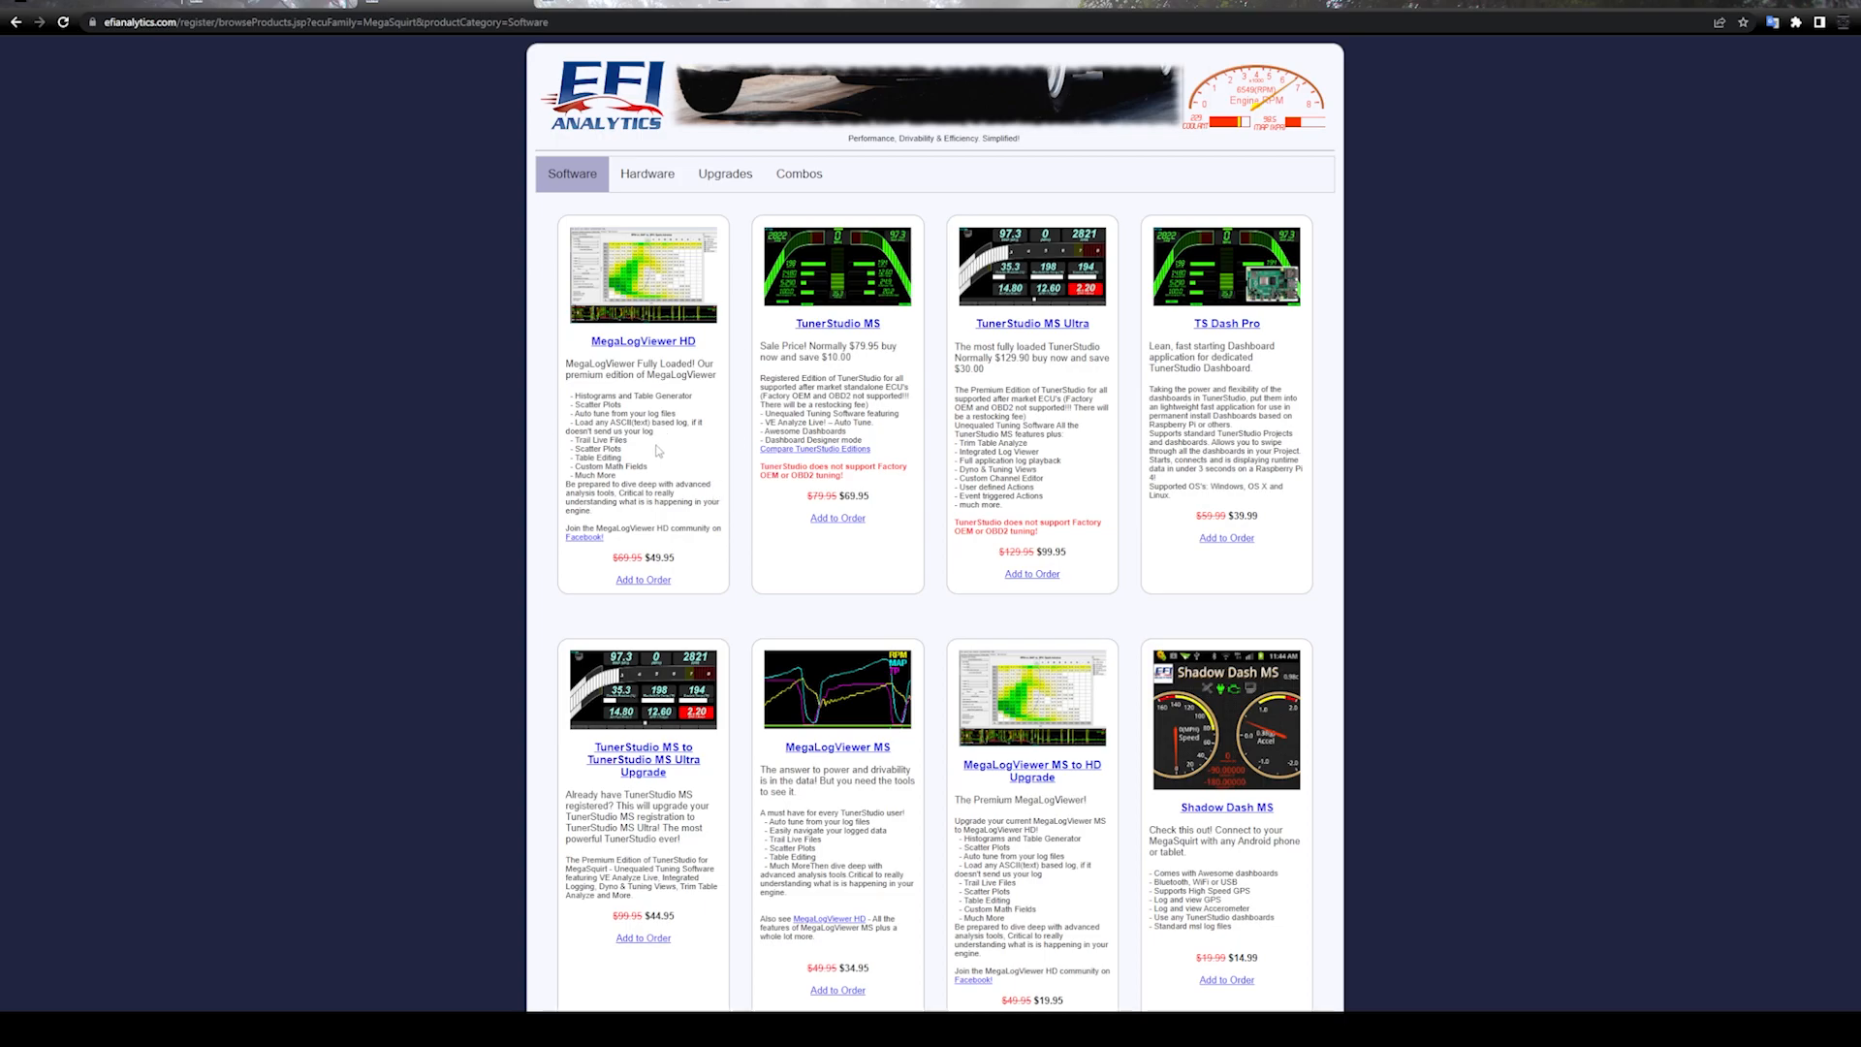
pyautogui.moveTo(752, 558)
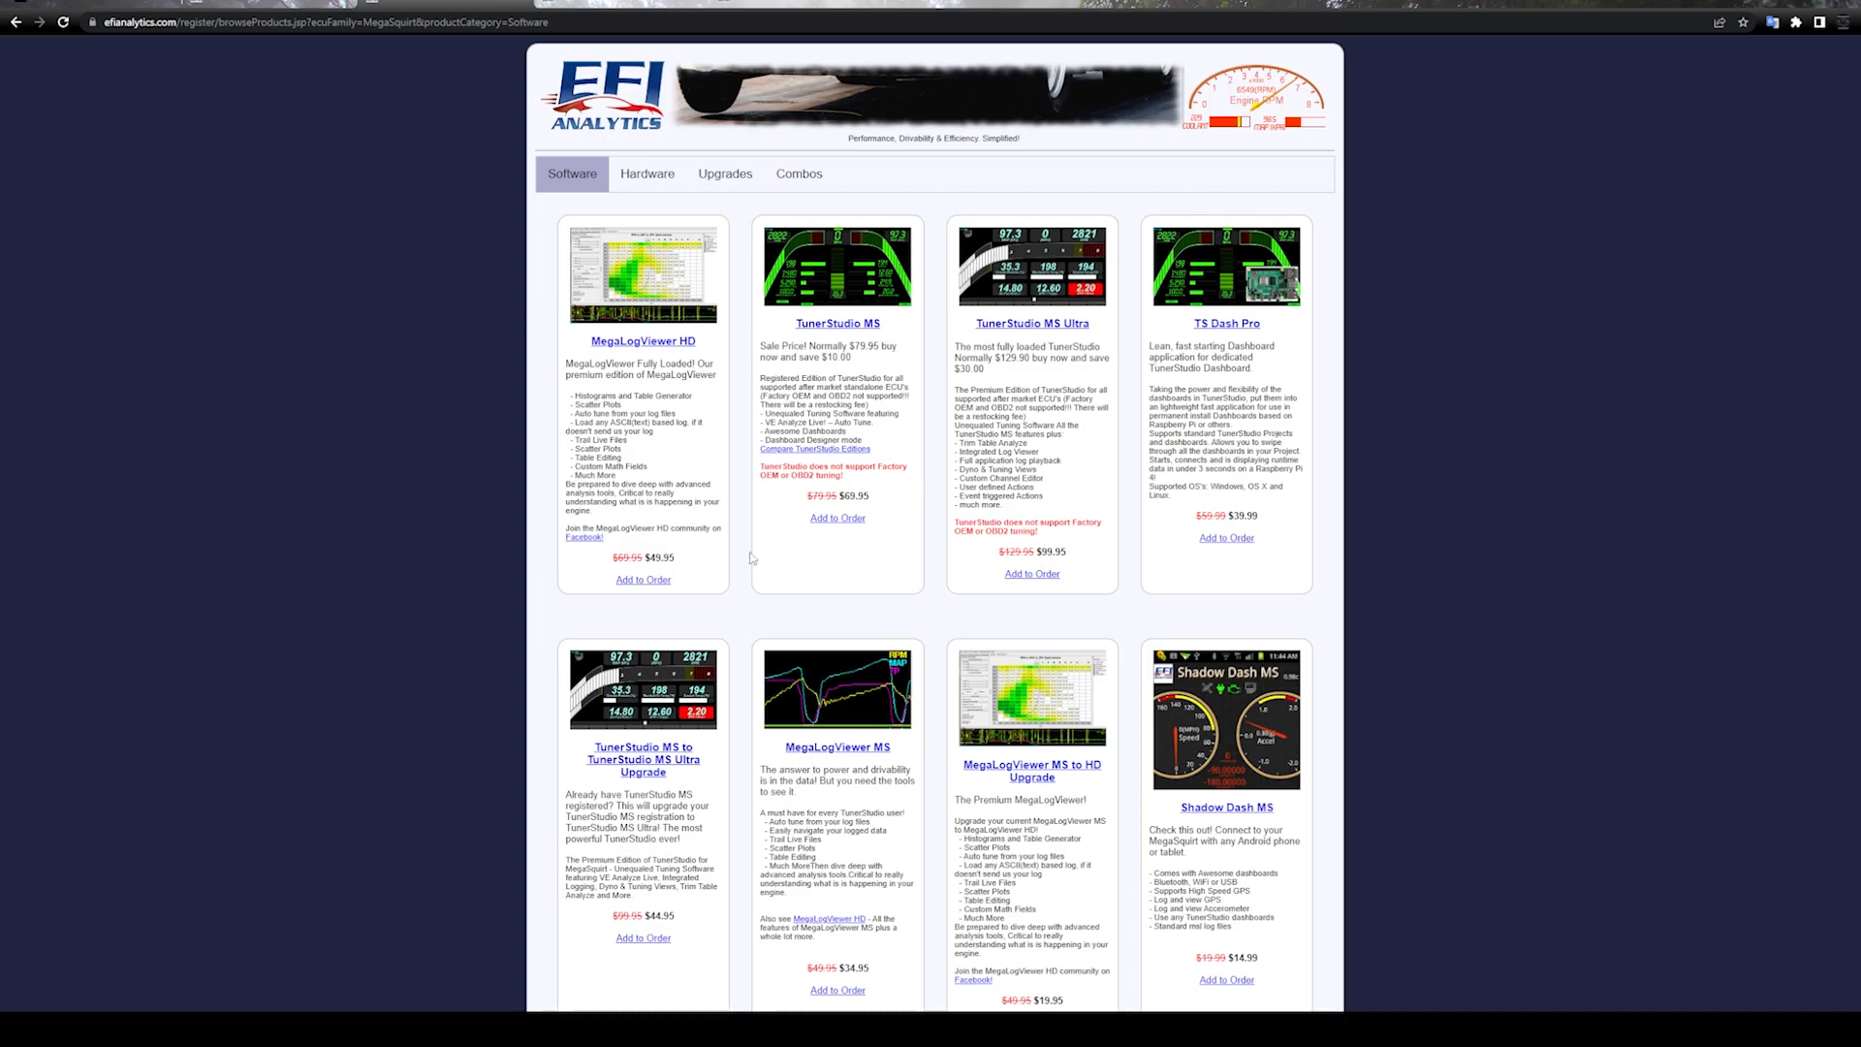
pyautogui.moveTo(729, 409)
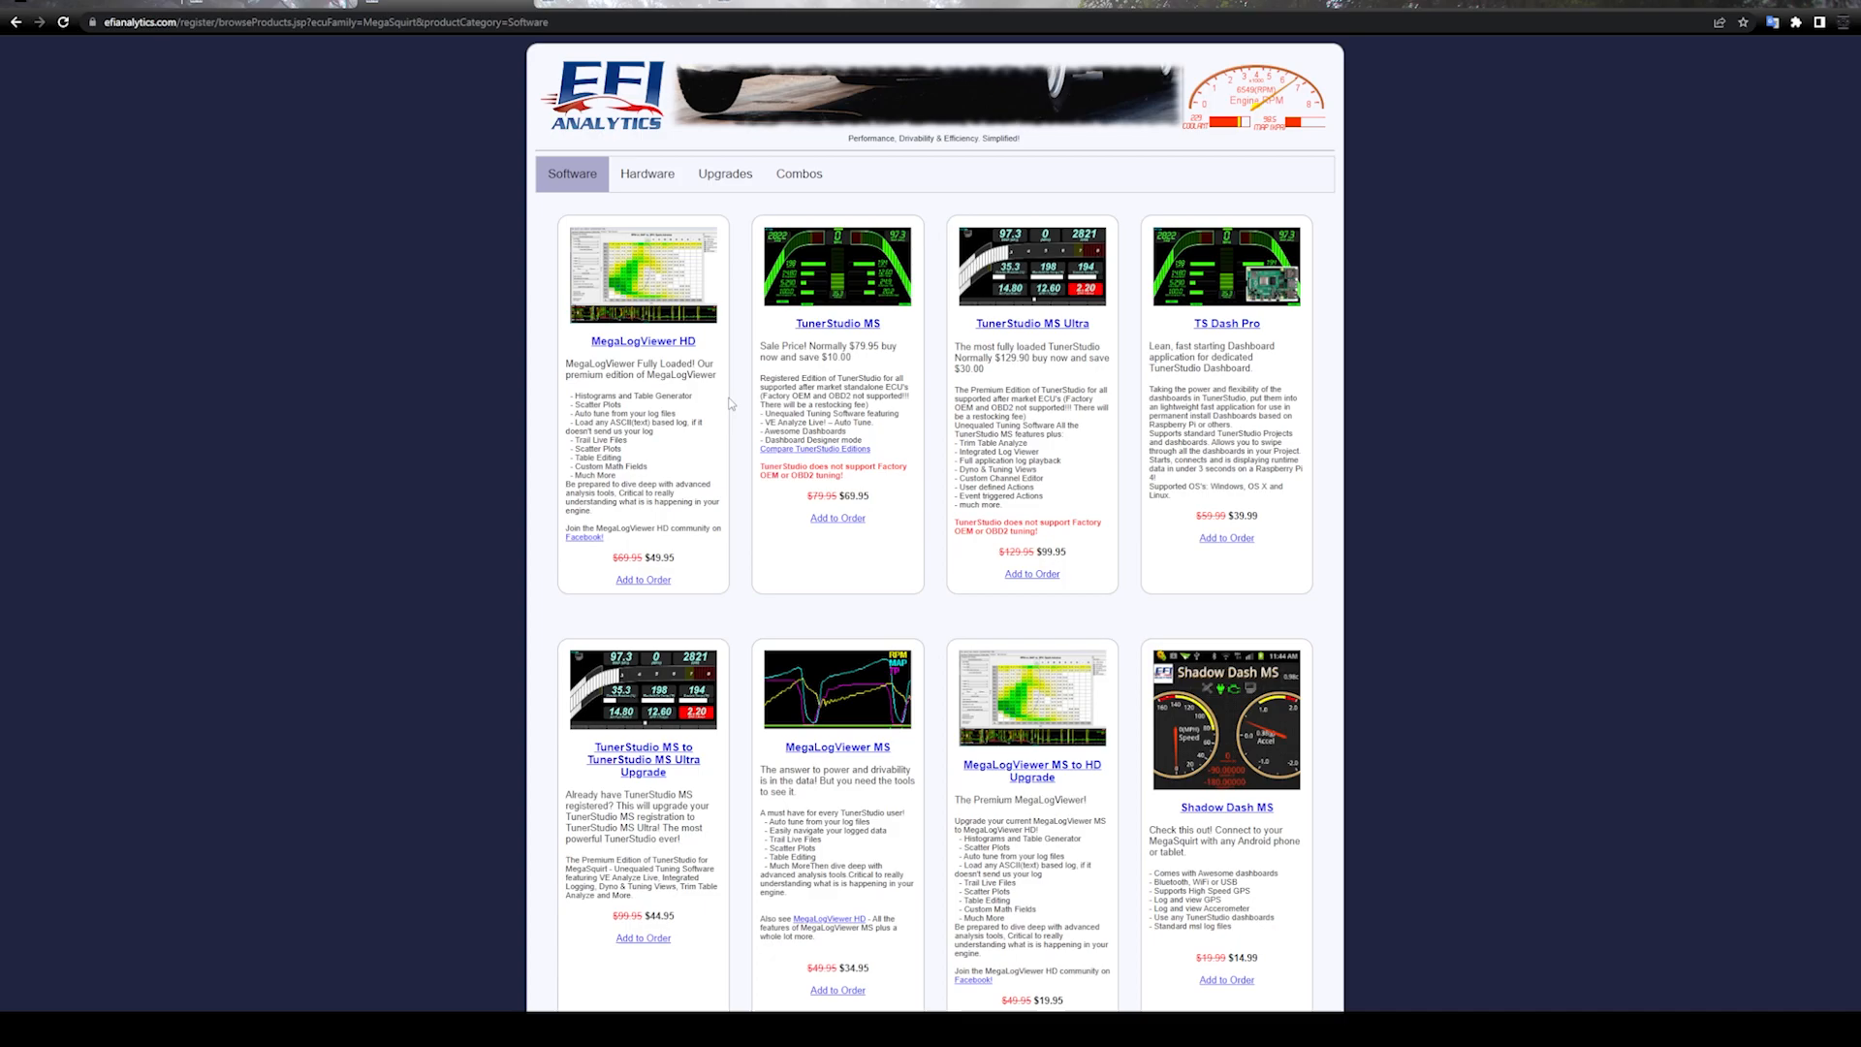
pyautogui.moveTo(727, 403)
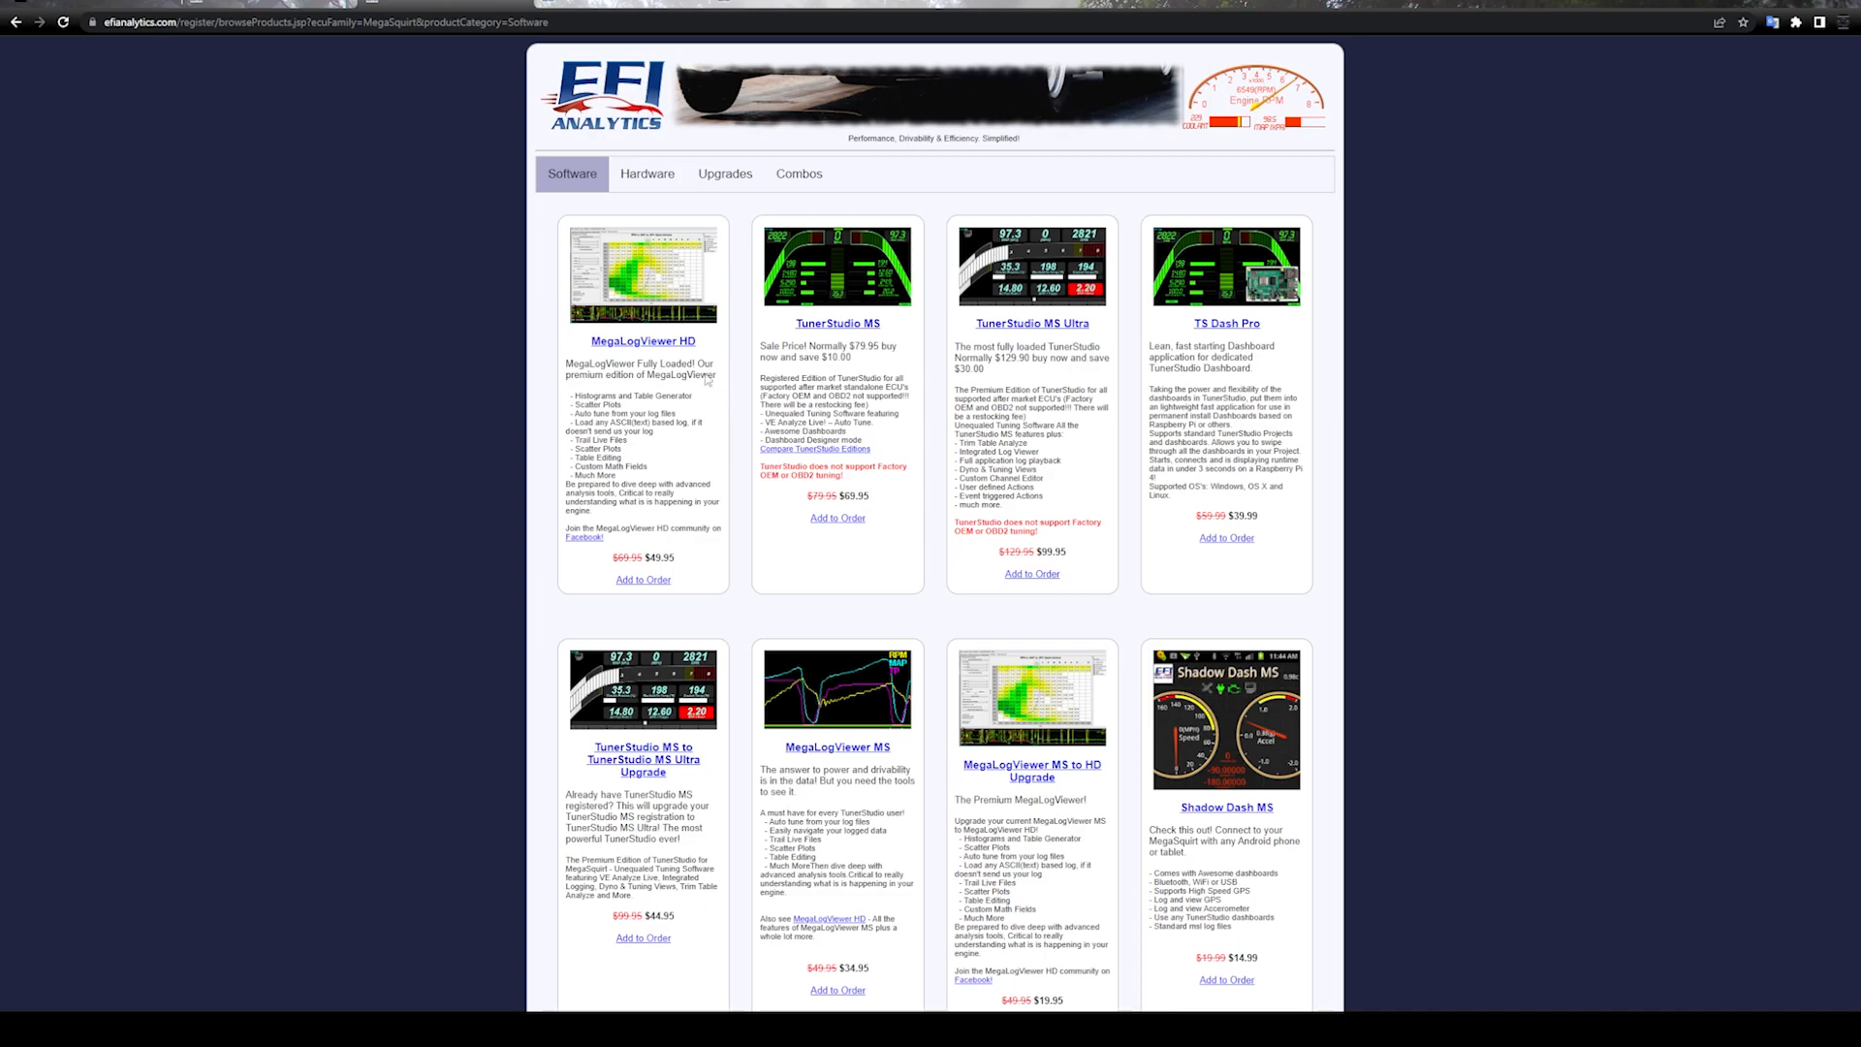
pyautogui.moveTo(731, 582)
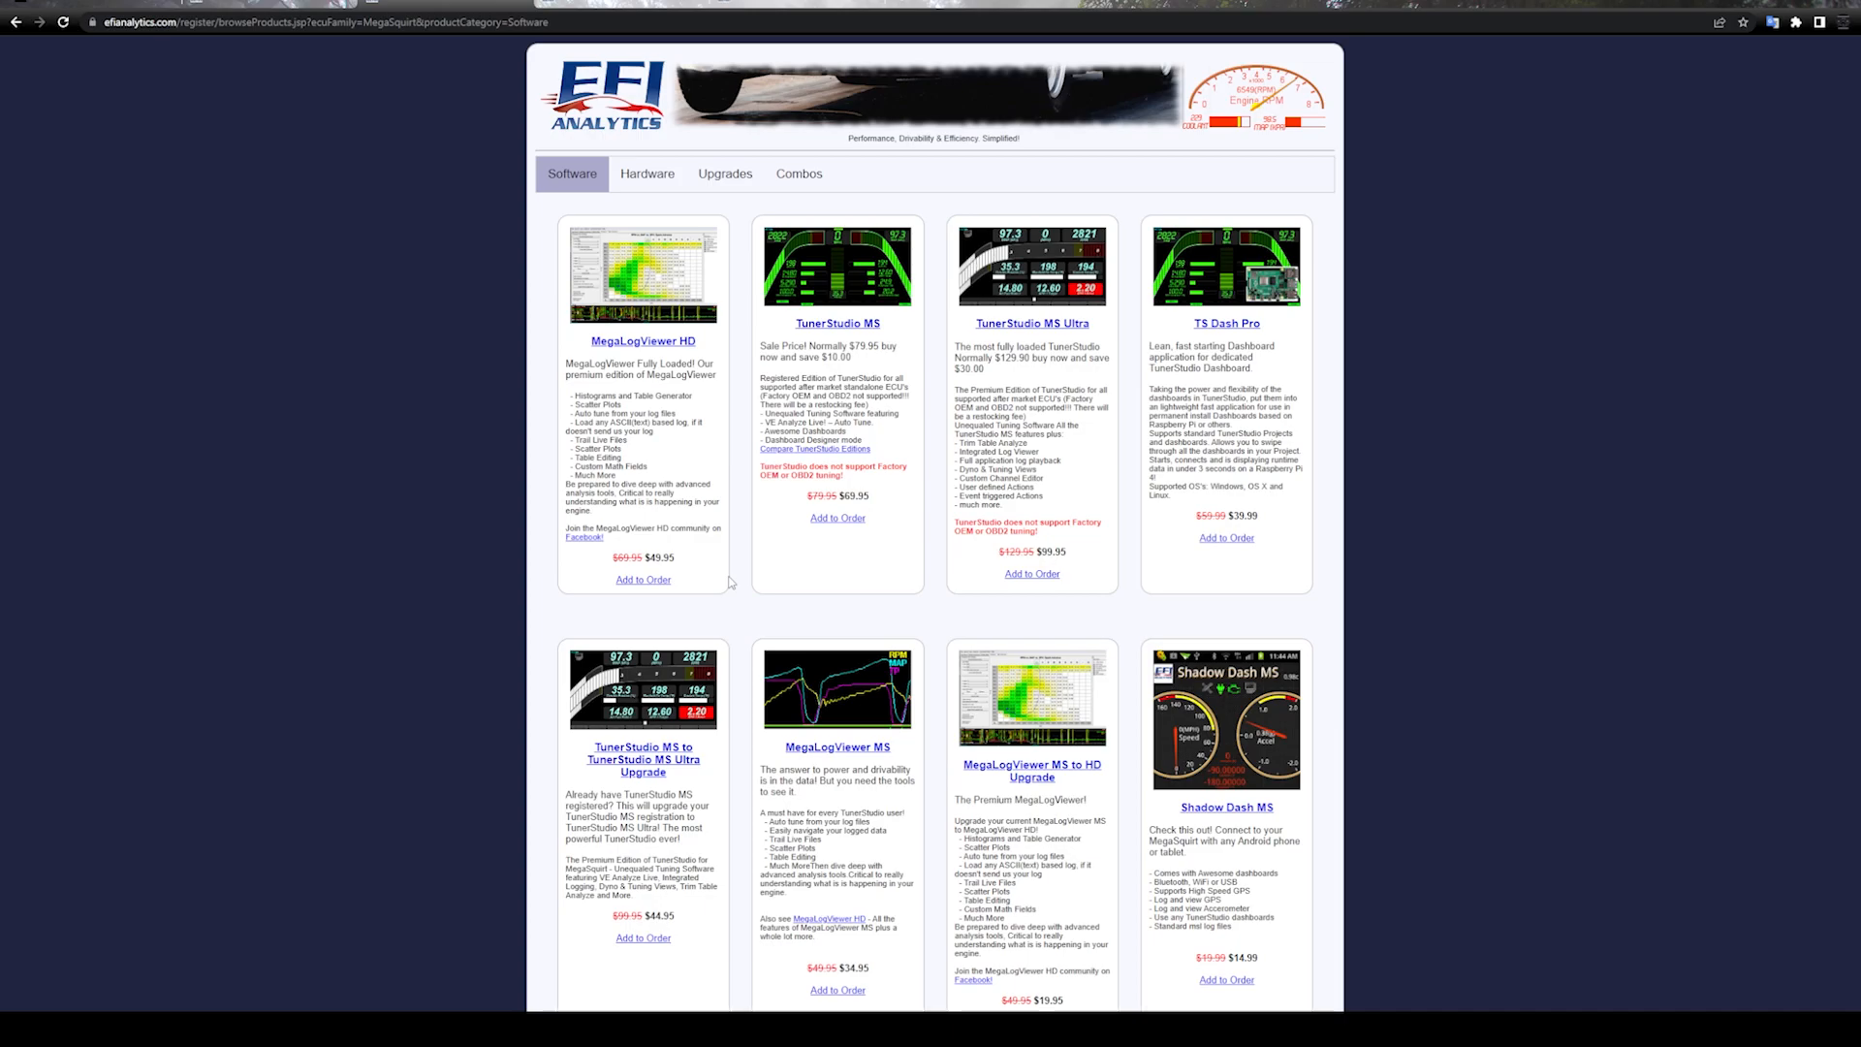
pyautogui.moveTo(799, 642)
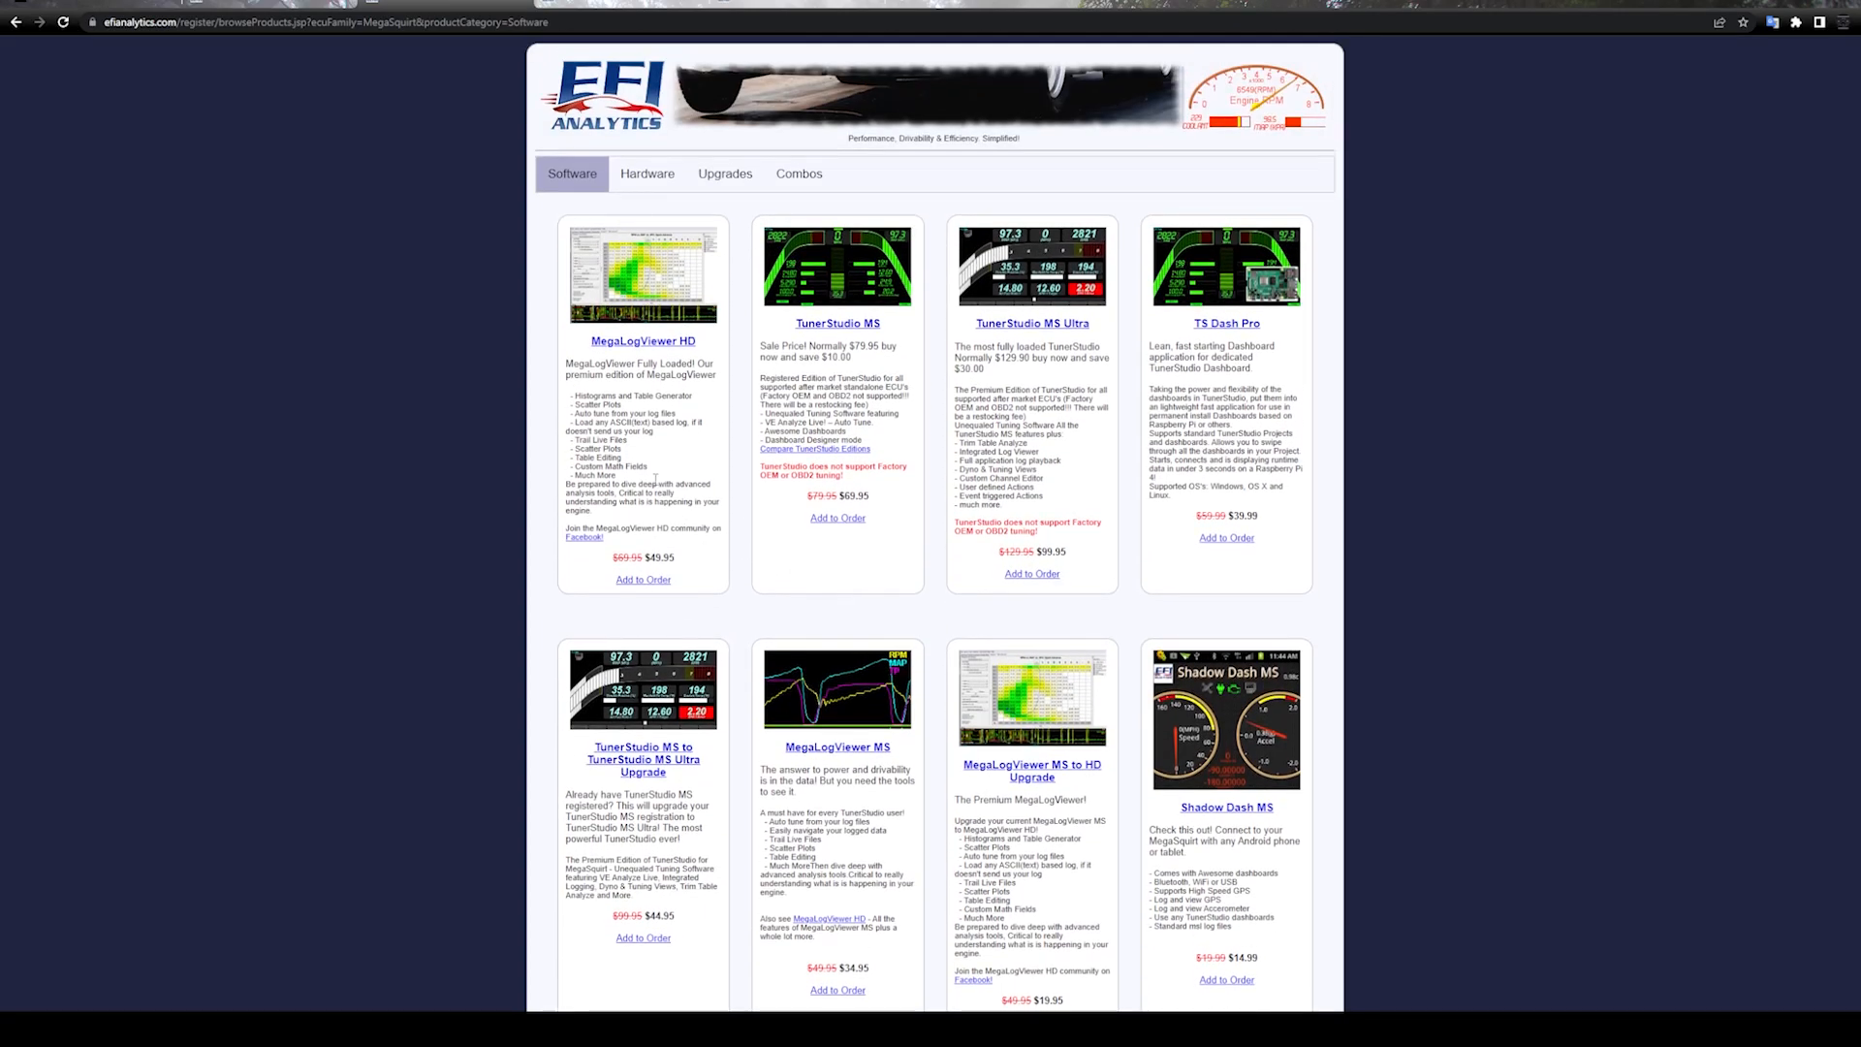
pyautogui.moveTo(665, 642)
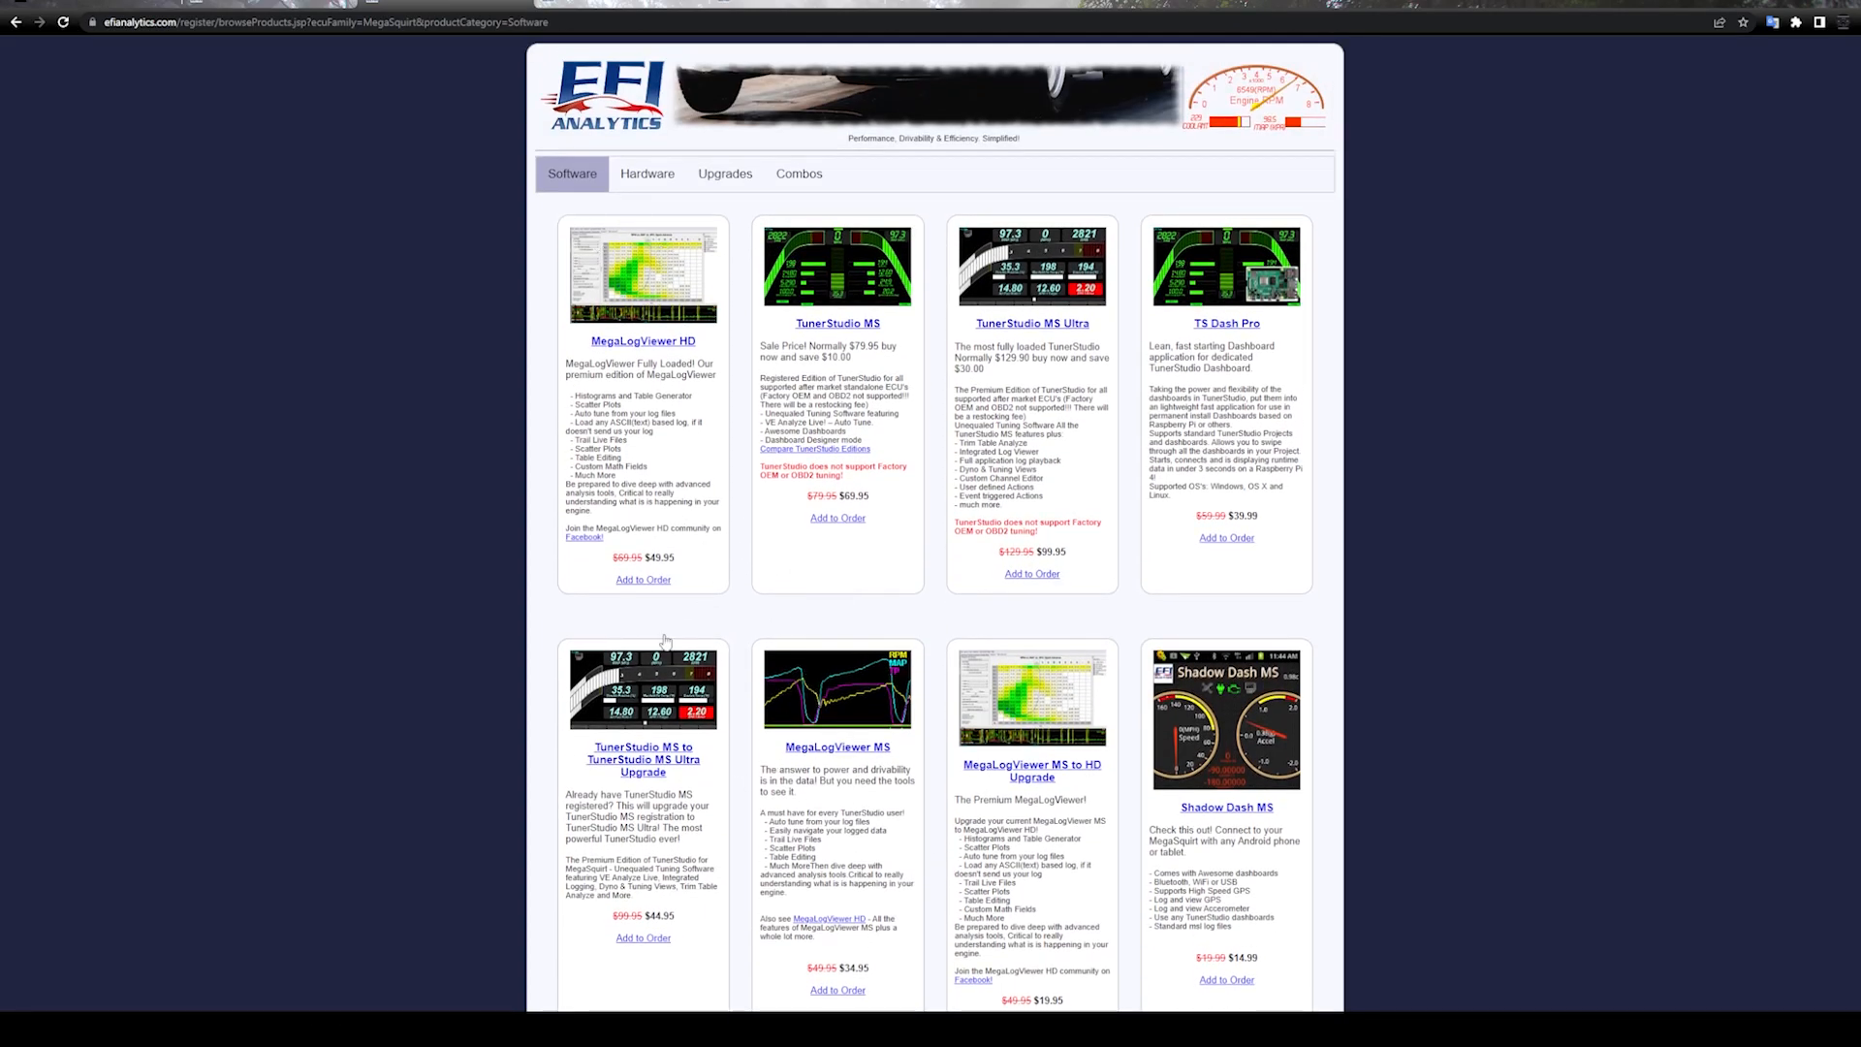
pyautogui.moveTo(876, 695)
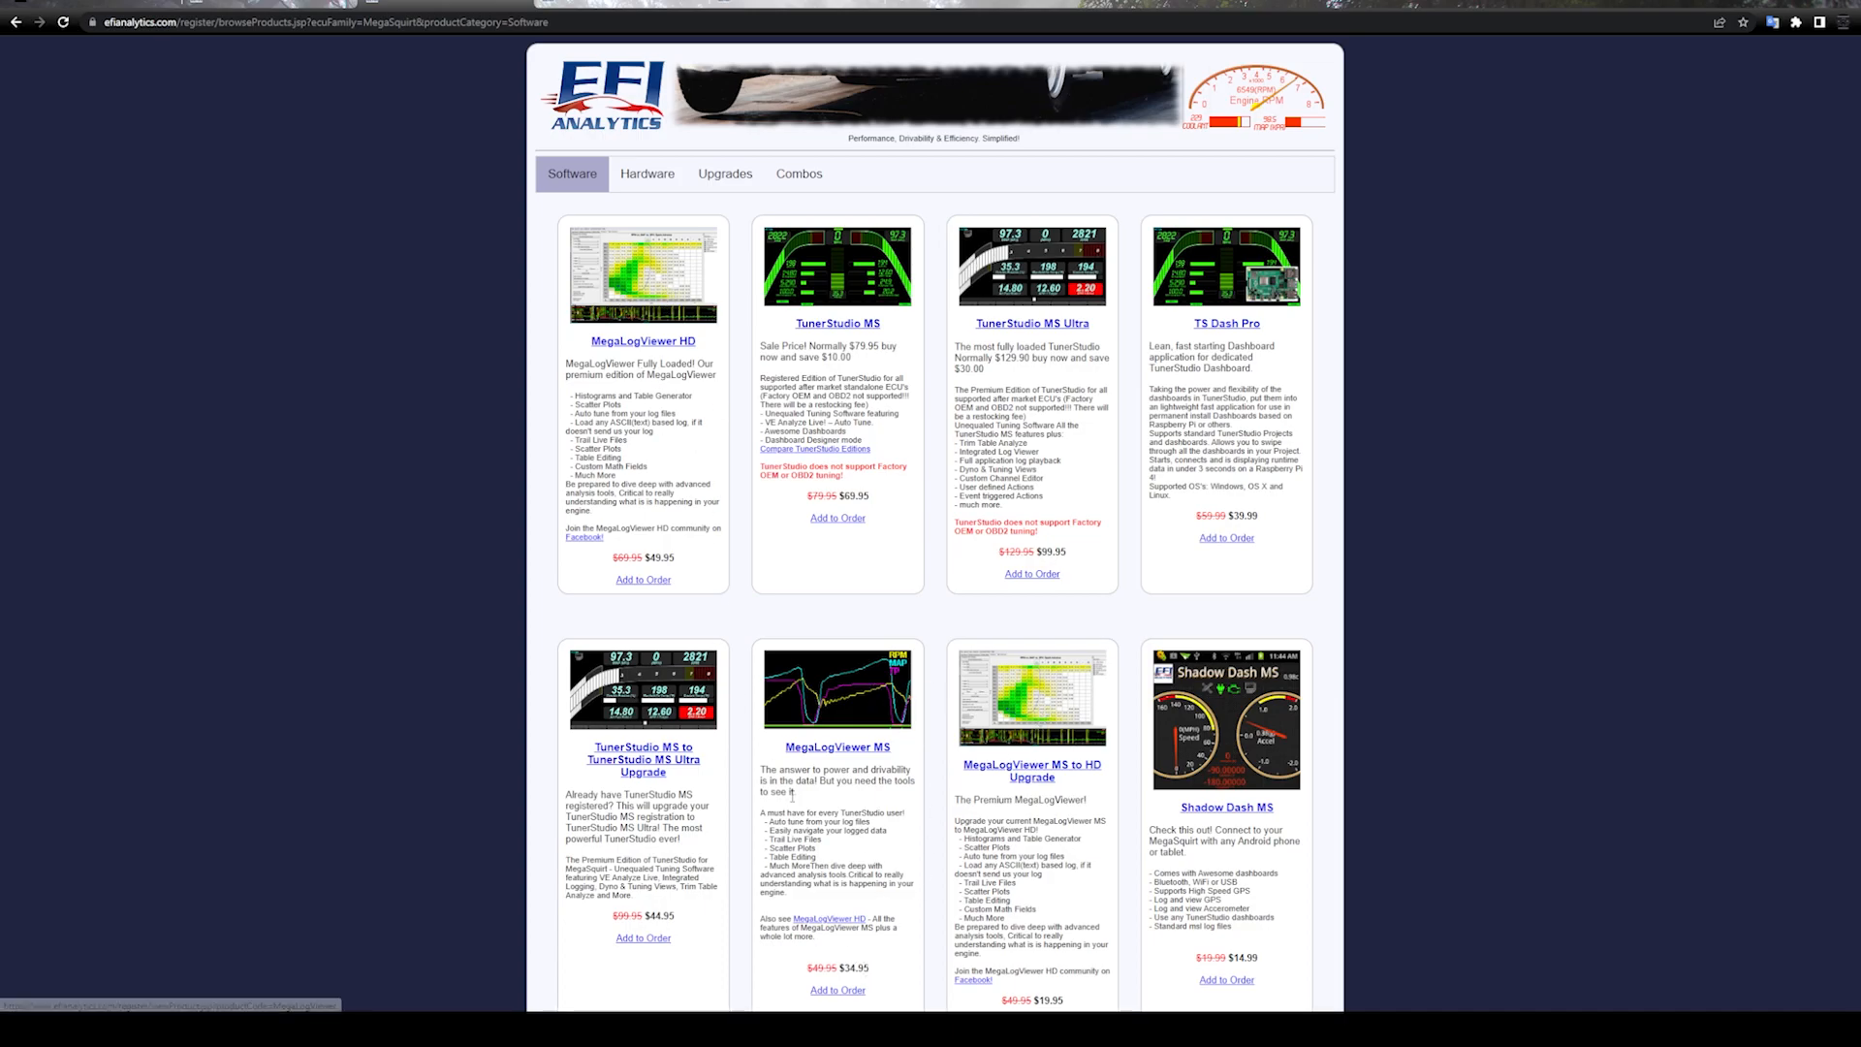
pyautogui.moveTo(742, 549)
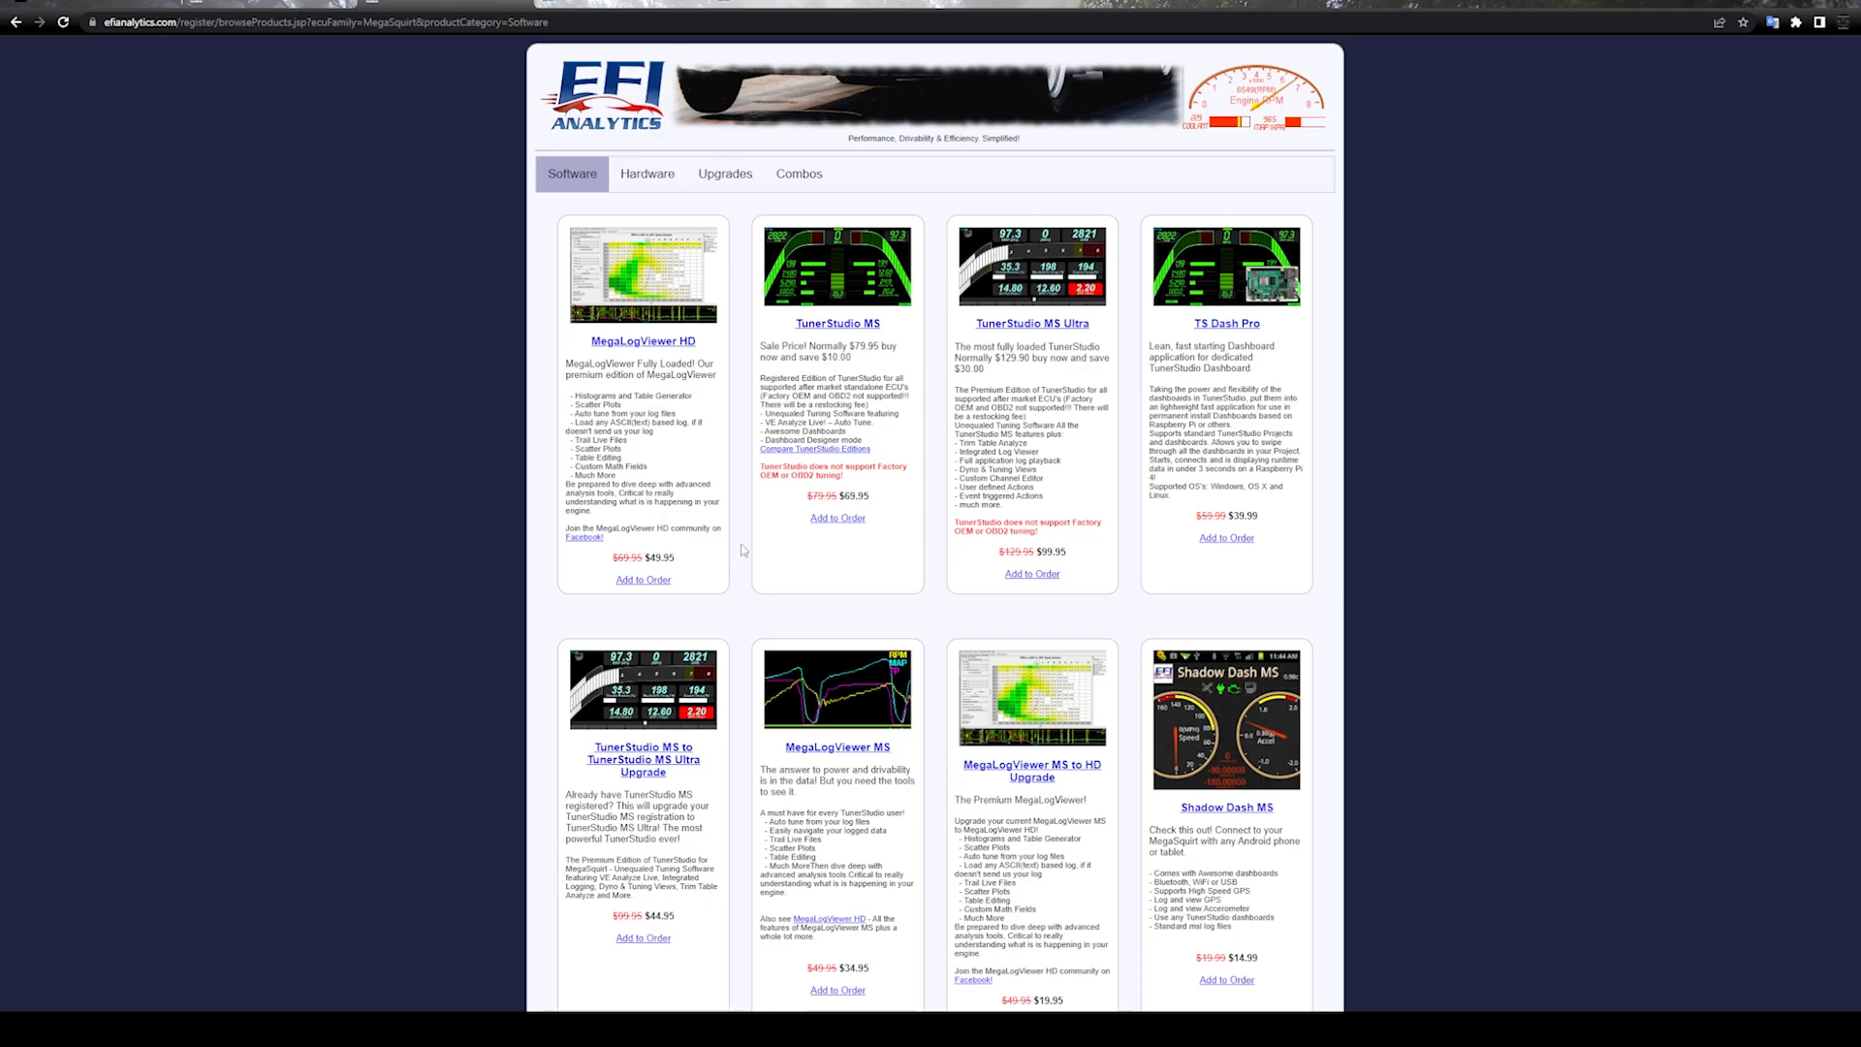
pyautogui.click(648, 173)
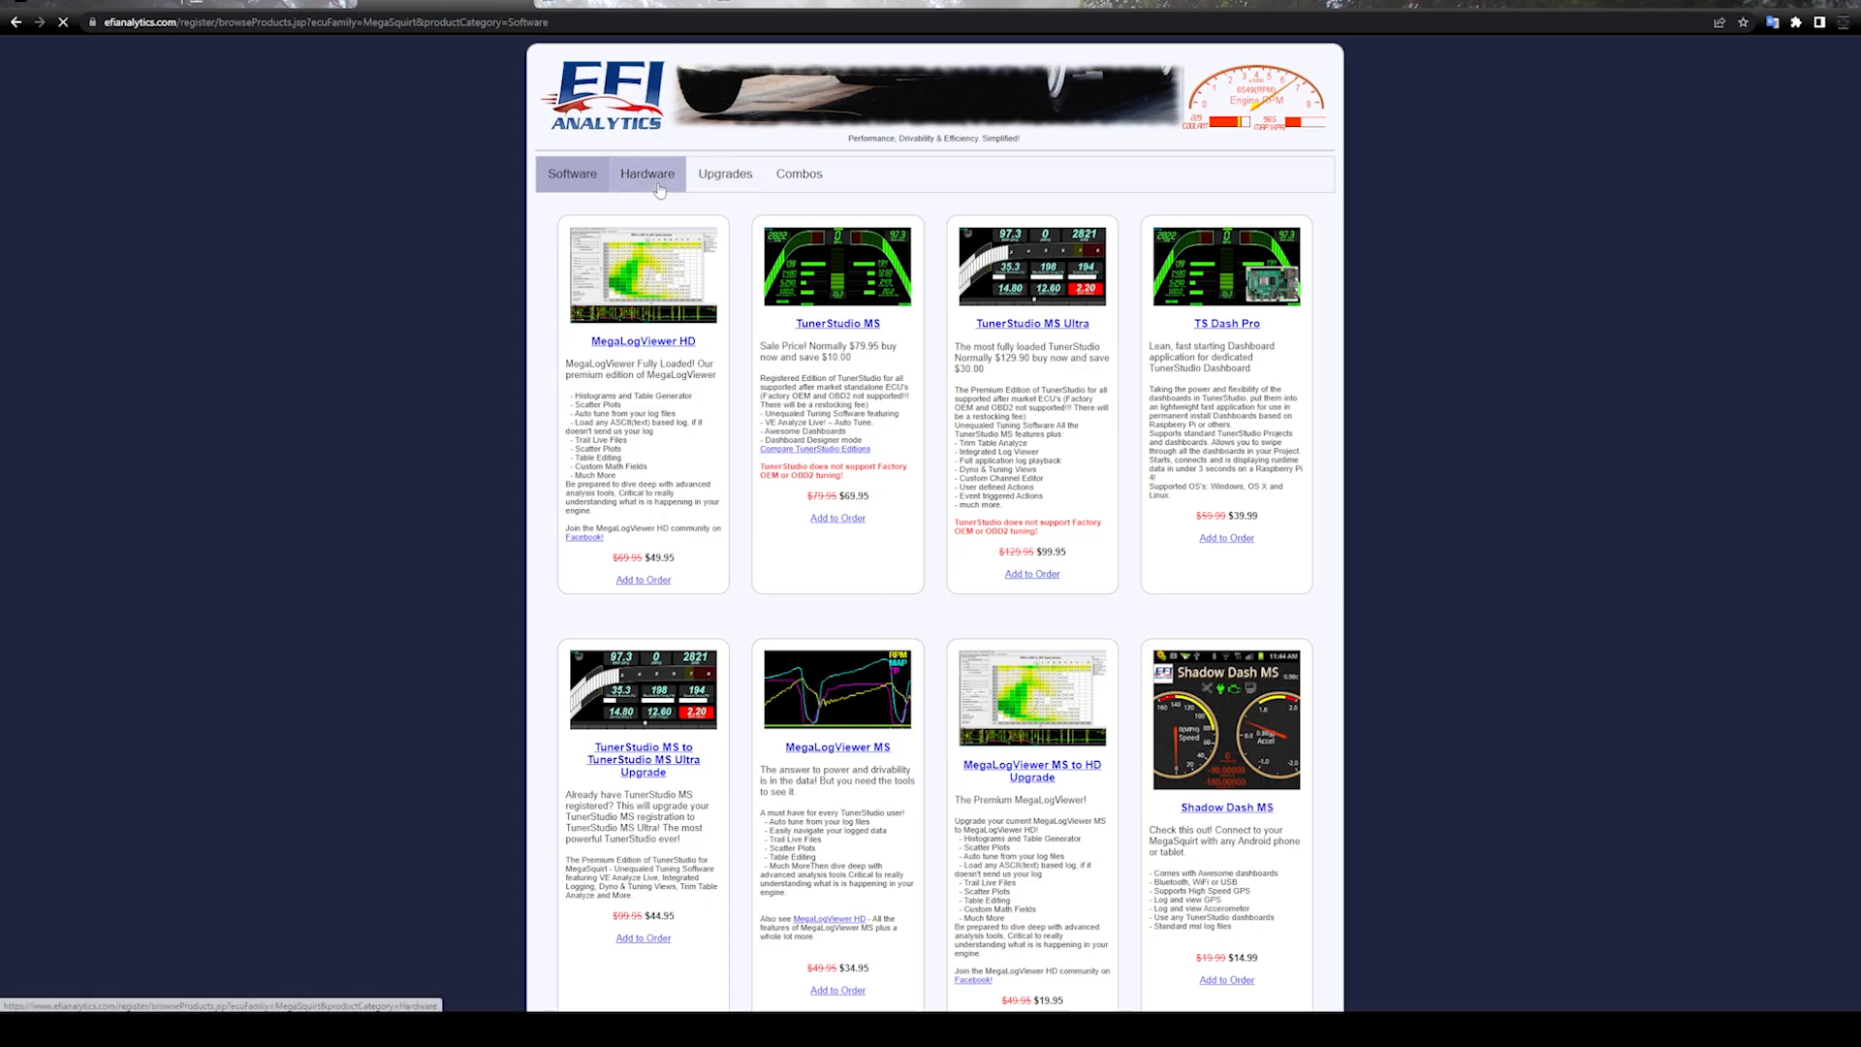
pyautogui.click(572, 172)
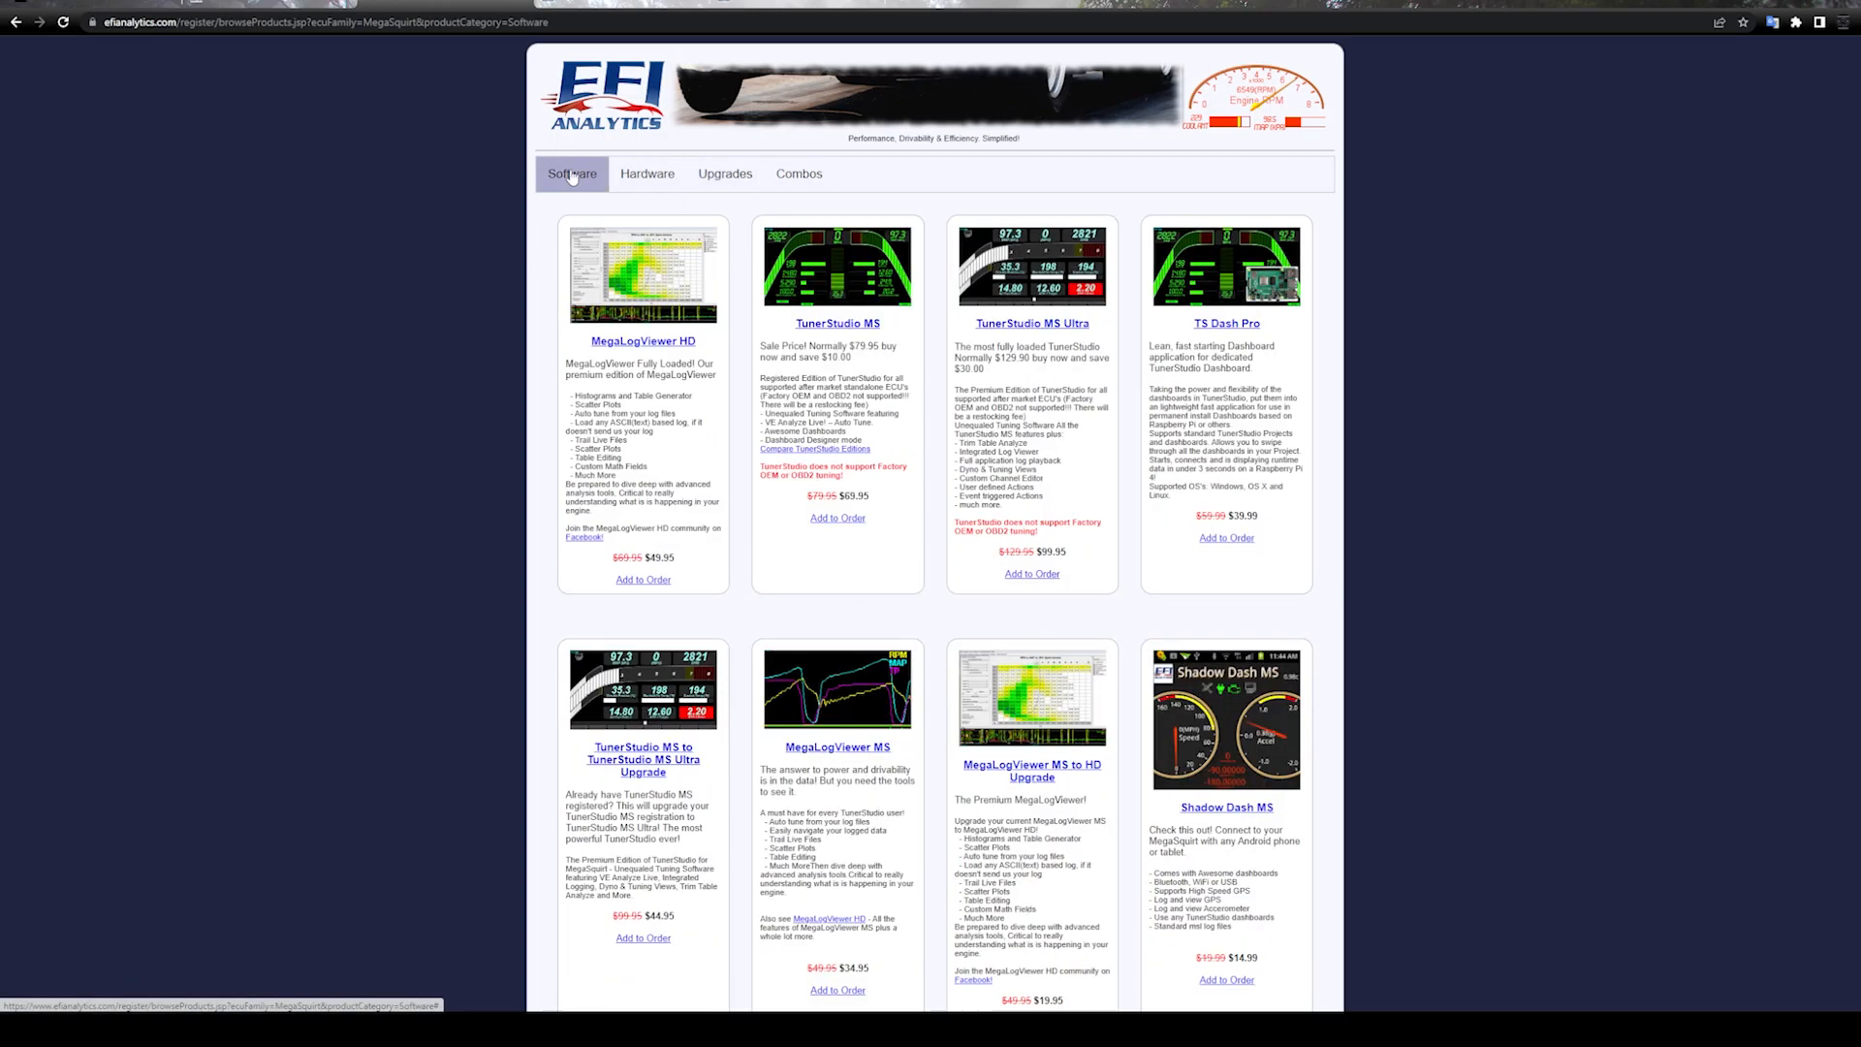
pyautogui.scroll(-3)
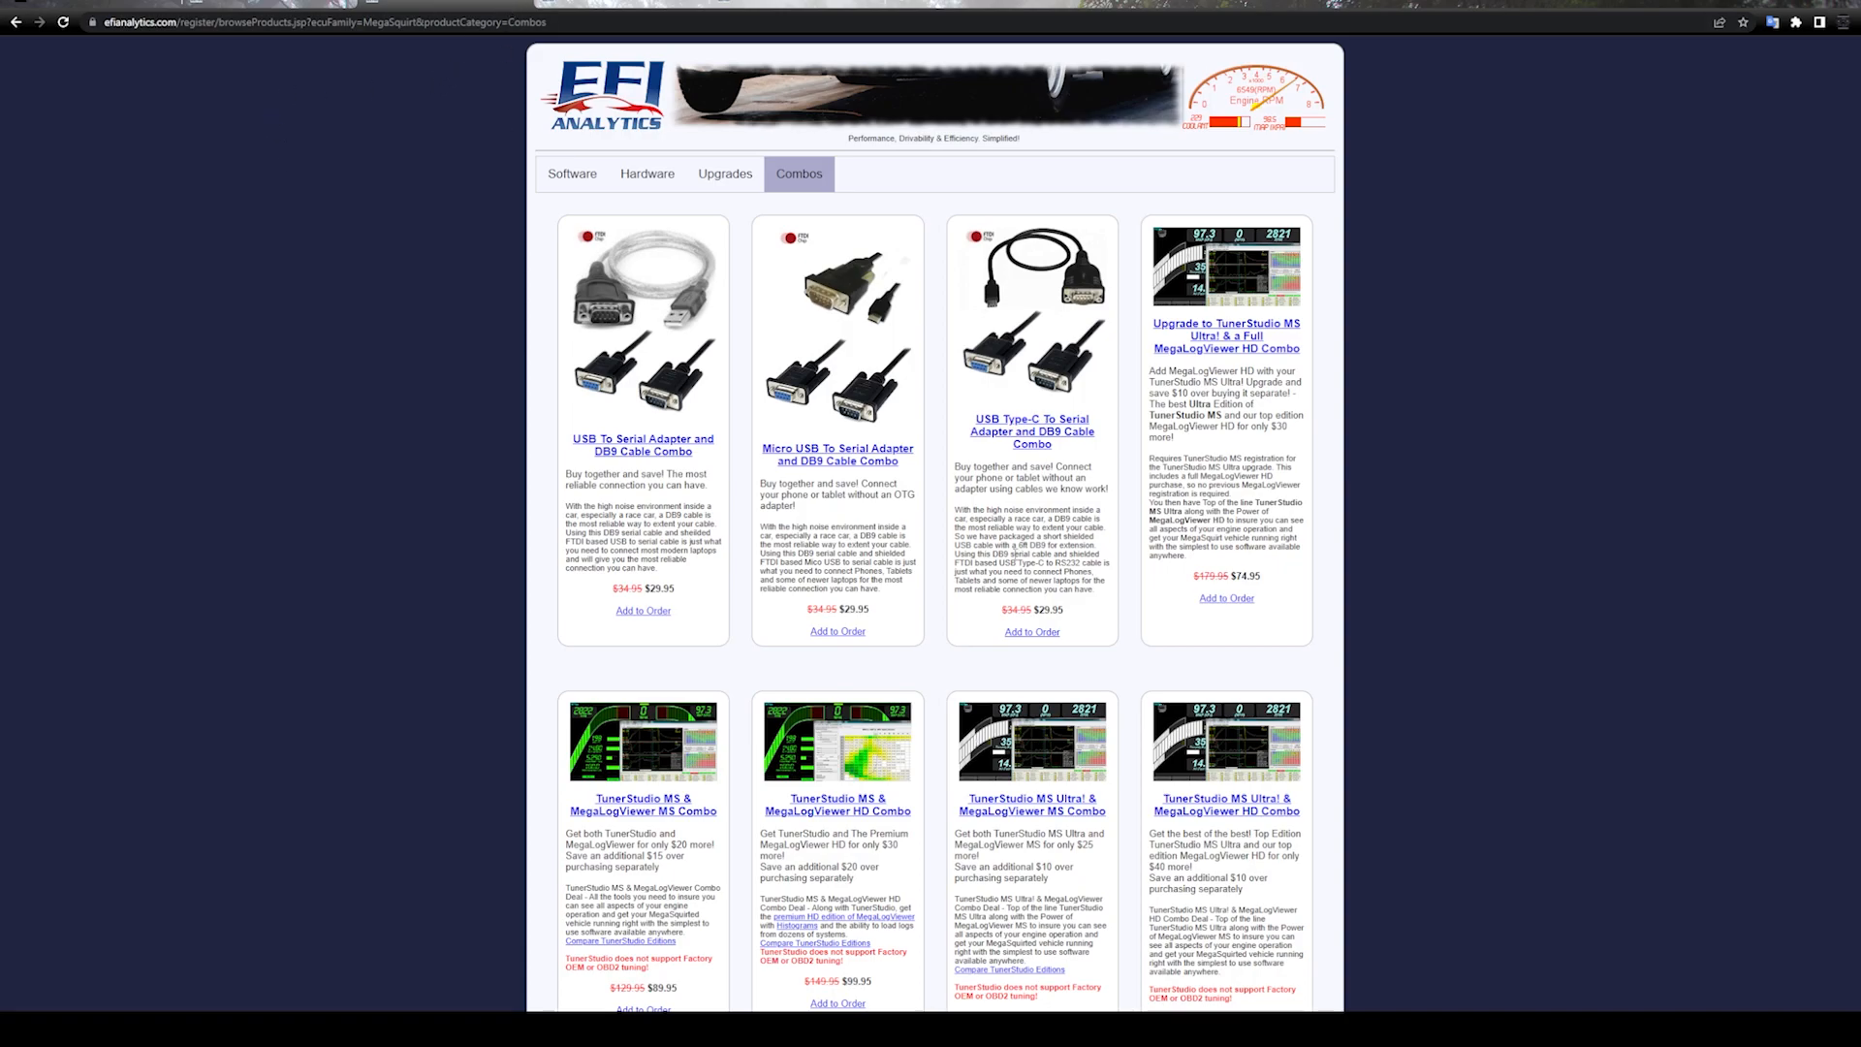
pyautogui.click(572, 173)
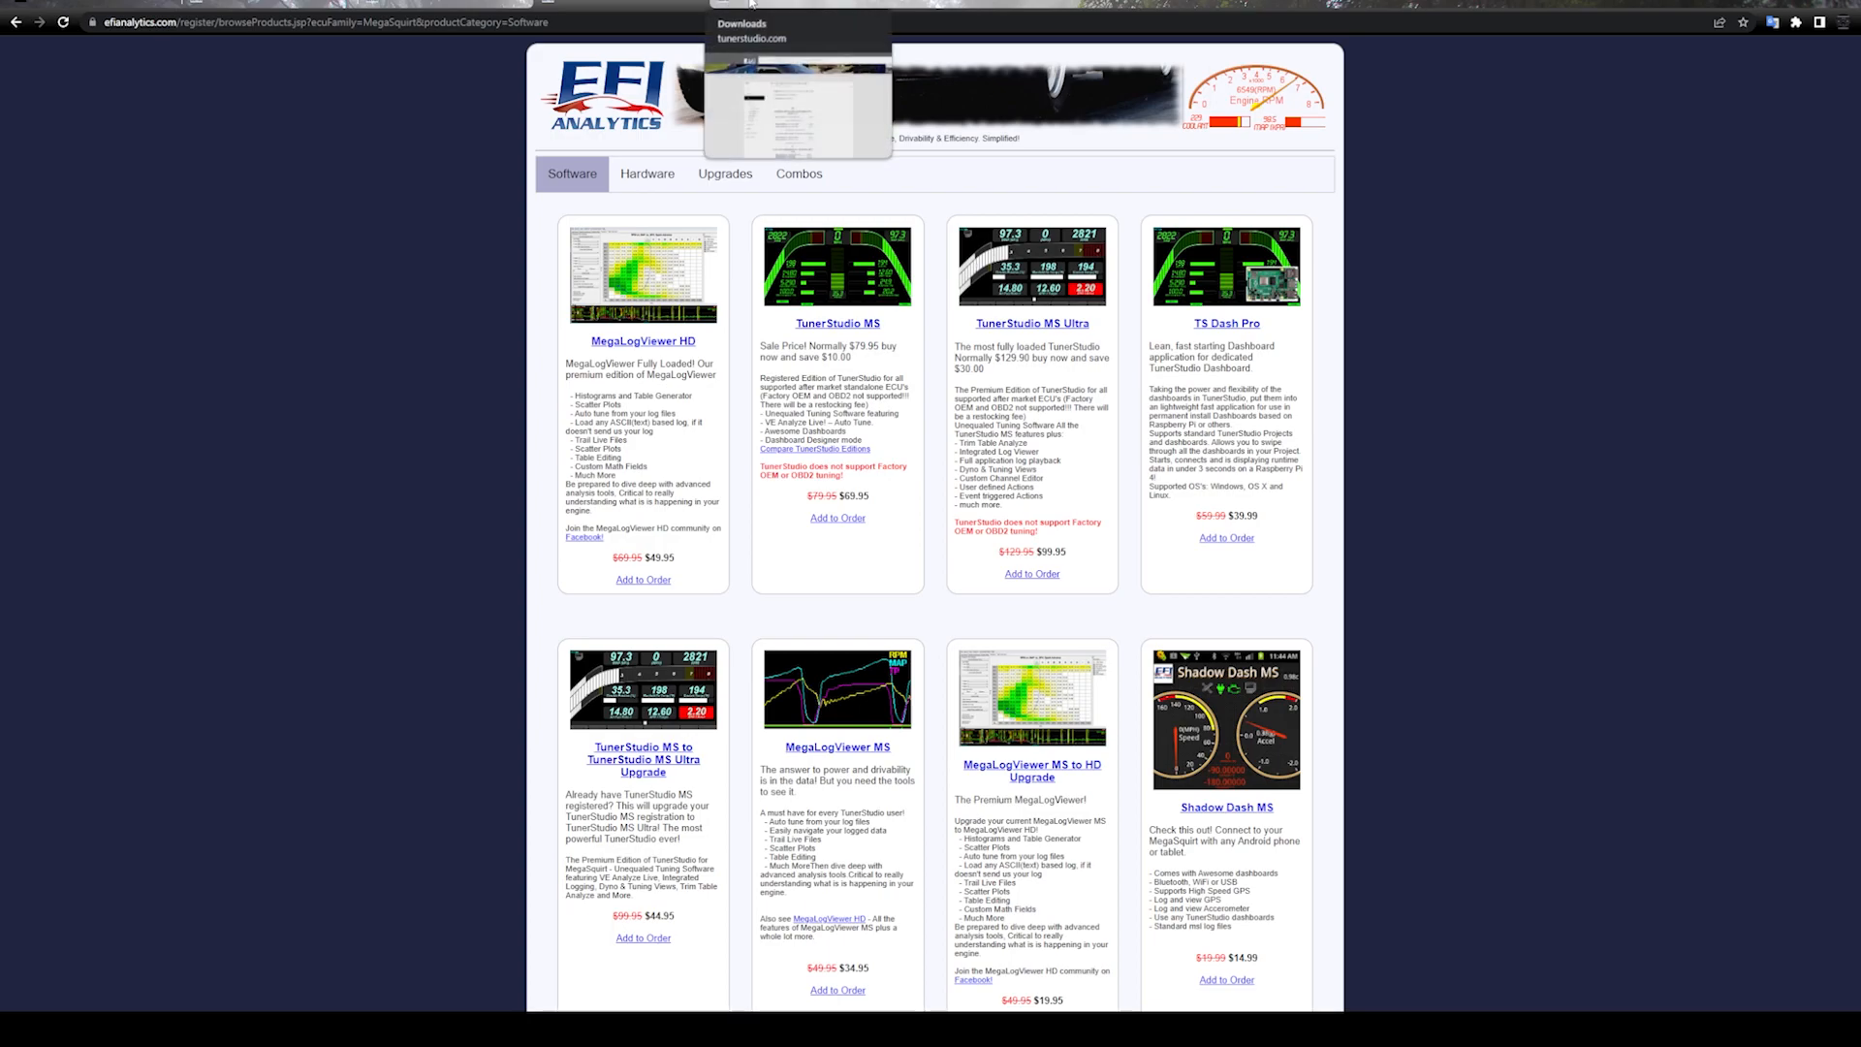